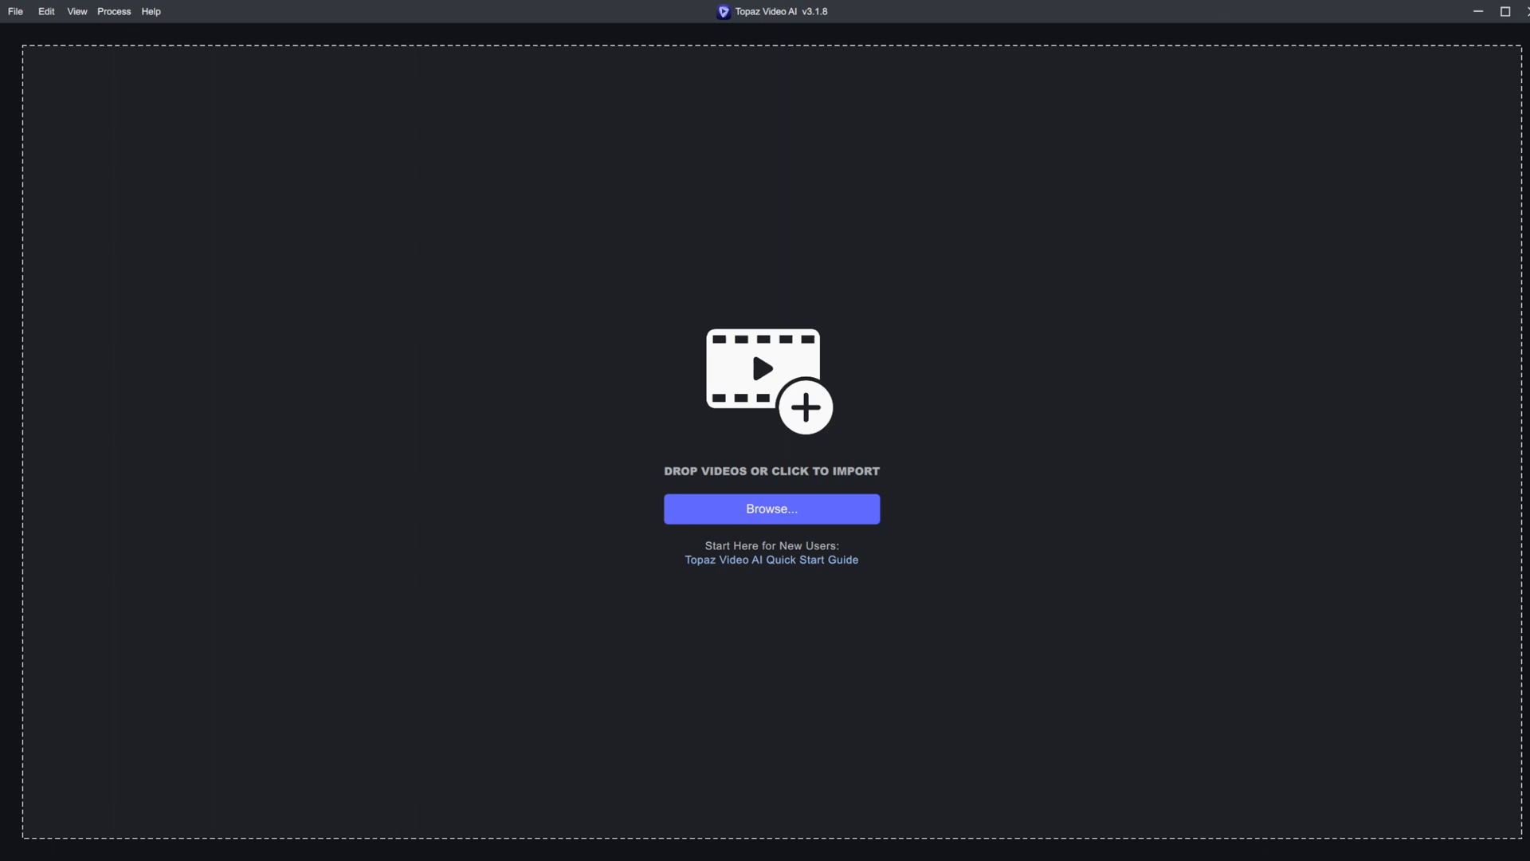
- Import the rendered 1920×1080, 25 fps CG arches clip with no filters applied
{"action": "left_click", "coordinate": [771, 508]}
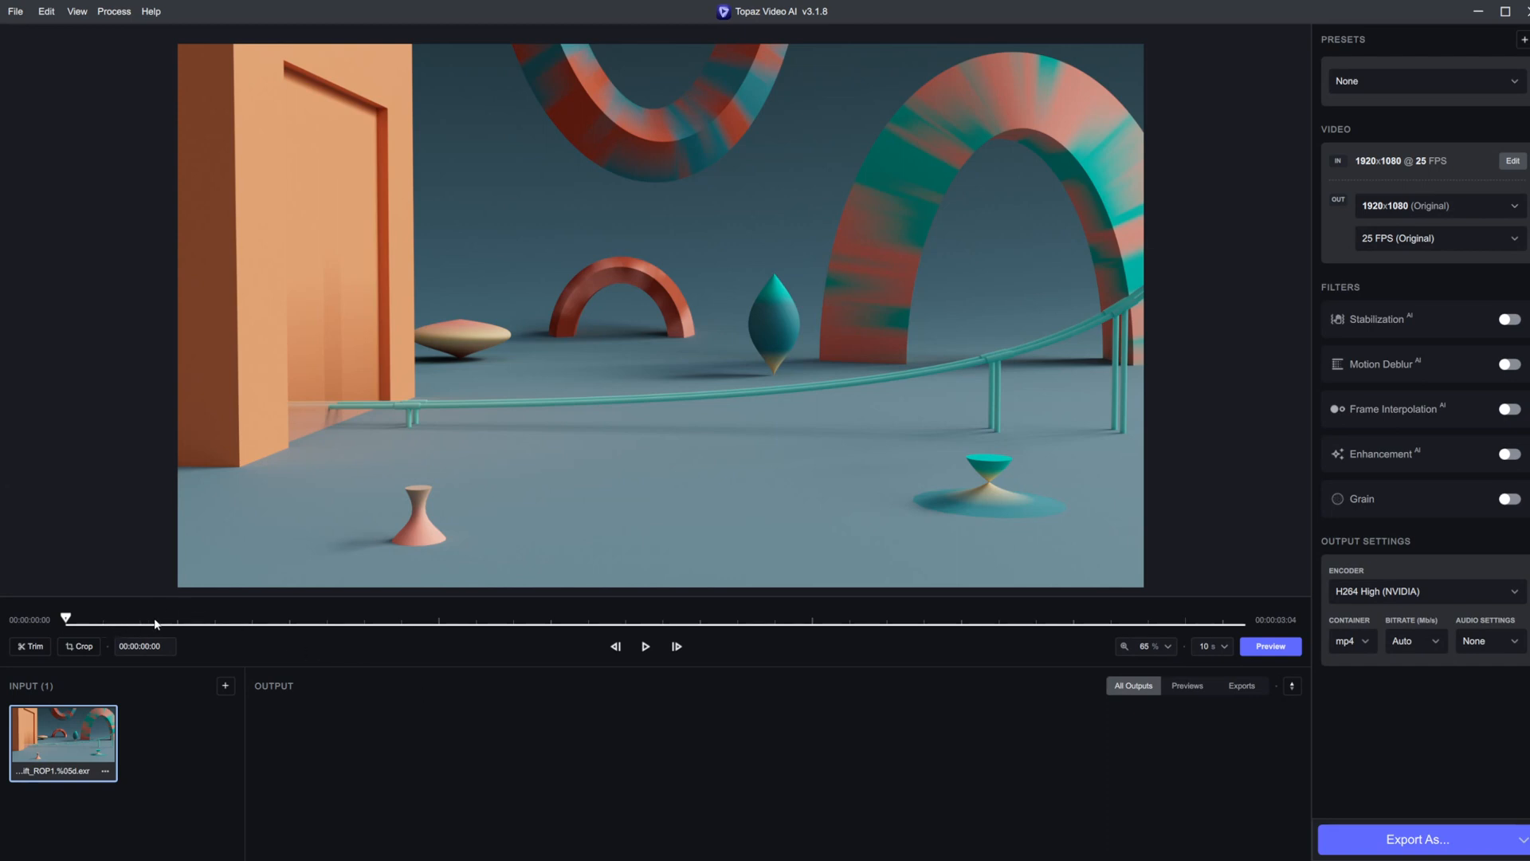
{"action": "mouse_move", "coordinate": [157, 621]}
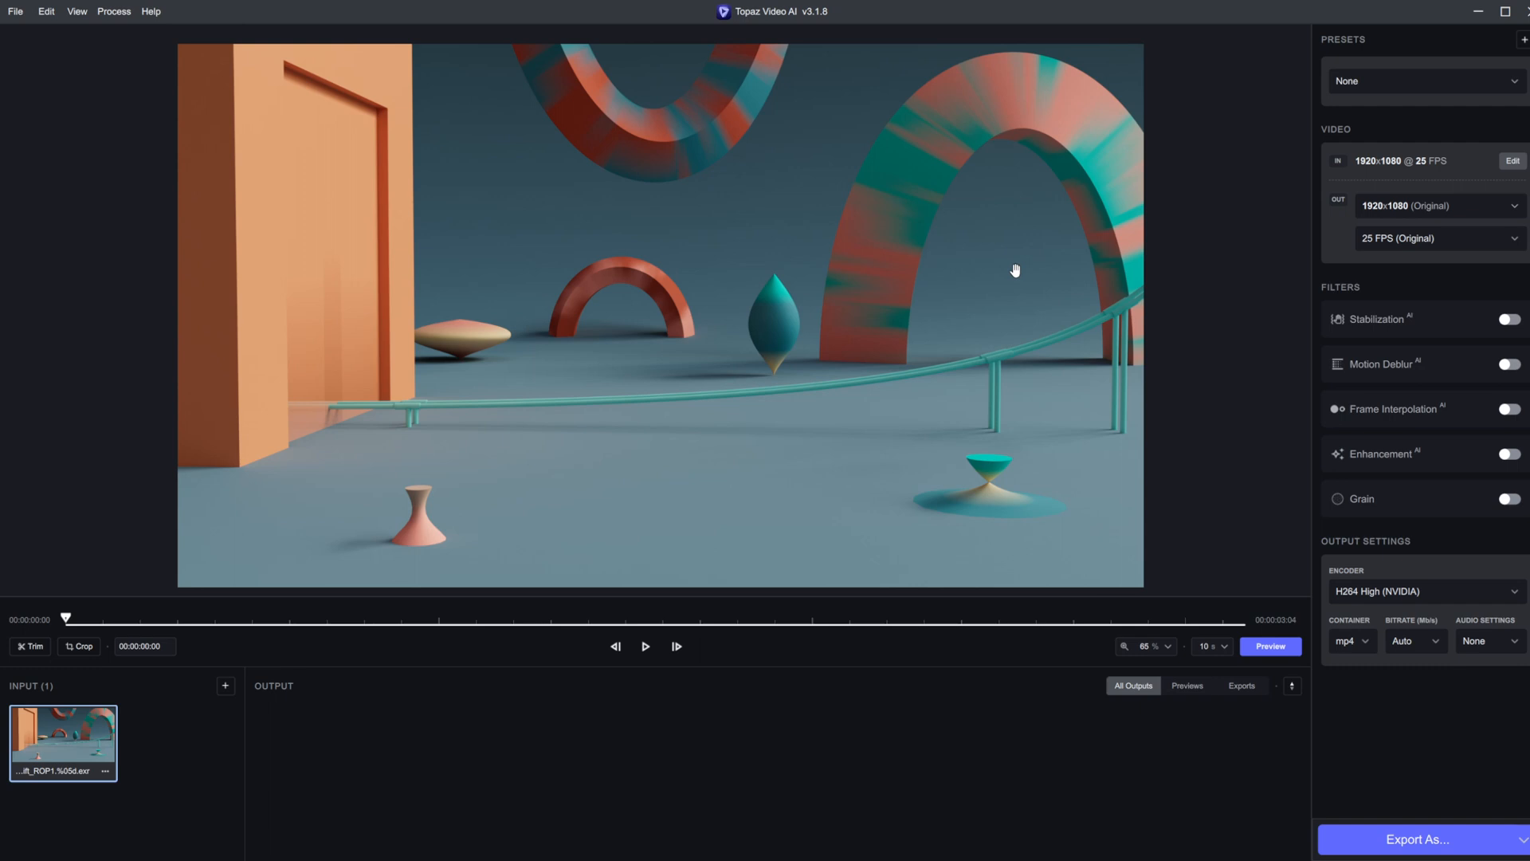
{"action": "mouse_move", "coordinate": [1475, 147]}
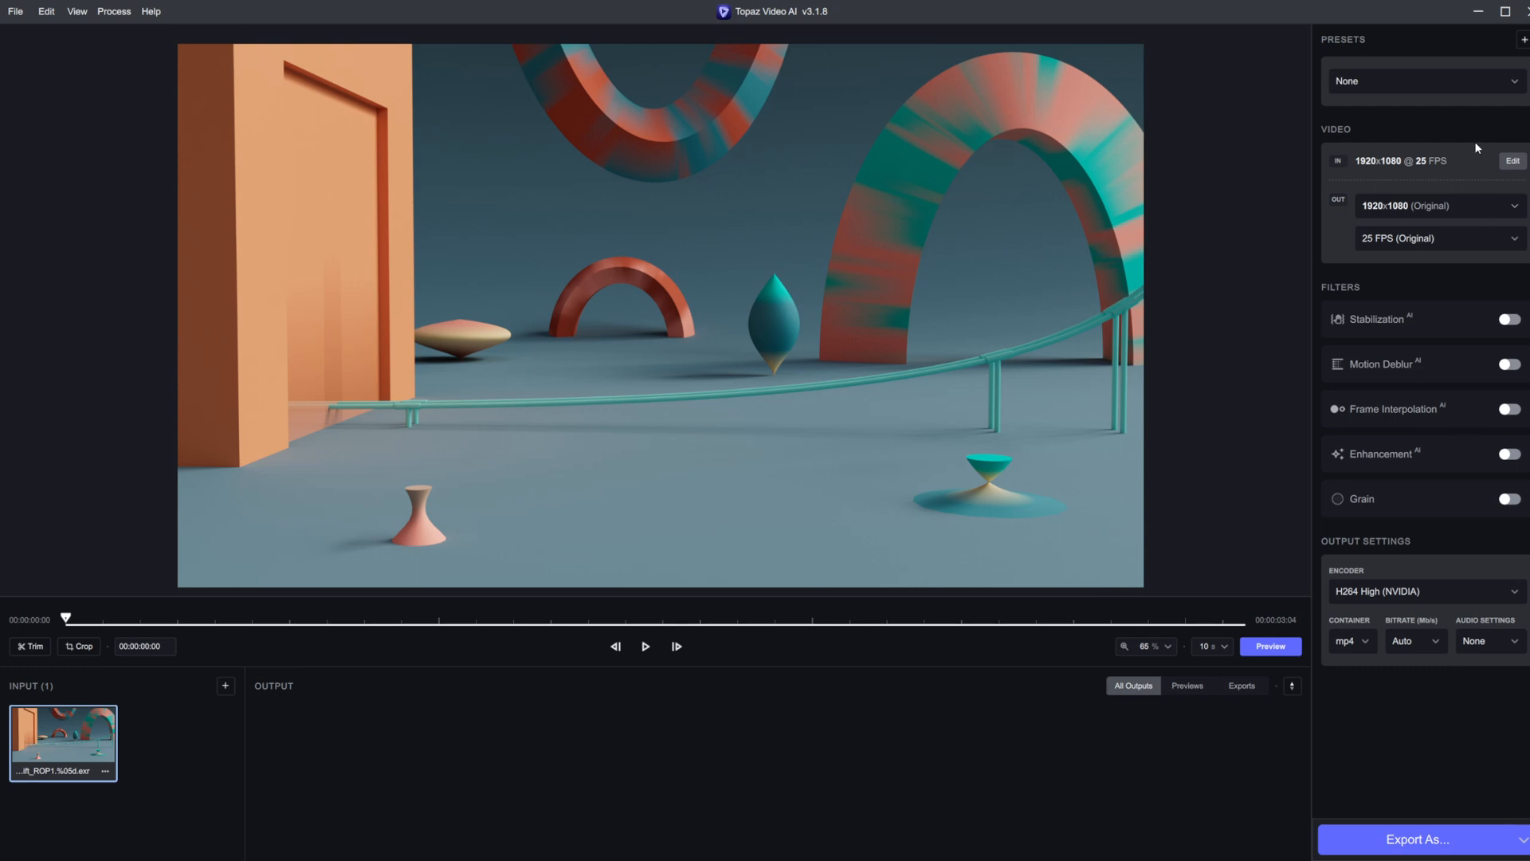
- Apply the Upscale to 4K preset so output is 3840×2160
{"action": "left_click", "coordinate": [1422, 80]}
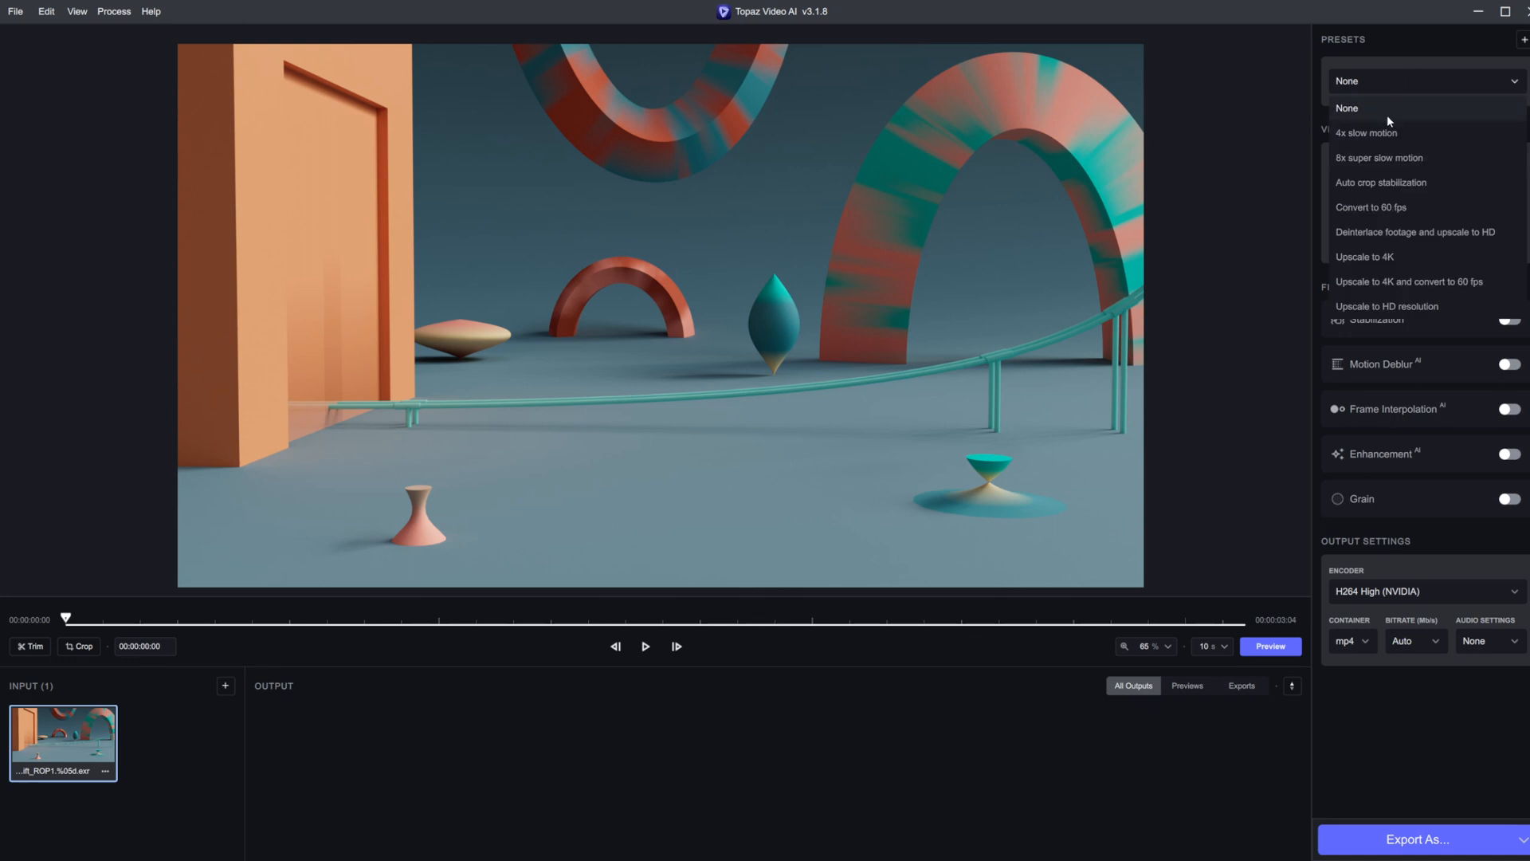
{"action": "left_click", "coordinate": [1365, 257]}
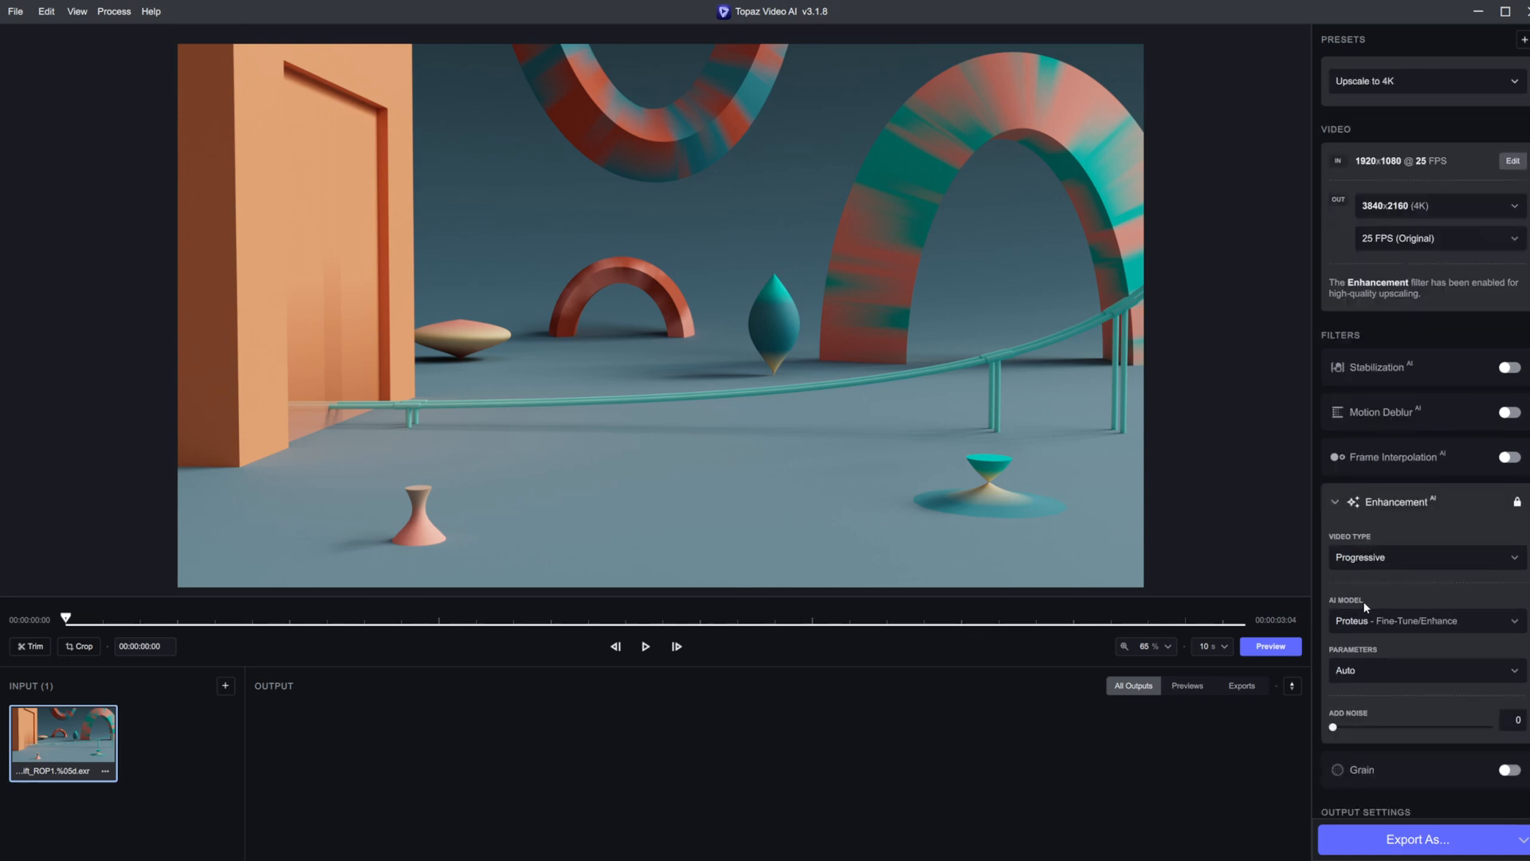
{"action": "mouse_move", "coordinate": [1399, 433]}
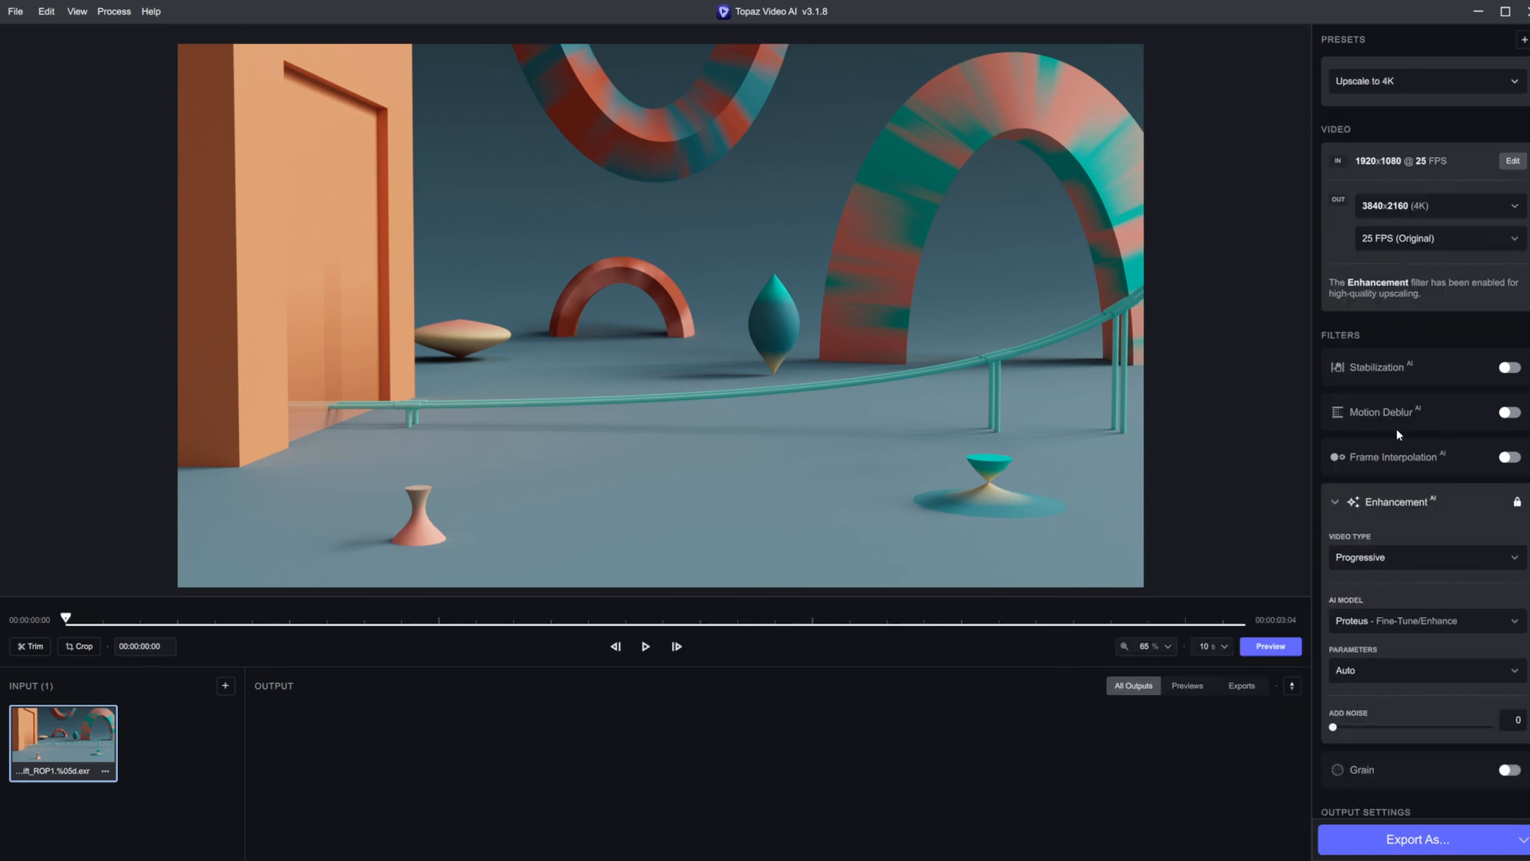
{"action": "mouse_move", "coordinate": [821, 512]}
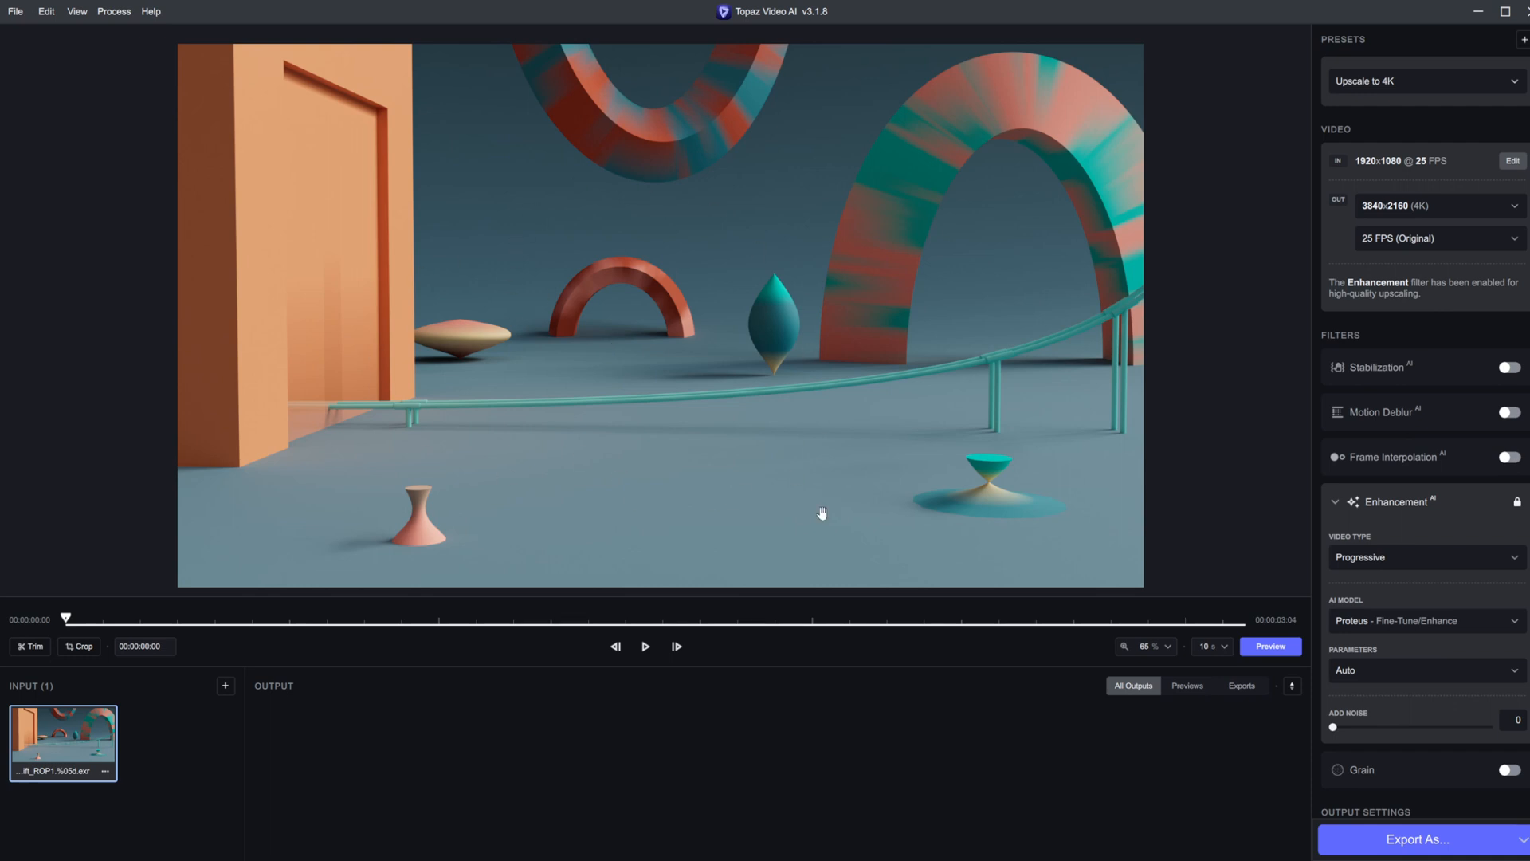
{"action": "mouse_move", "coordinate": [1425, 503]}
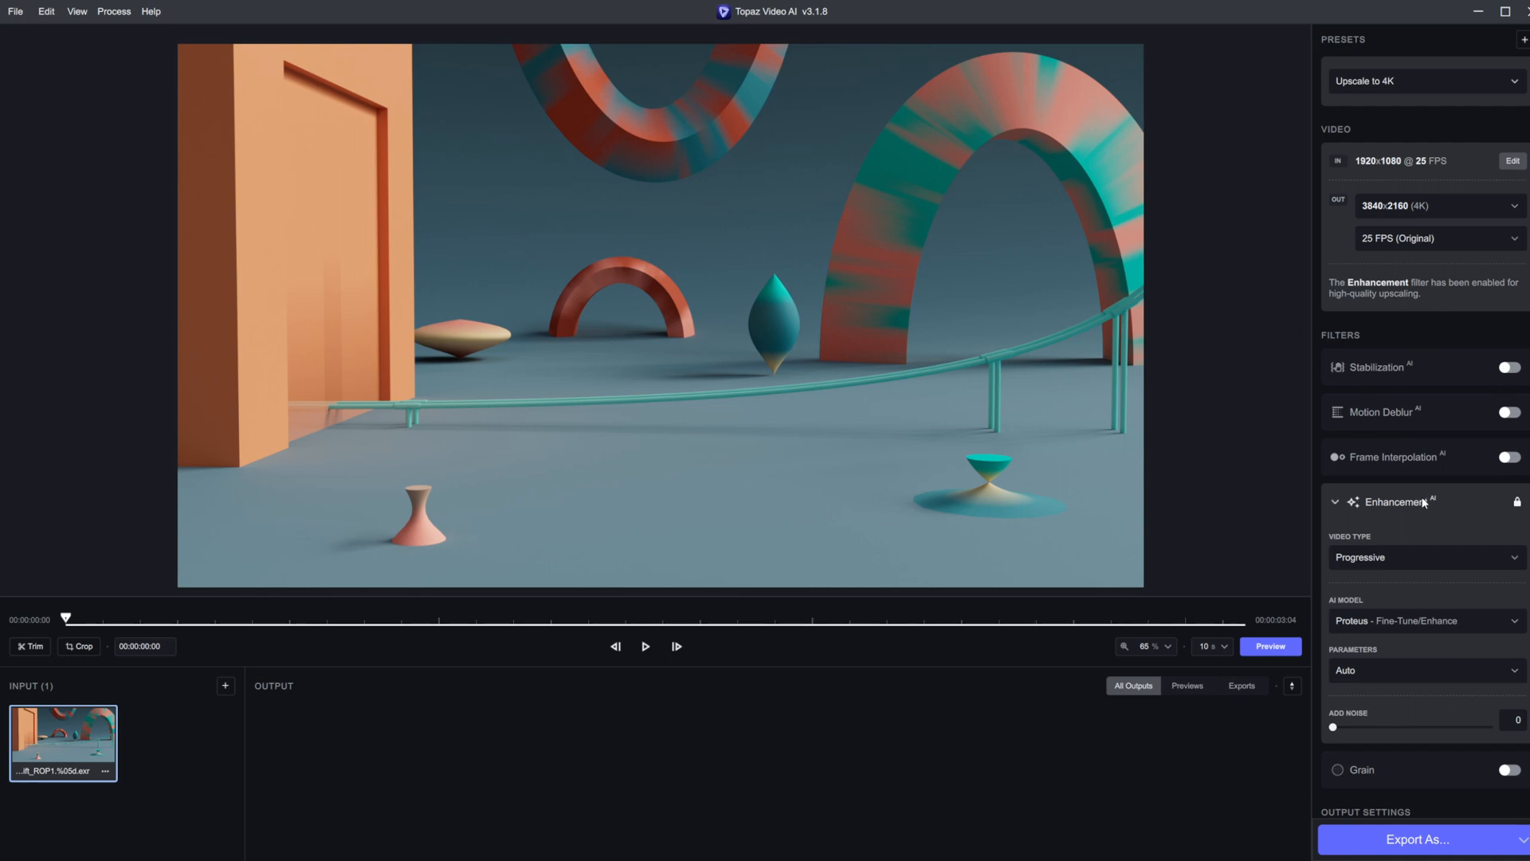
- Set Enhancement to Gaia - Upscale HQ Video with input type Computer Generated (CG)
{"action": "left_click", "coordinate": [1425, 620]}
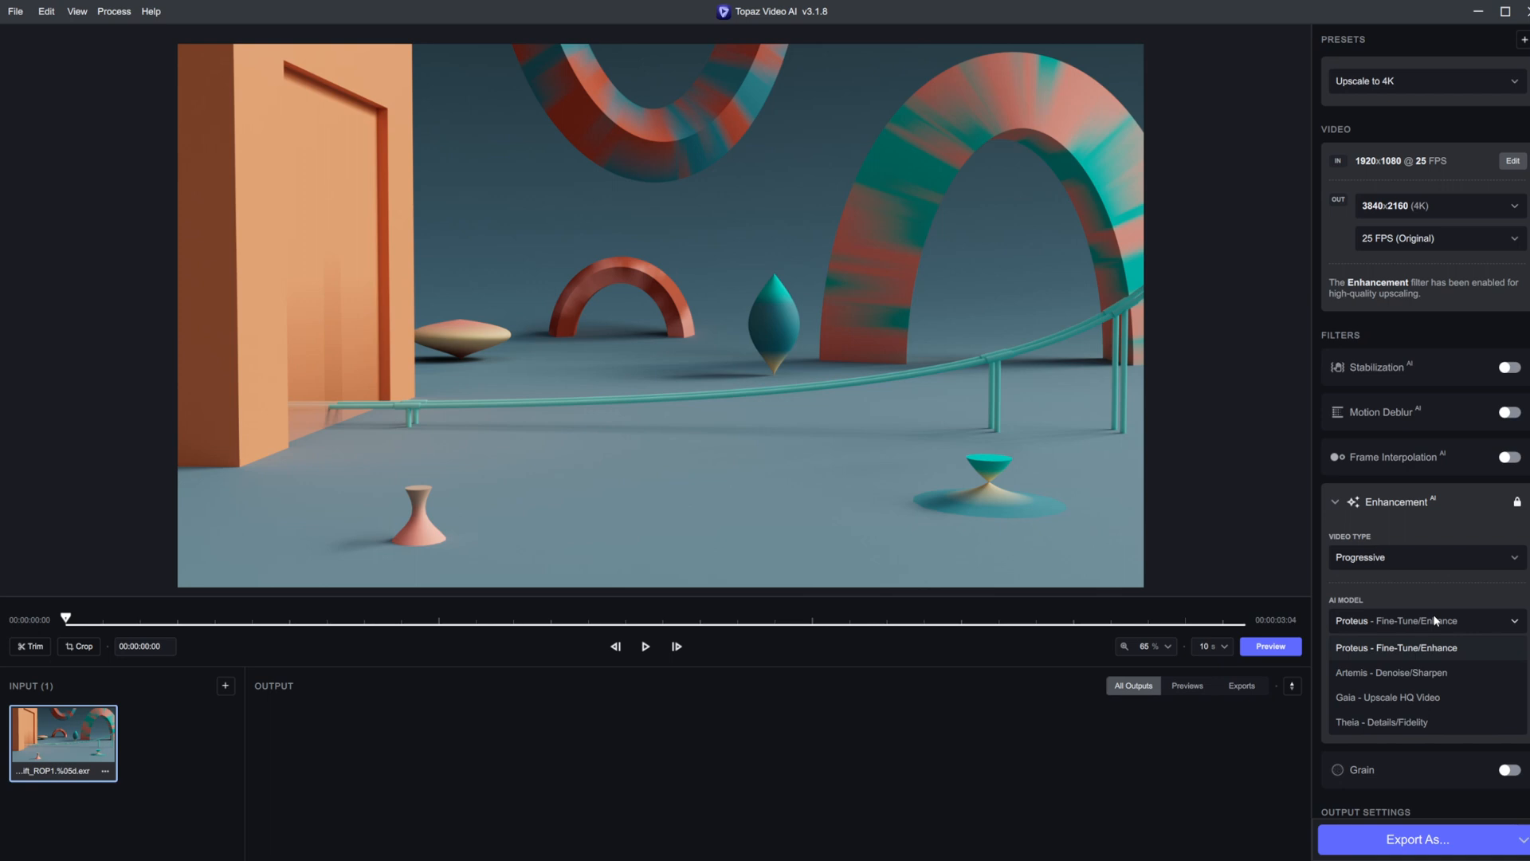
{"action": "mouse_move", "coordinate": [1397, 660]}
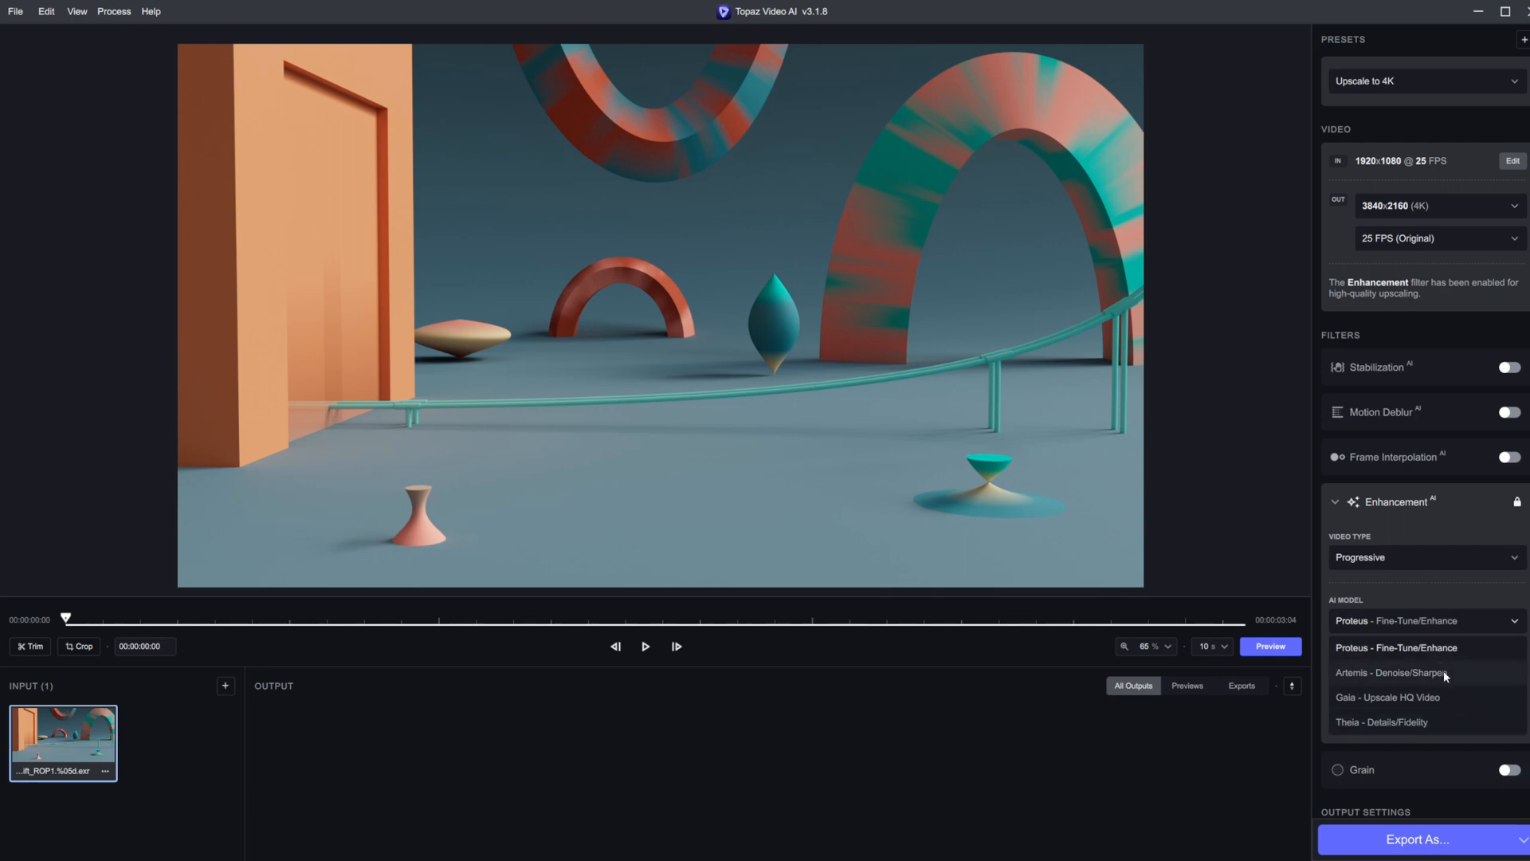
{"action": "mouse_move", "coordinate": [1352, 657]}
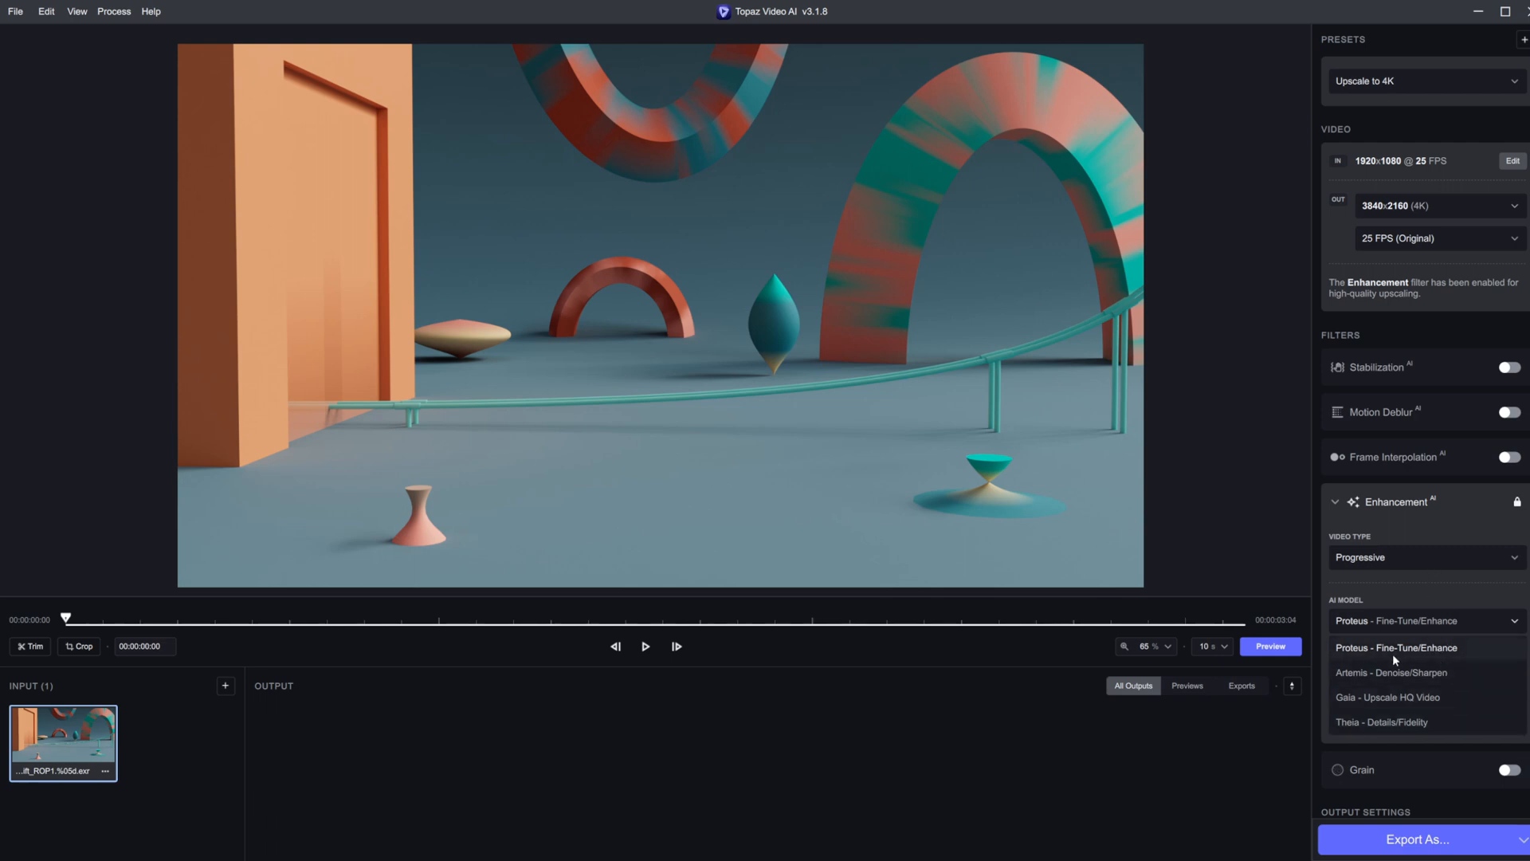
{"action": "mouse_move", "coordinate": [1426, 659]}
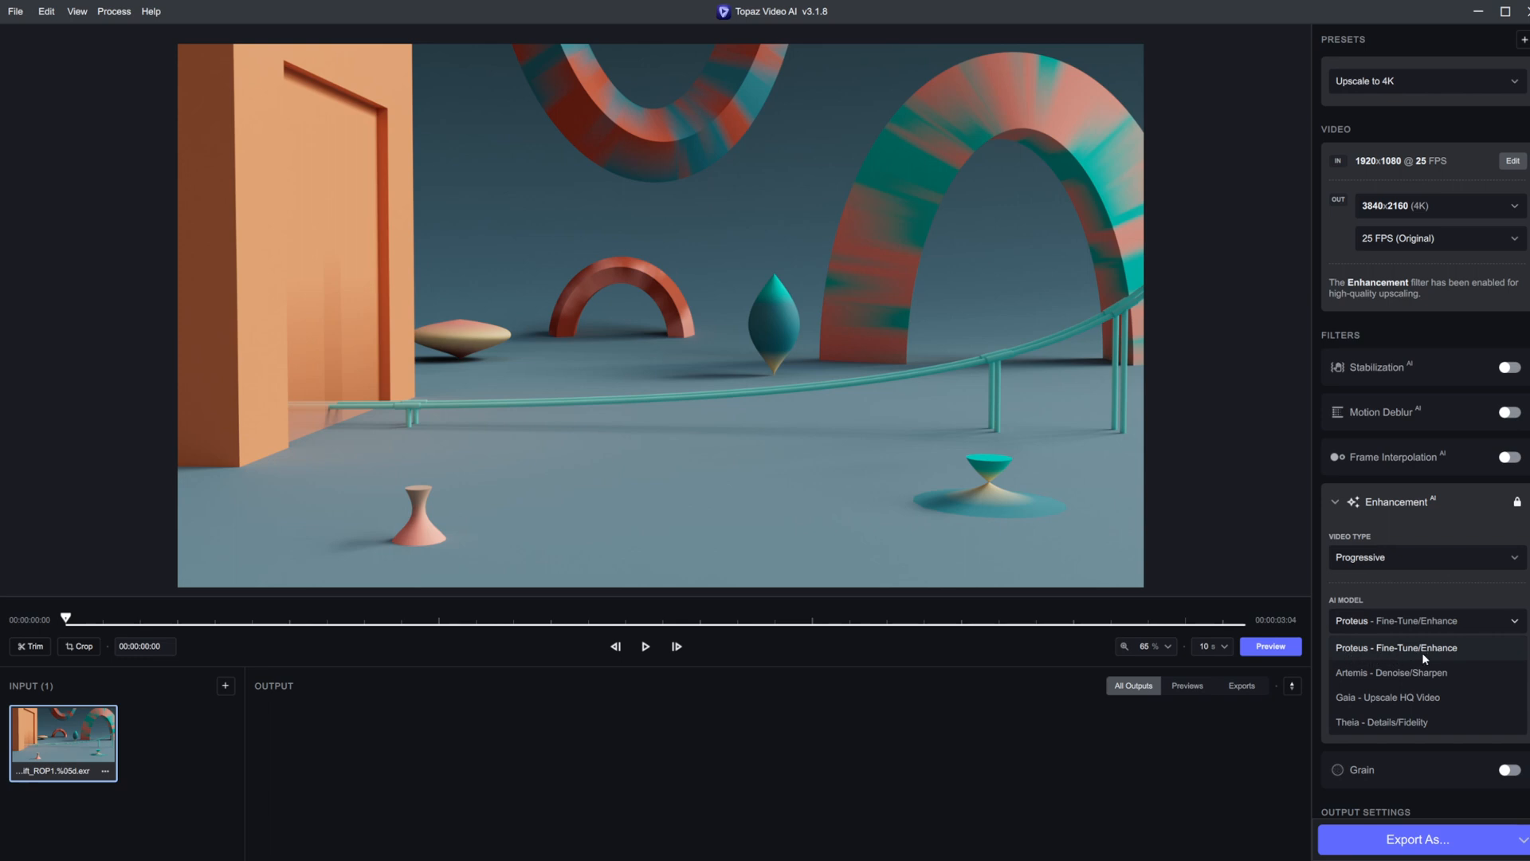
{"action": "mouse_move", "coordinate": [1340, 699]}
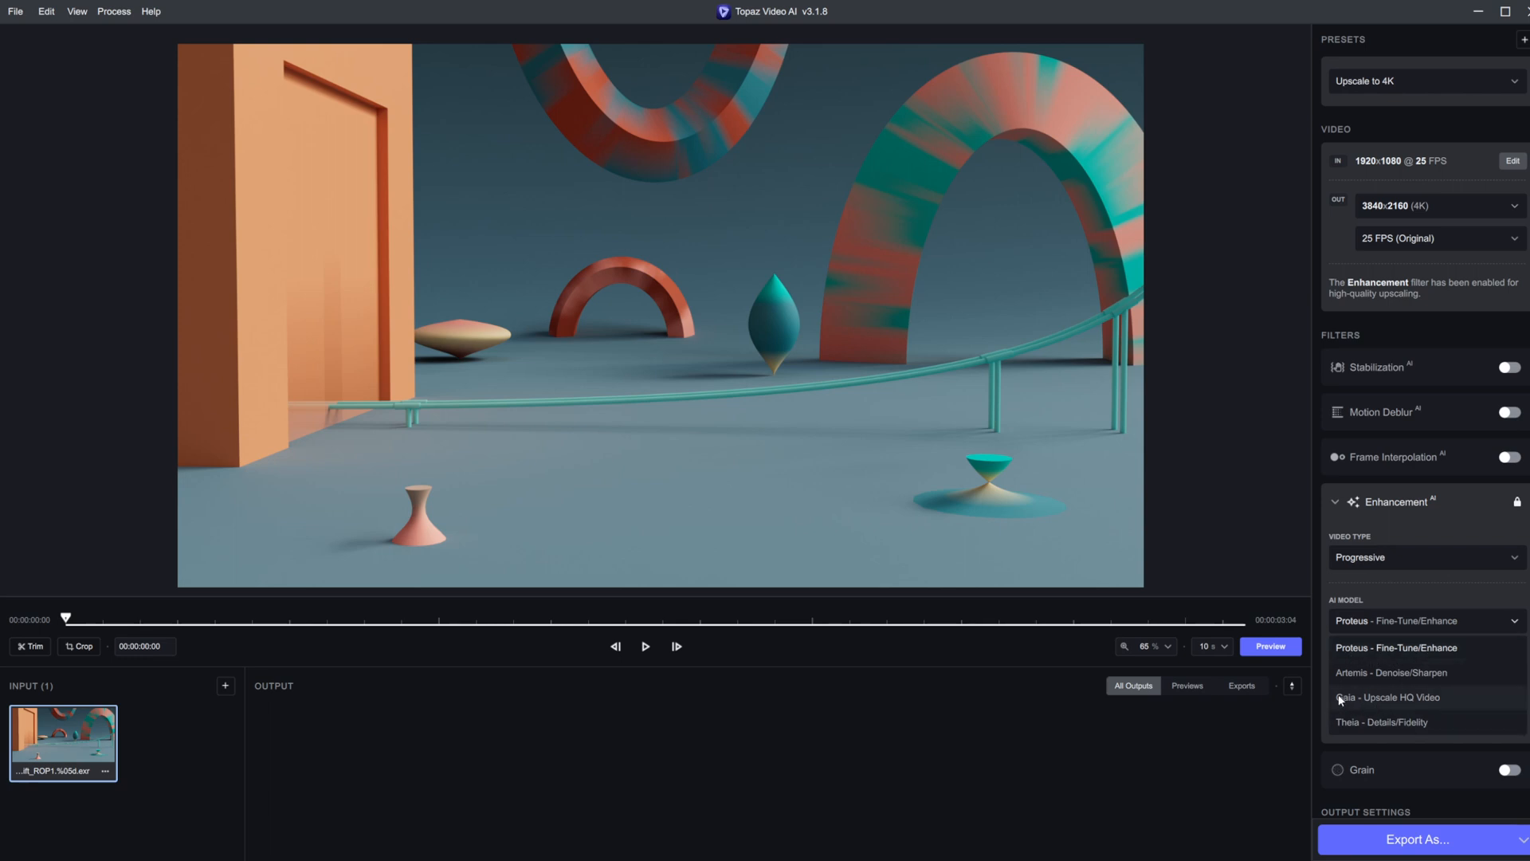
{"action": "mouse_move", "coordinate": [1348, 707]}
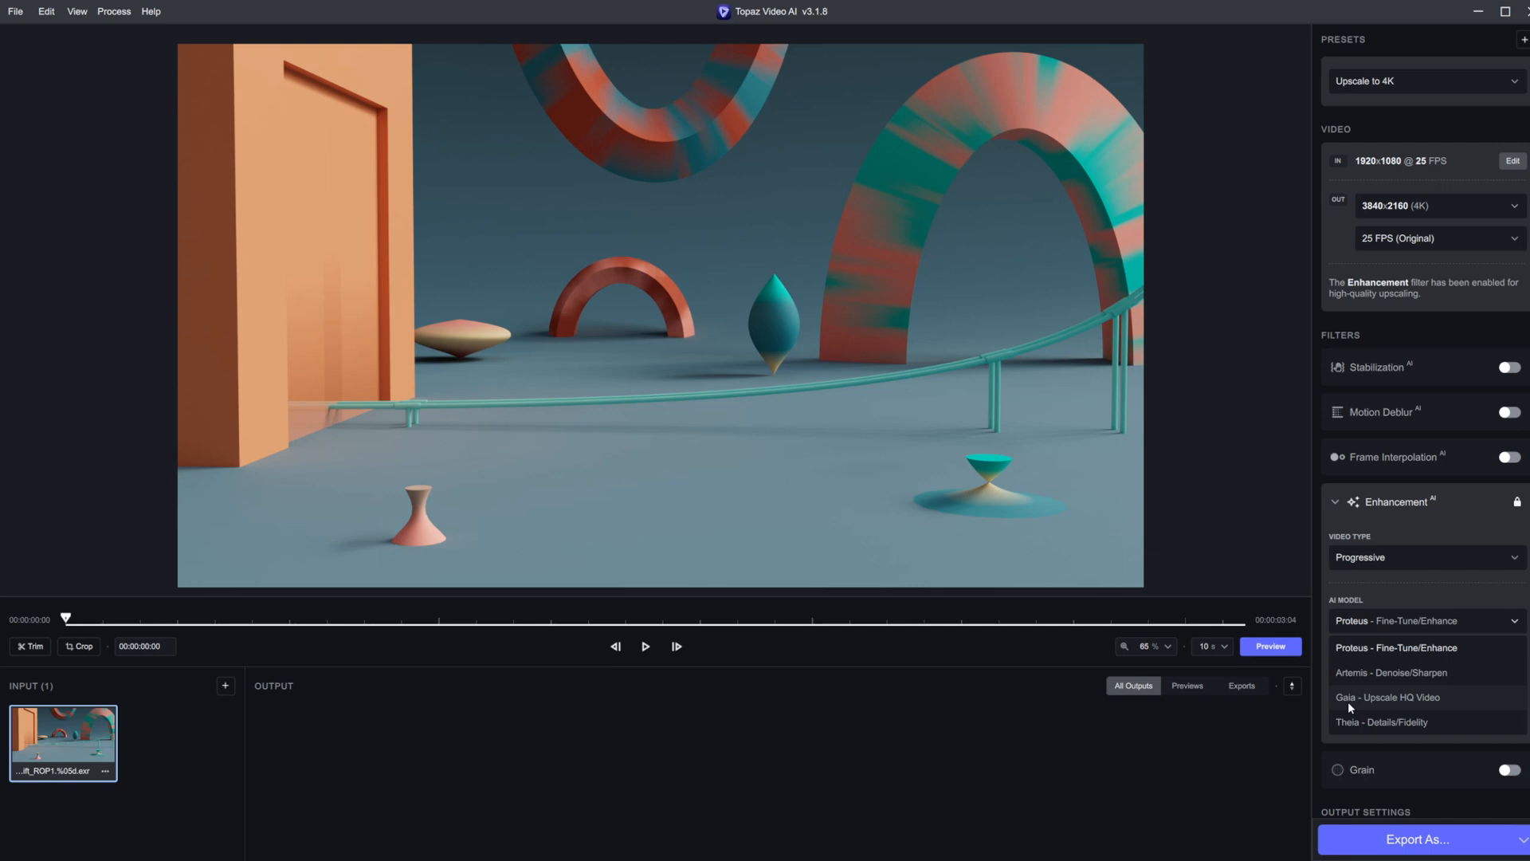
{"action": "mouse_move", "coordinate": [1461, 673]}
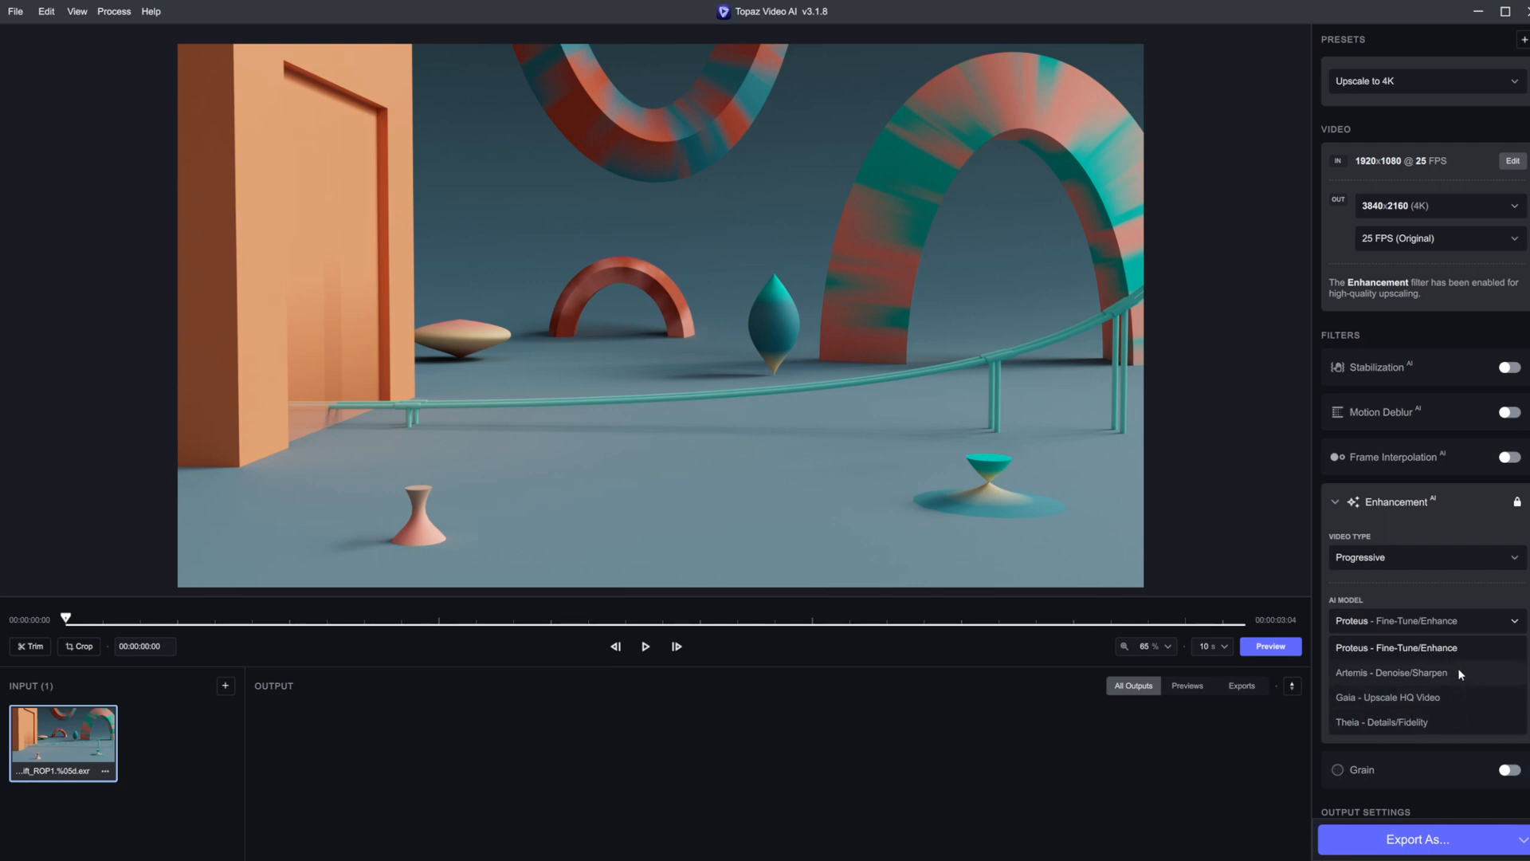
{"action": "mouse_move", "coordinate": [1419, 679]}
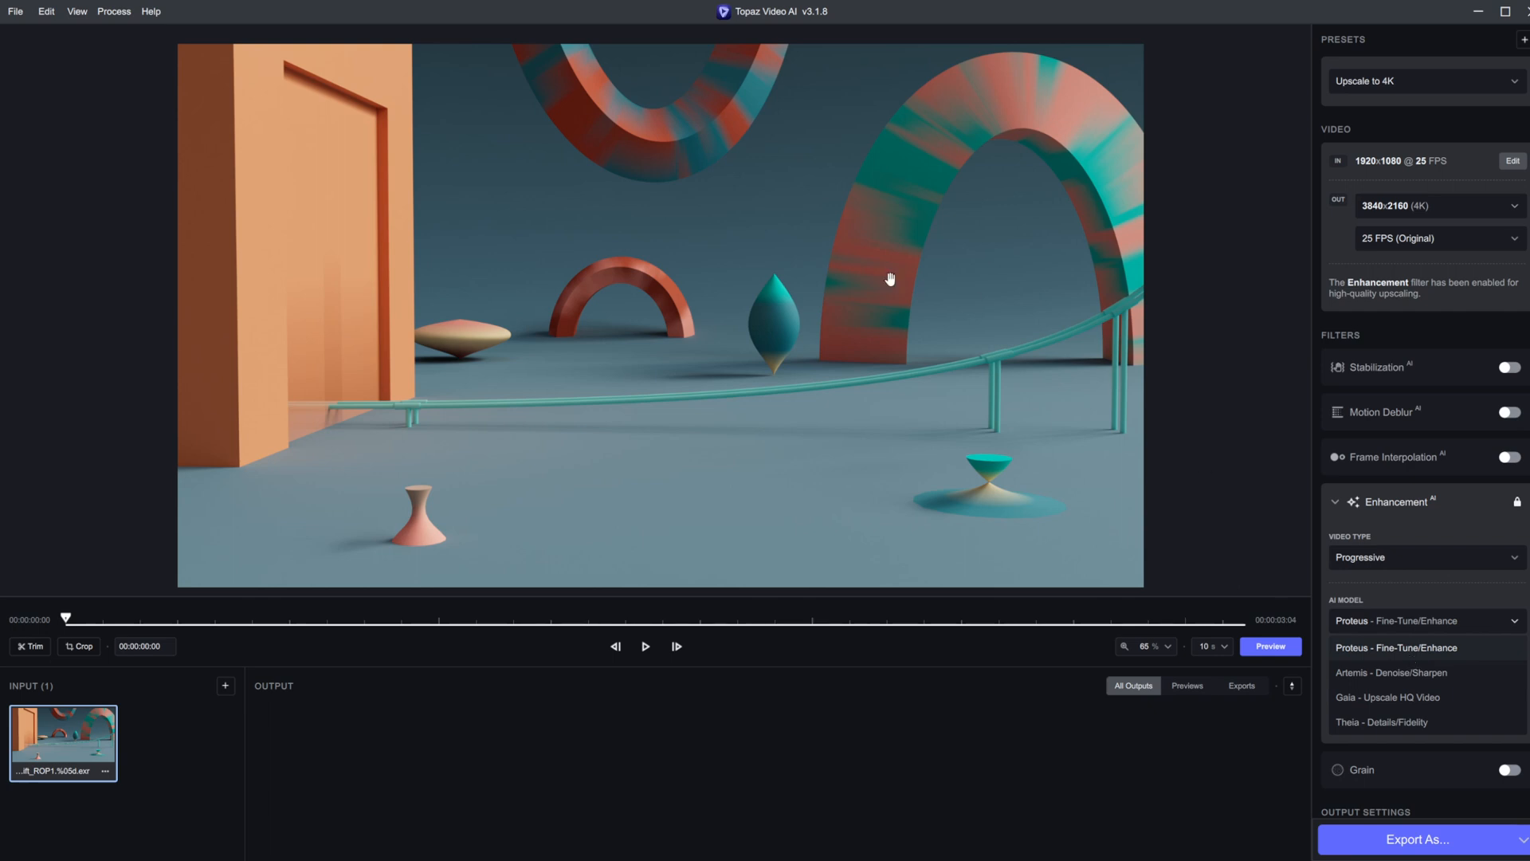
{"action": "mouse_move", "coordinate": [1376, 657]}
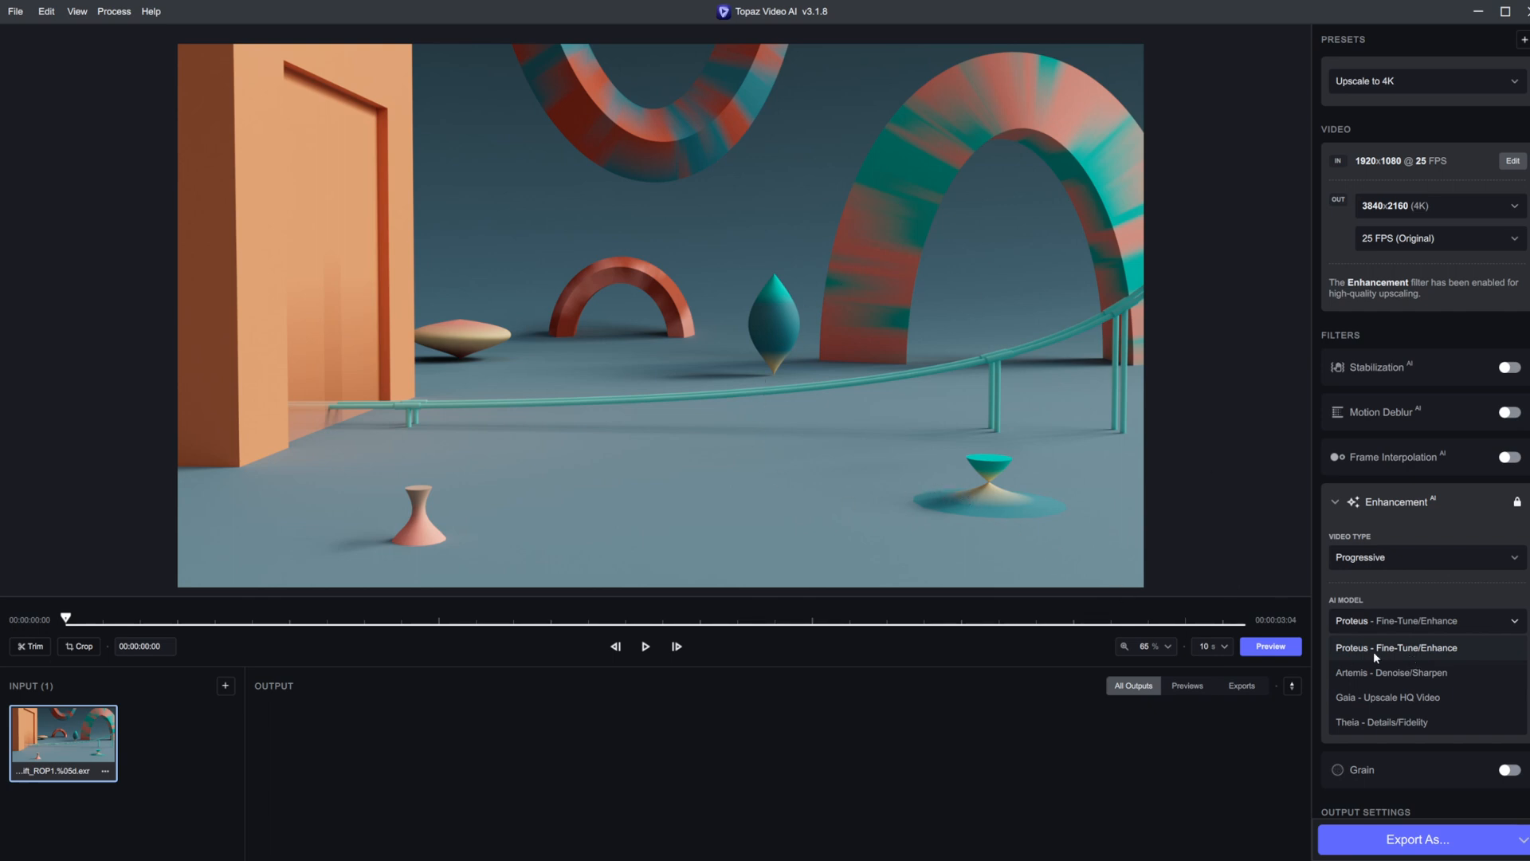
{"action": "mouse_move", "coordinate": [1356, 661]}
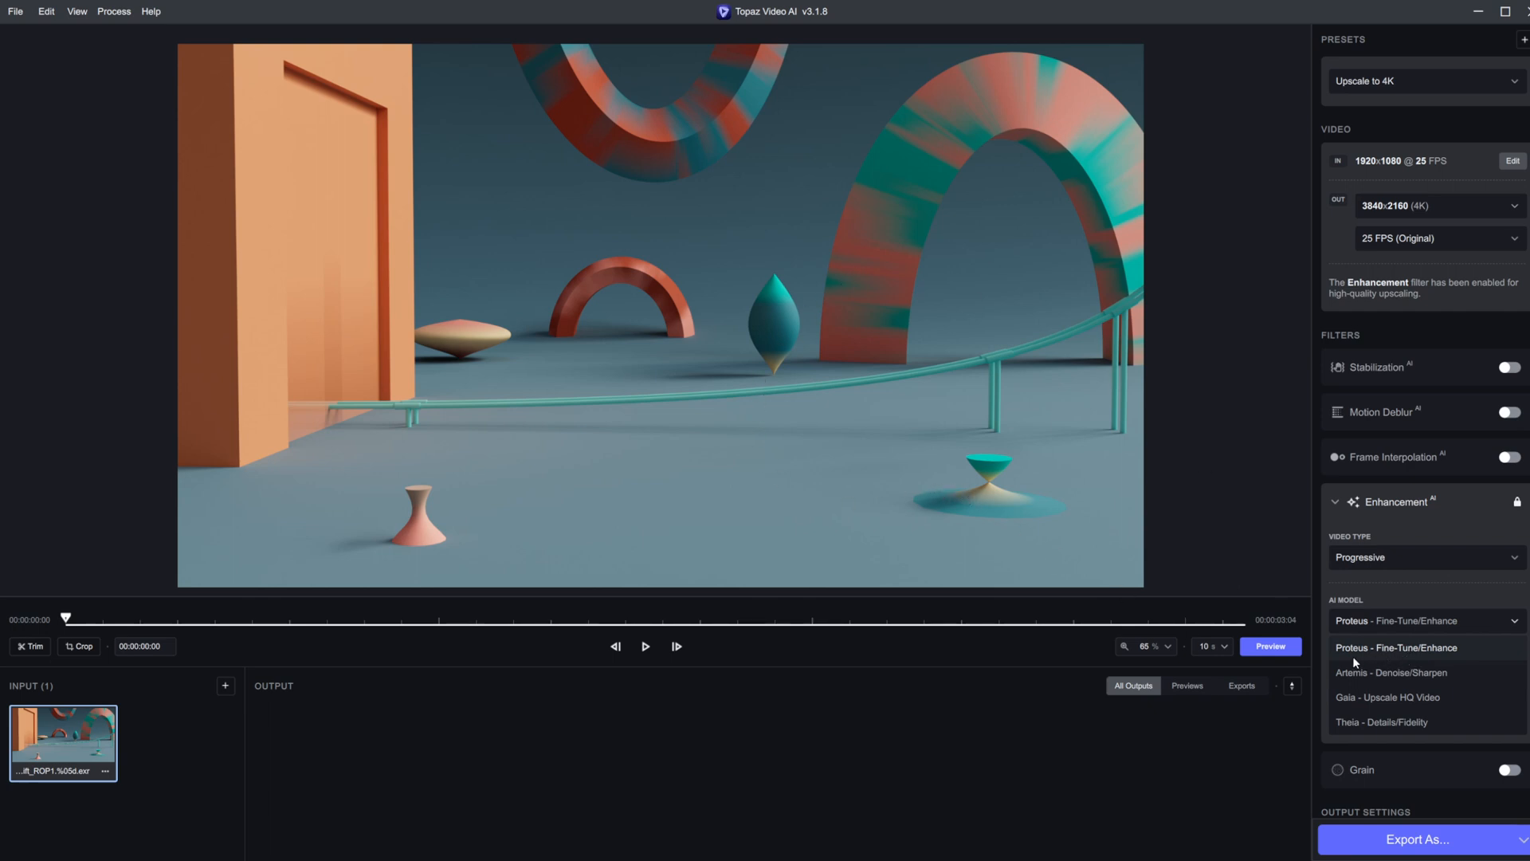
{"action": "left_click", "coordinate": [1386, 698]}
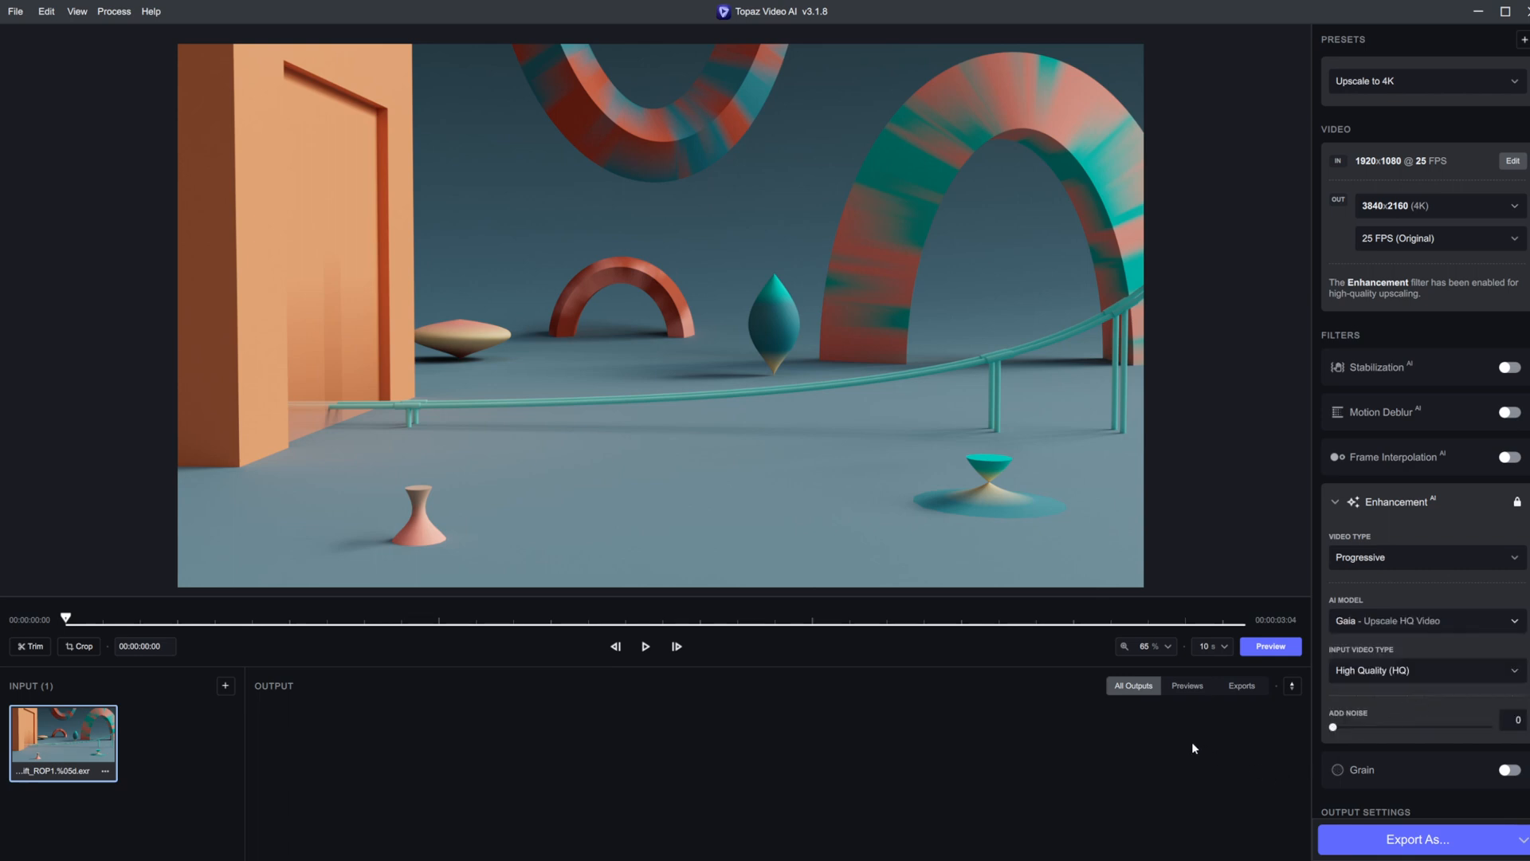
{"action": "left_click", "coordinate": [1425, 670]}
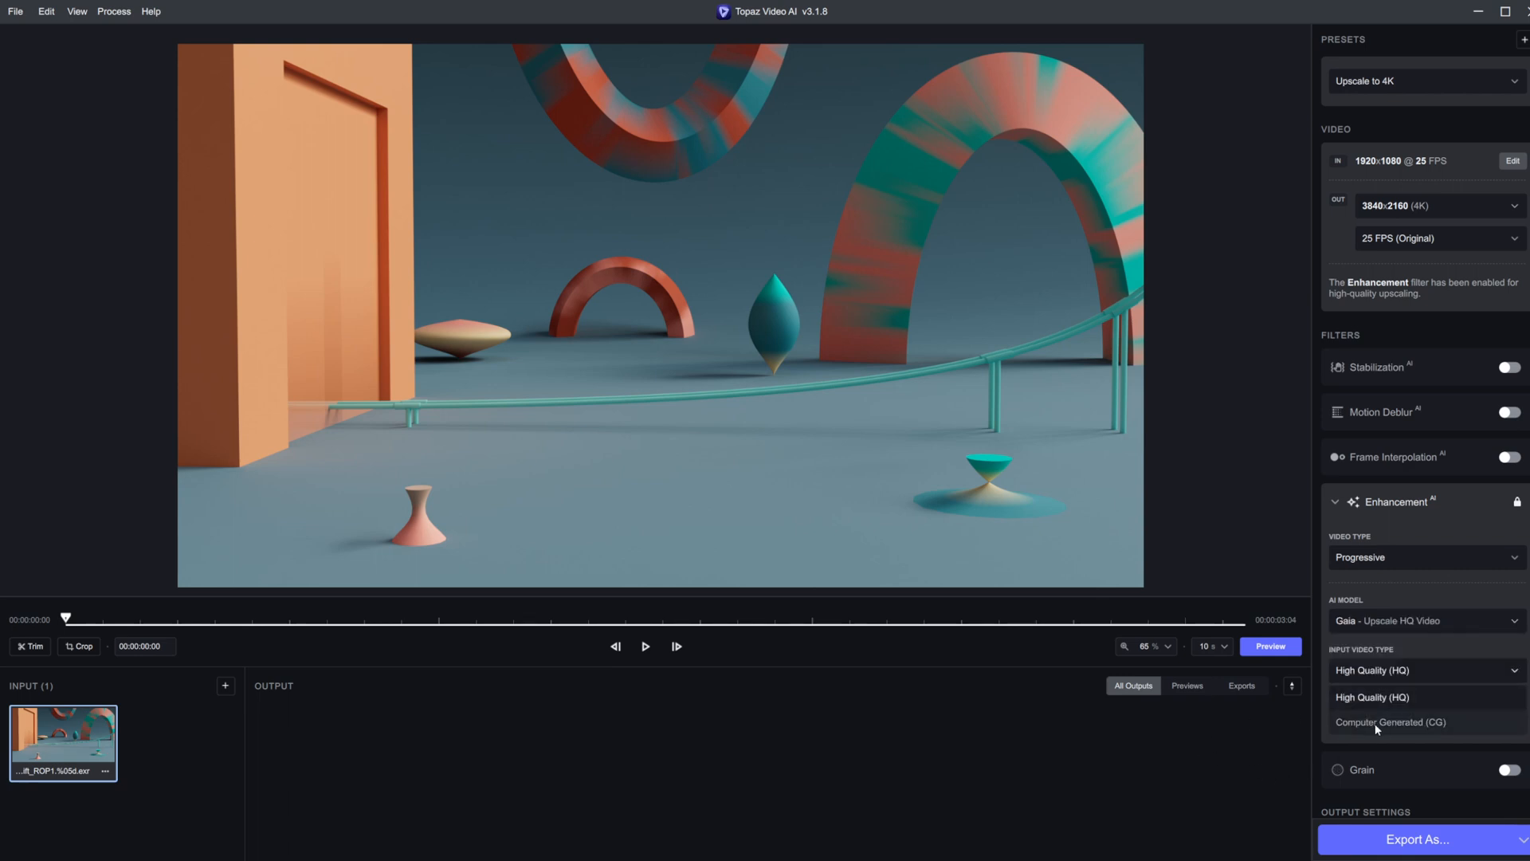
{"action": "left_click", "coordinate": [1393, 723]}
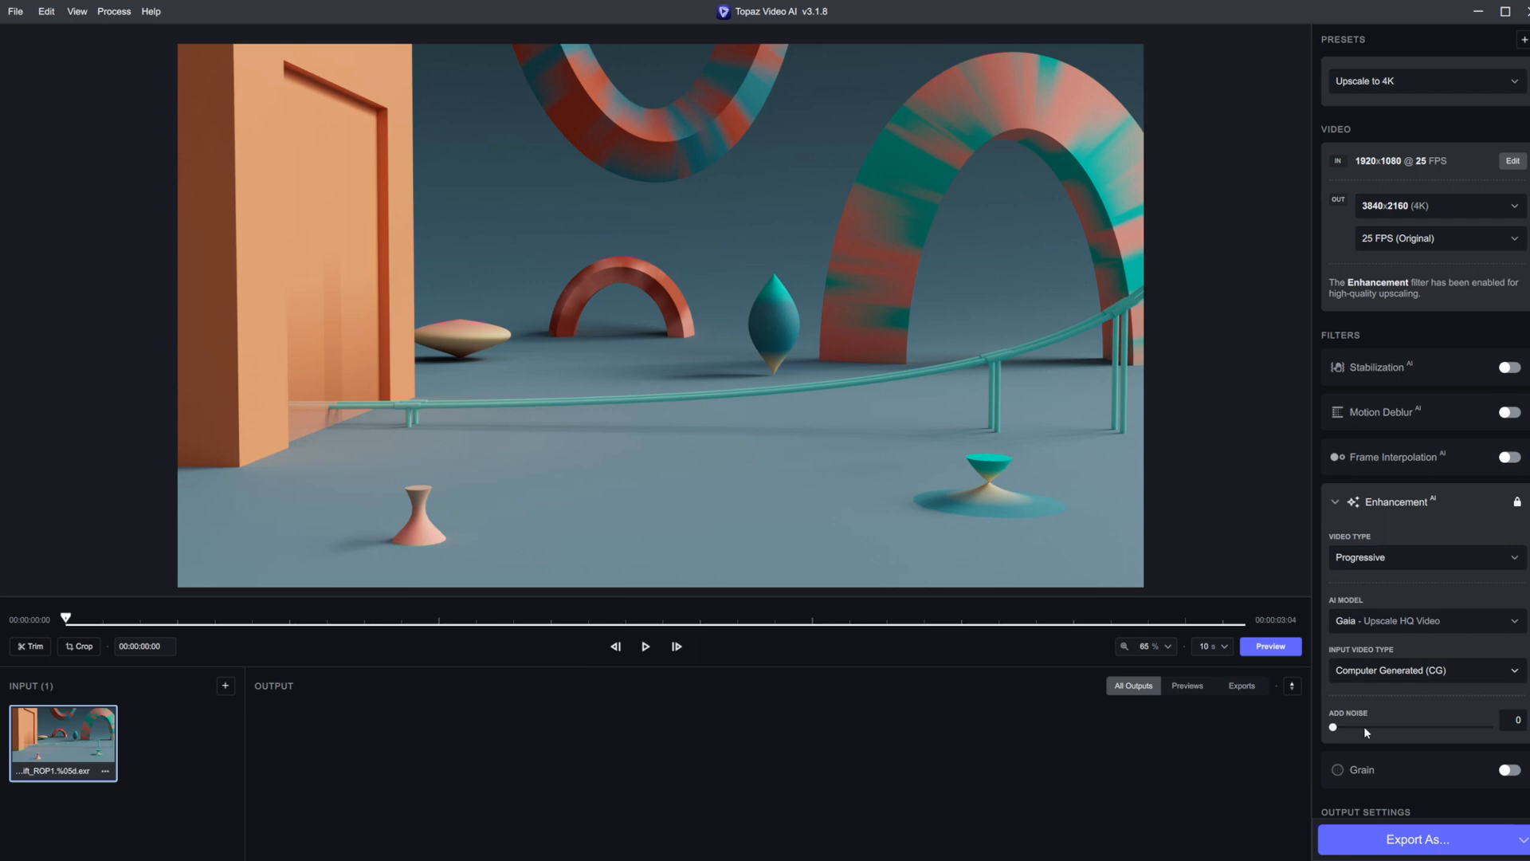
{"action": "scroll", "scroll_direction": "down", "scroll_amount": 3}
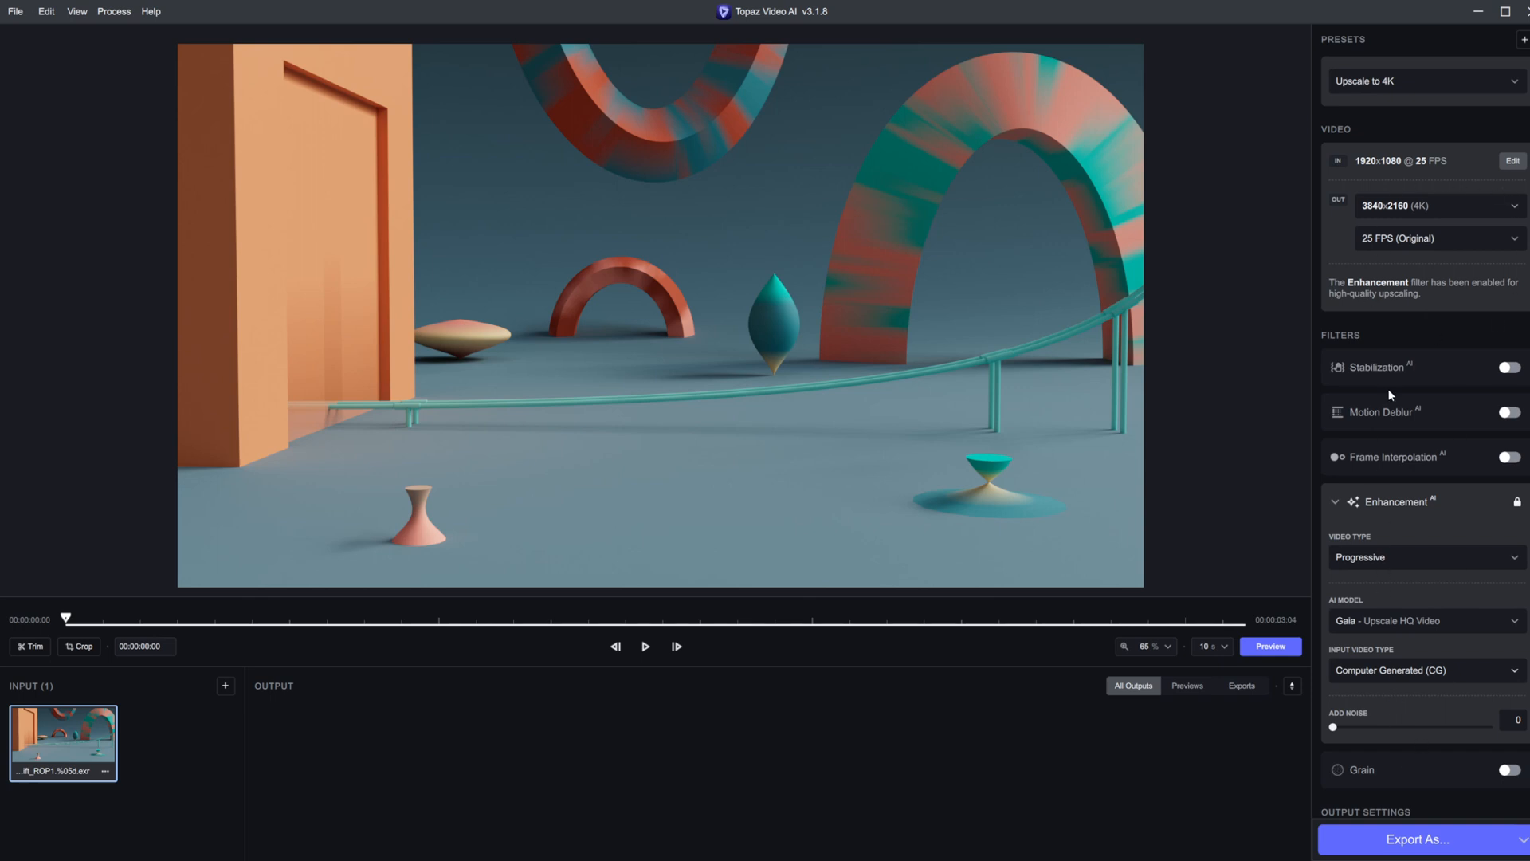
{"action": "mouse_move", "coordinate": [1387, 586]}
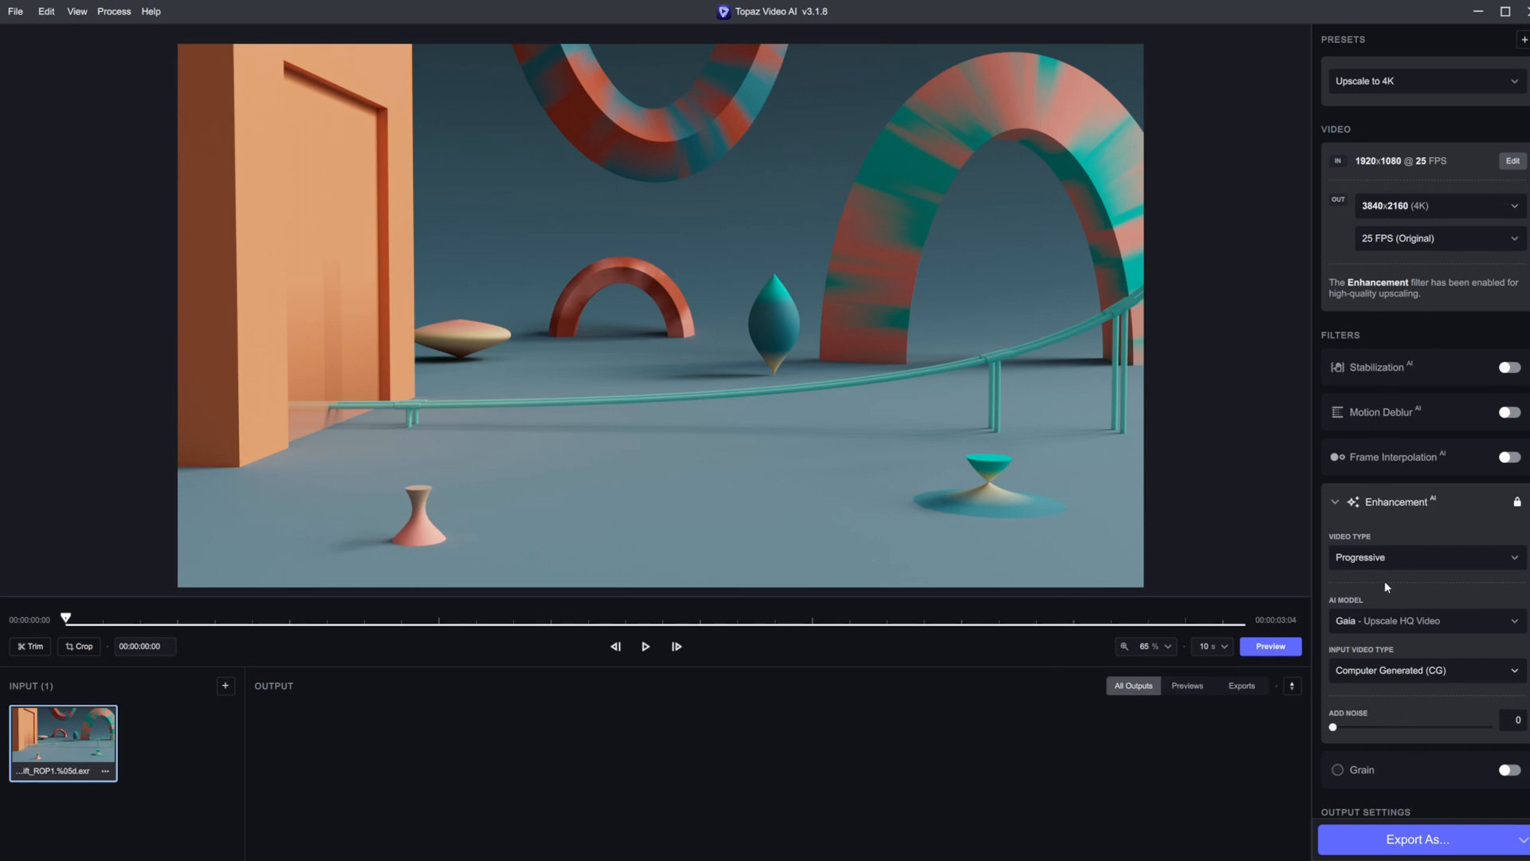
{"action": "scroll", "scroll_direction": "down", "scroll_amount": 3}
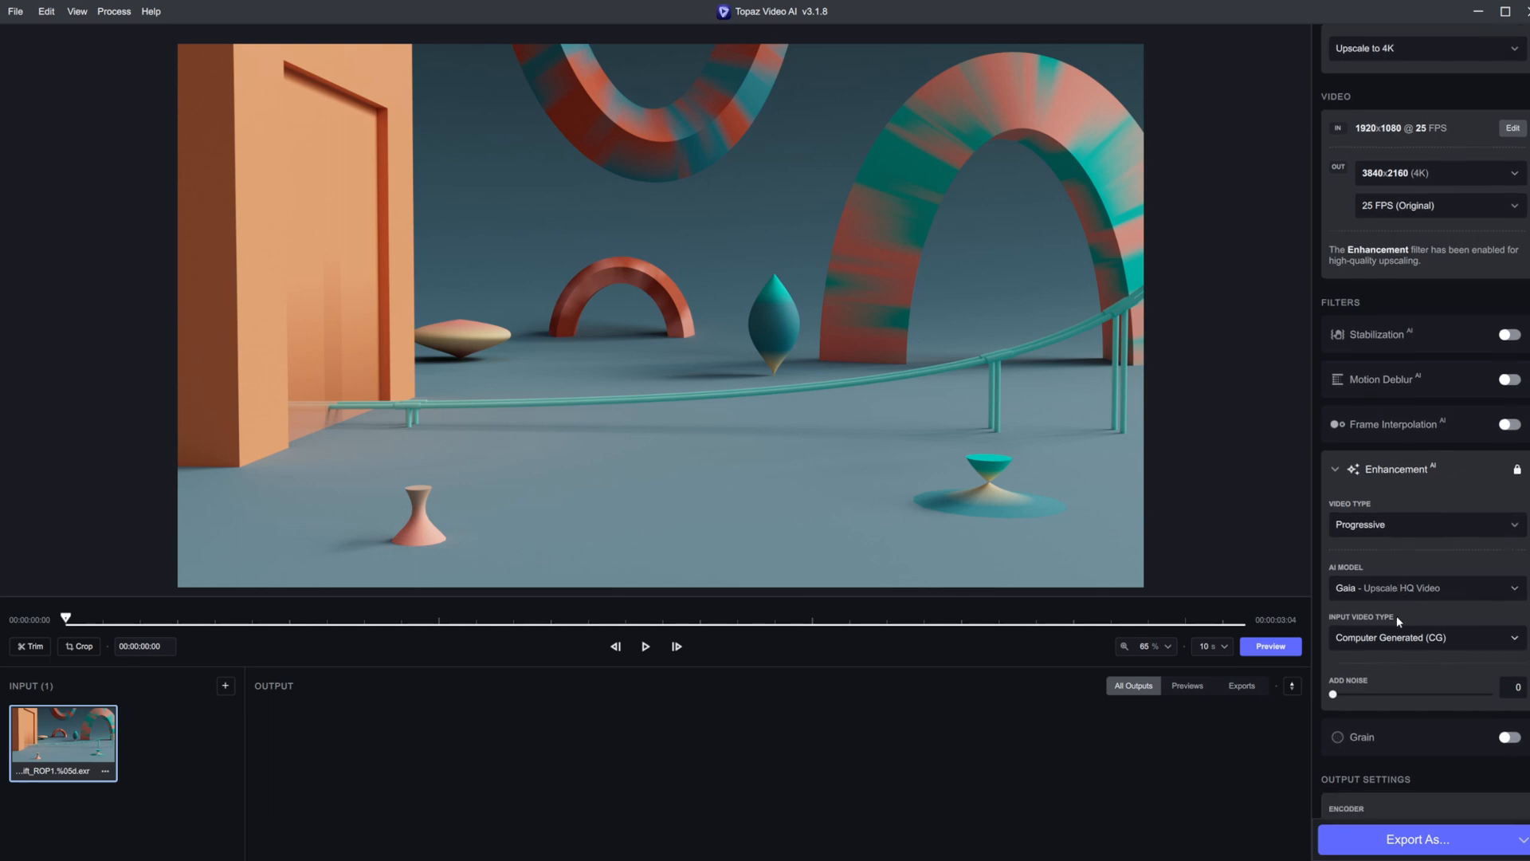
- Render a short 3840×2160 preview to compare against the source on the red arch
{"action": "left_click", "coordinate": [1270, 647]}
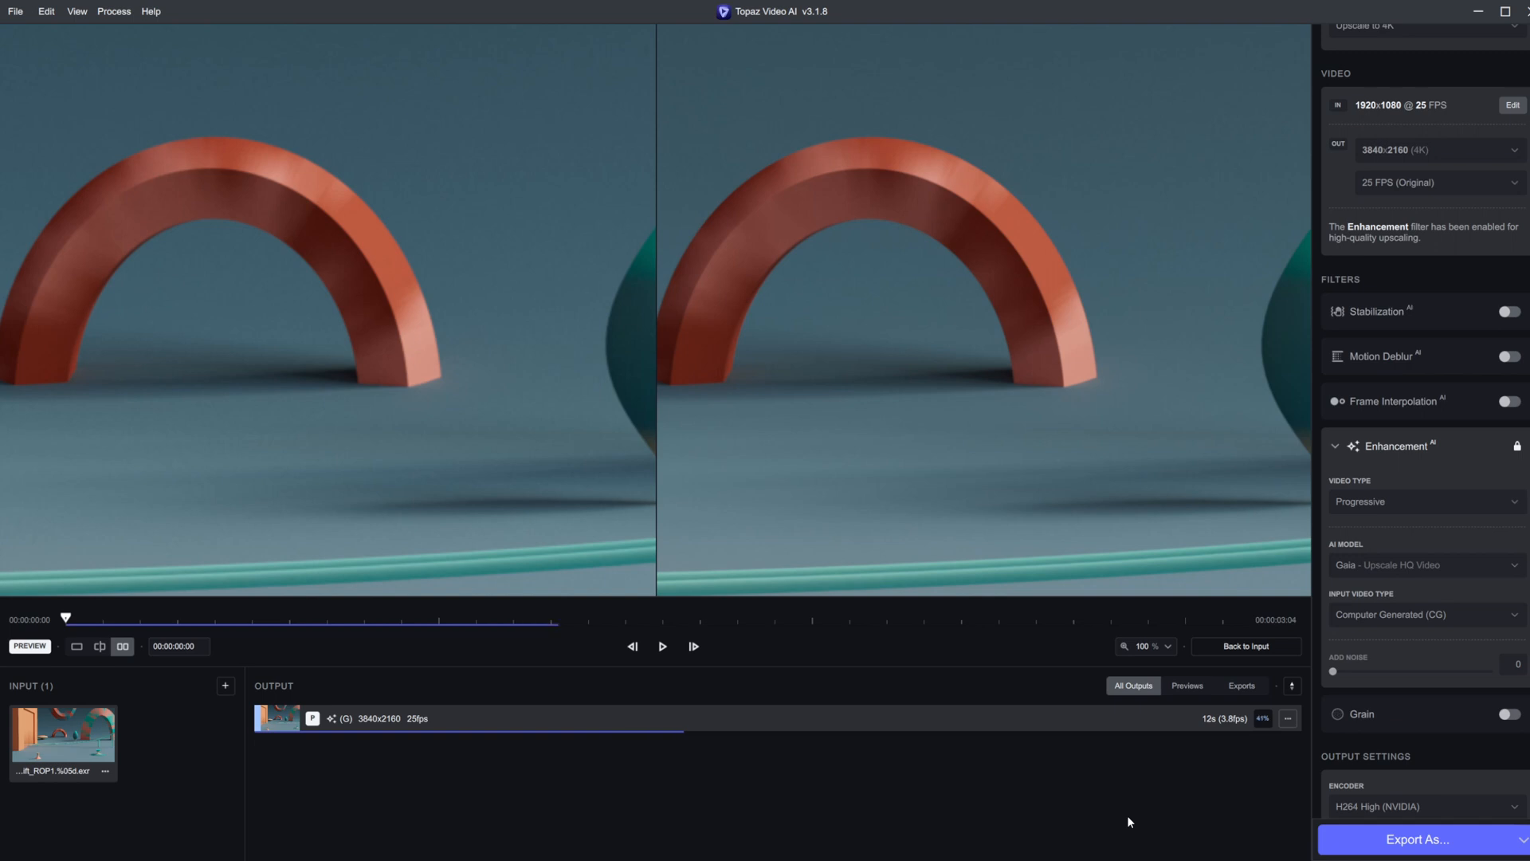
{"action": "mouse_move", "coordinate": [853, 375]}
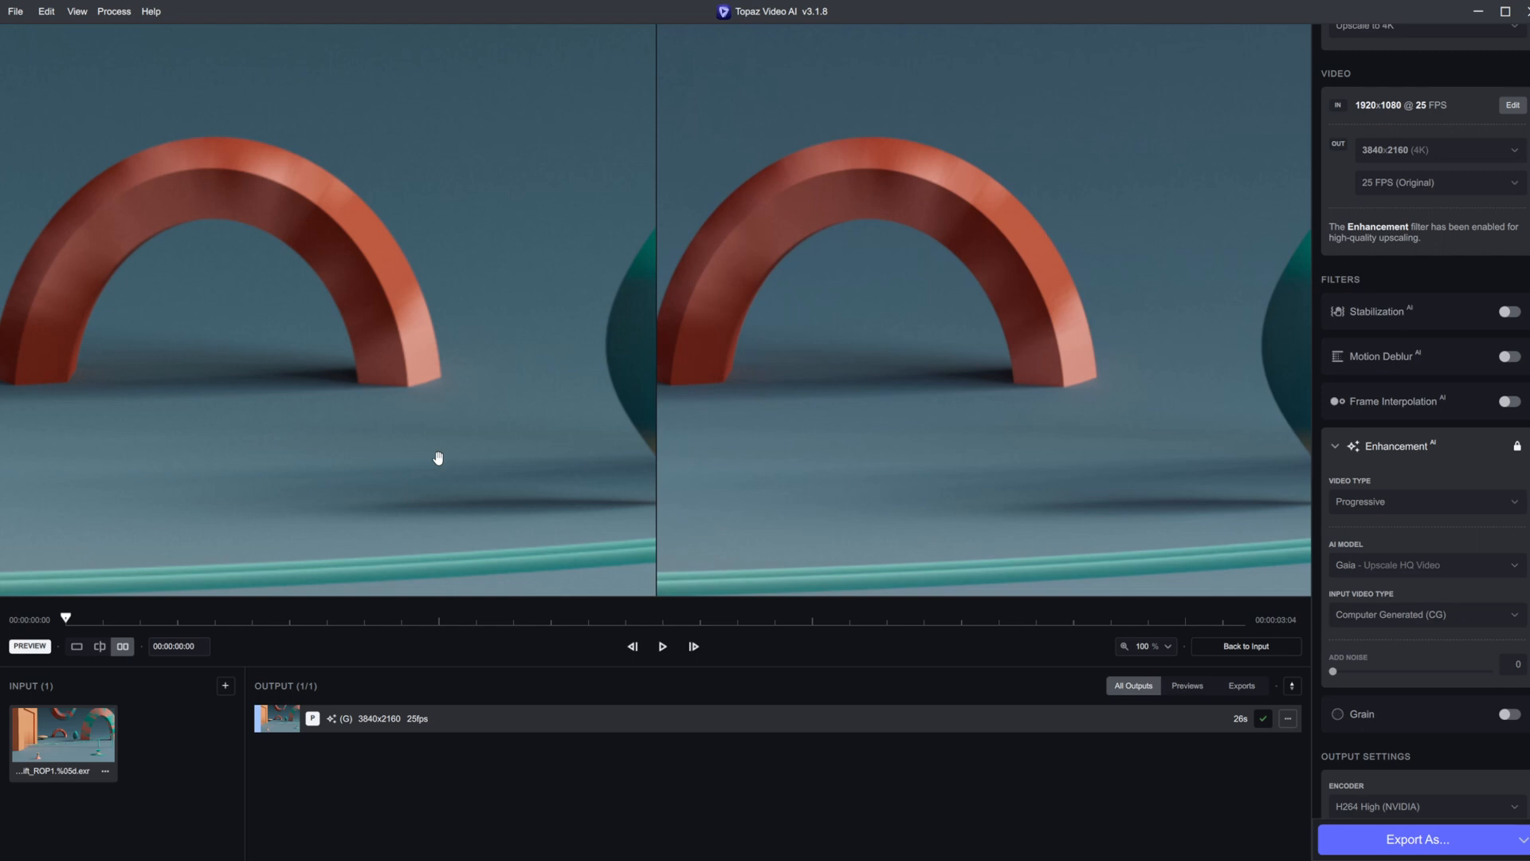
{"action": "mouse_move", "coordinate": [466, 431]}
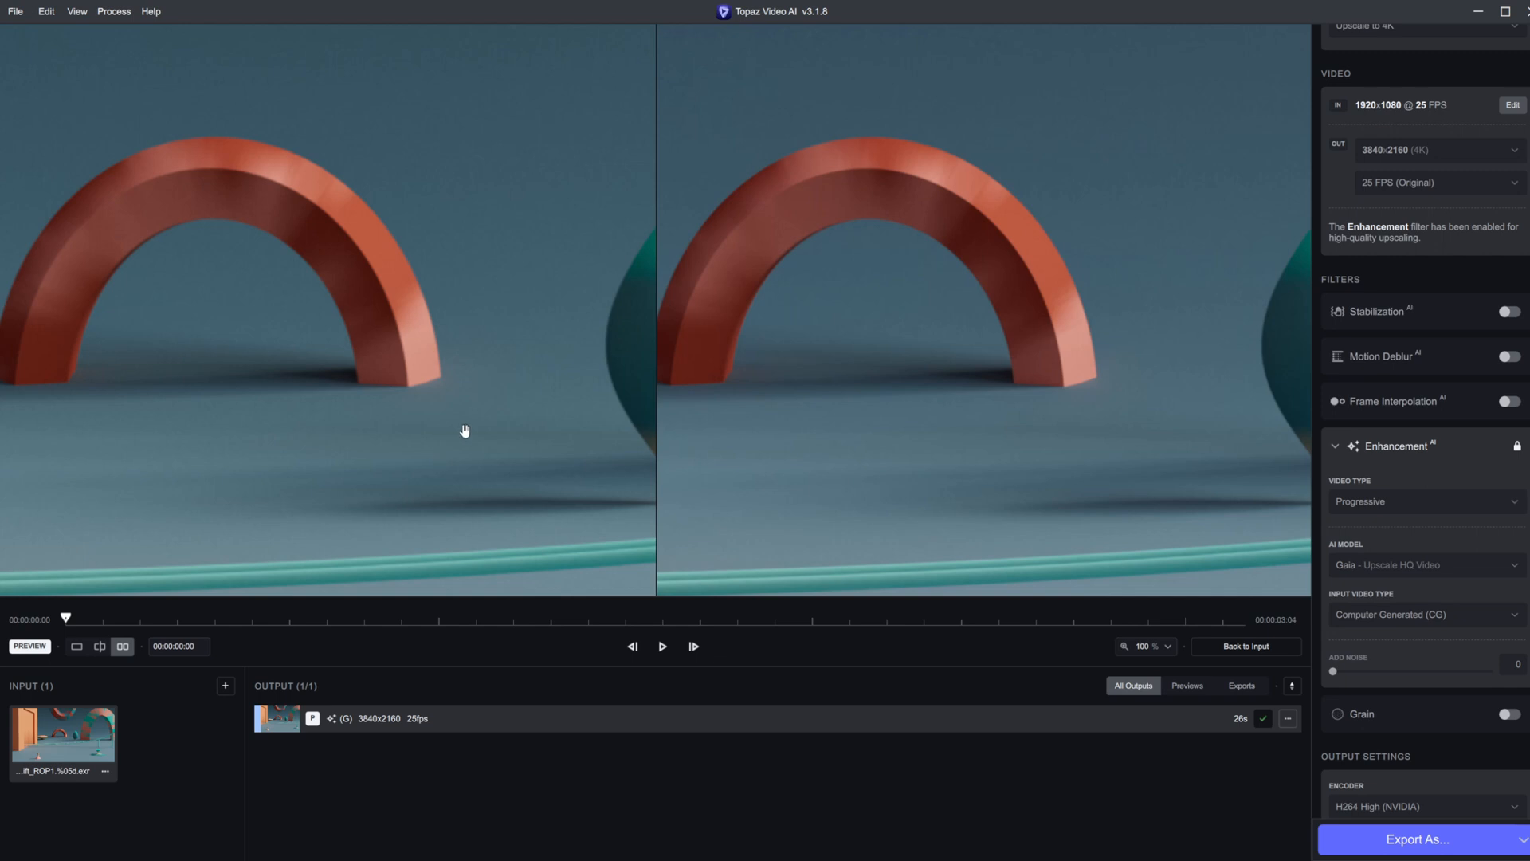
{"action": "mouse_move", "coordinate": [440, 406]}
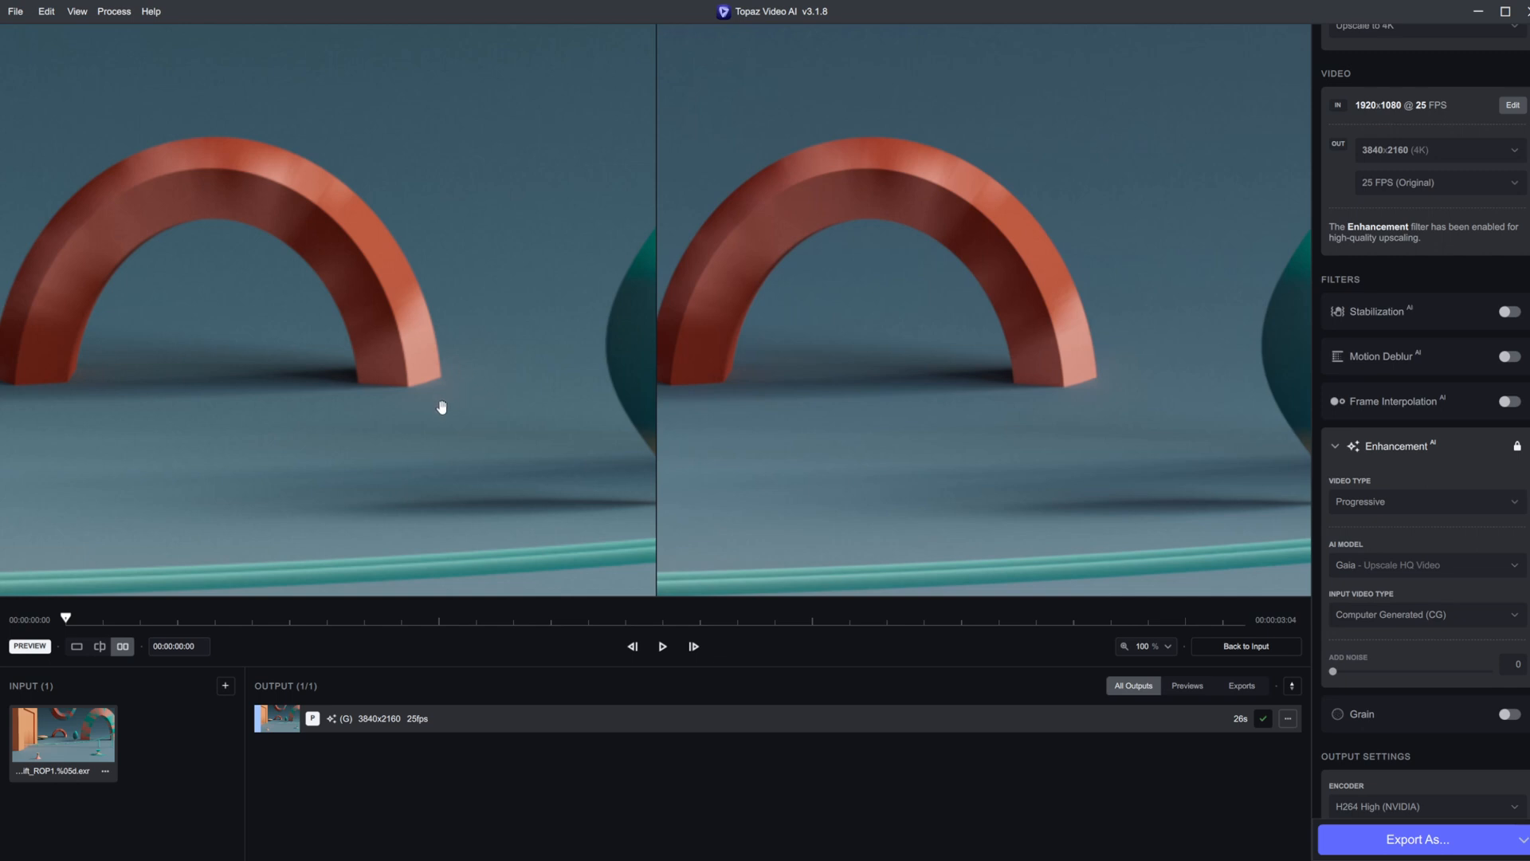
{"action": "mouse_move", "coordinate": [440, 388]}
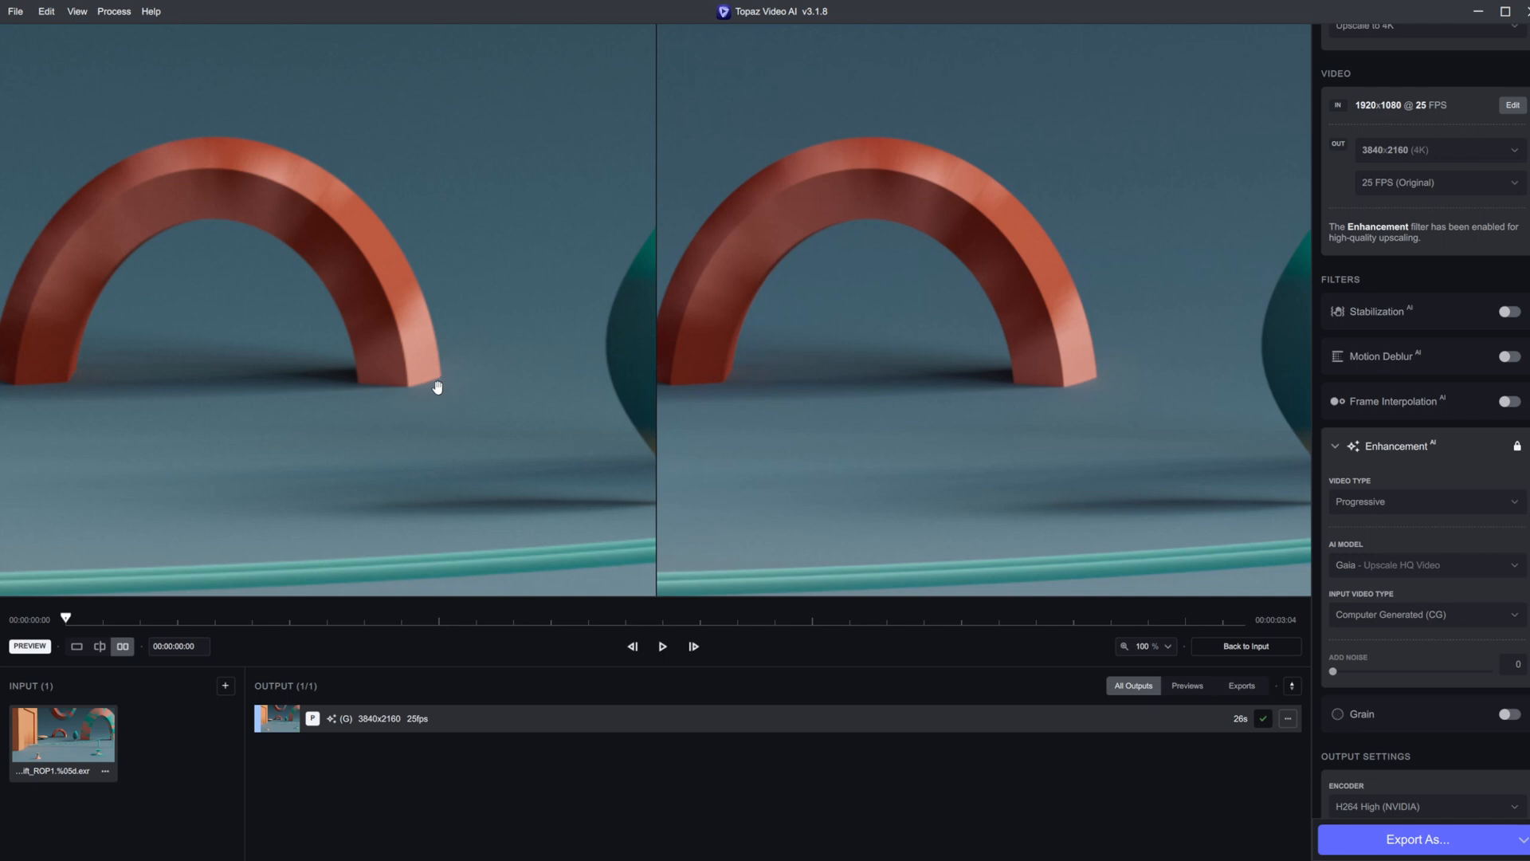
{"action": "mouse_move", "coordinate": [501, 443]}
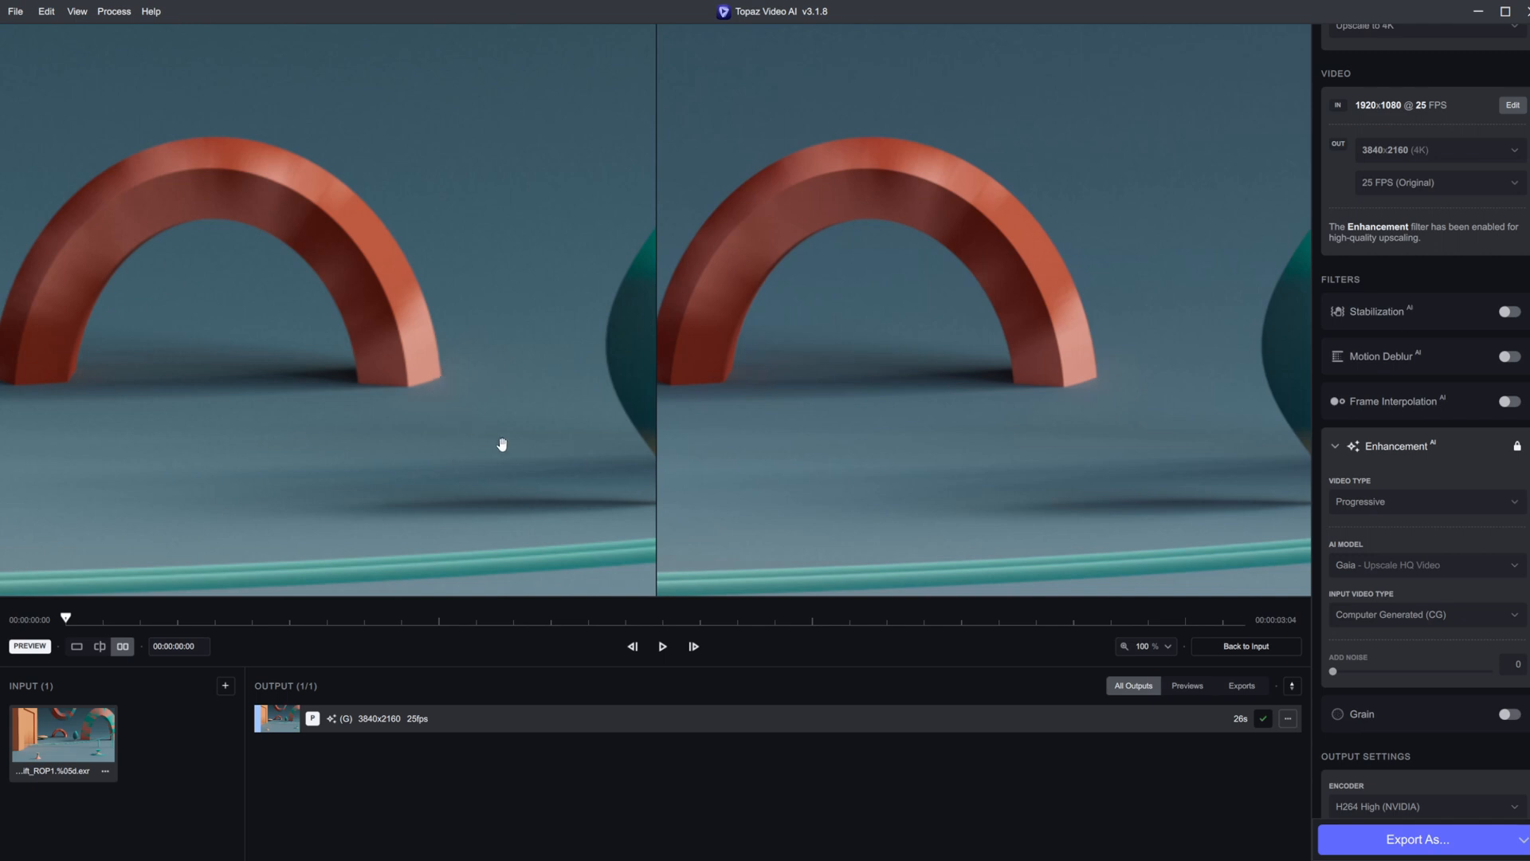
{"action": "mouse_move", "coordinate": [479, 407]}
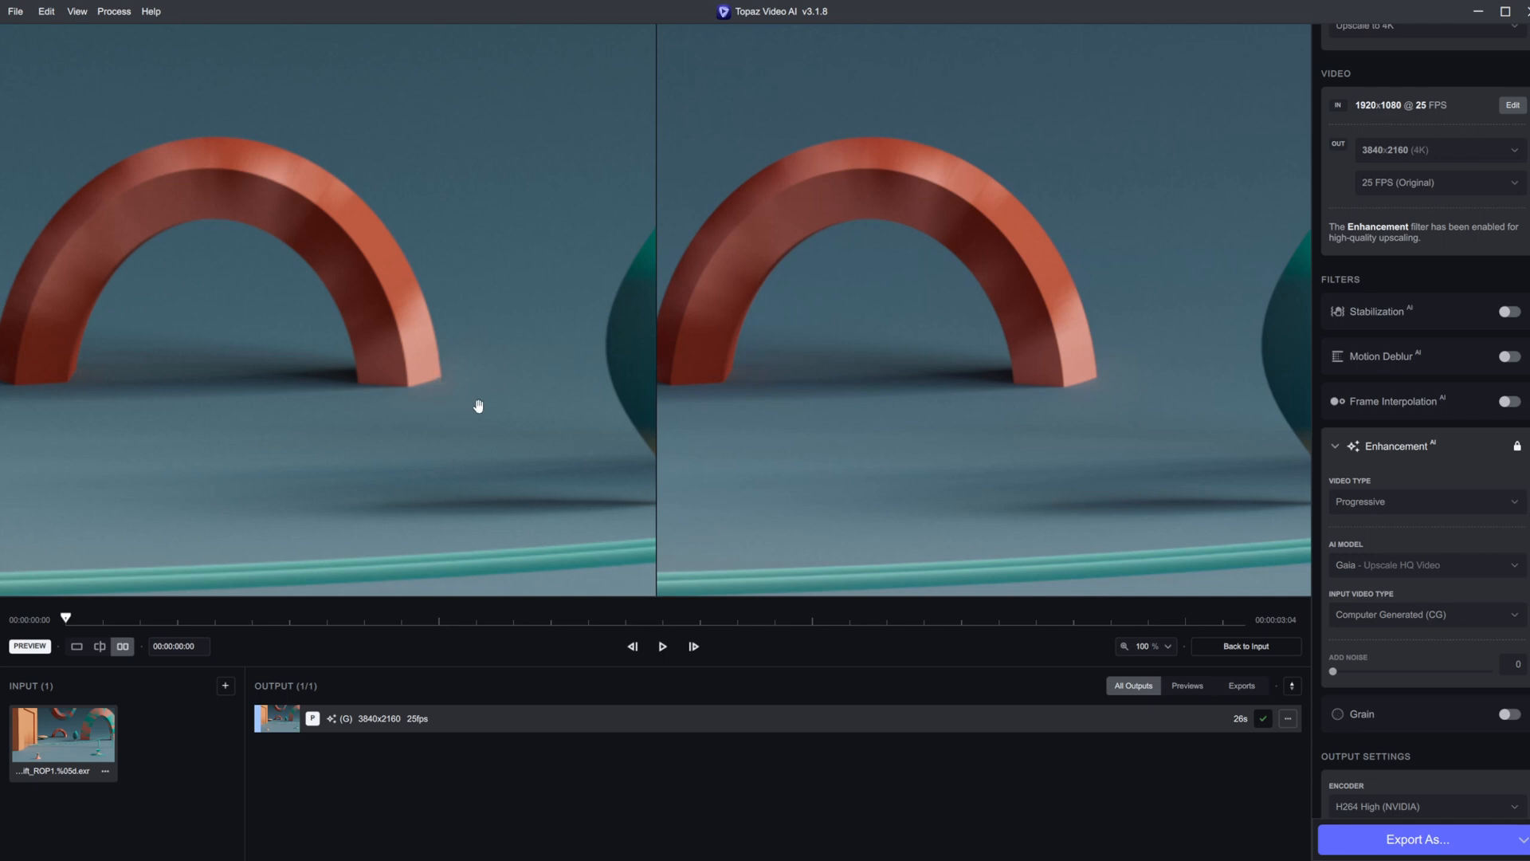
{"action": "mouse_move", "coordinate": [483, 407]}
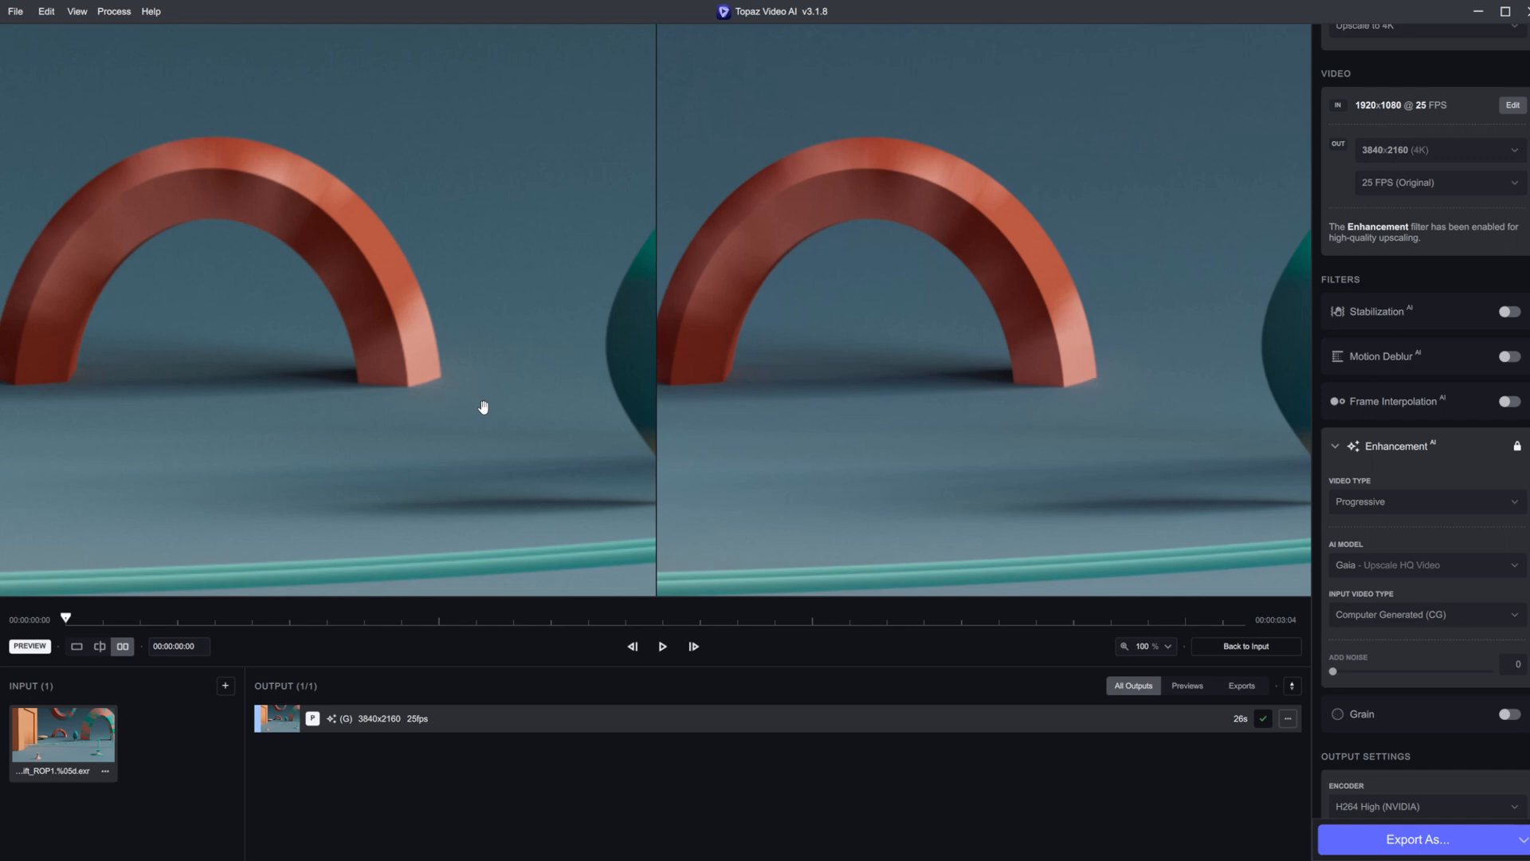
{"action": "mouse_move", "coordinate": [788, 440]}
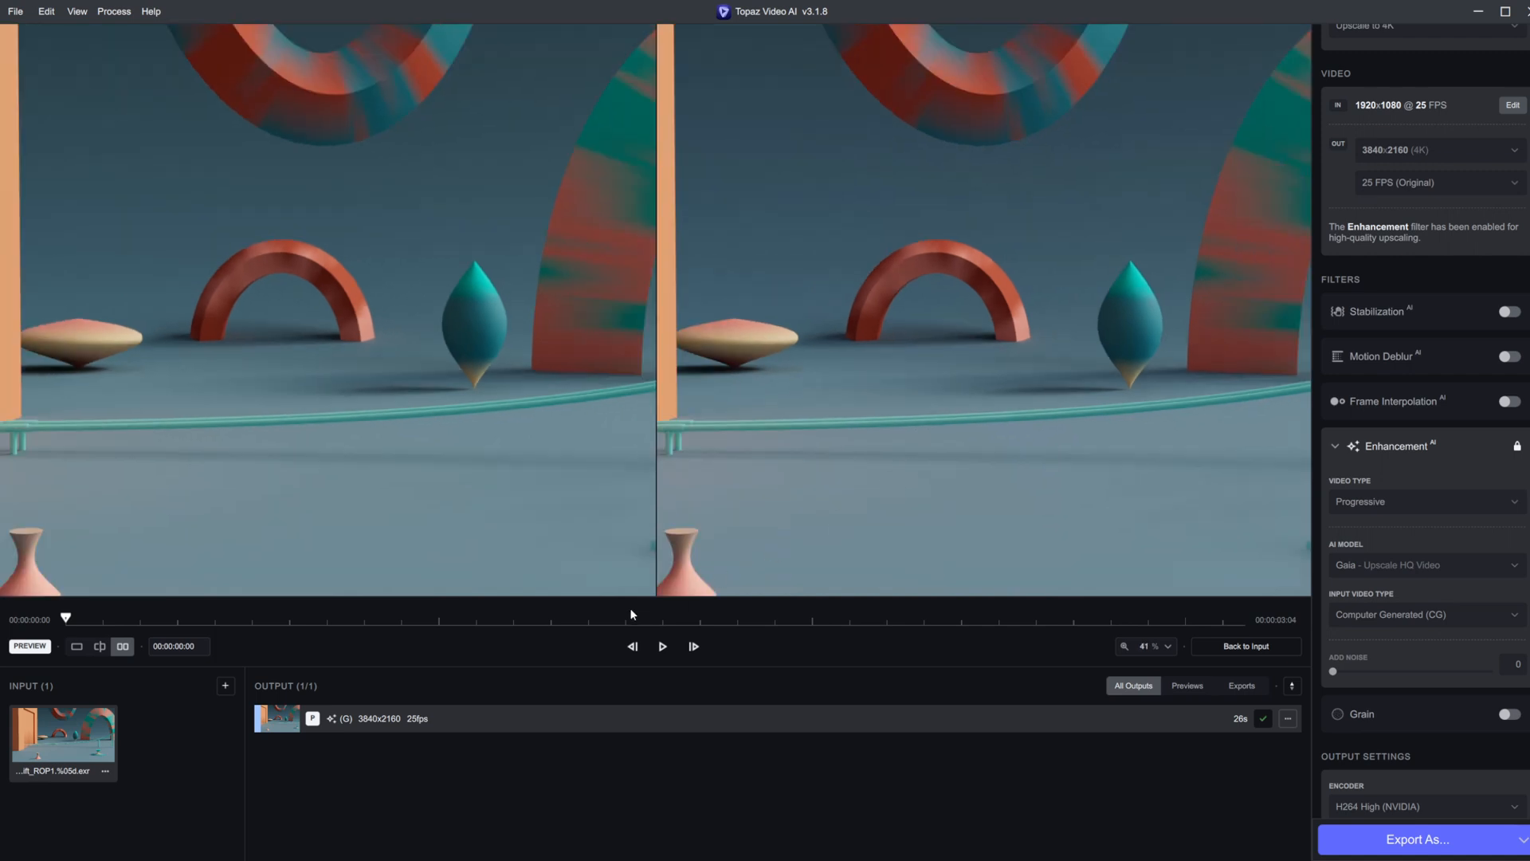
{"action": "left_click", "coordinate": [663, 647]}
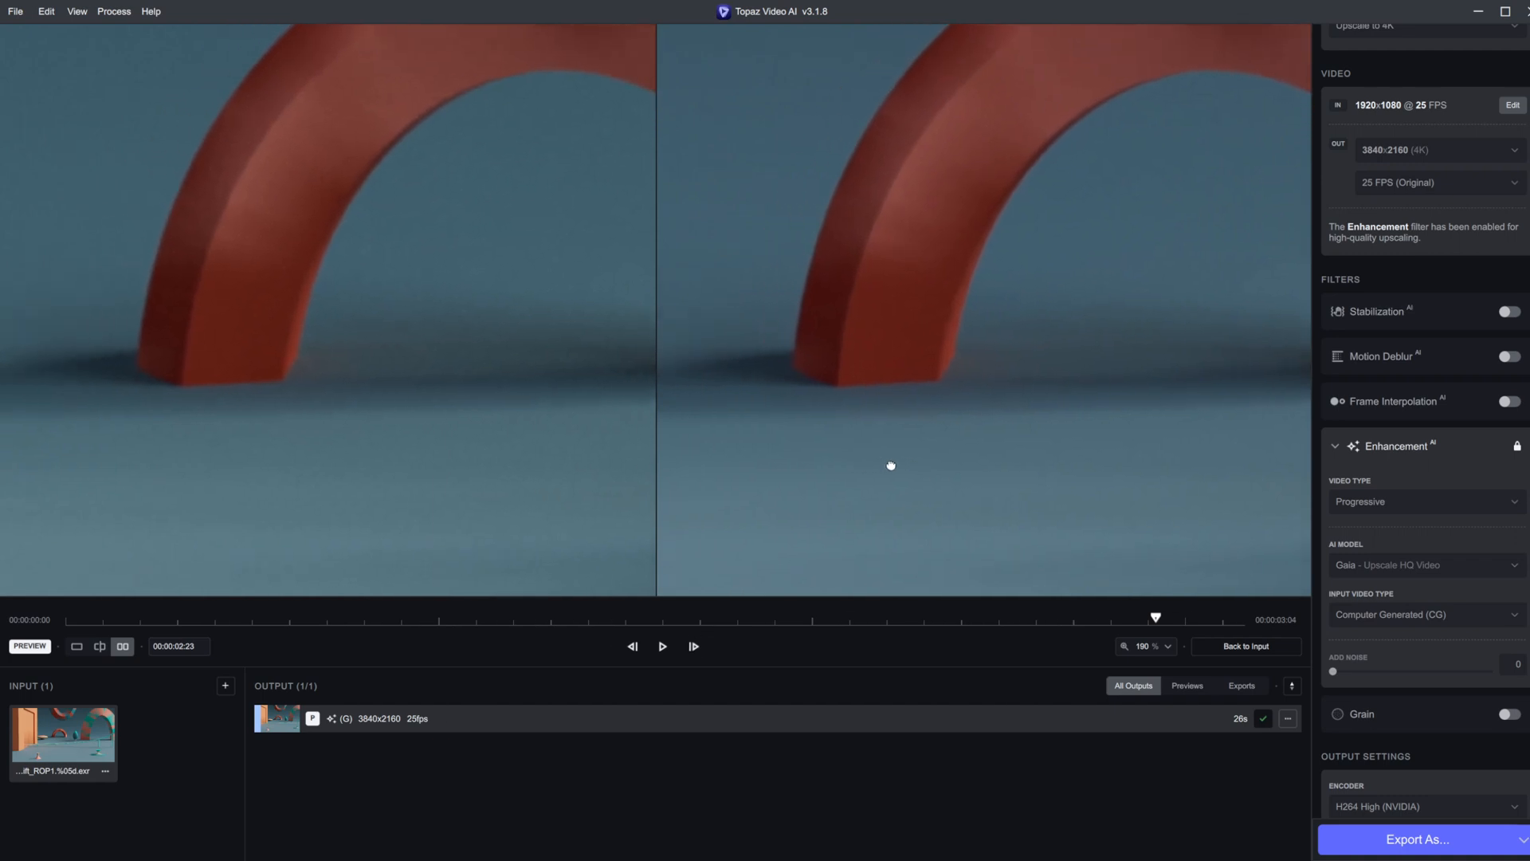
{"action": "left_click", "coordinate": [663, 647]}
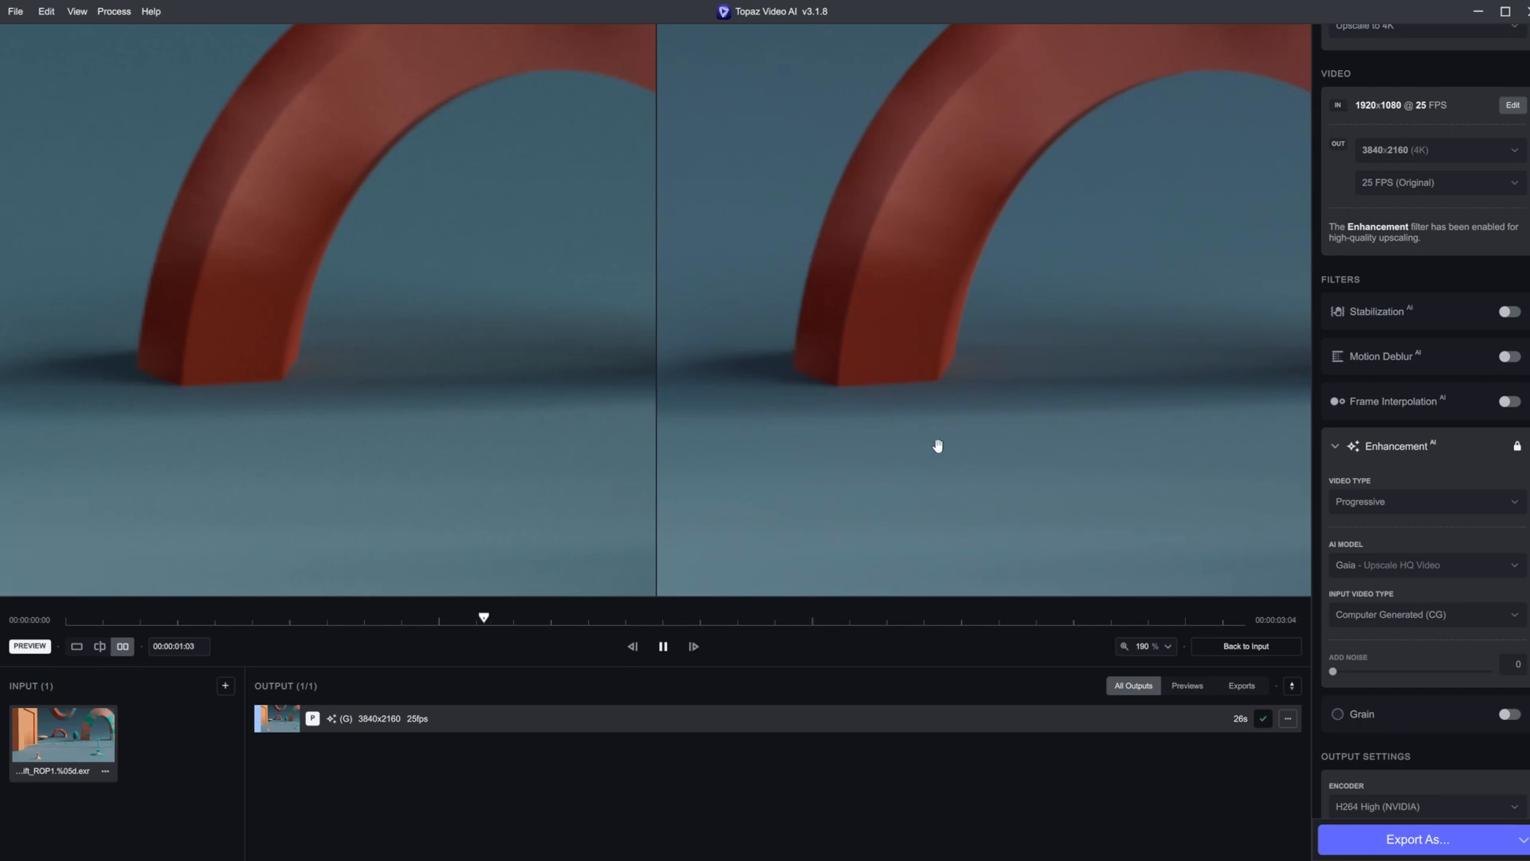
{"action": "left_click", "coordinate": [664, 648]}
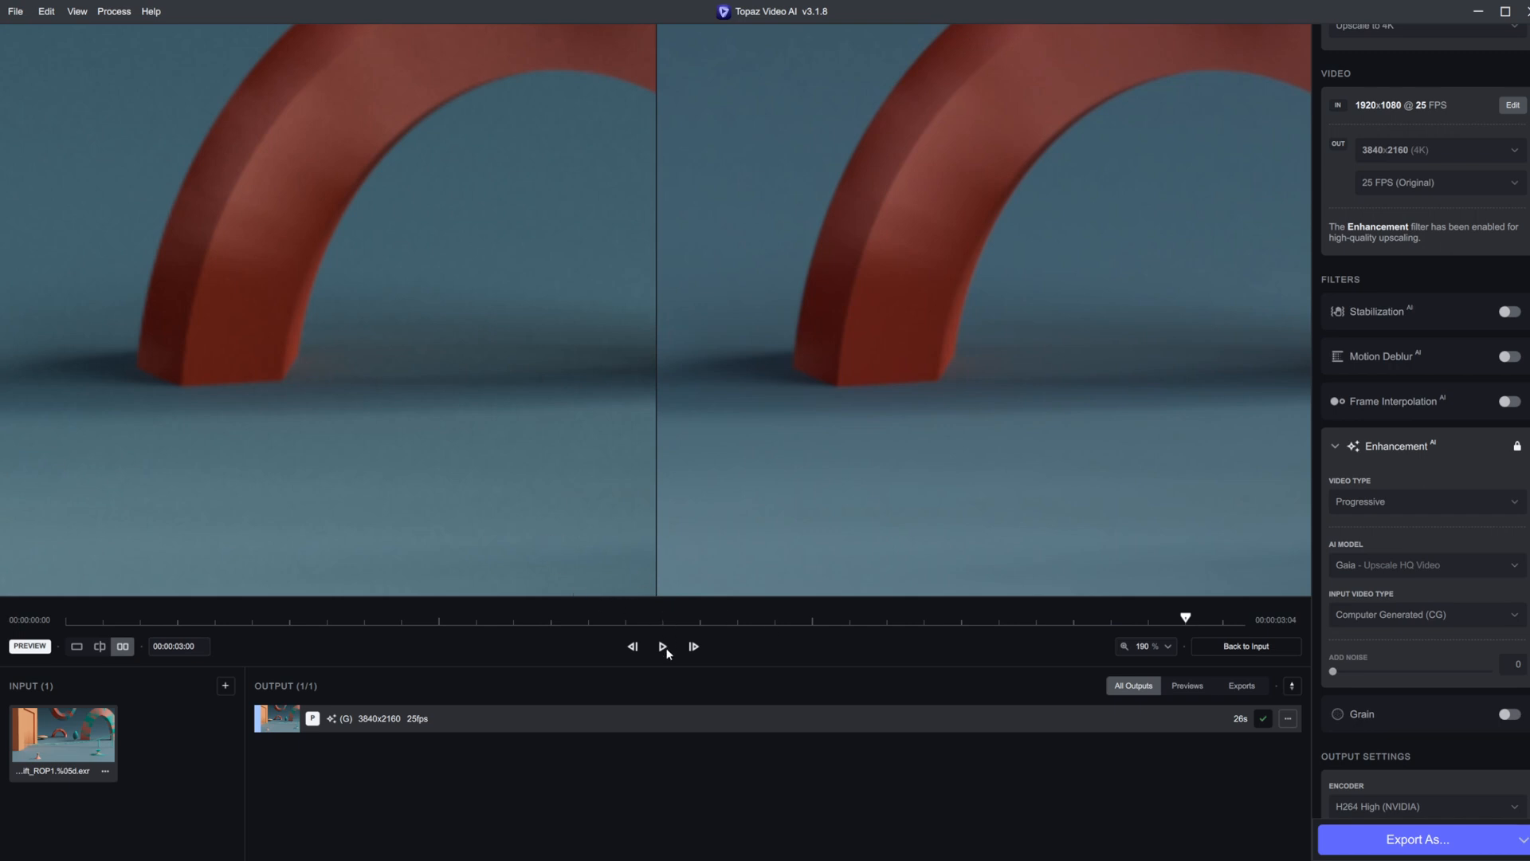
{"action": "left_click", "coordinate": [663, 647]}
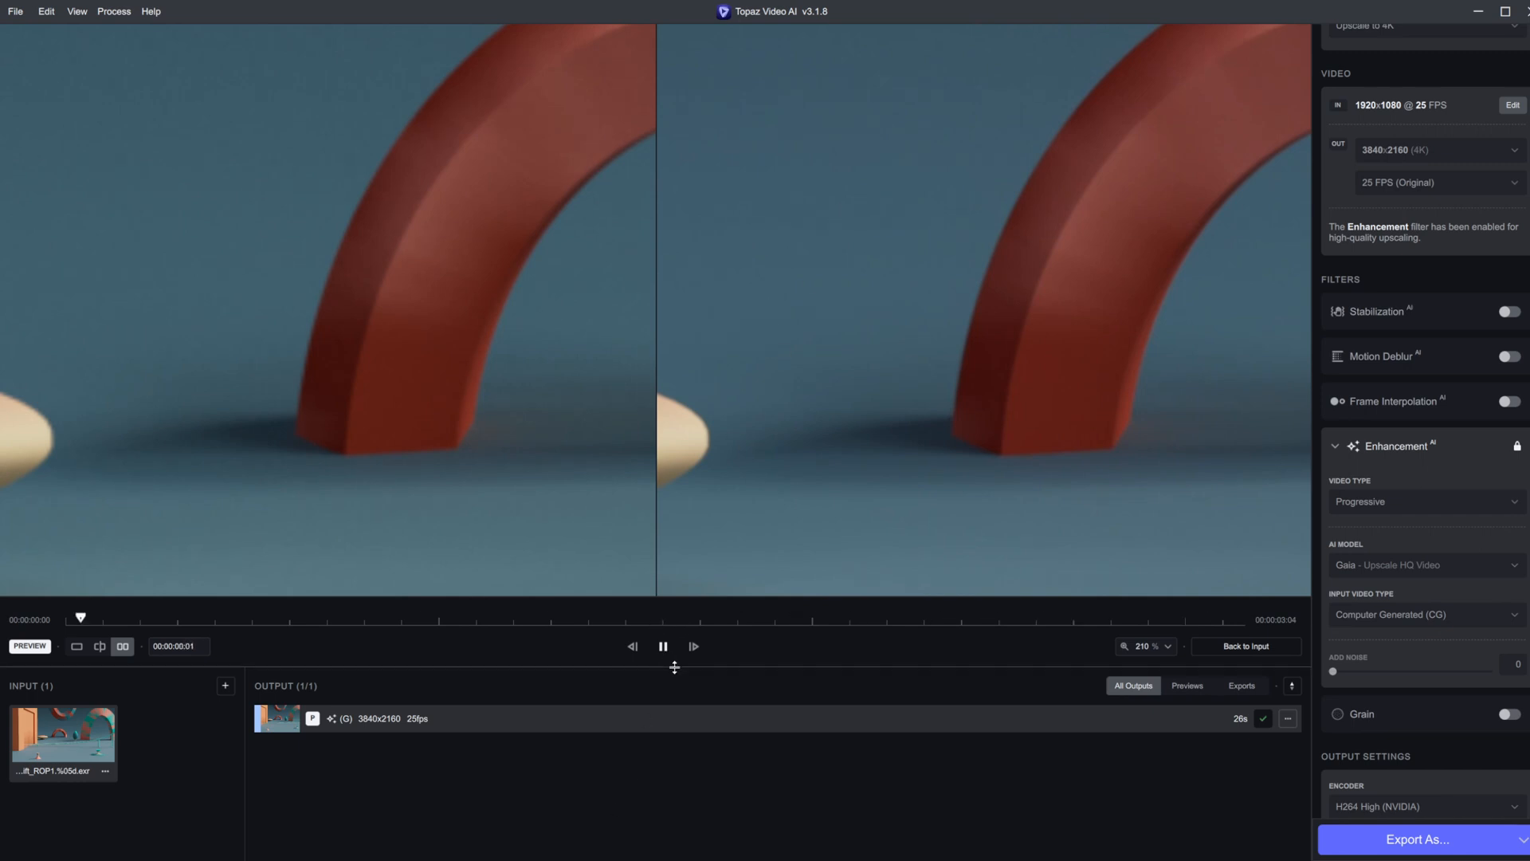
{"action": "left_click", "coordinate": [663, 646]}
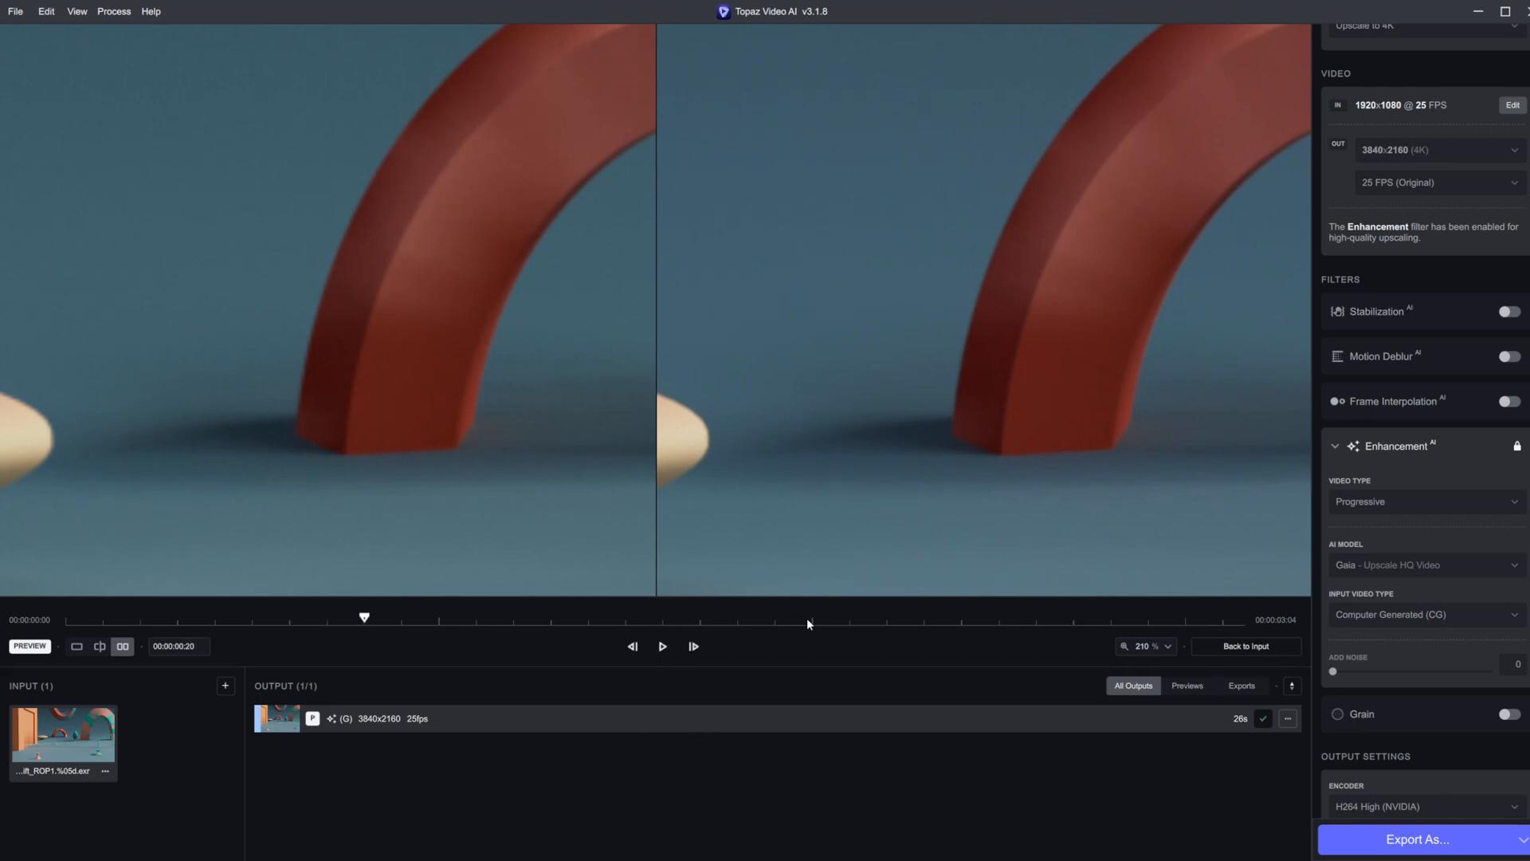
{"action": "mouse_move", "coordinate": [666, 756]}
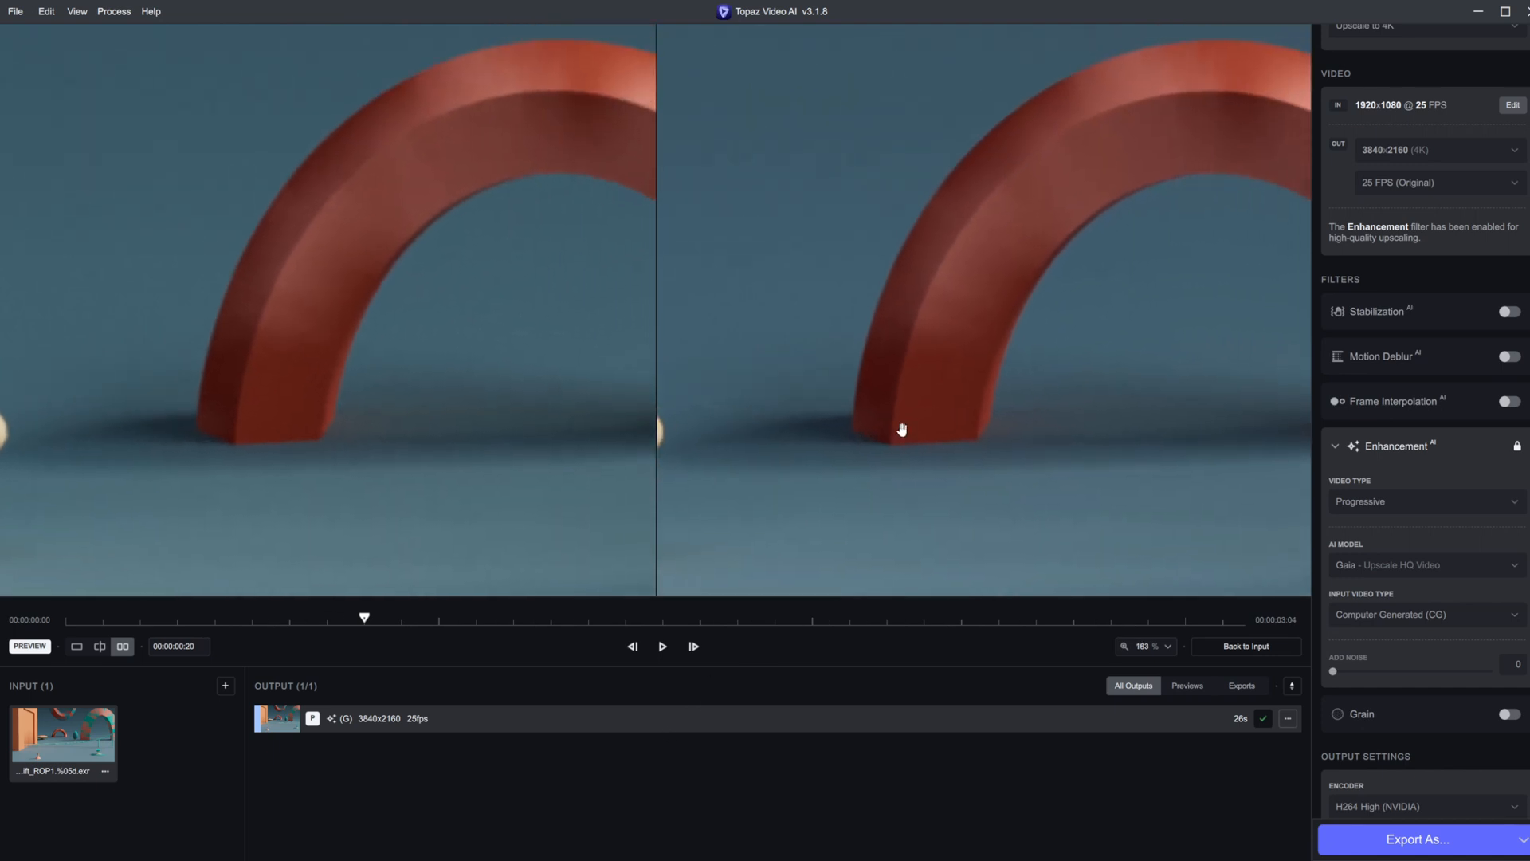
{"action": "mouse_move", "coordinate": [667, 768]}
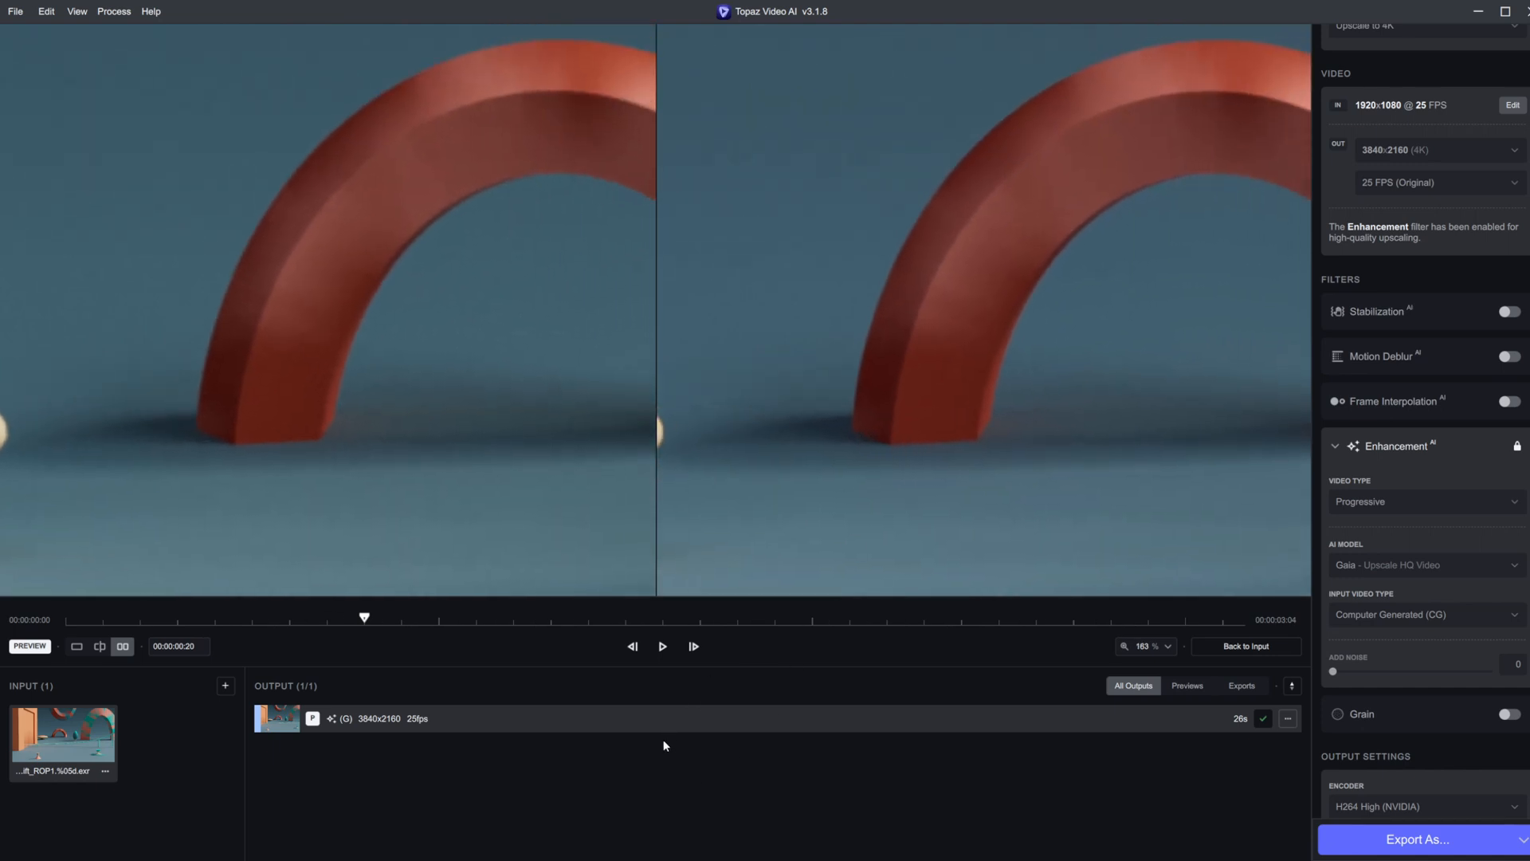
{"action": "mouse_move", "coordinate": [782, 569]}
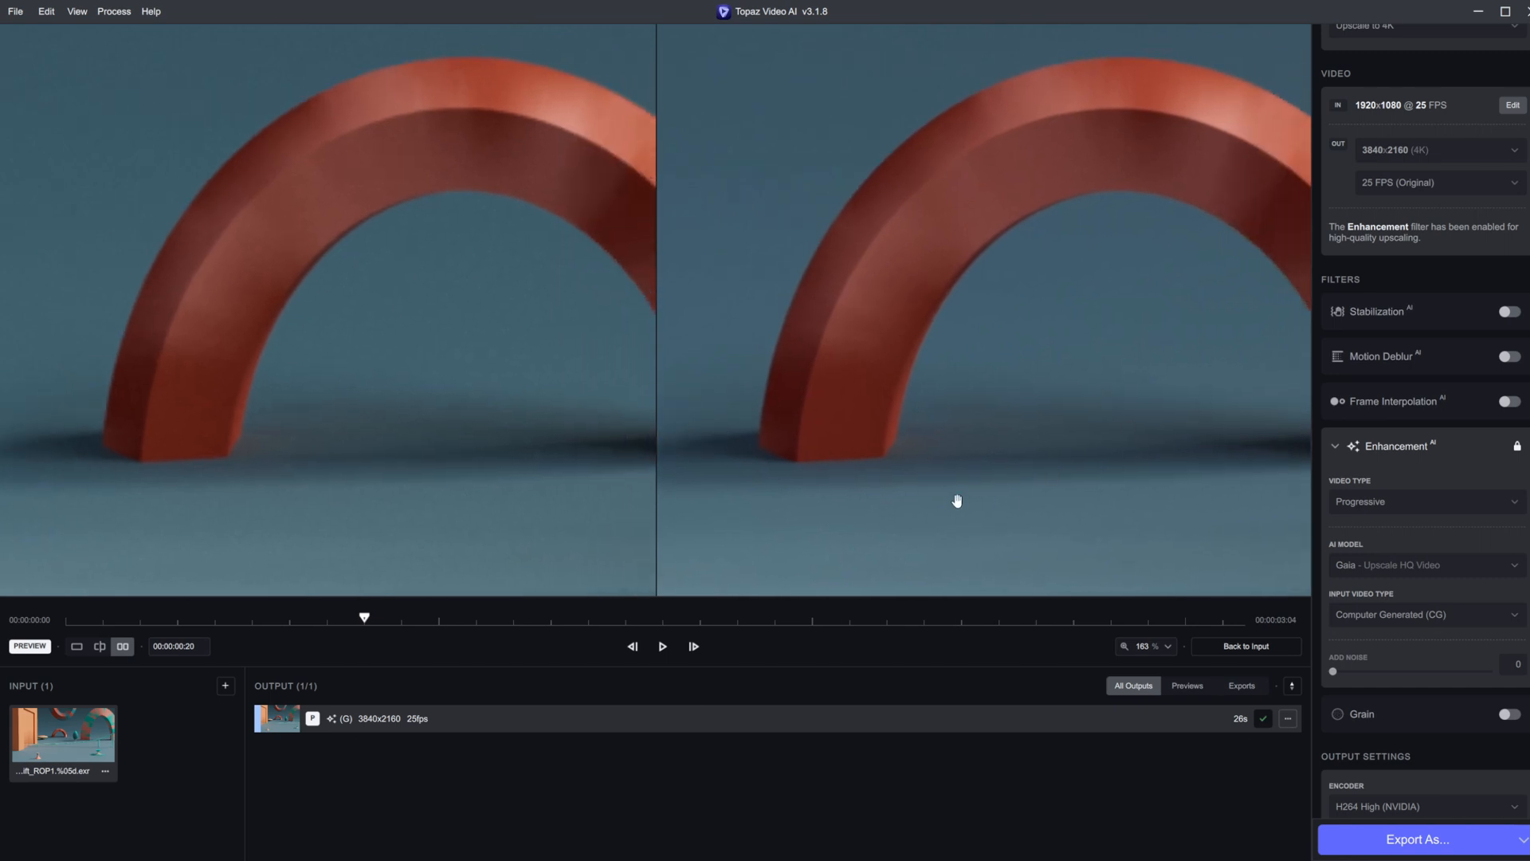
{"action": "mouse_move", "coordinate": [749, 565]}
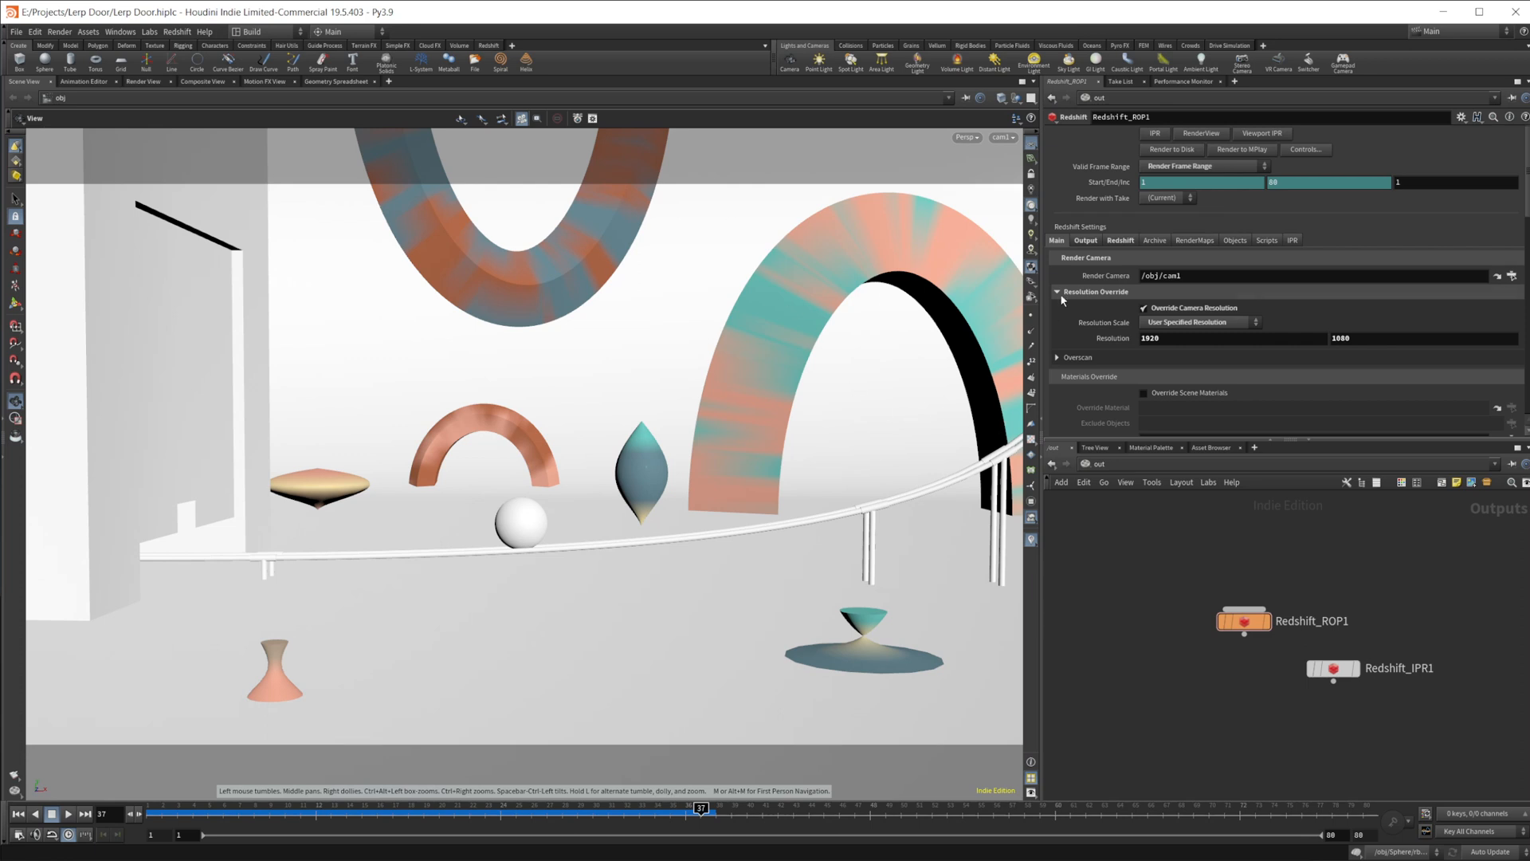
- Collapse Resolution Override and show the Redshift unified sampling options in Houdini
{"action": "left_click", "coordinate": [1121, 240]}
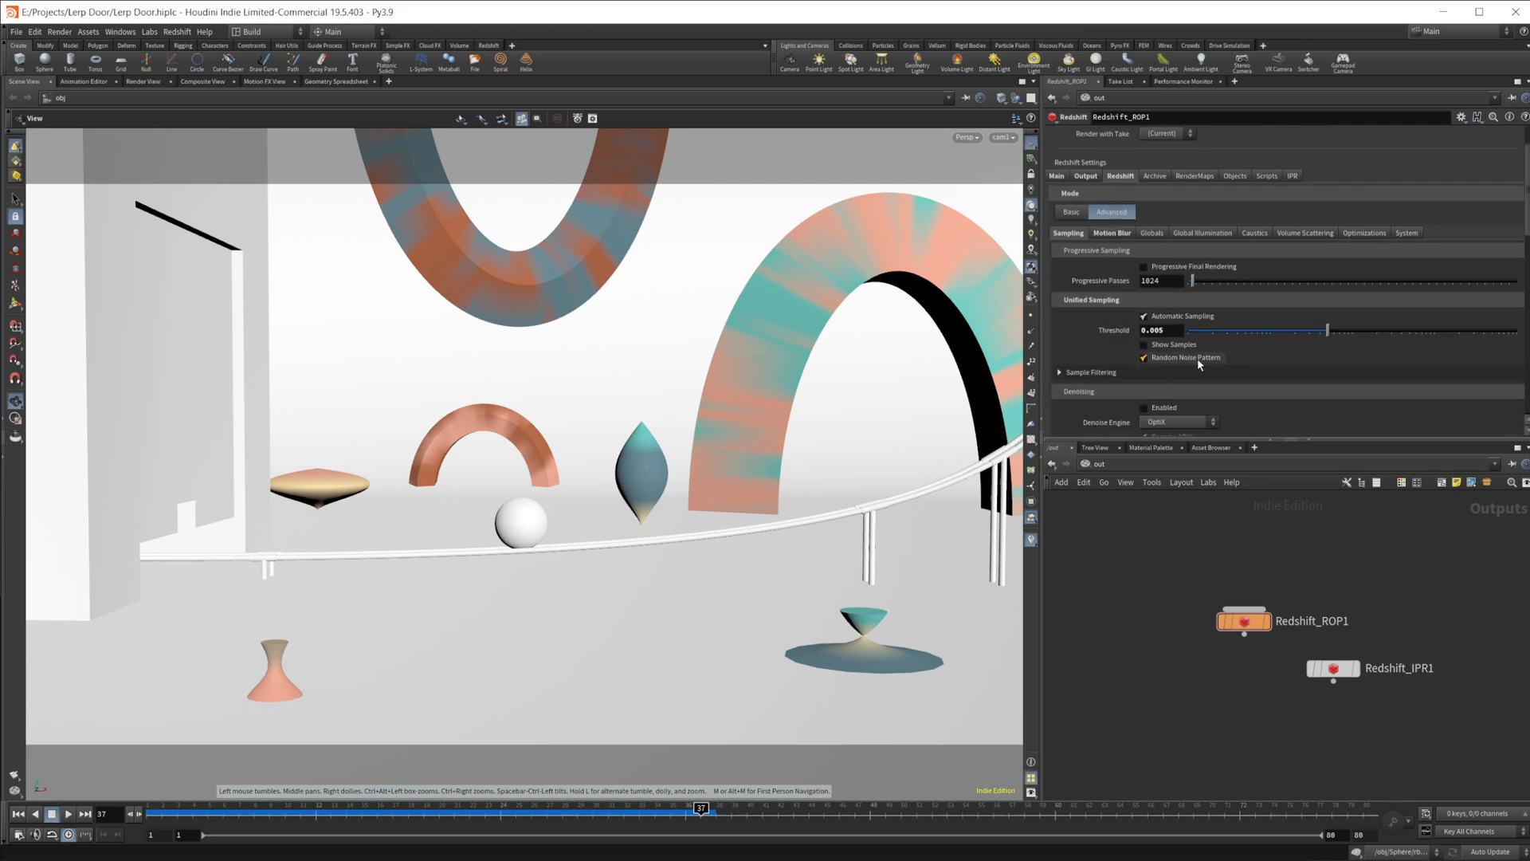
{"action": "mouse_move", "coordinate": [1186, 367]}
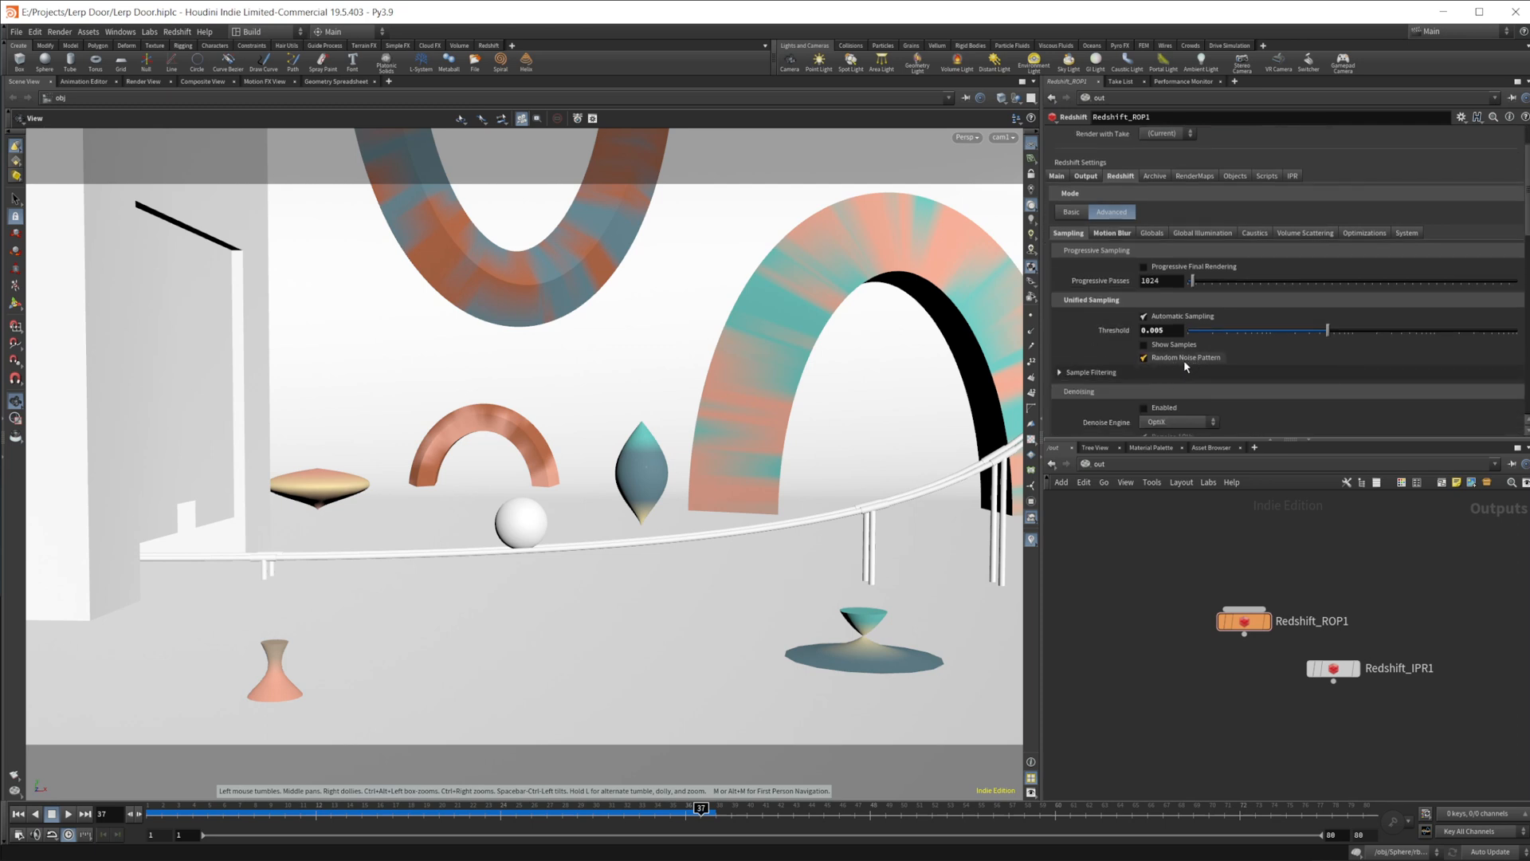
{"action": "left_click", "coordinate": [1143, 357]}
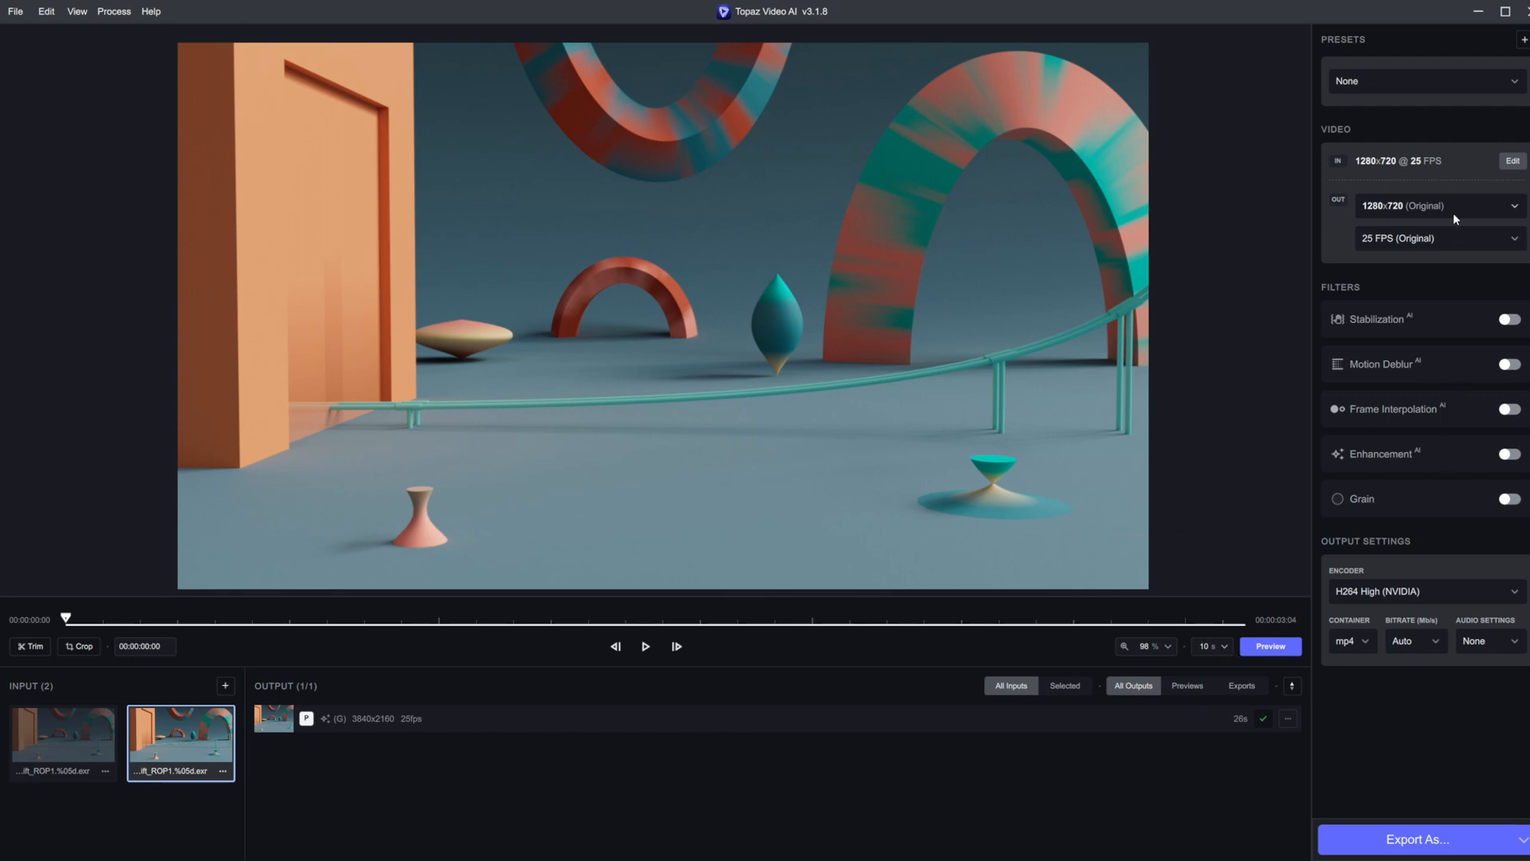
{"action": "mouse_move", "coordinate": [896, 477]}
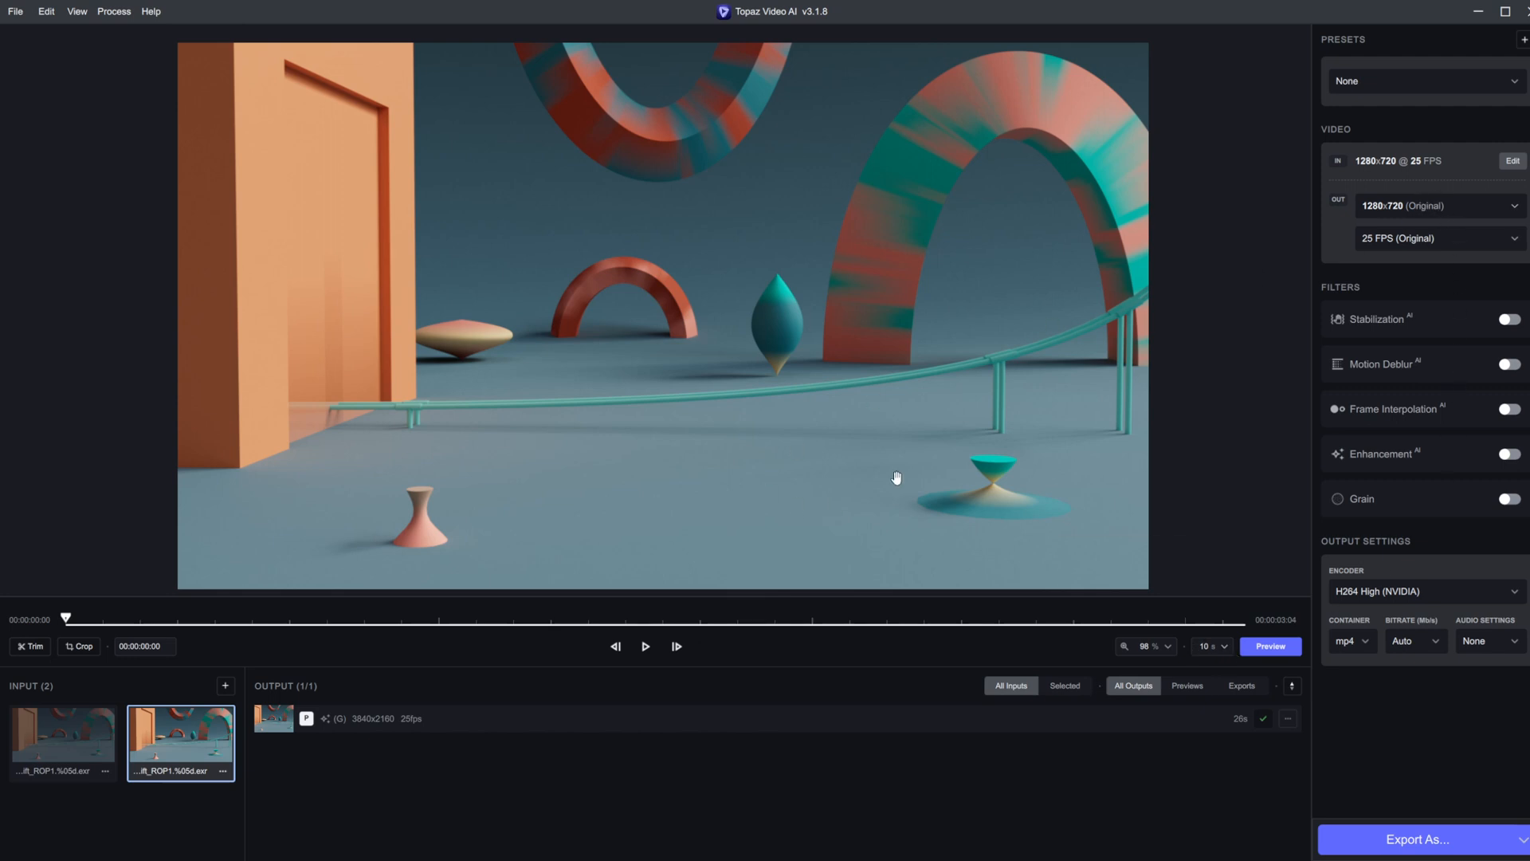
- Set the 720p clip's output to 3840×2160 4K and start a Gaia preview render
{"action": "left_click", "coordinate": [1440, 206]}
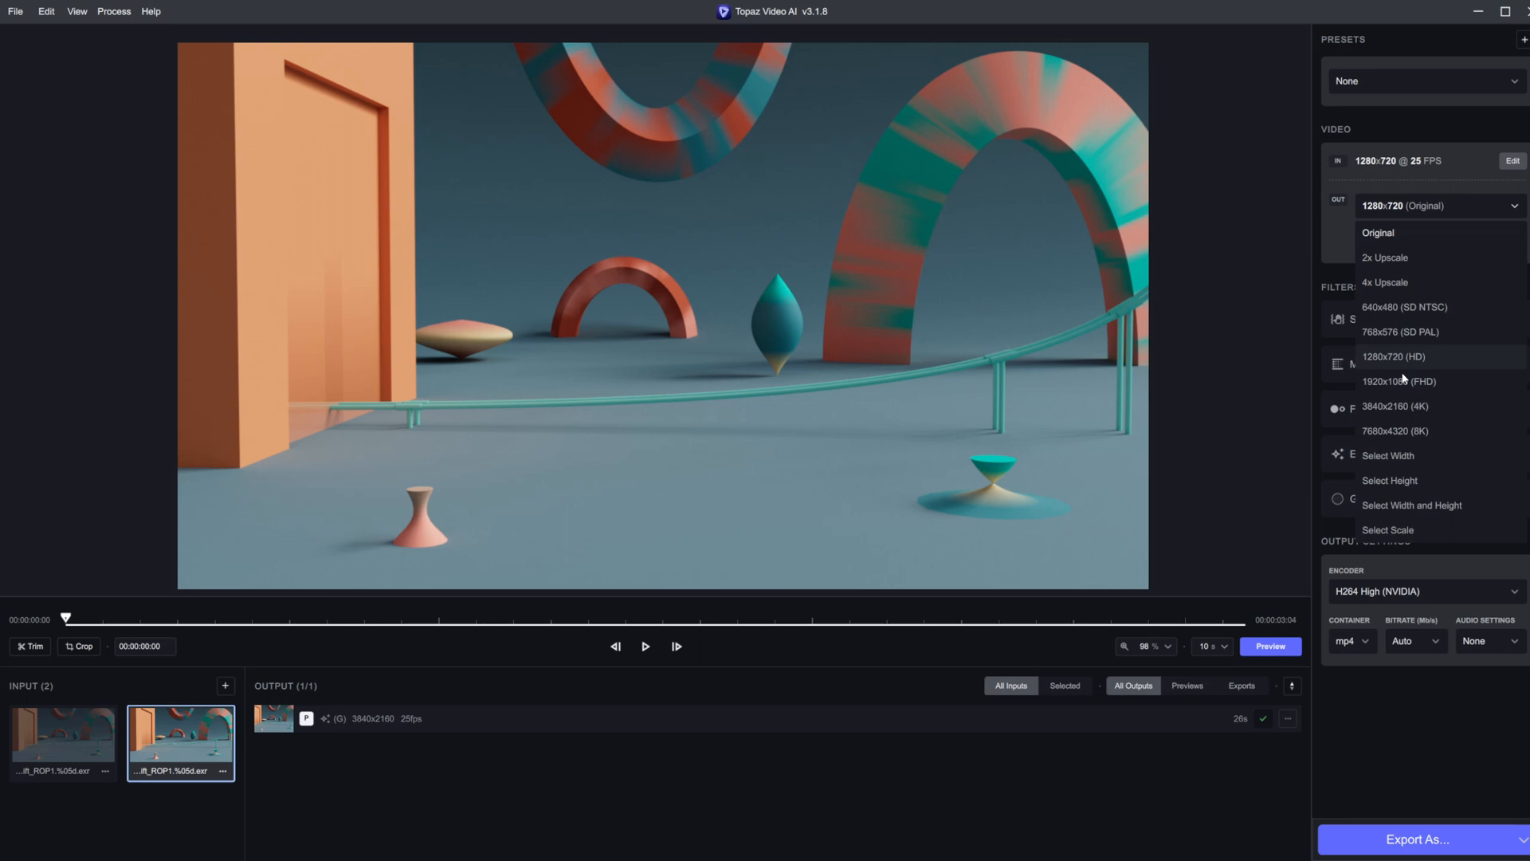
{"action": "left_click", "coordinate": [1405, 407]}
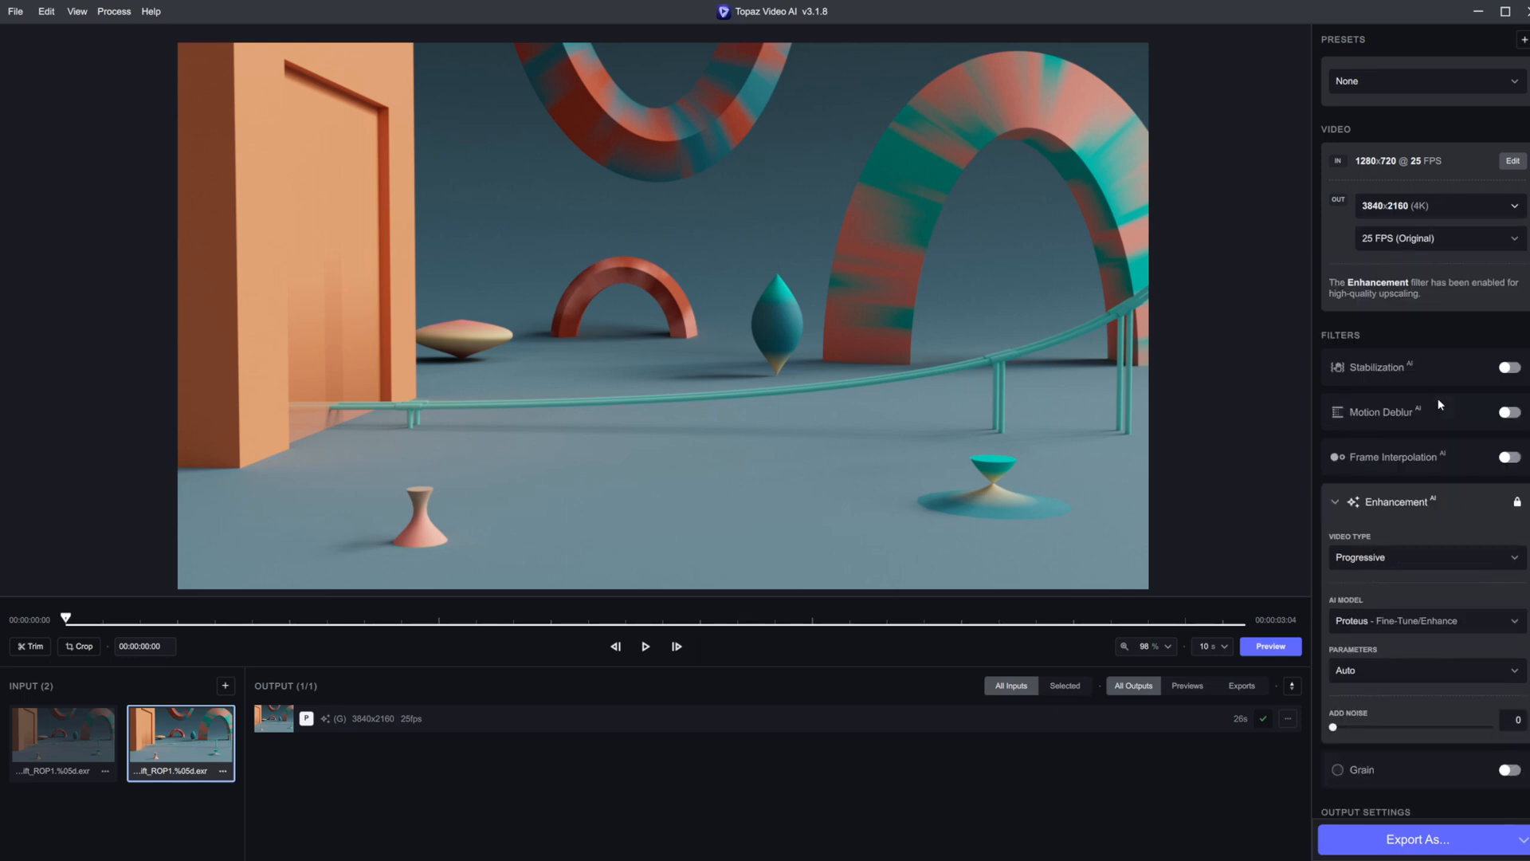
{"action": "mouse_move", "coordinate": [1412, 647]}
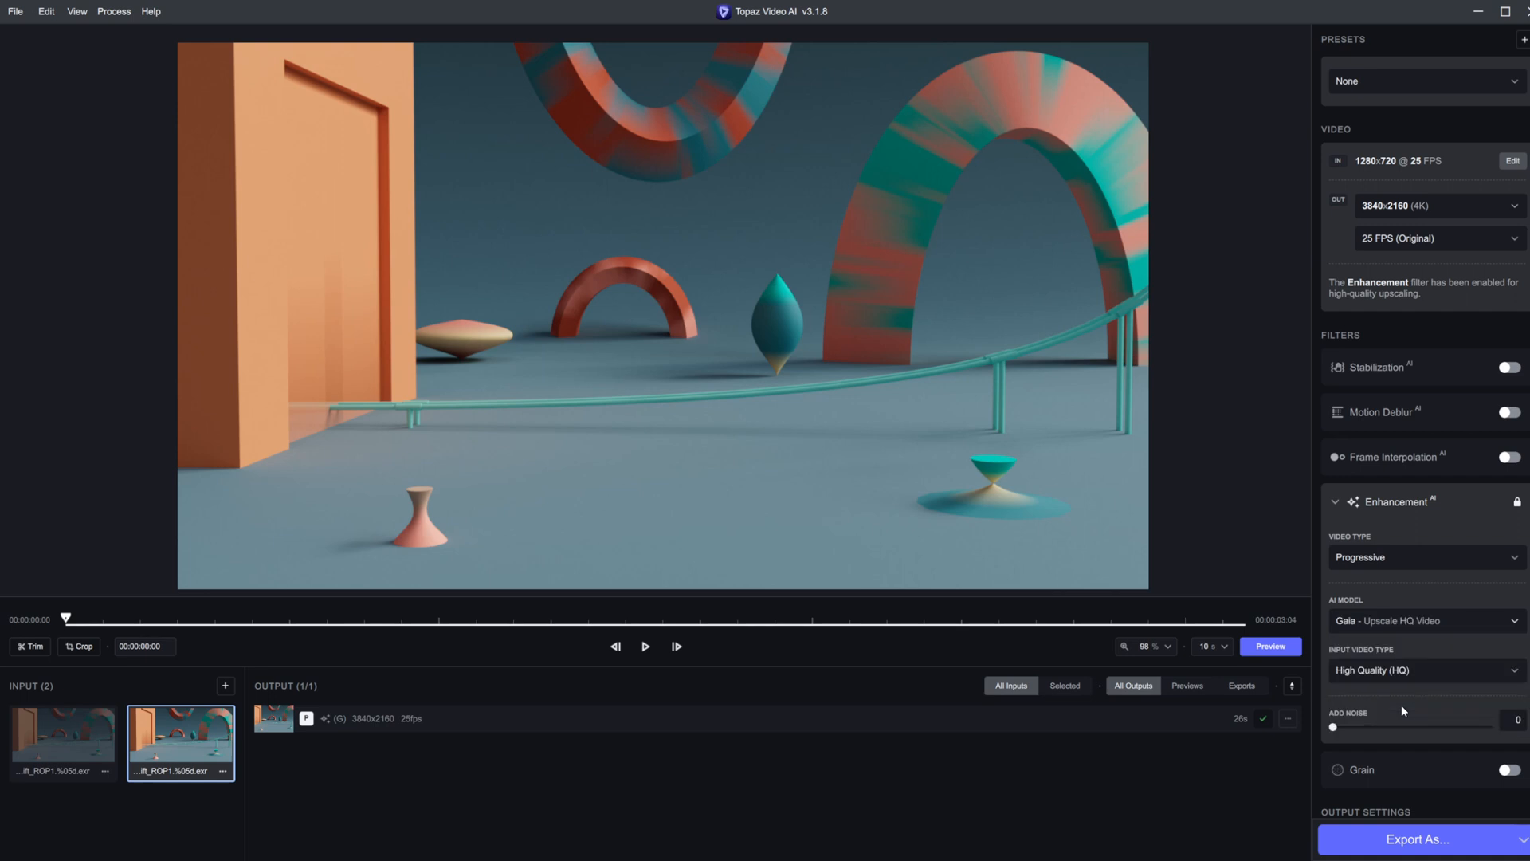
{"action": "mouse_move", "coordinate": [787, 510]}
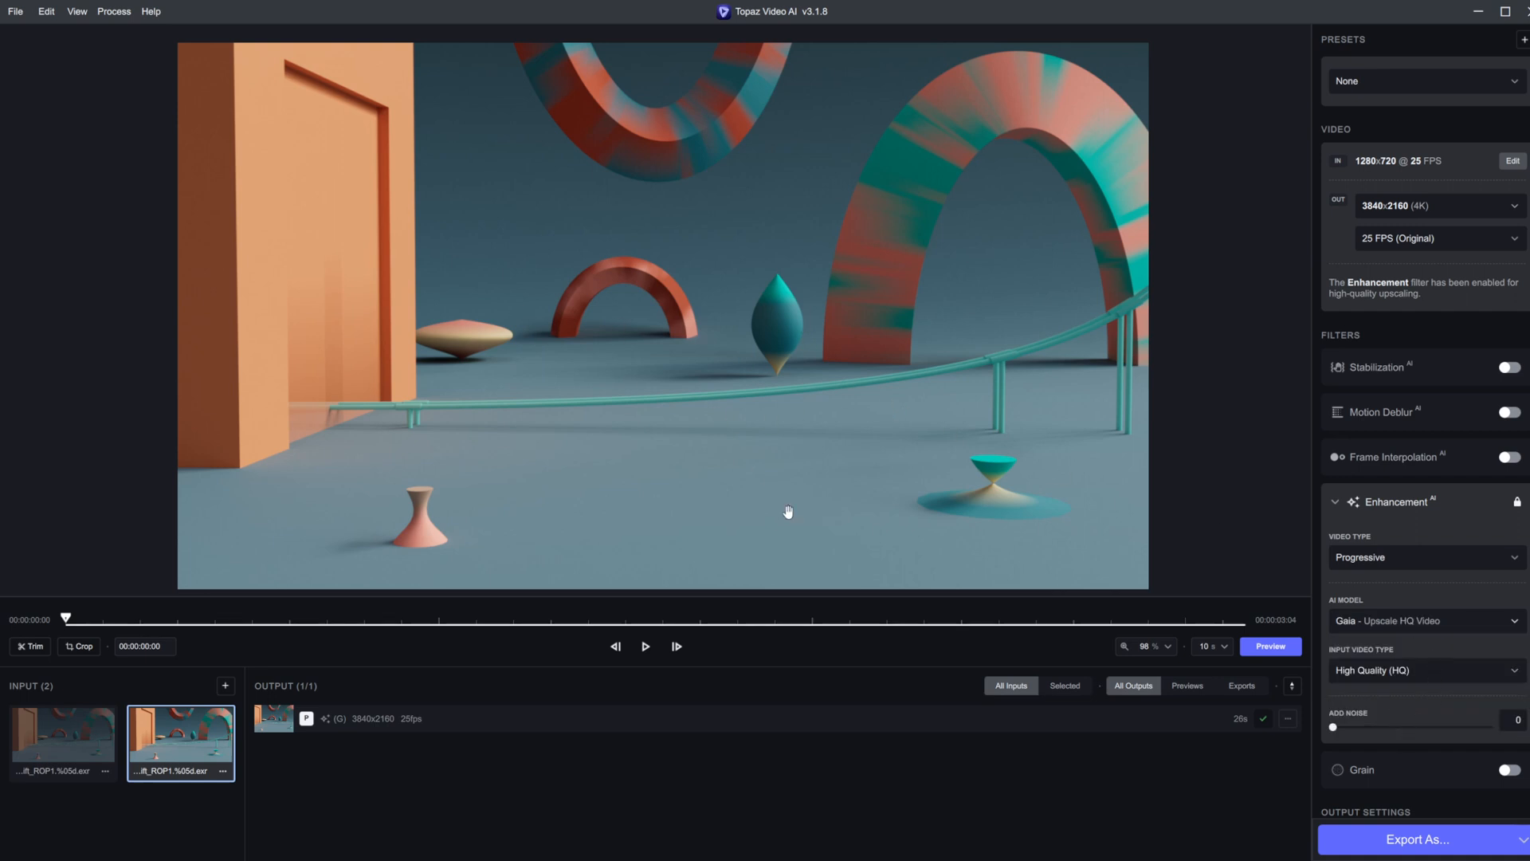
{"action": "left_click", "coordinate": [1270, 647]}
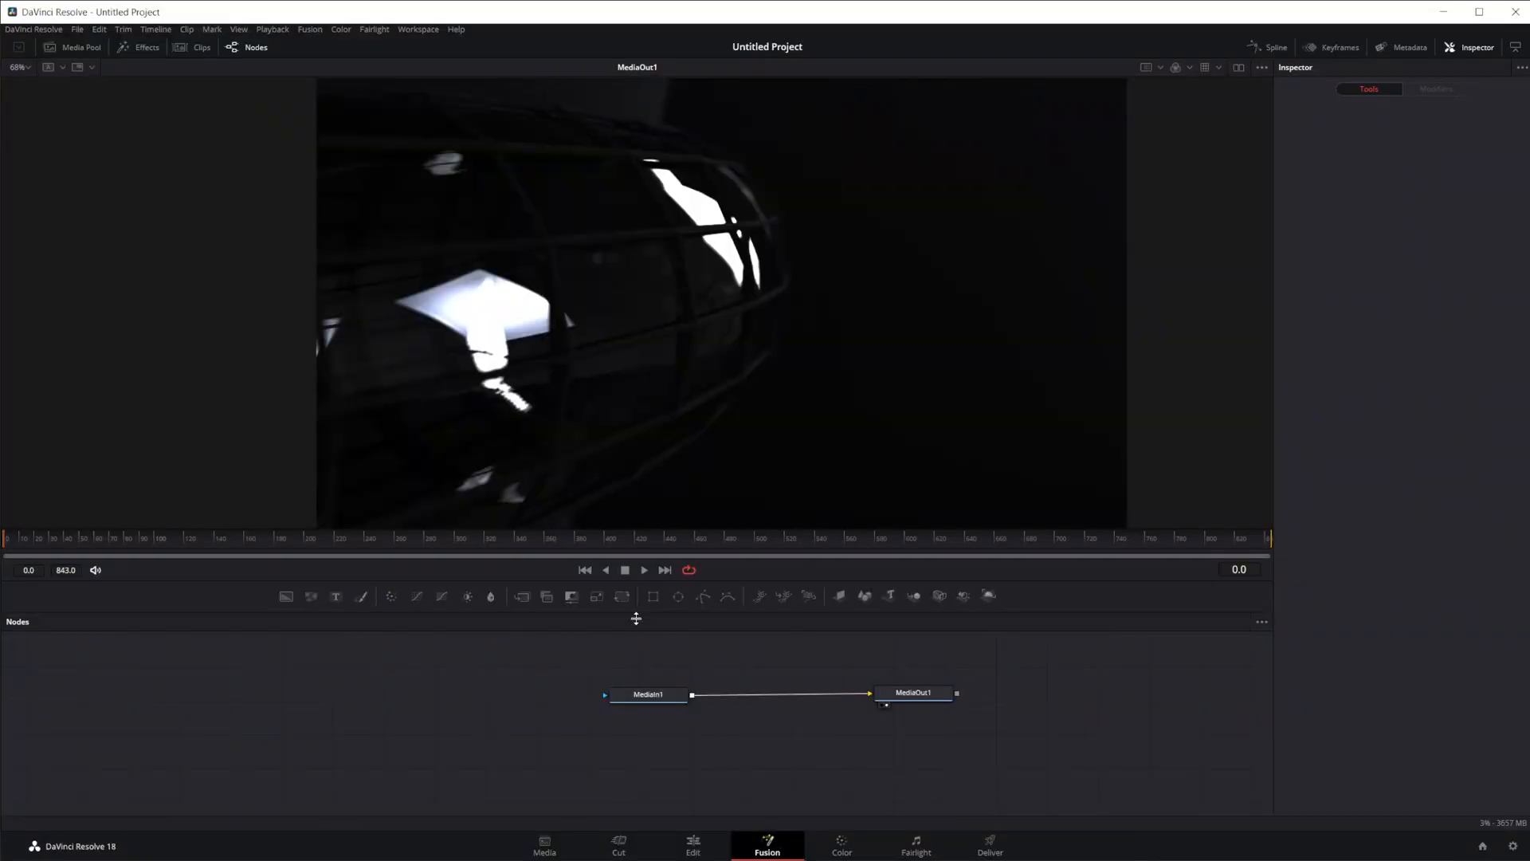
{"action": "left_click", "coordinate": [647, 695]}
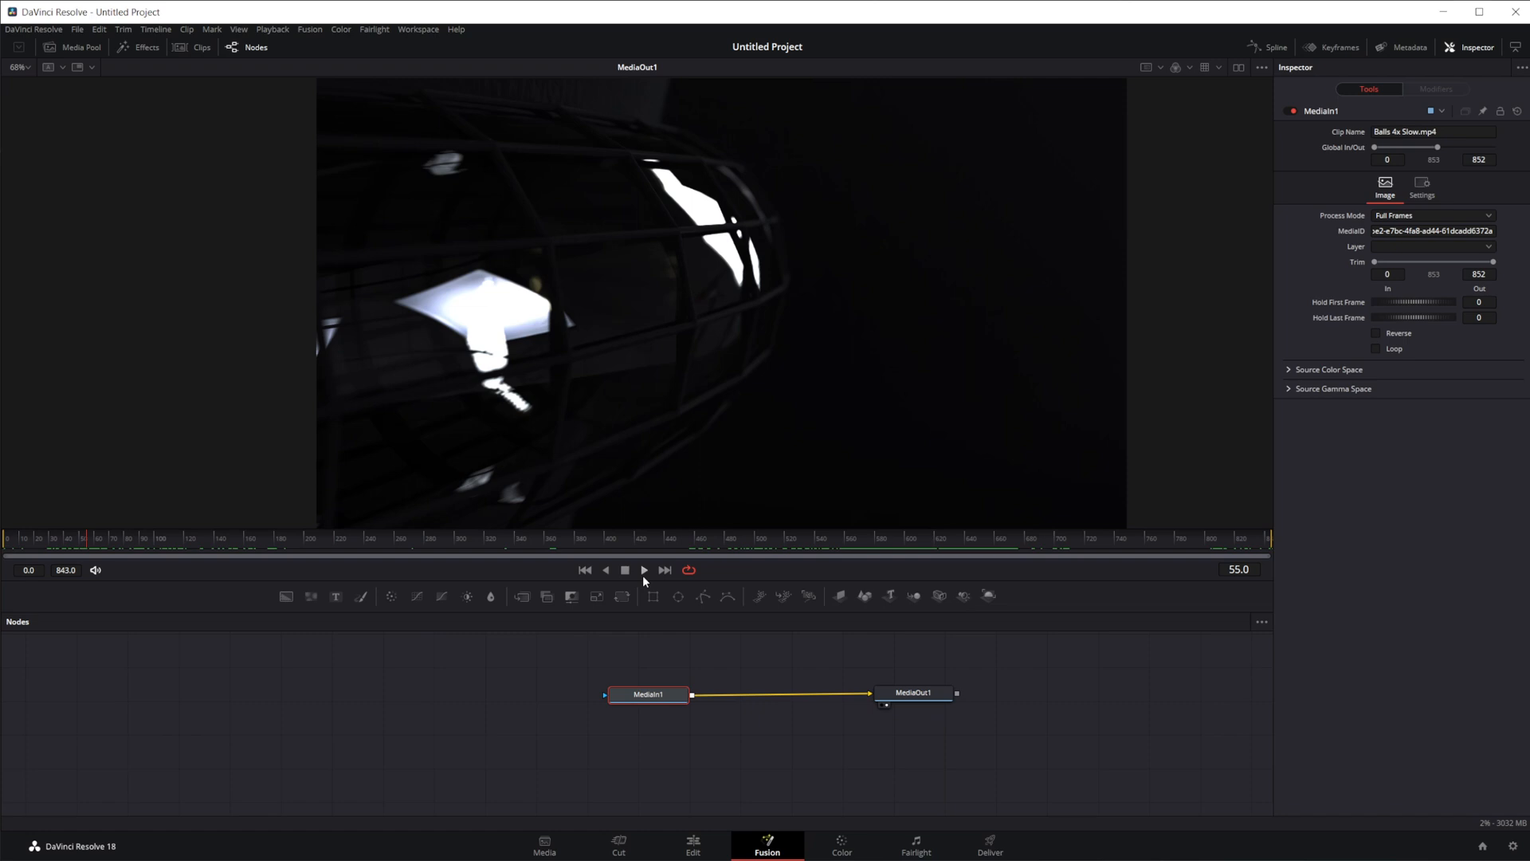
{"action": "left_click", "coordinate": [644, 569]}
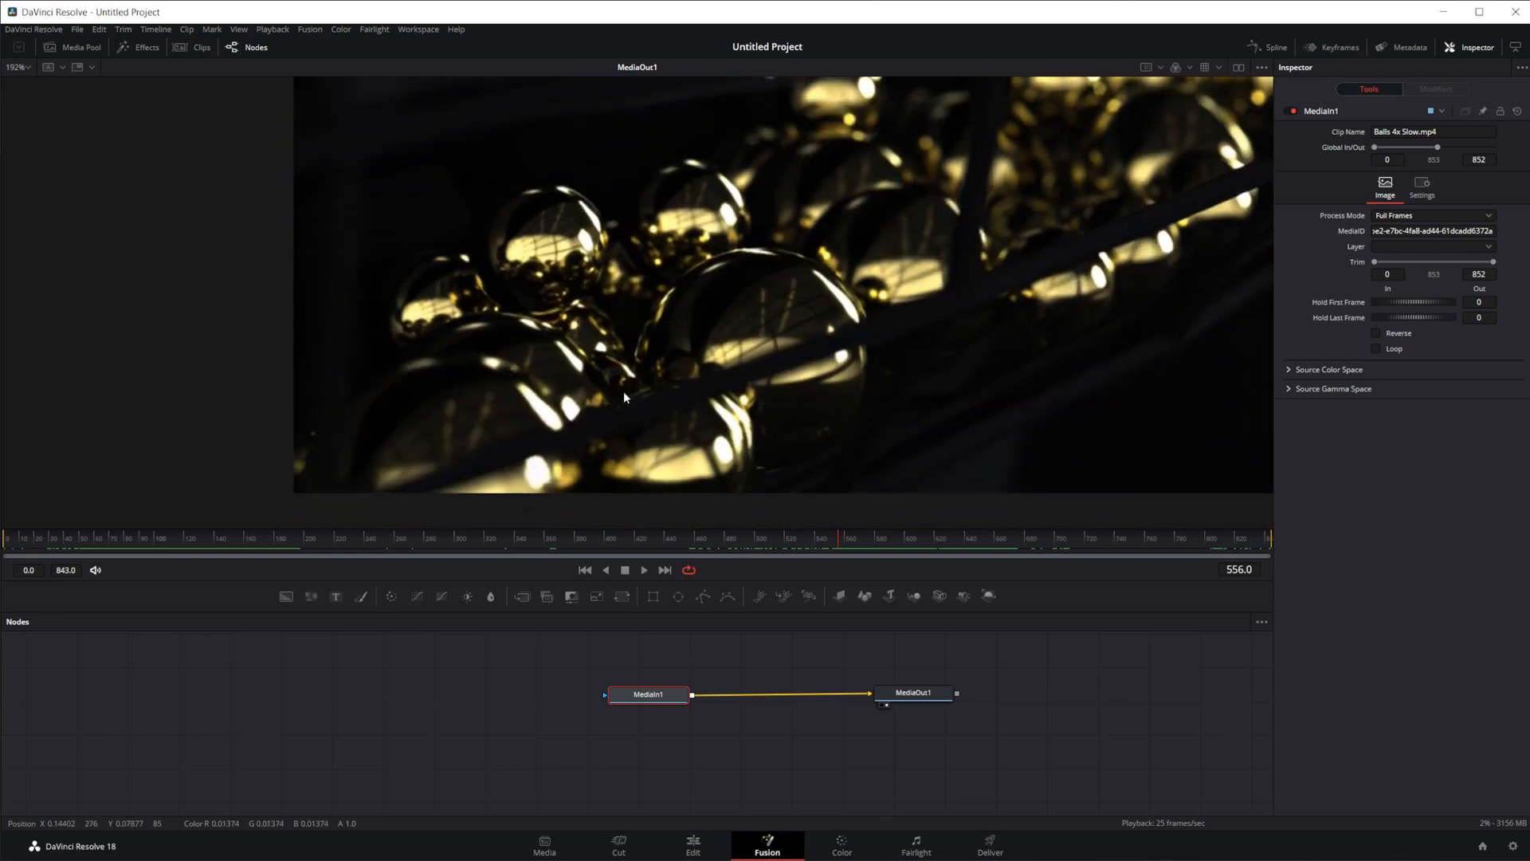
{"action": "left_click", "coordinate": [851, 542]}
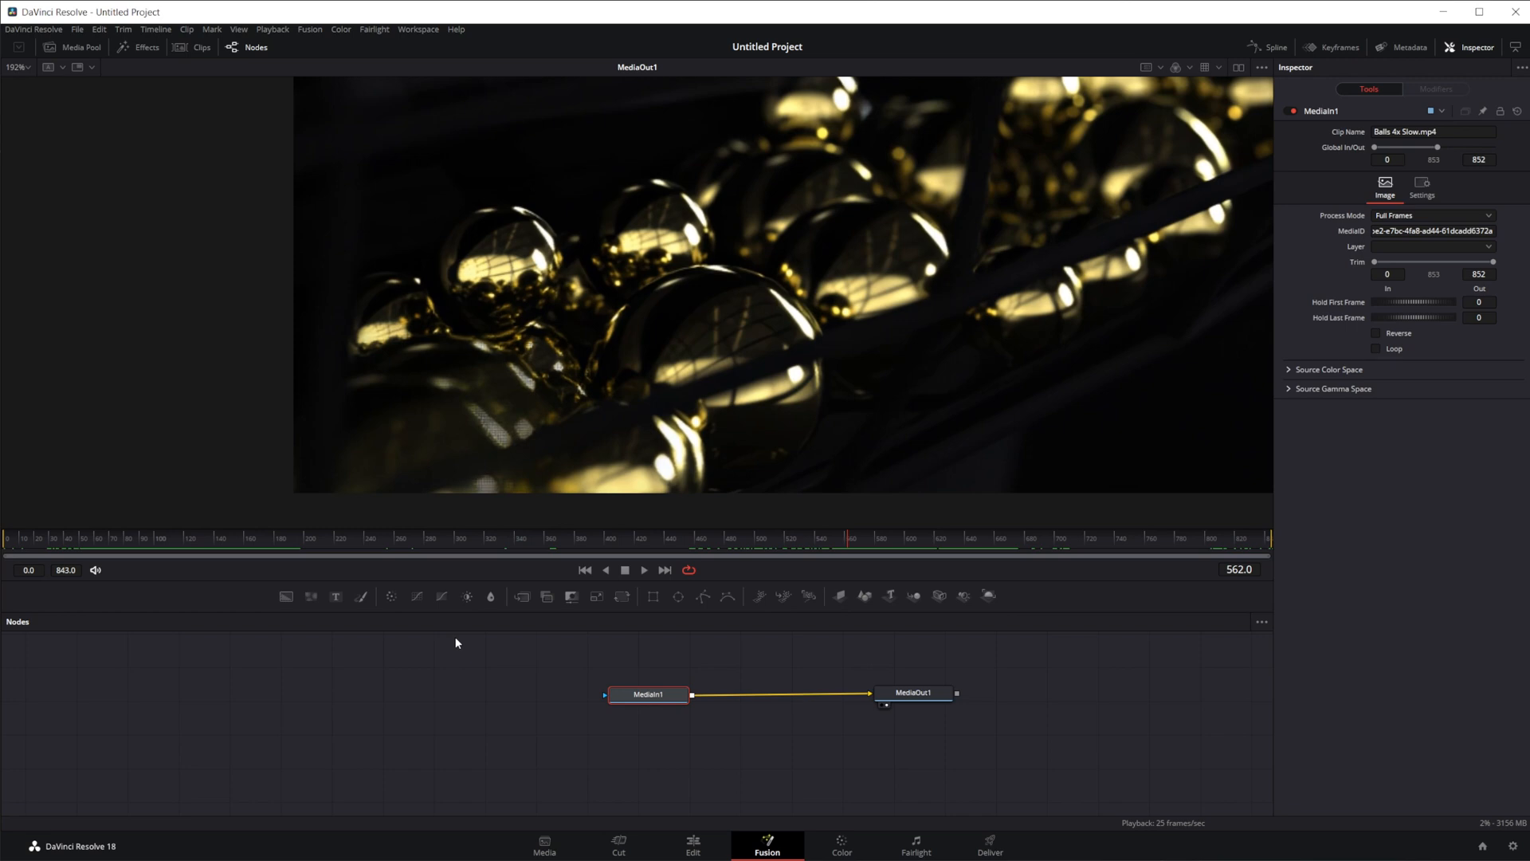
{"action": "mouse_move", "coordinate": [664, 660]}
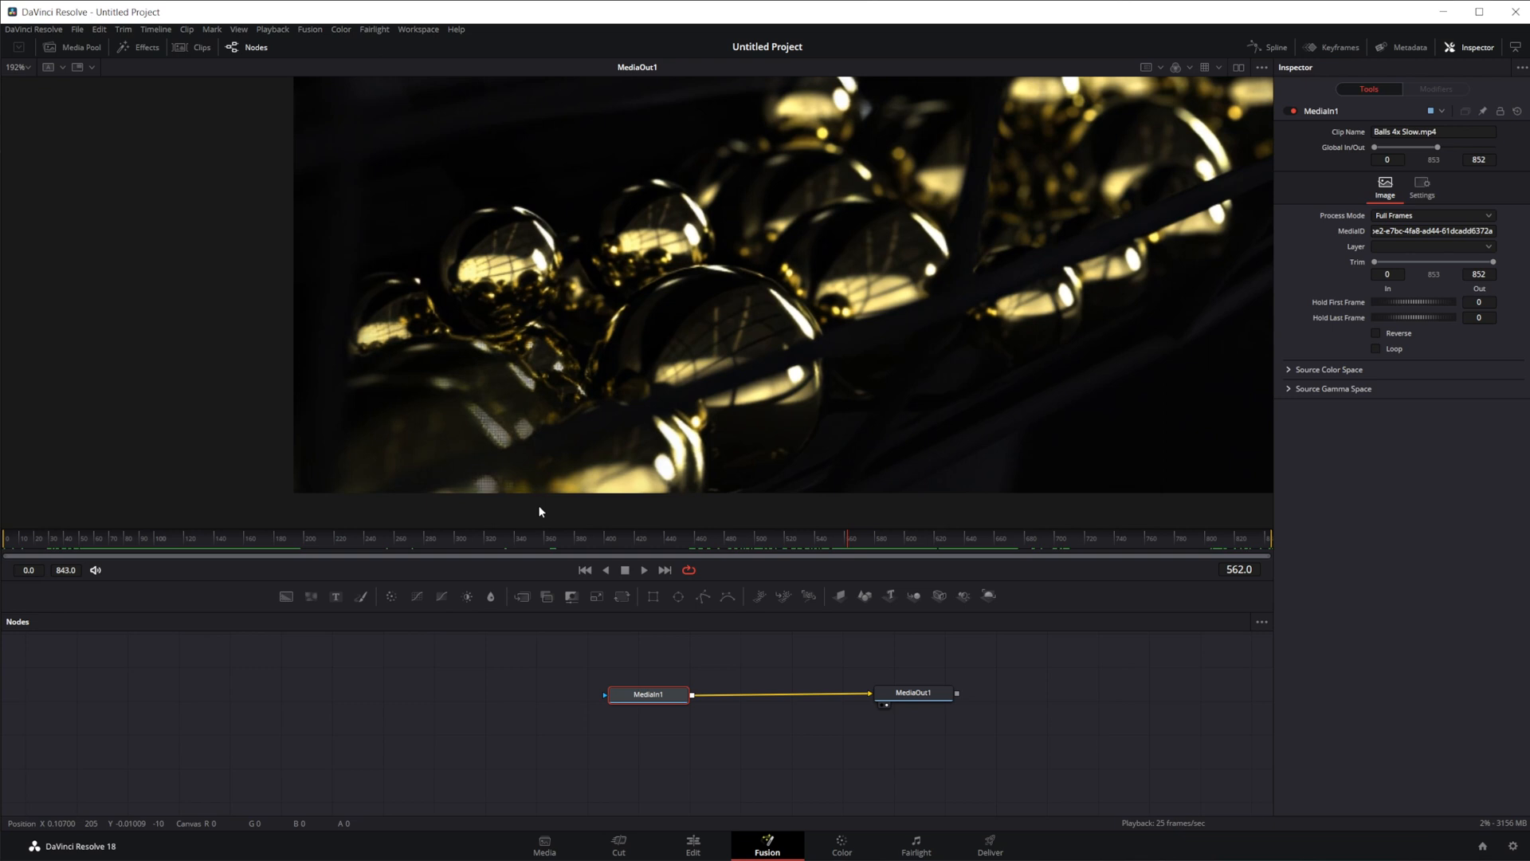
{"action": "mouse_move", "coordinate": [510, 461]}
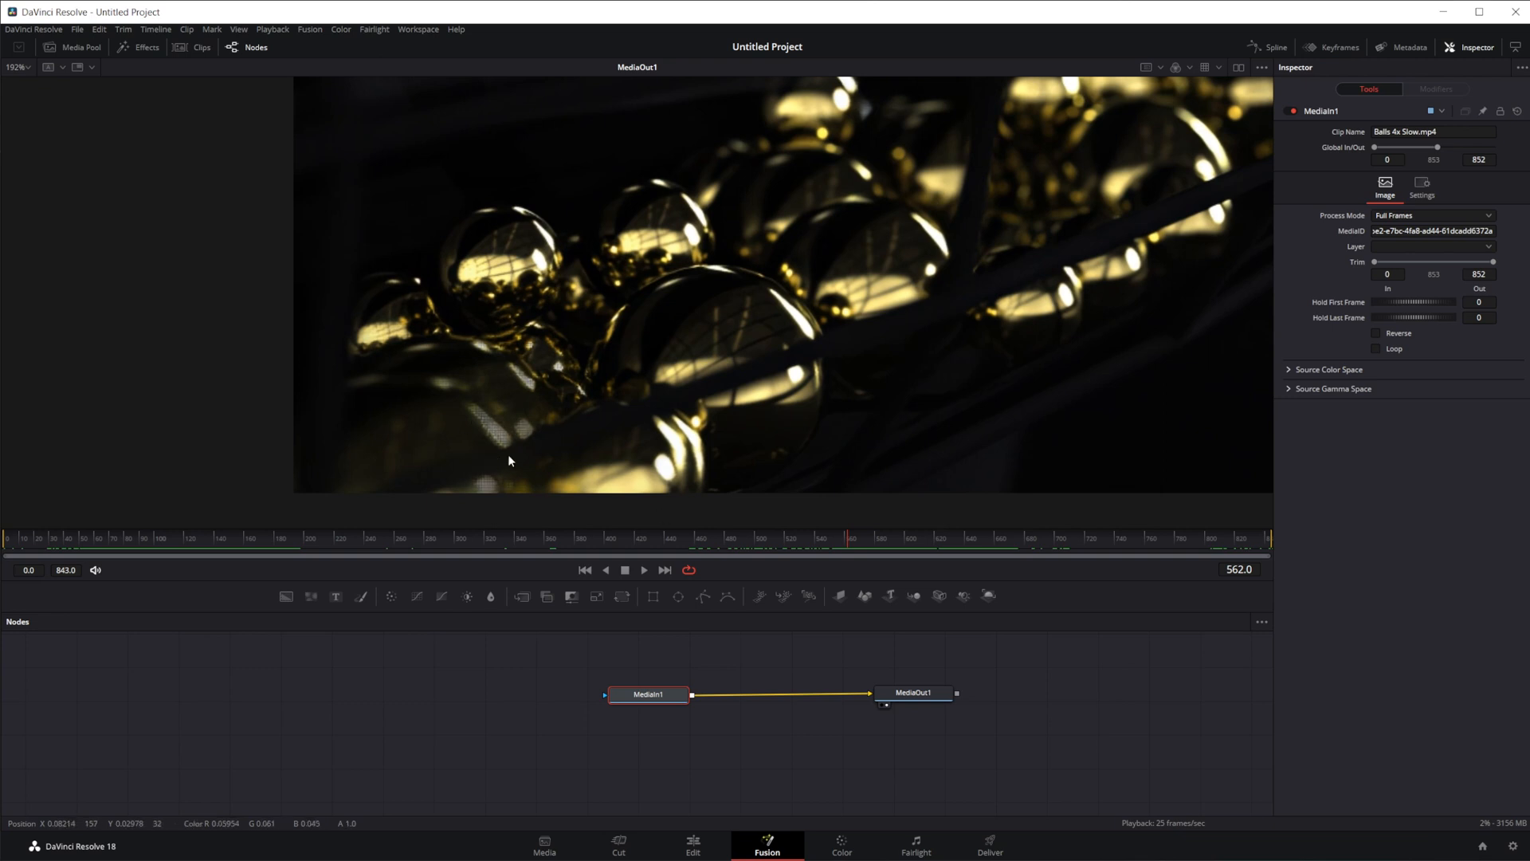
{"action": "mouse_move", "coordinate": [496, 486]}
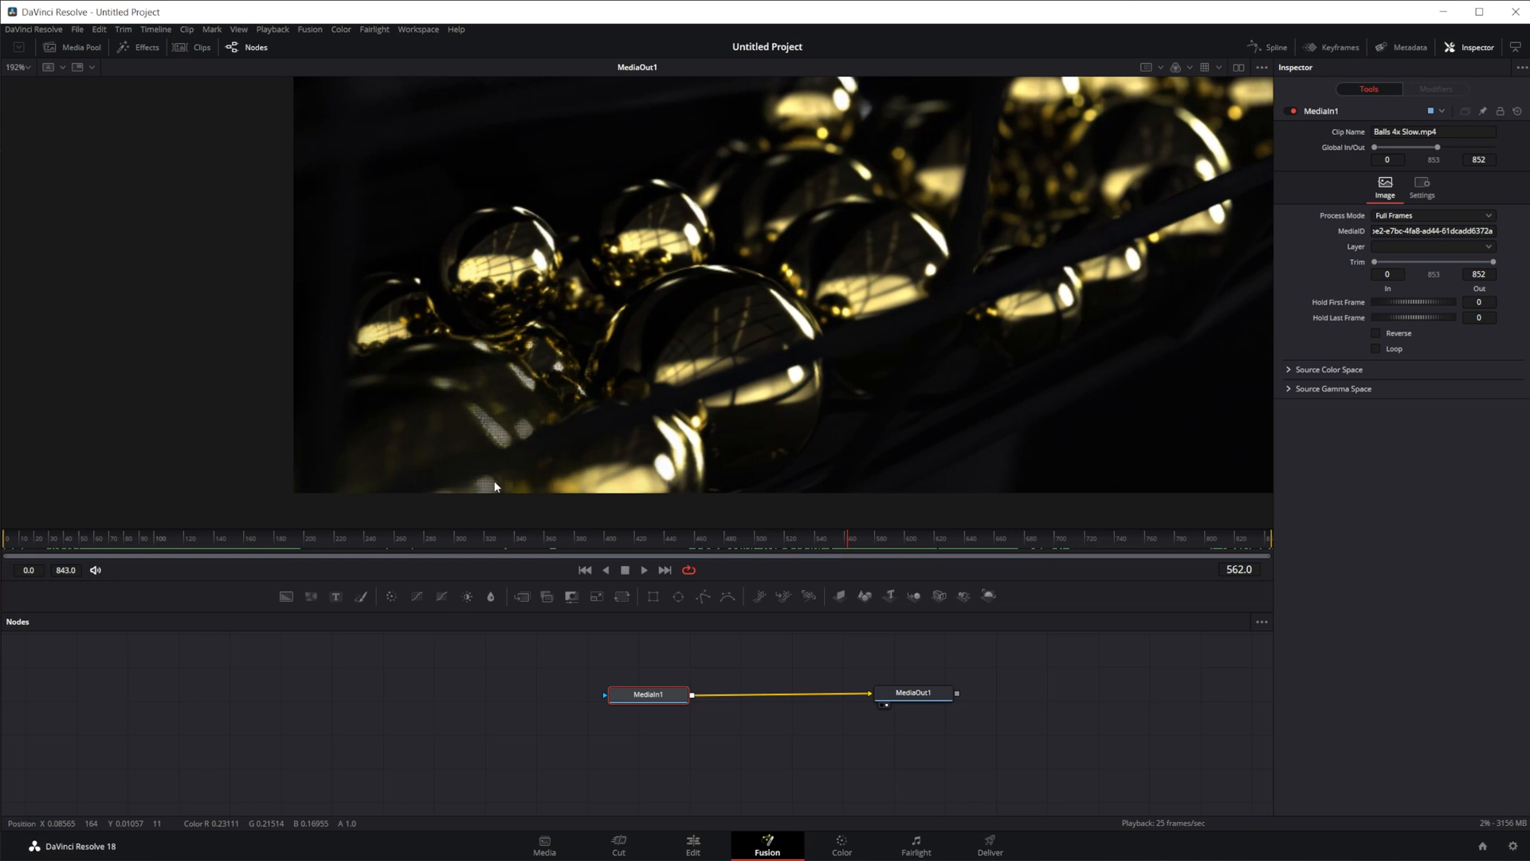
{"action": "mouse_move", "coordinate": [593, 478]}
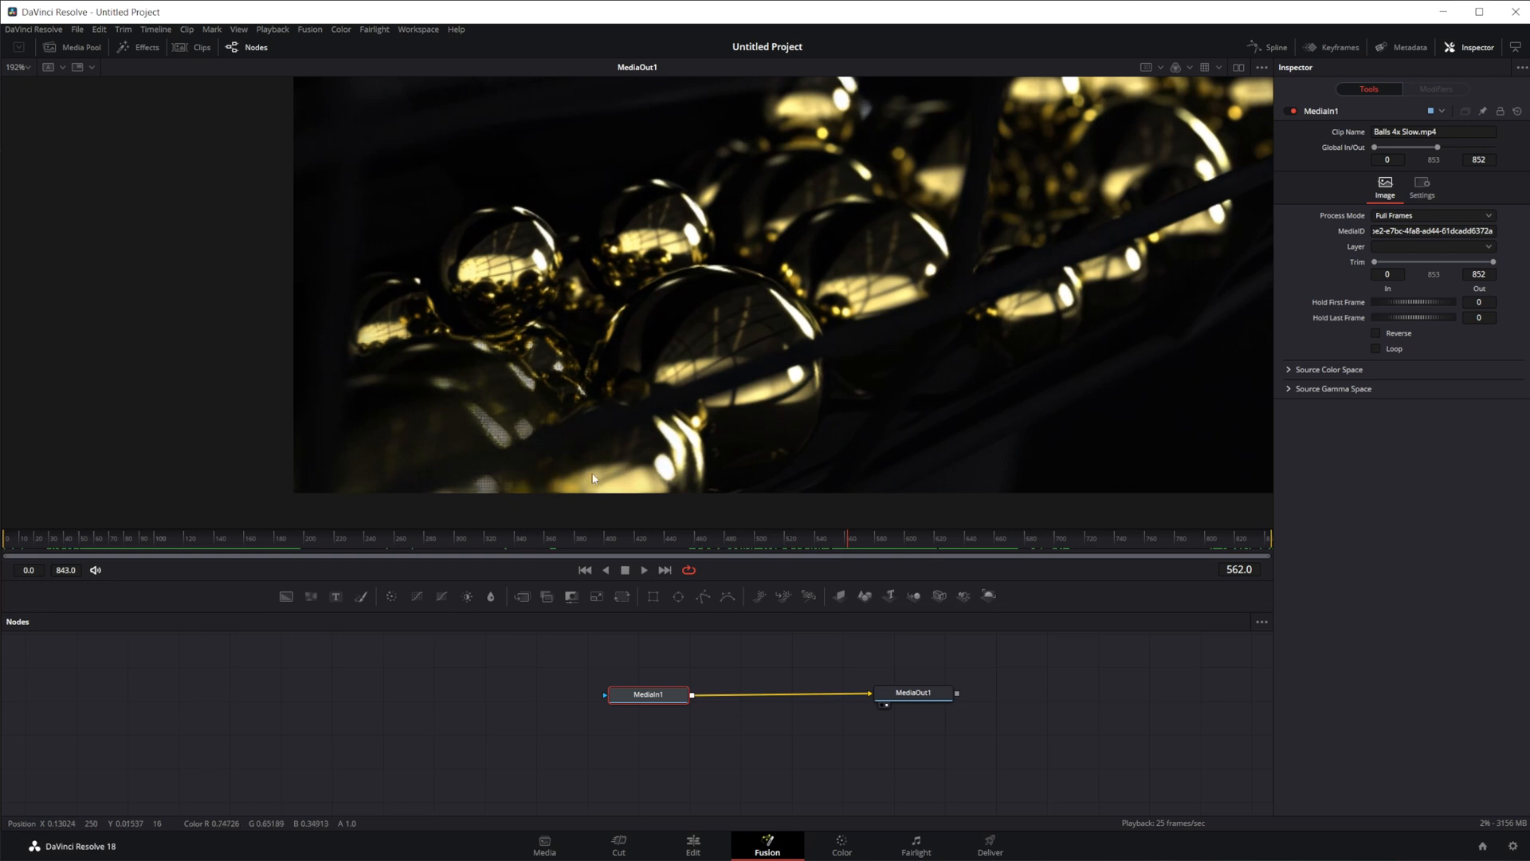
{"action": "mouse_move", "coordinate": [707, 382]}
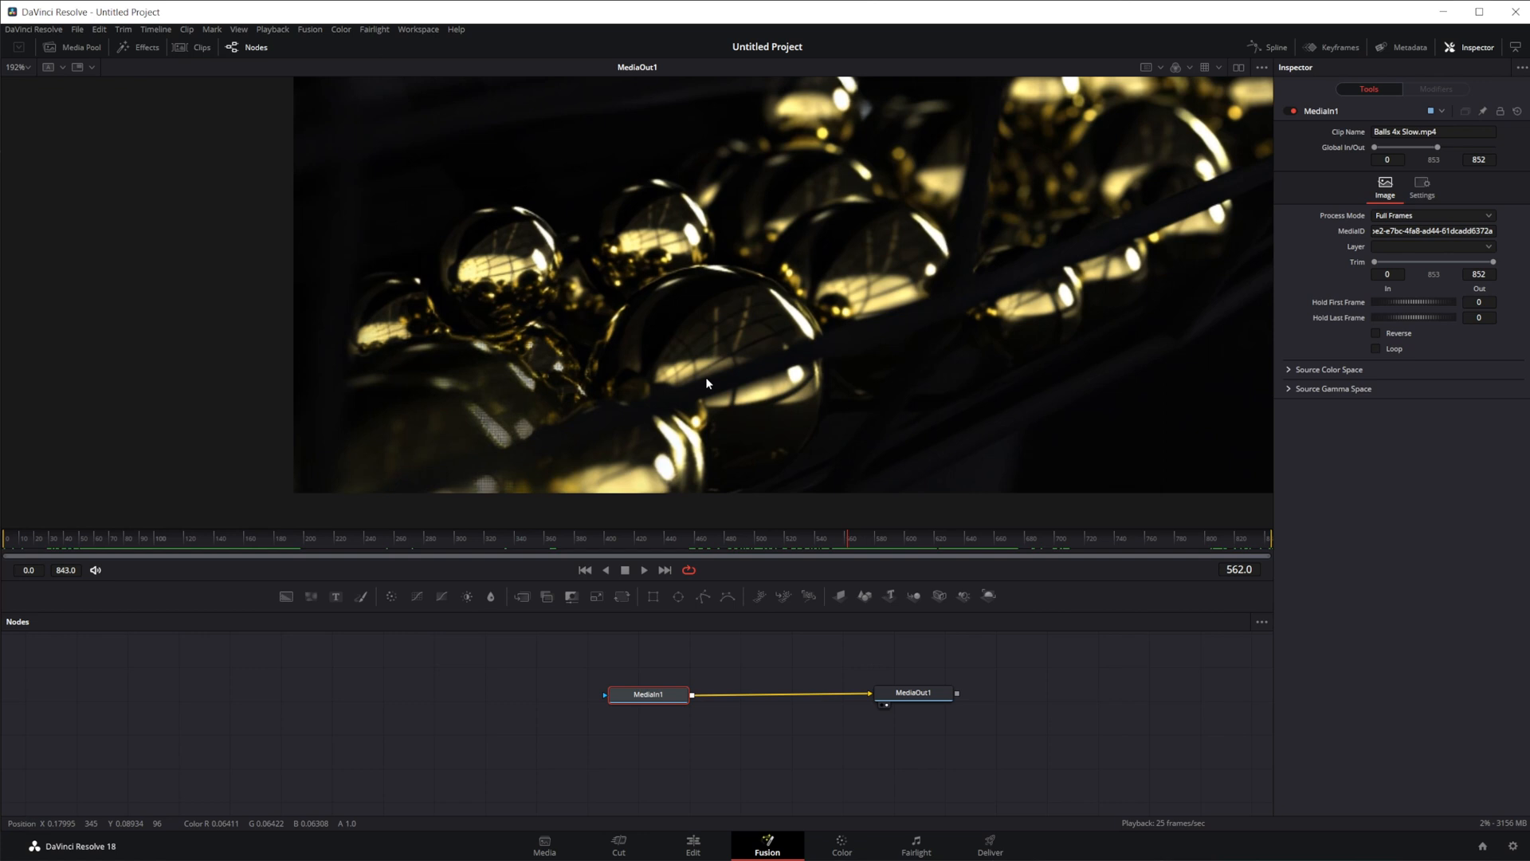
{"action": "mouse_move", "coordinate": [735, 379]}
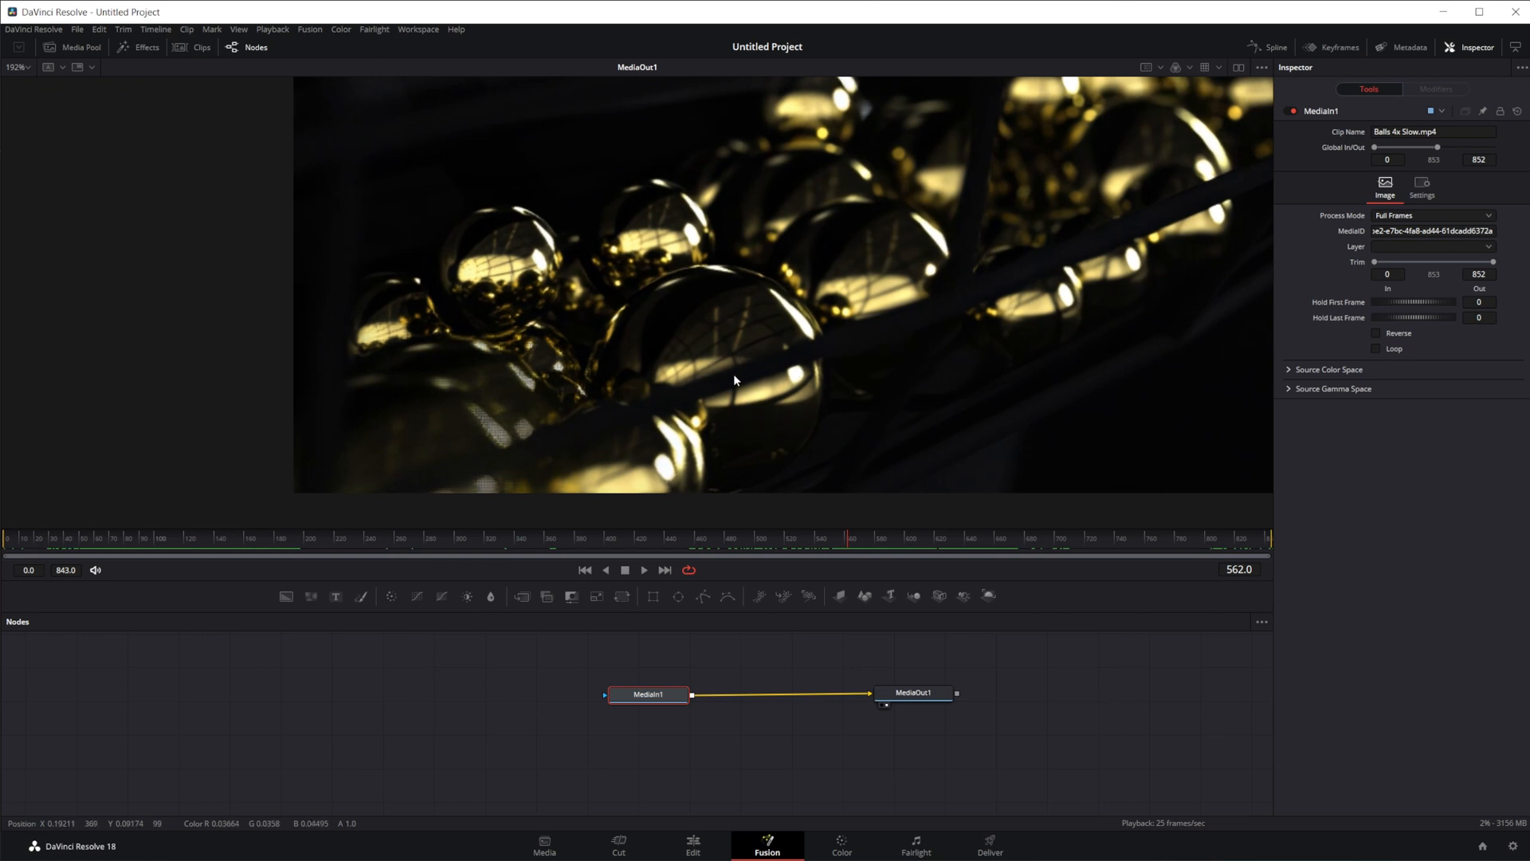
{"action": "mouse_move", "coordinate": [641, 386]}
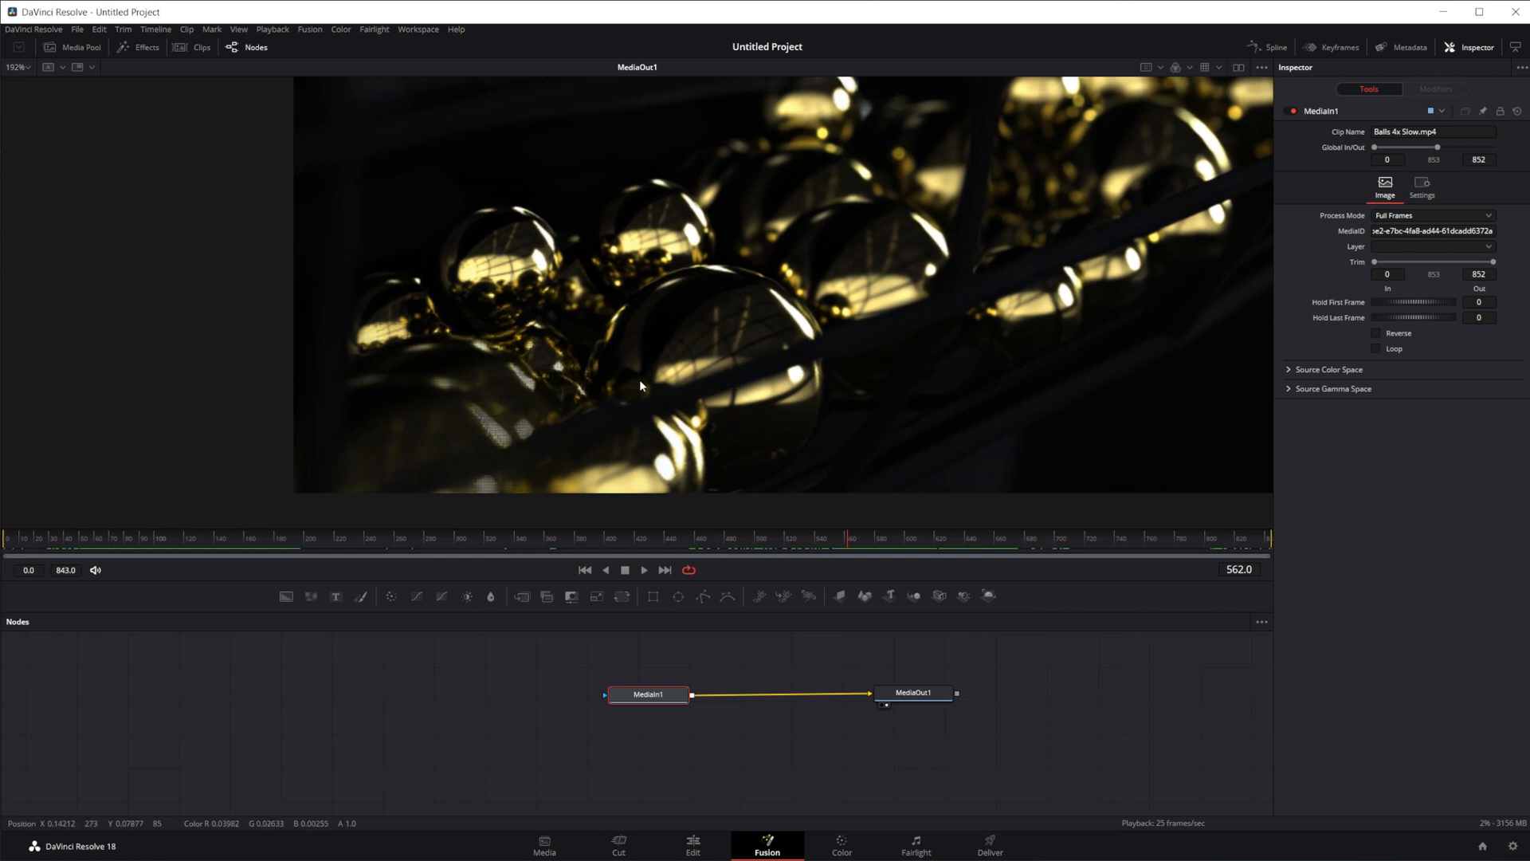
{"action": "mouse_move", "coordinate": [878, 311]}
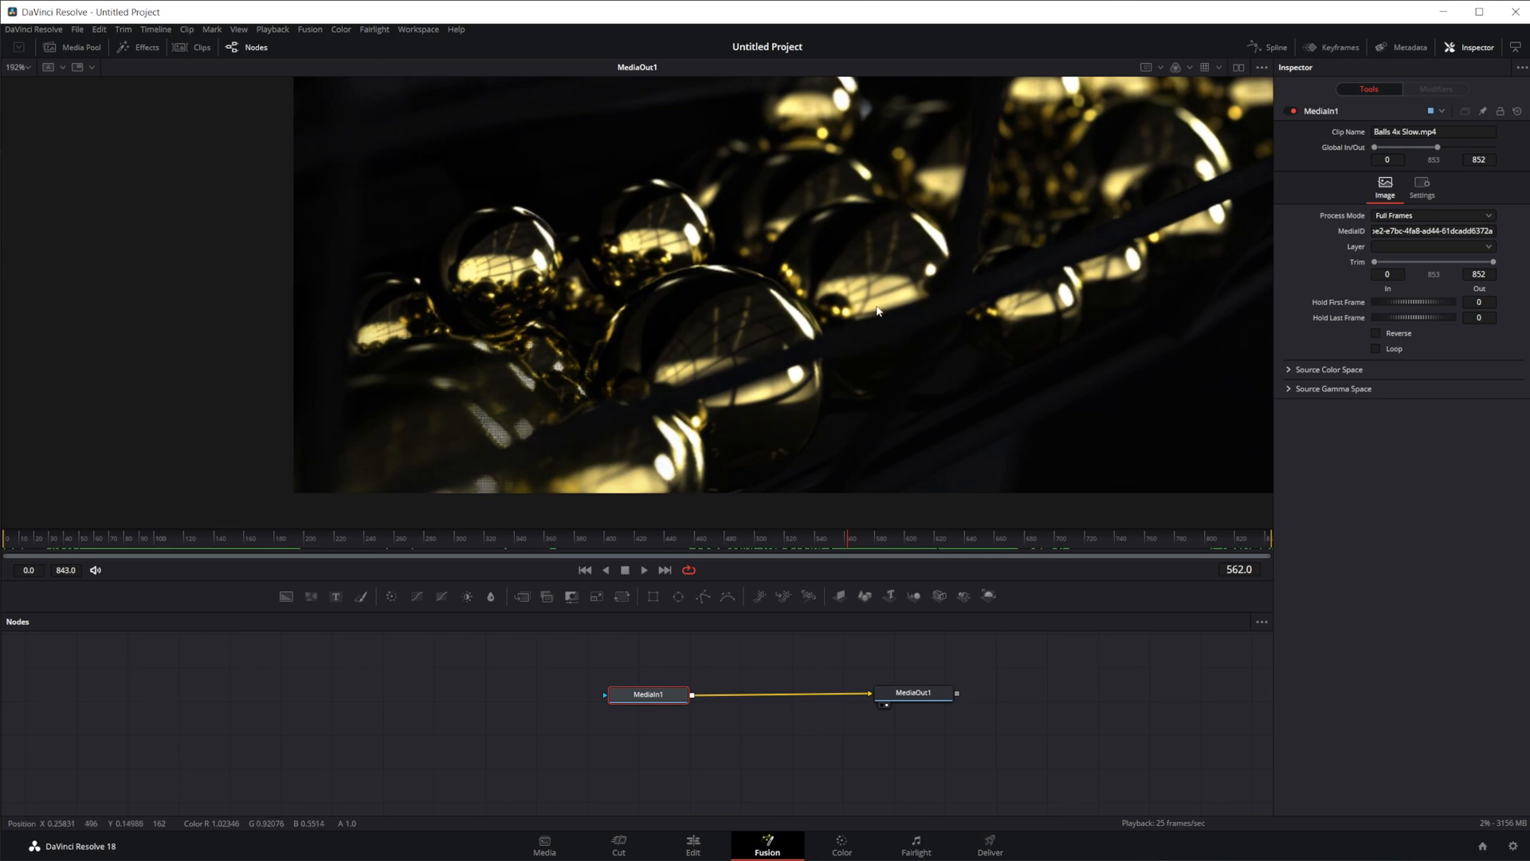
{"action": "mouse_move", "coordinate": [760, 302]}
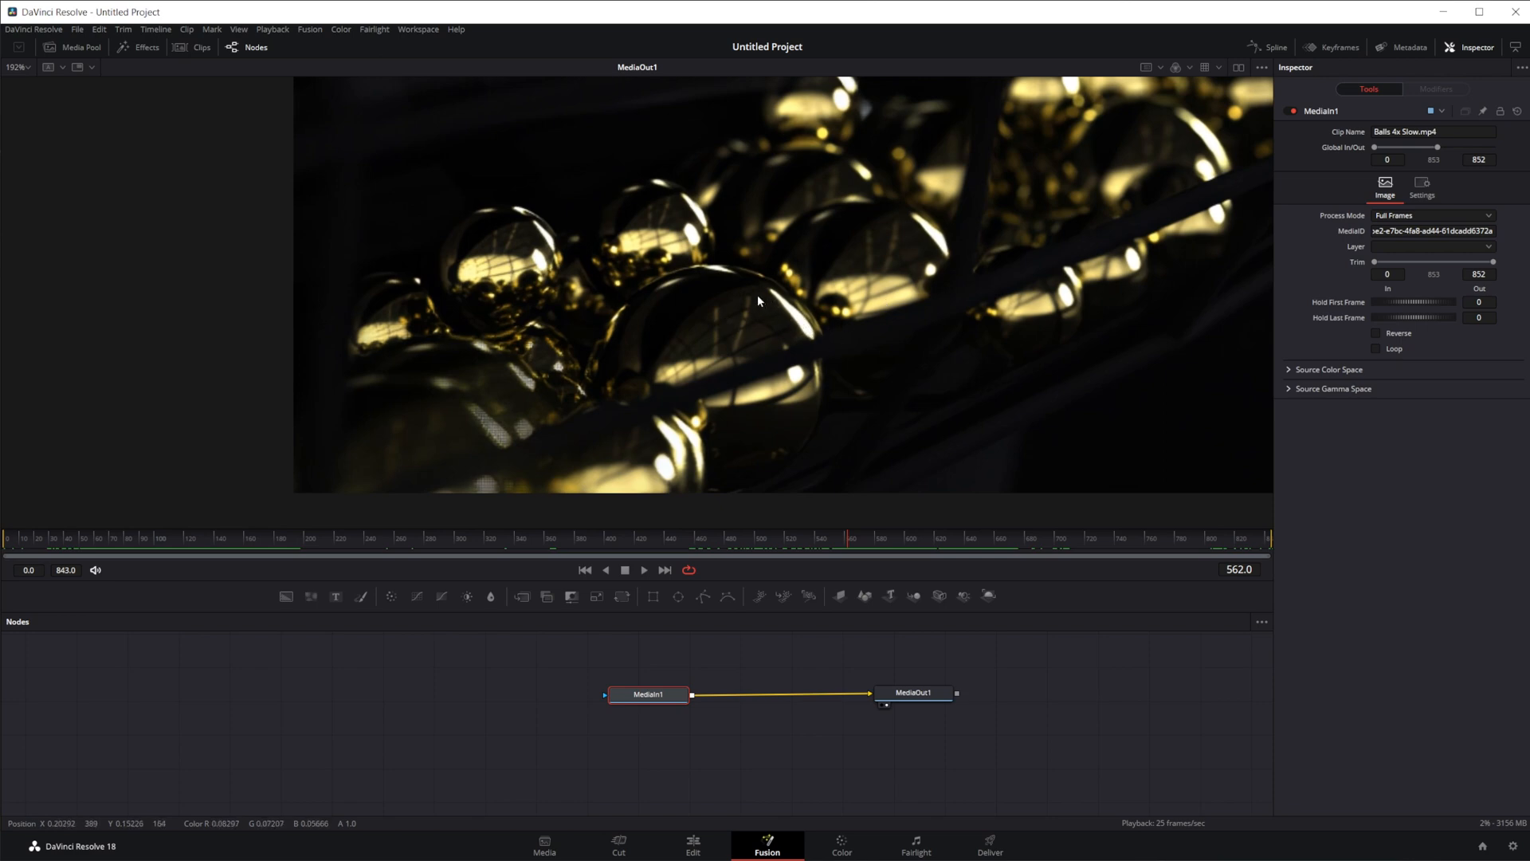
{"action": "mouse_move", "coordinate": [726, 415]}
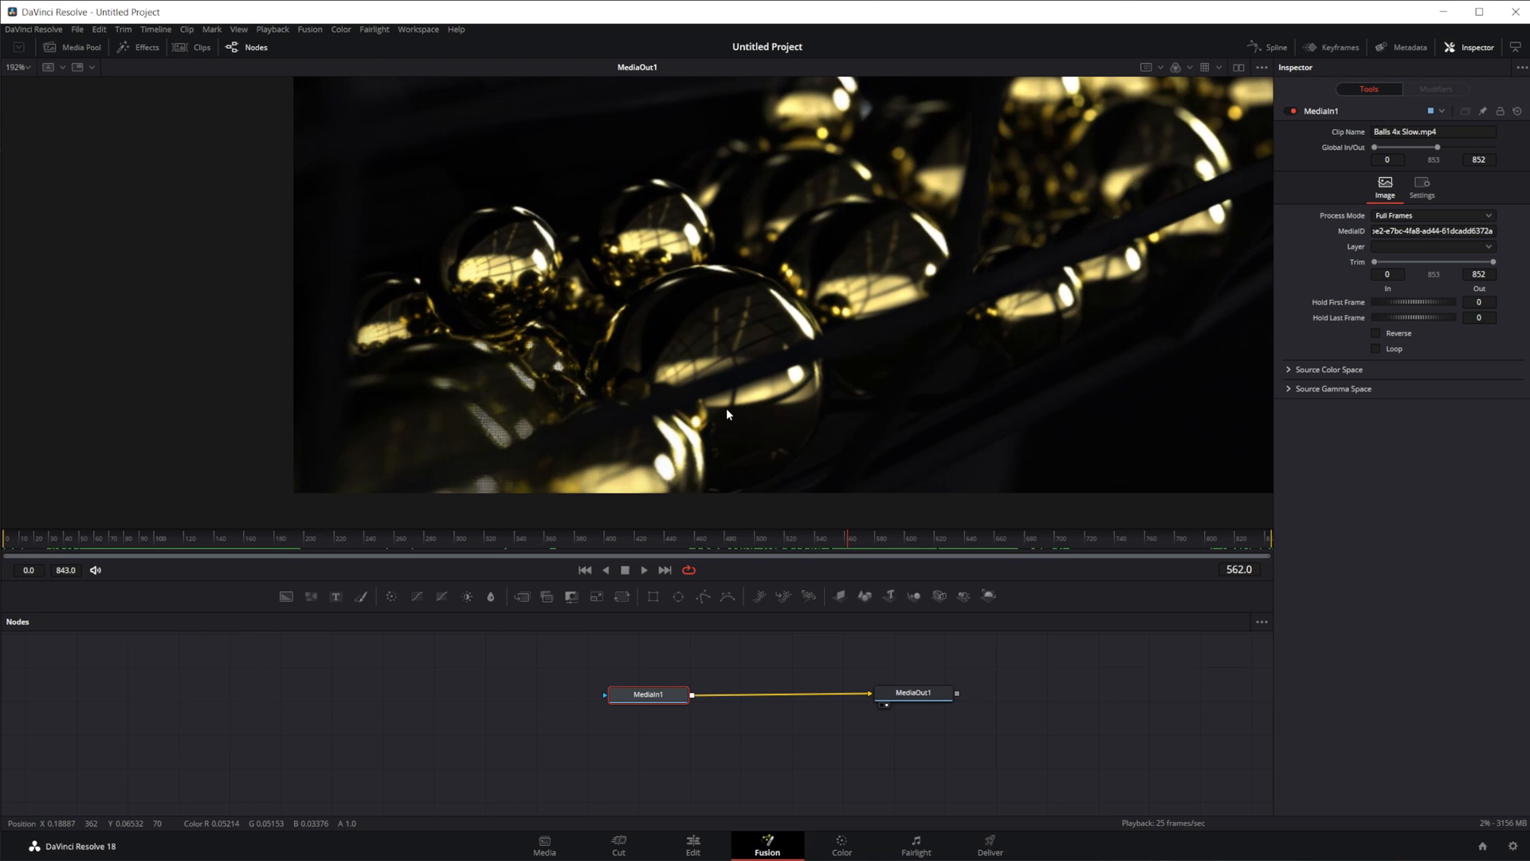
{"action": "mouse_move", "coordinate": [871, 325]}
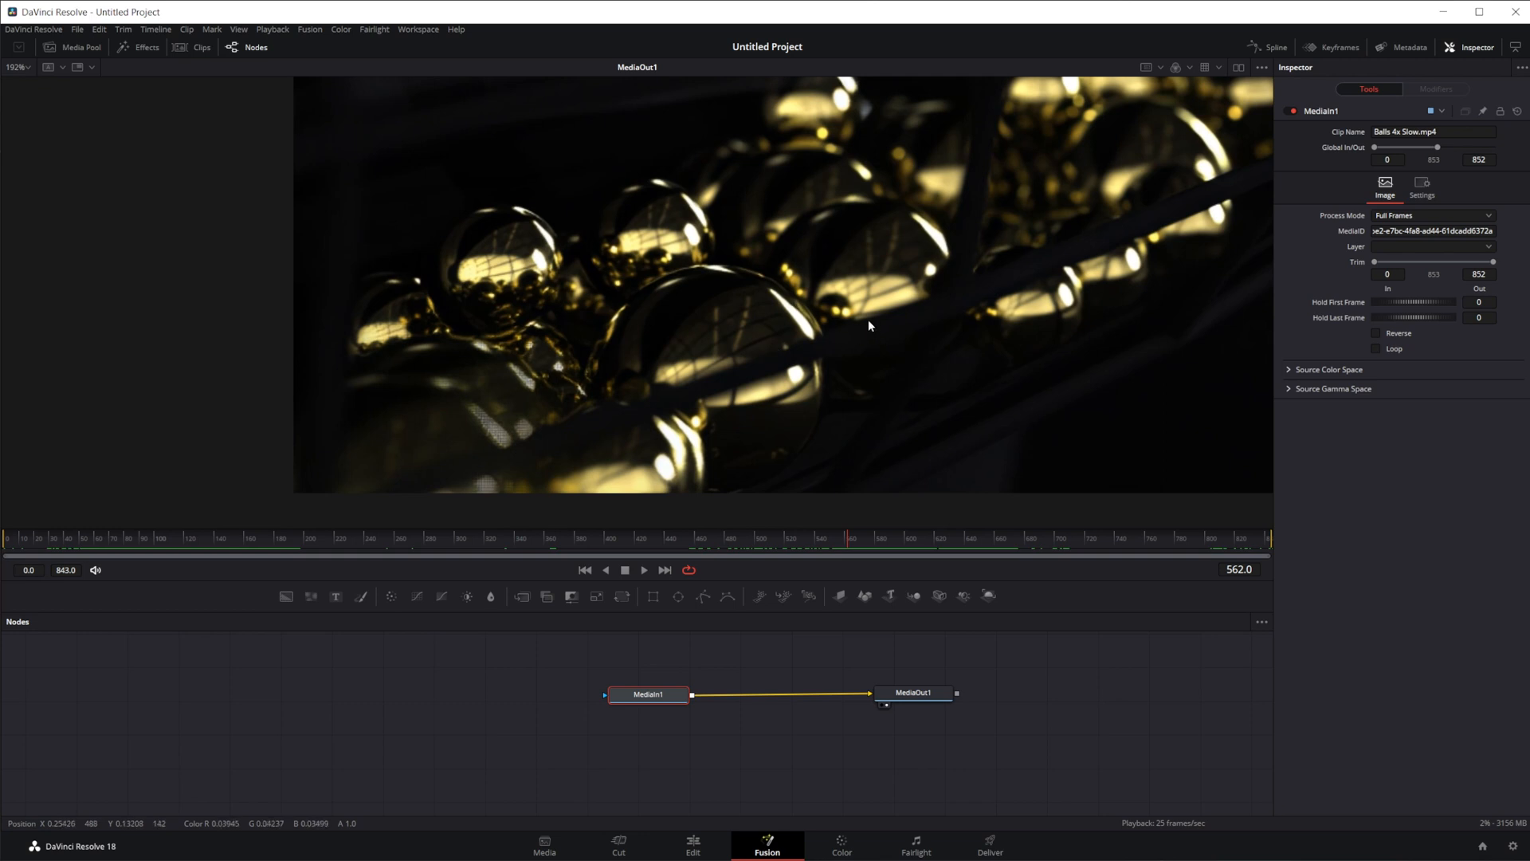
{"action": "mouse_move", "coordinate": [822, 387]}
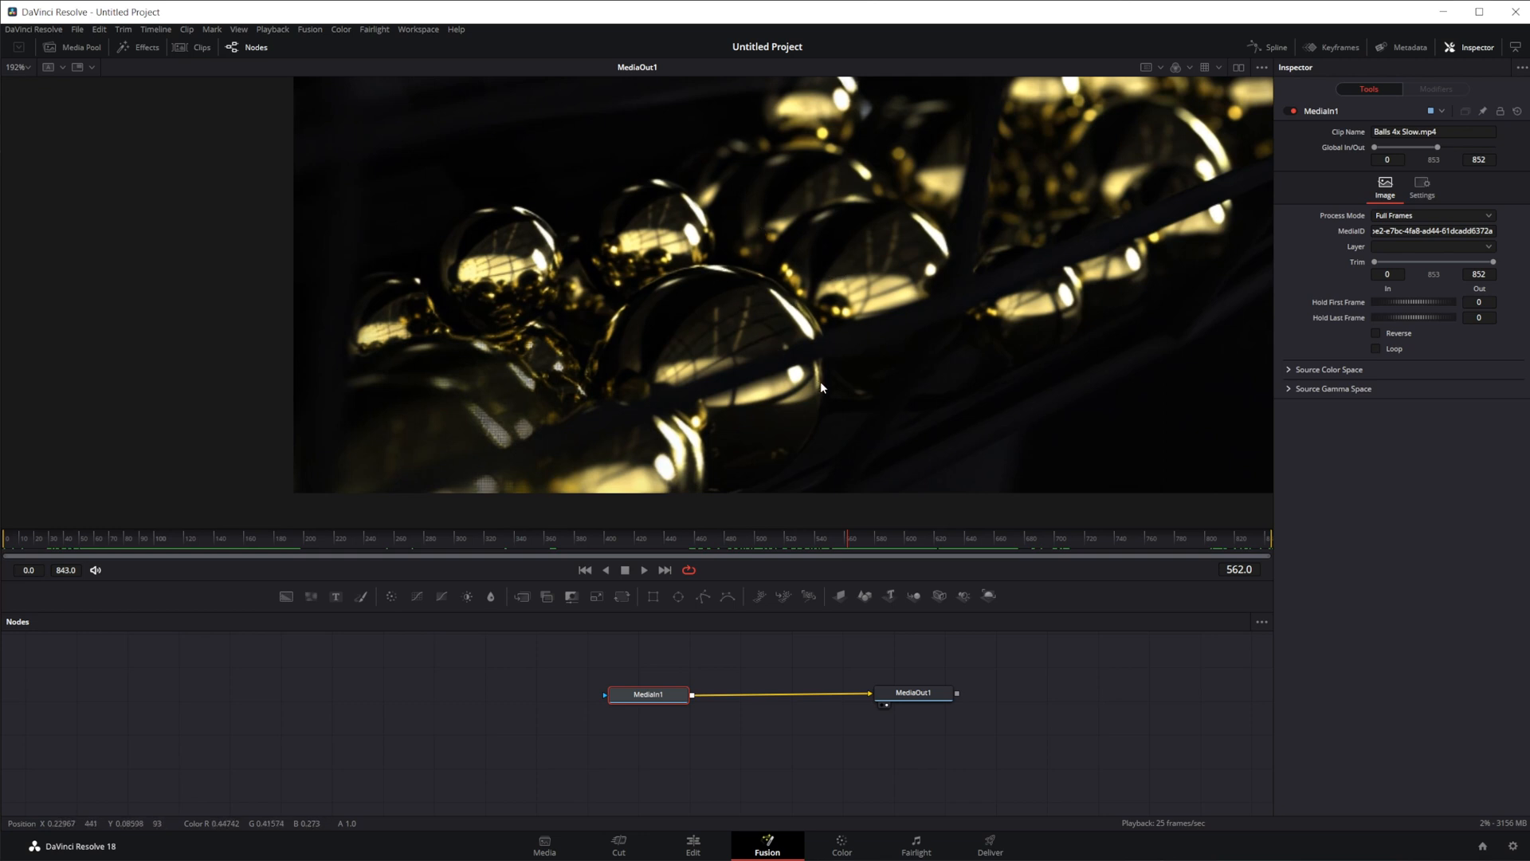
{"action": "mouse_move", "coordinate": [759, 365]}
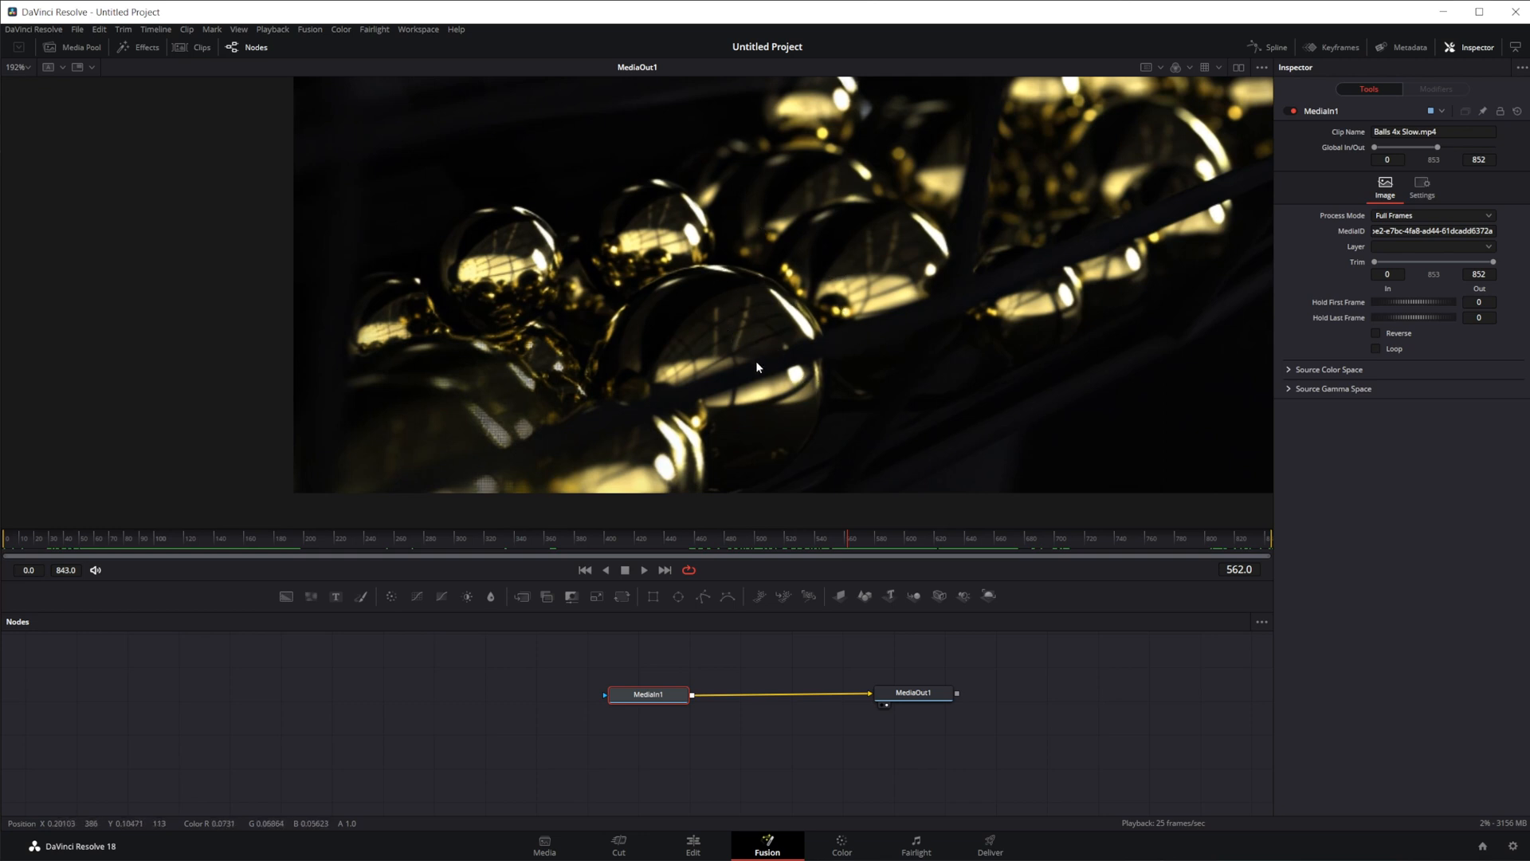
{"action": "mouse_move", "coordinate": [733, 401]}
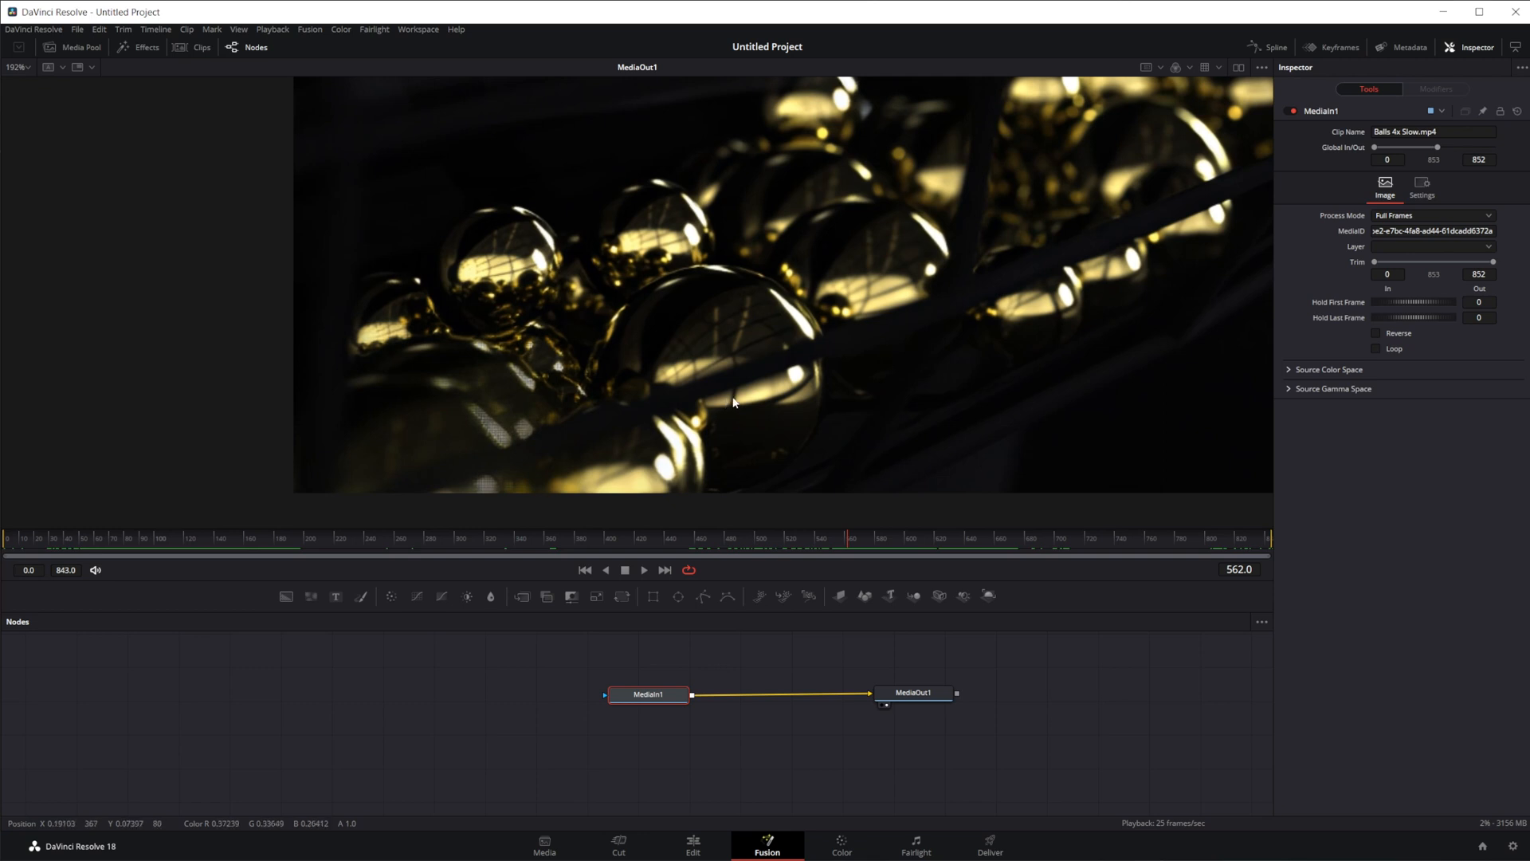
{"action": "mouse_move", "coordinate": [820, 568]}
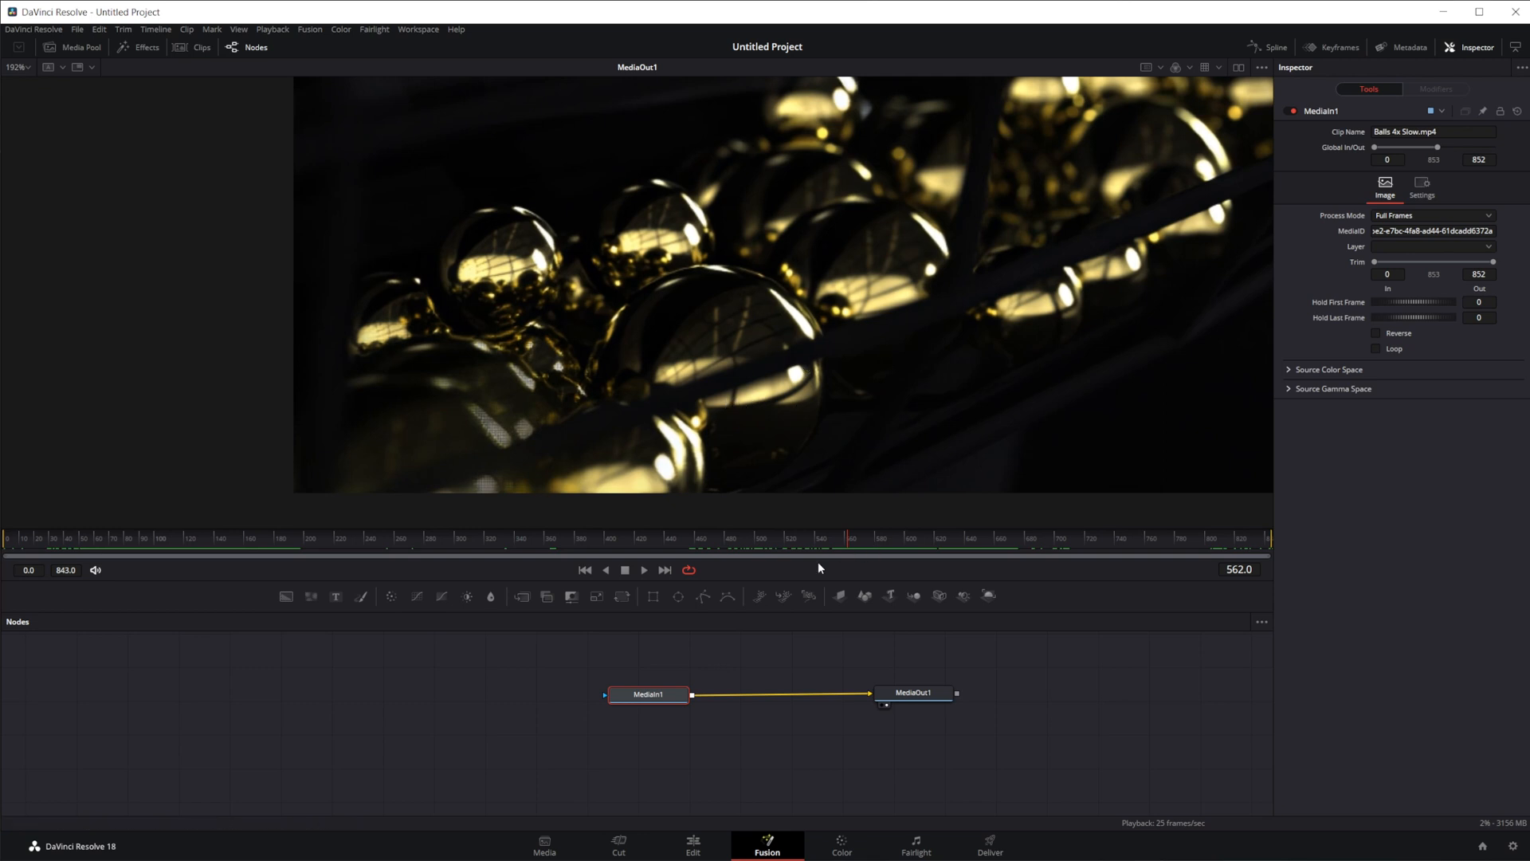
{"action": "mouse_move", "coordinate": [942, 727]}
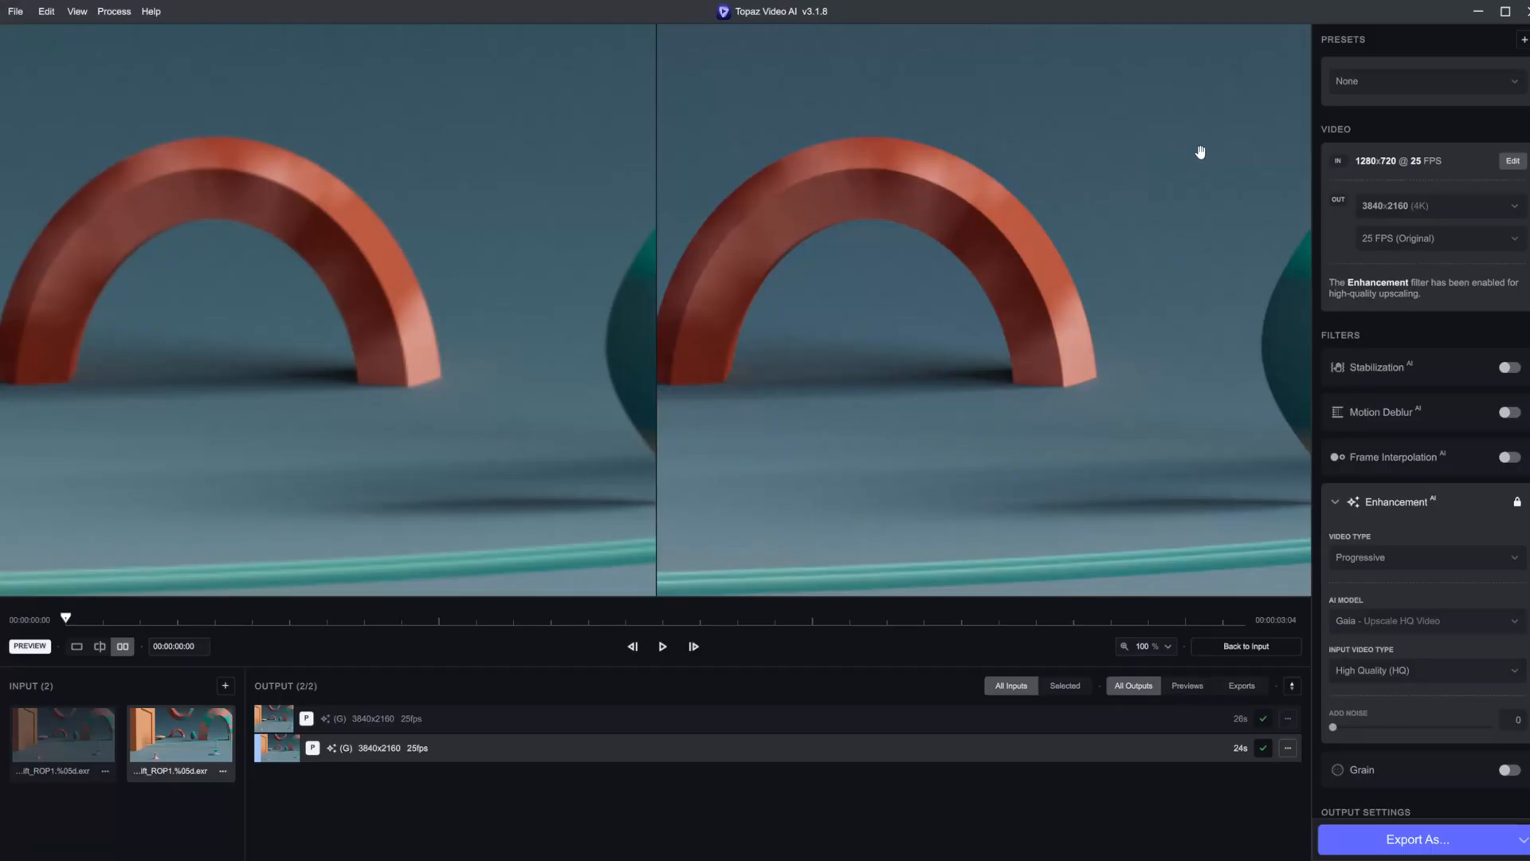
{"action": "mouse_move", "coordinate": [933, 389]}
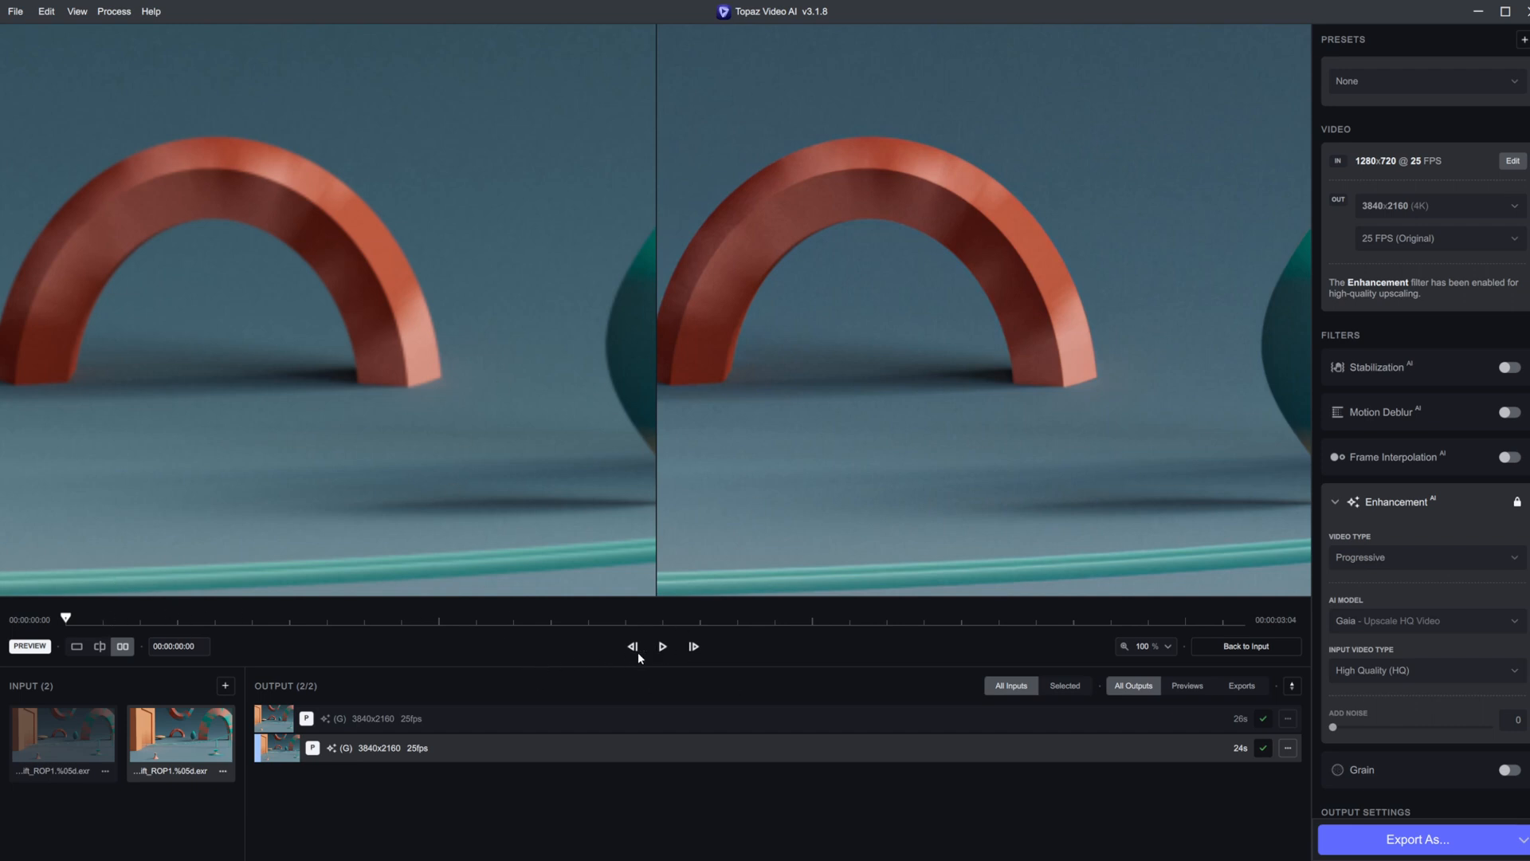
- Return from the side-by-side preview to the full 720p CG input view
{"action": "left_click", "coordinate": [663, 647]}
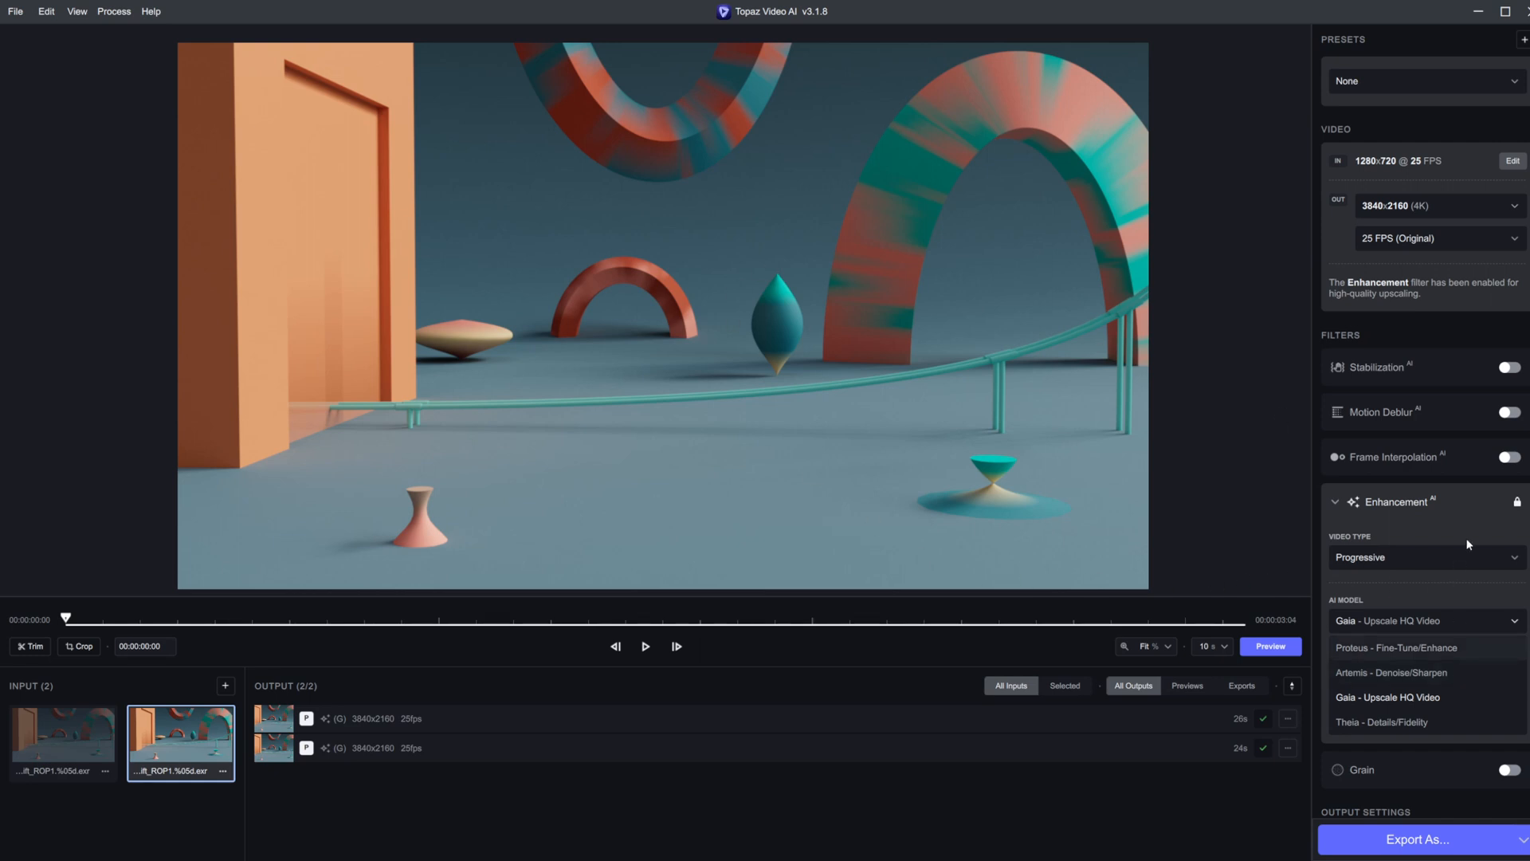
{"action": "mouse_move", "coordinate": [1458, 537]}
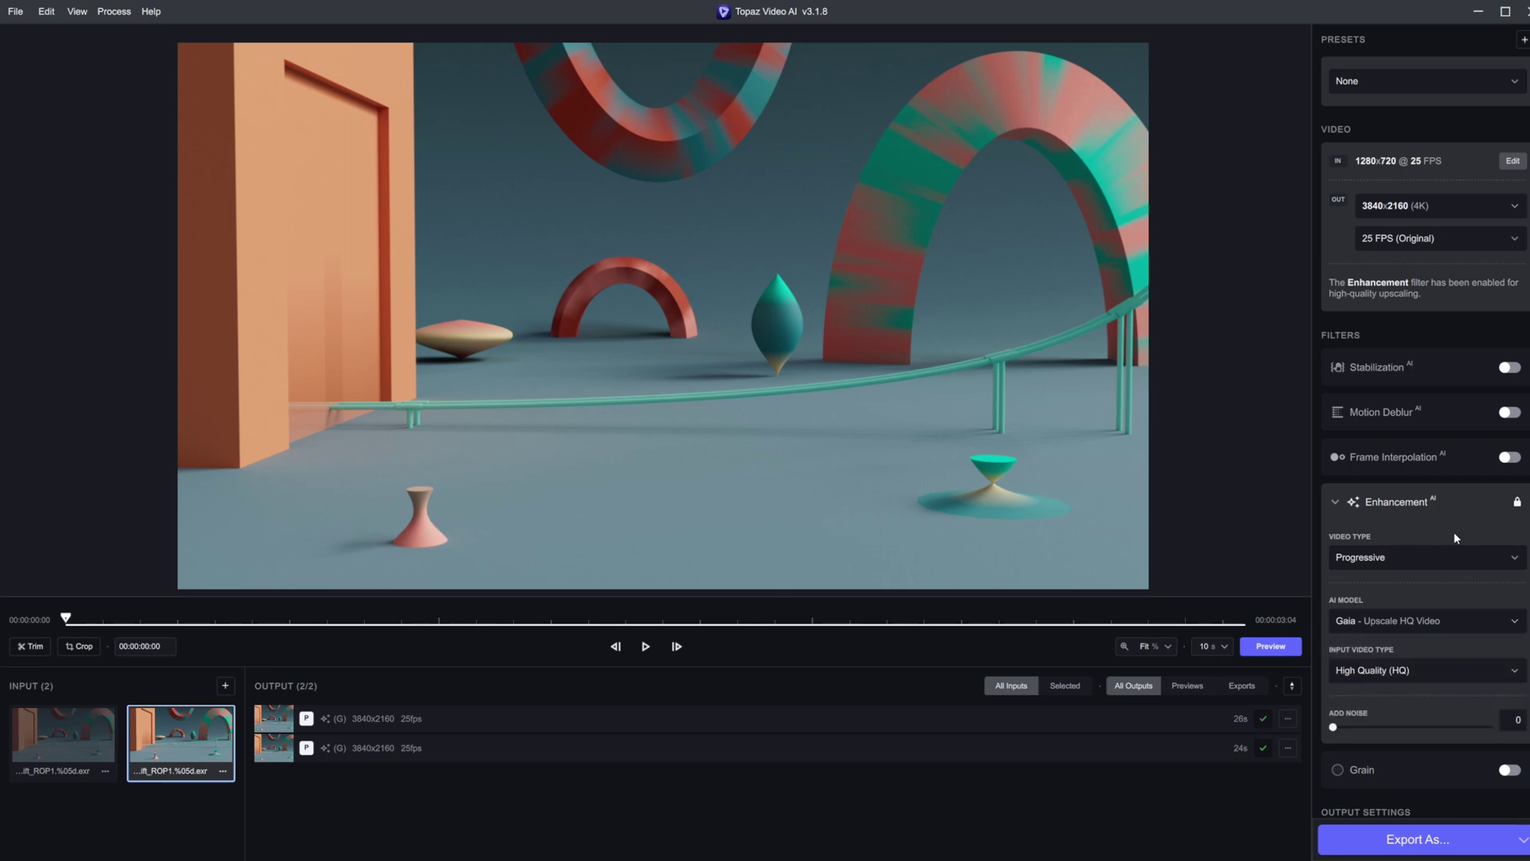
{"action": "mouse_move", "coordinate": [1435, 775]}
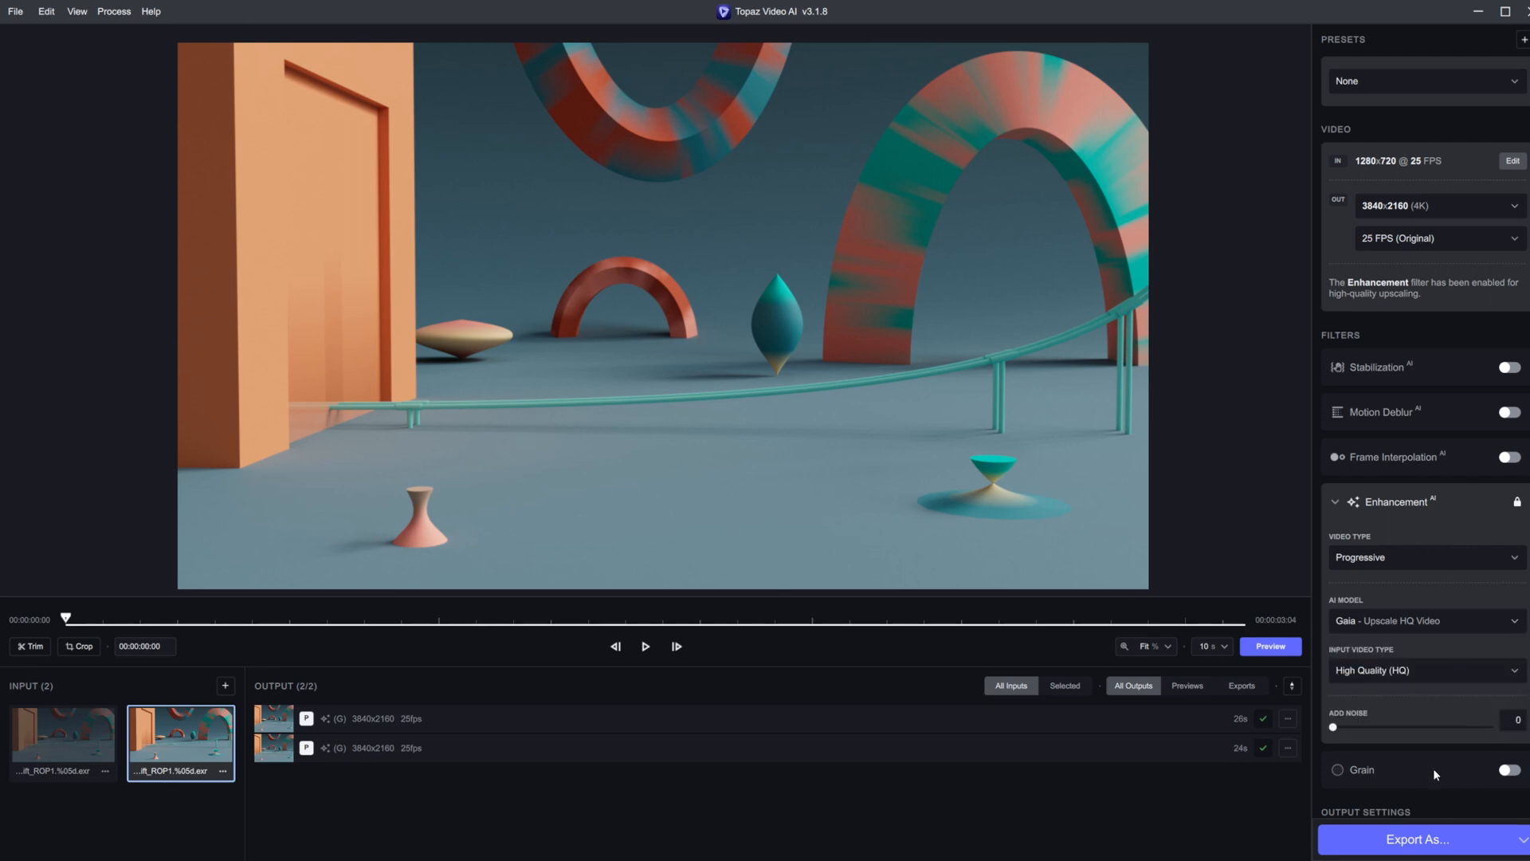
- Enable Grain with Amount lowered to 2 and Size reduced to 1
{"action": "left_click", "coordinate": [1508, 770]}
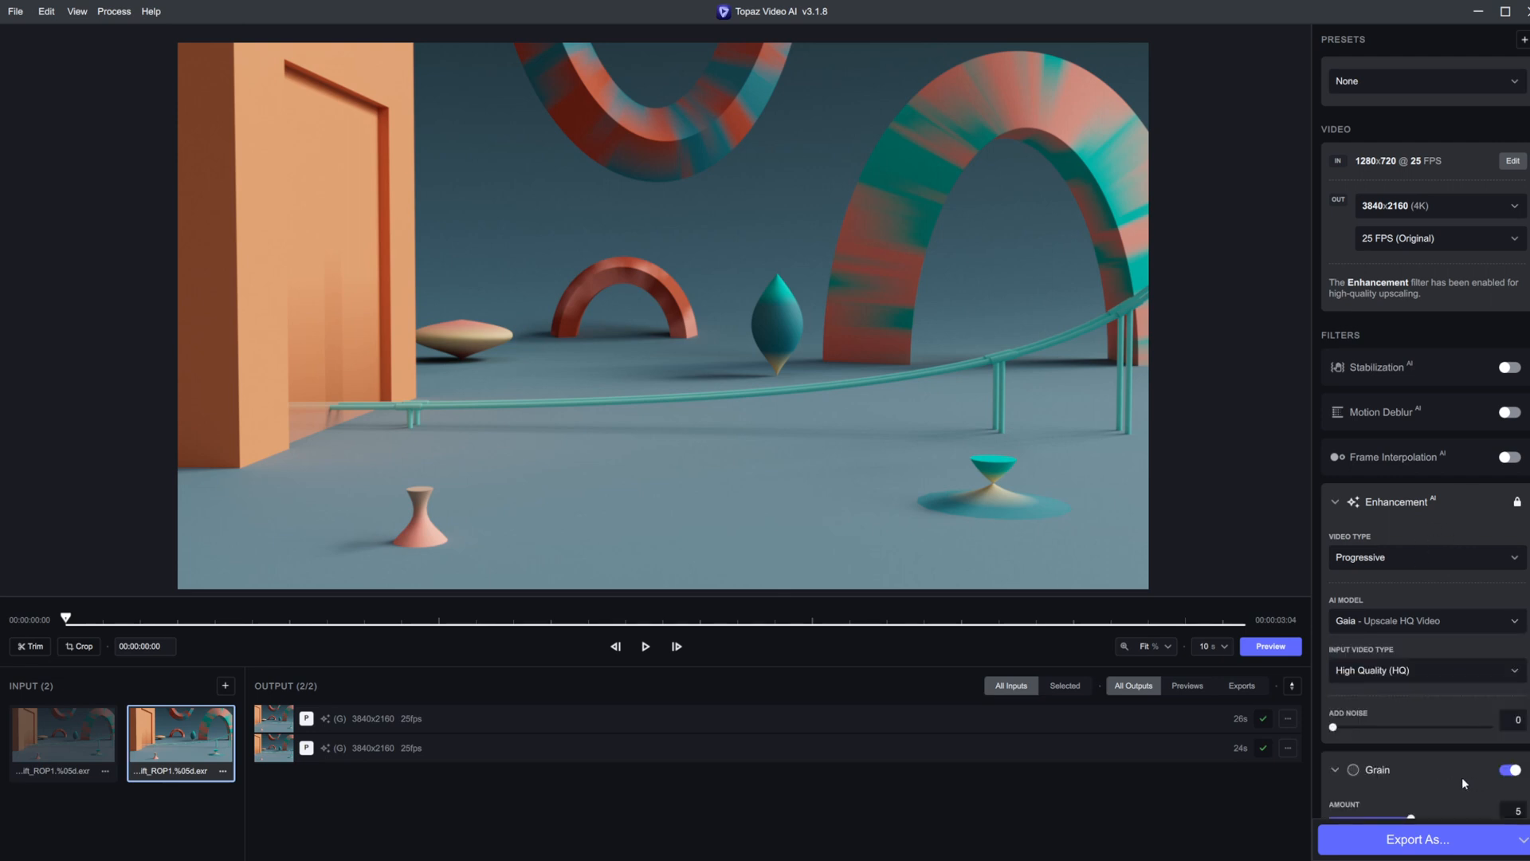
{"action": "scroll", "scroll_direction": "down", "scroll_amount": 3}
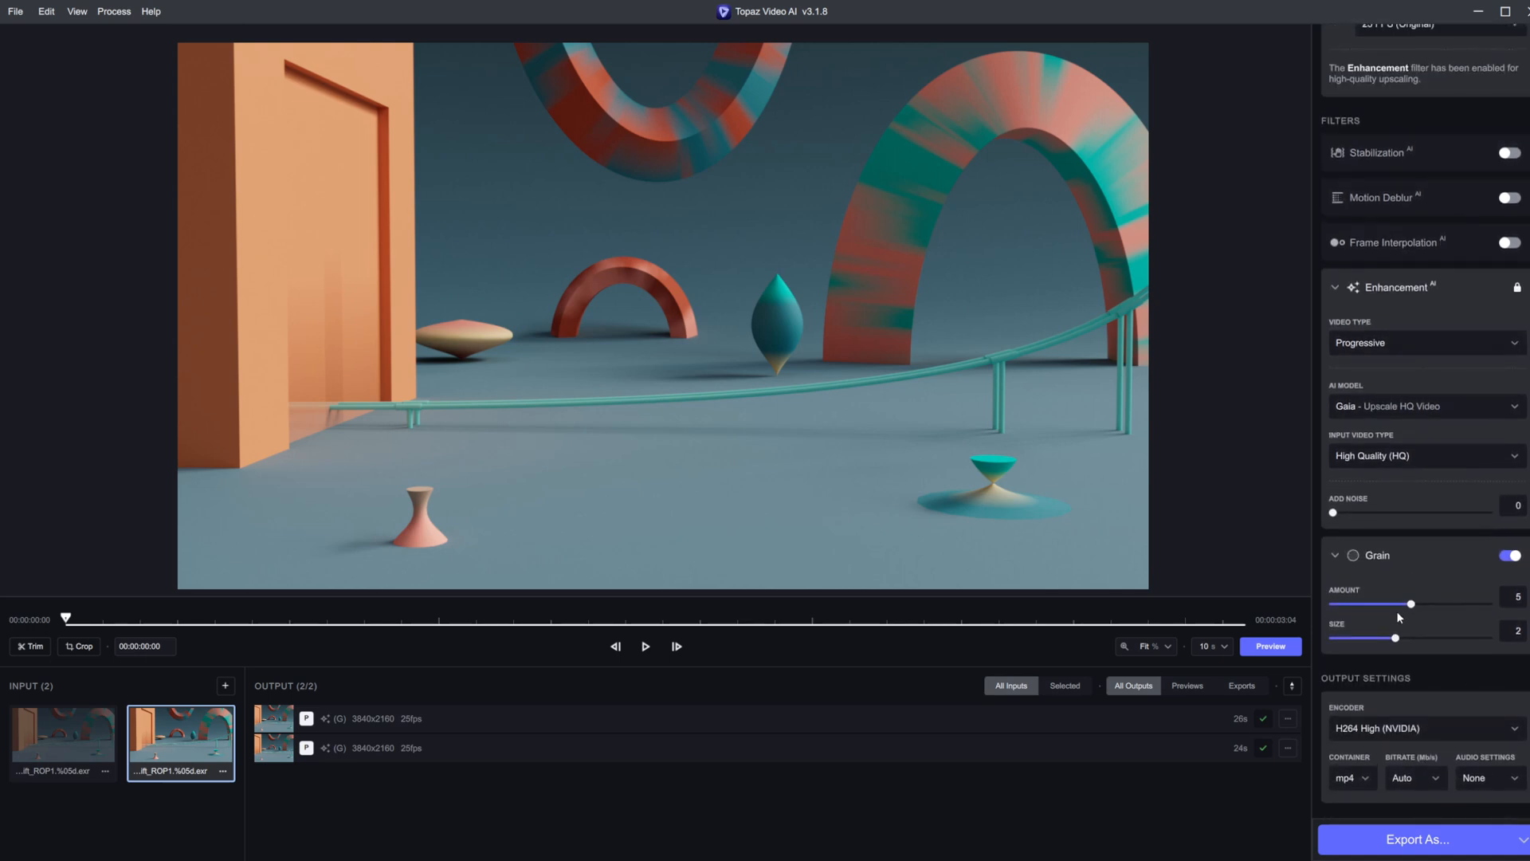
{"action": "left_click_drag", "start_coordinate": [1414, 603], "coordinate": [1398, 602]}
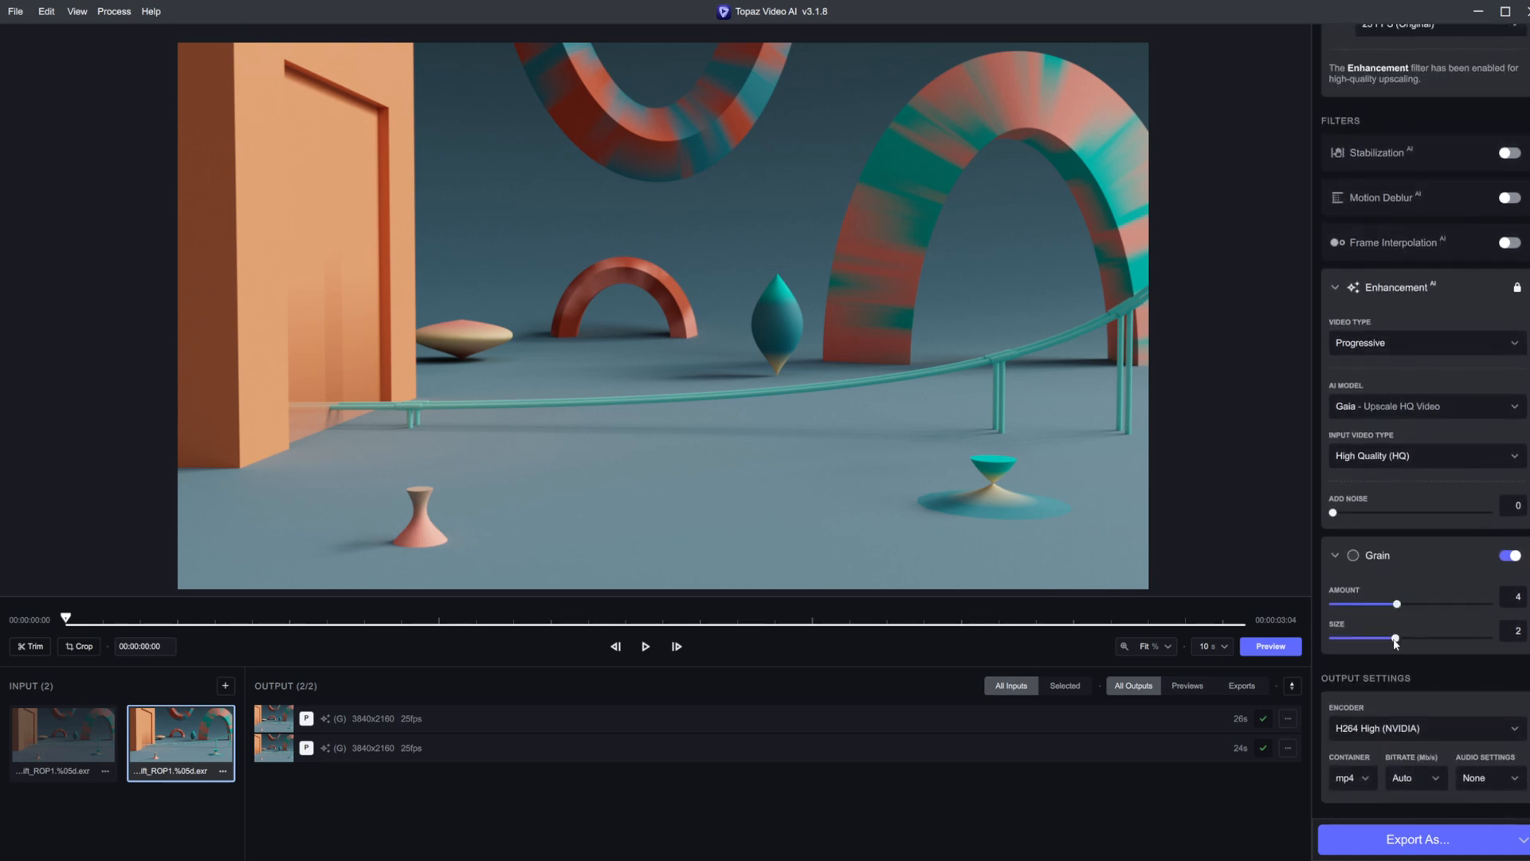
{"action": "left_click_drag", "start_coordinate": [1420, 637], "coordinate": [1359, 637]}
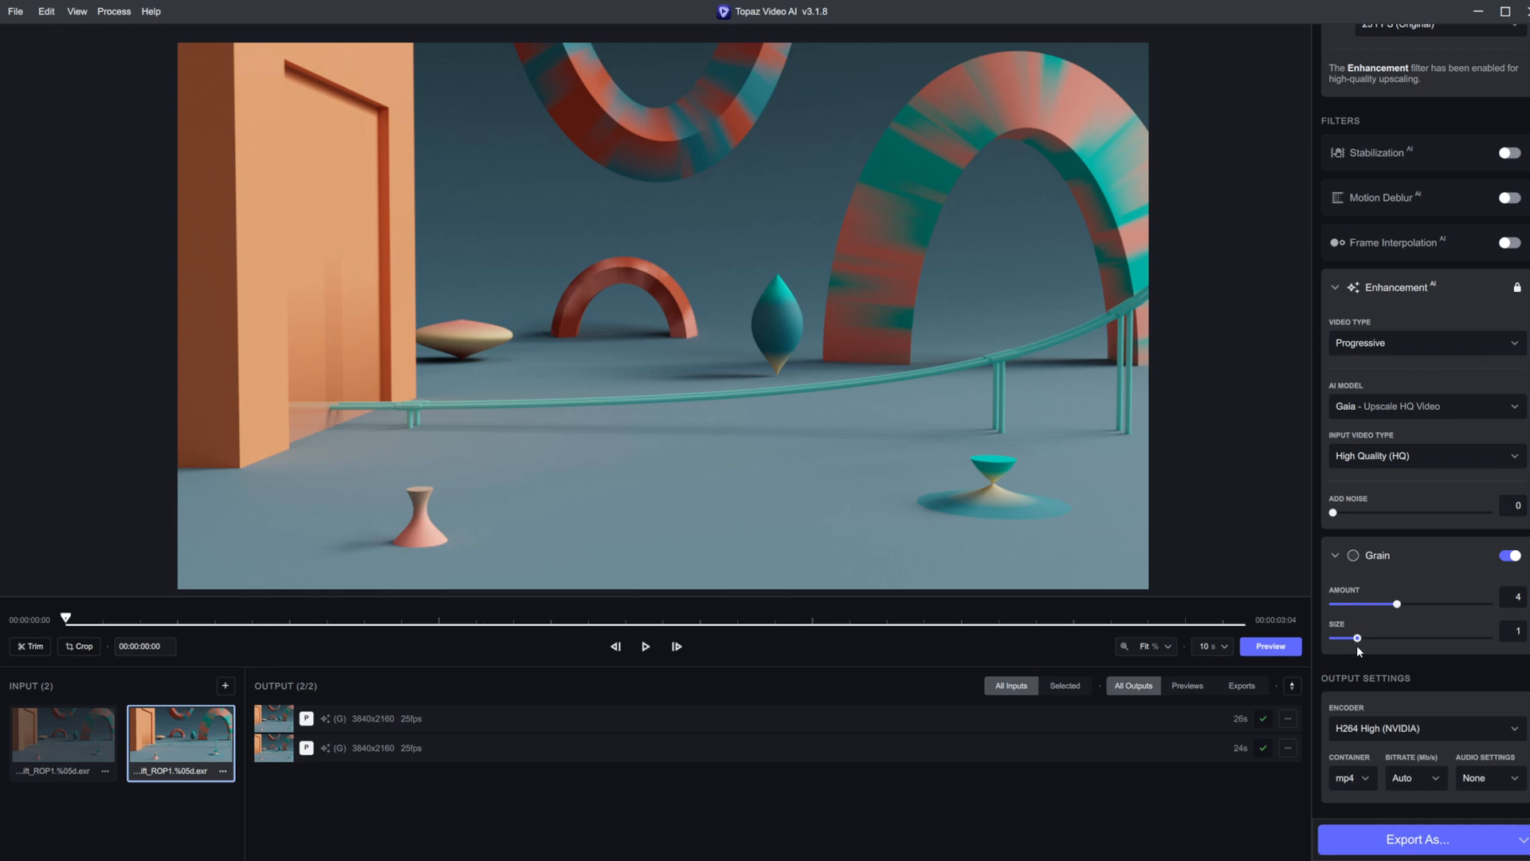
{"action": "left_click_drag", "start_coordinate": [1398, 604], "coordinate": [1368, 604]}
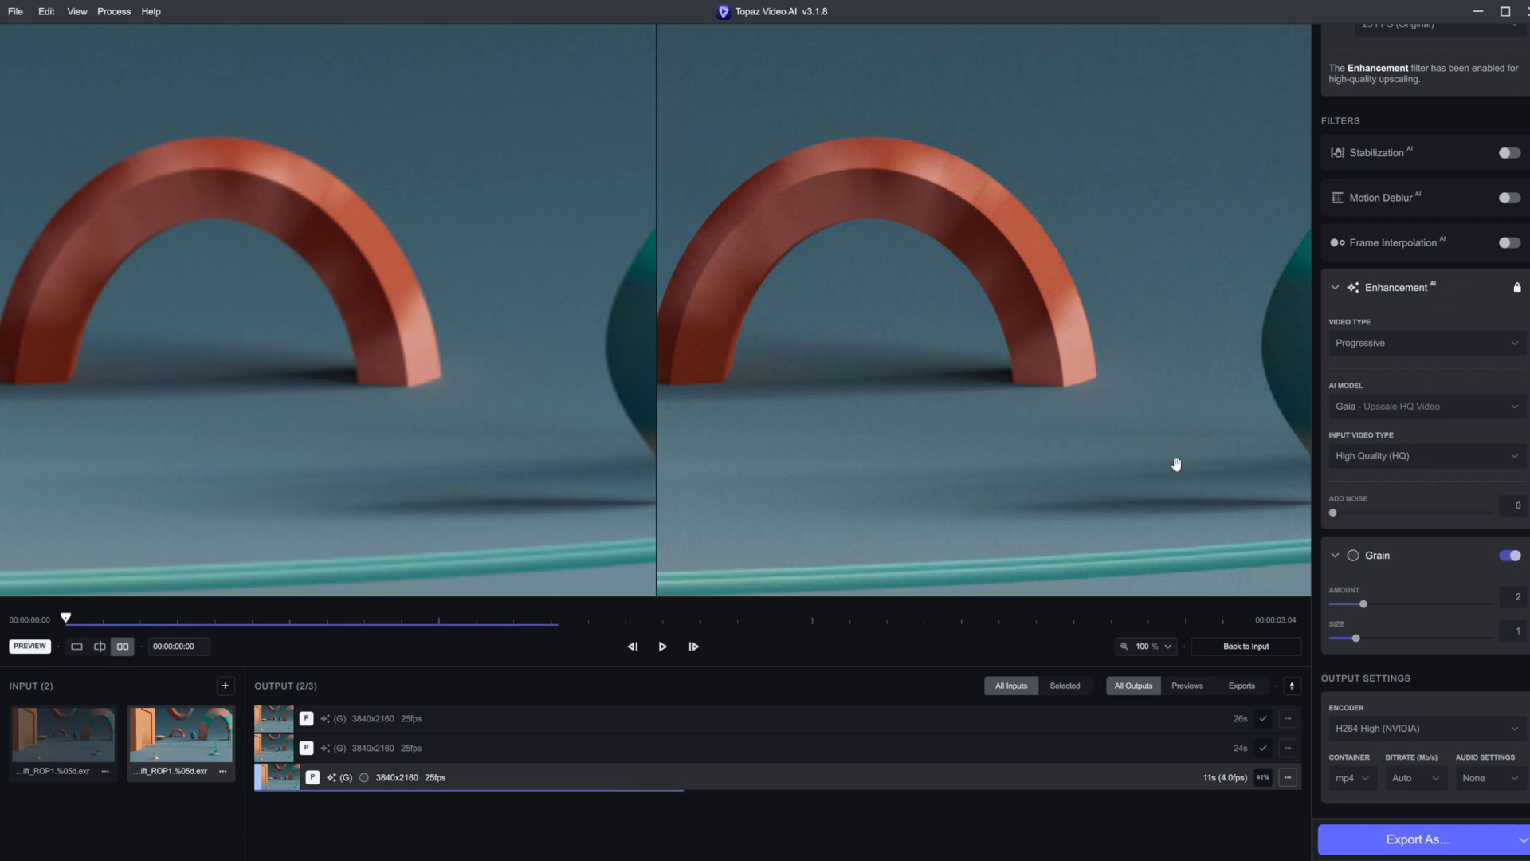
{"action": "mouse_move", "coordinate": [533, 430]}
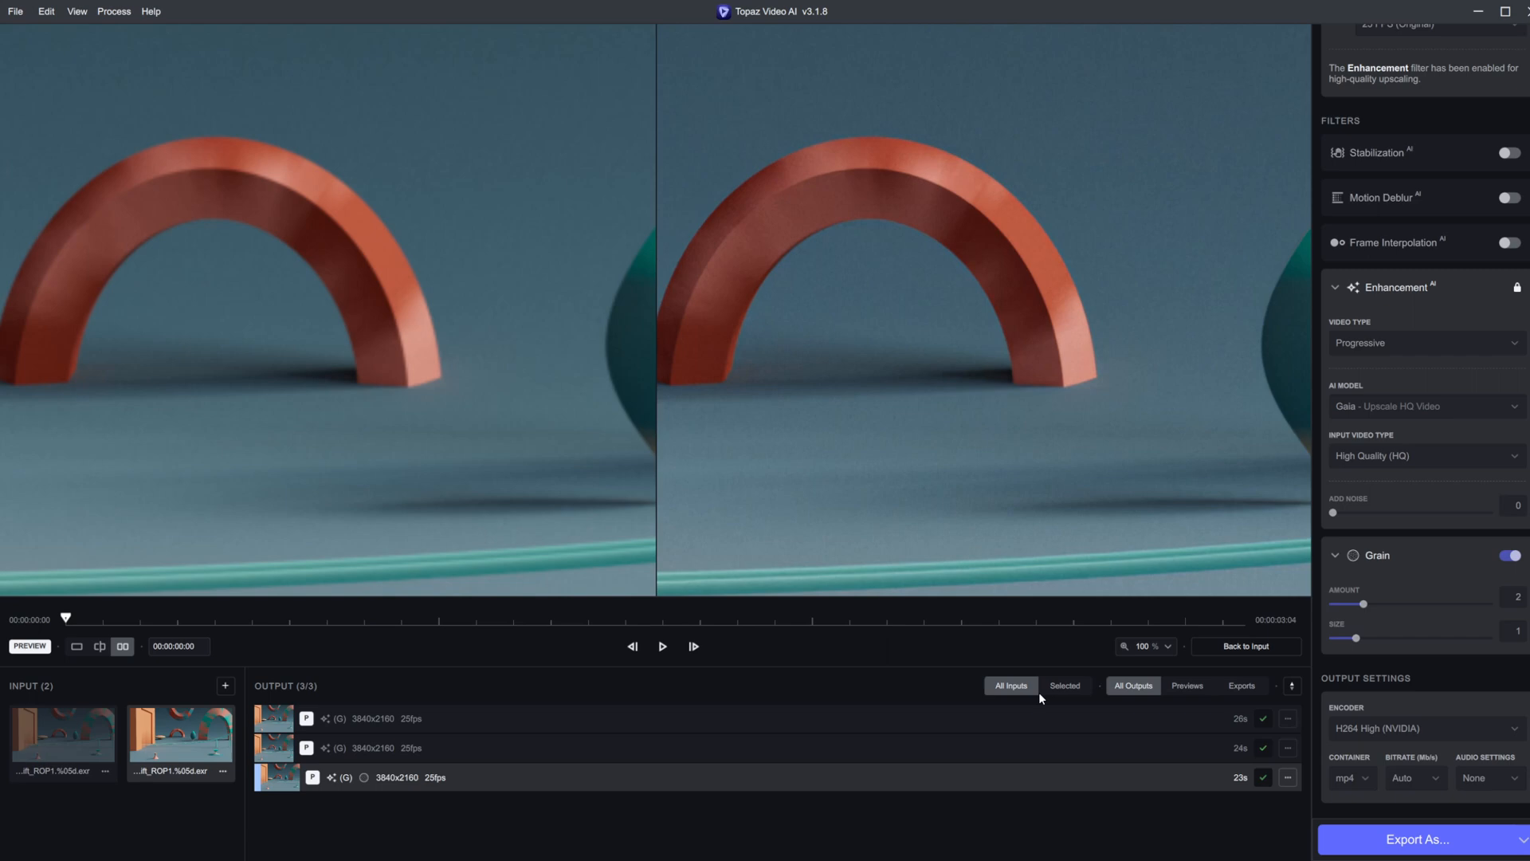
- Play, pause and resume the grain-added 4K preview beside the original
{"action": "left_click", "coordinate": [663, 647]}
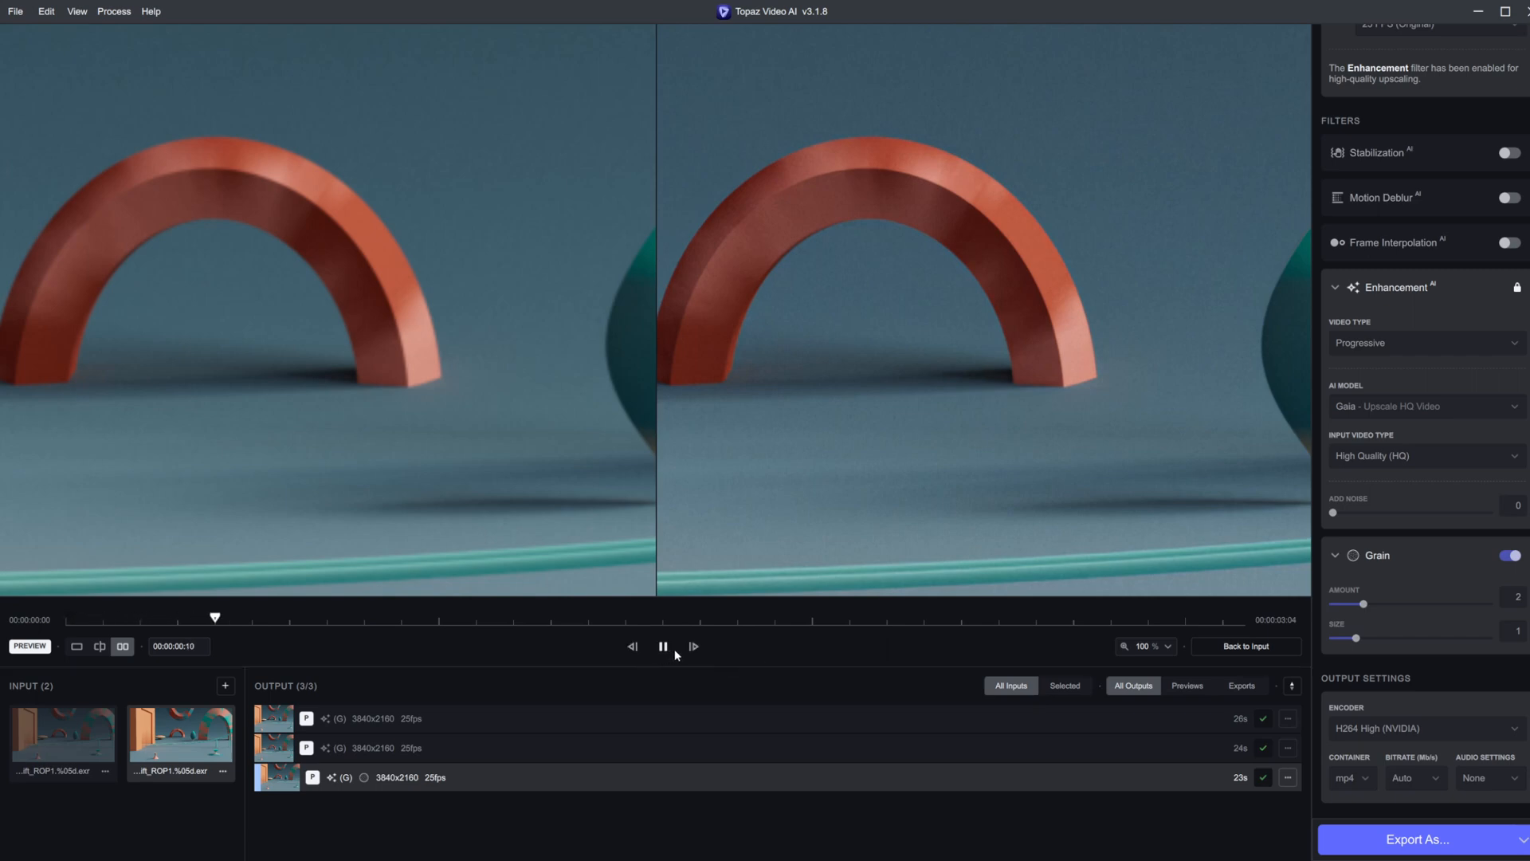
{"action": "left_click", "coordinate": [663, 647]}
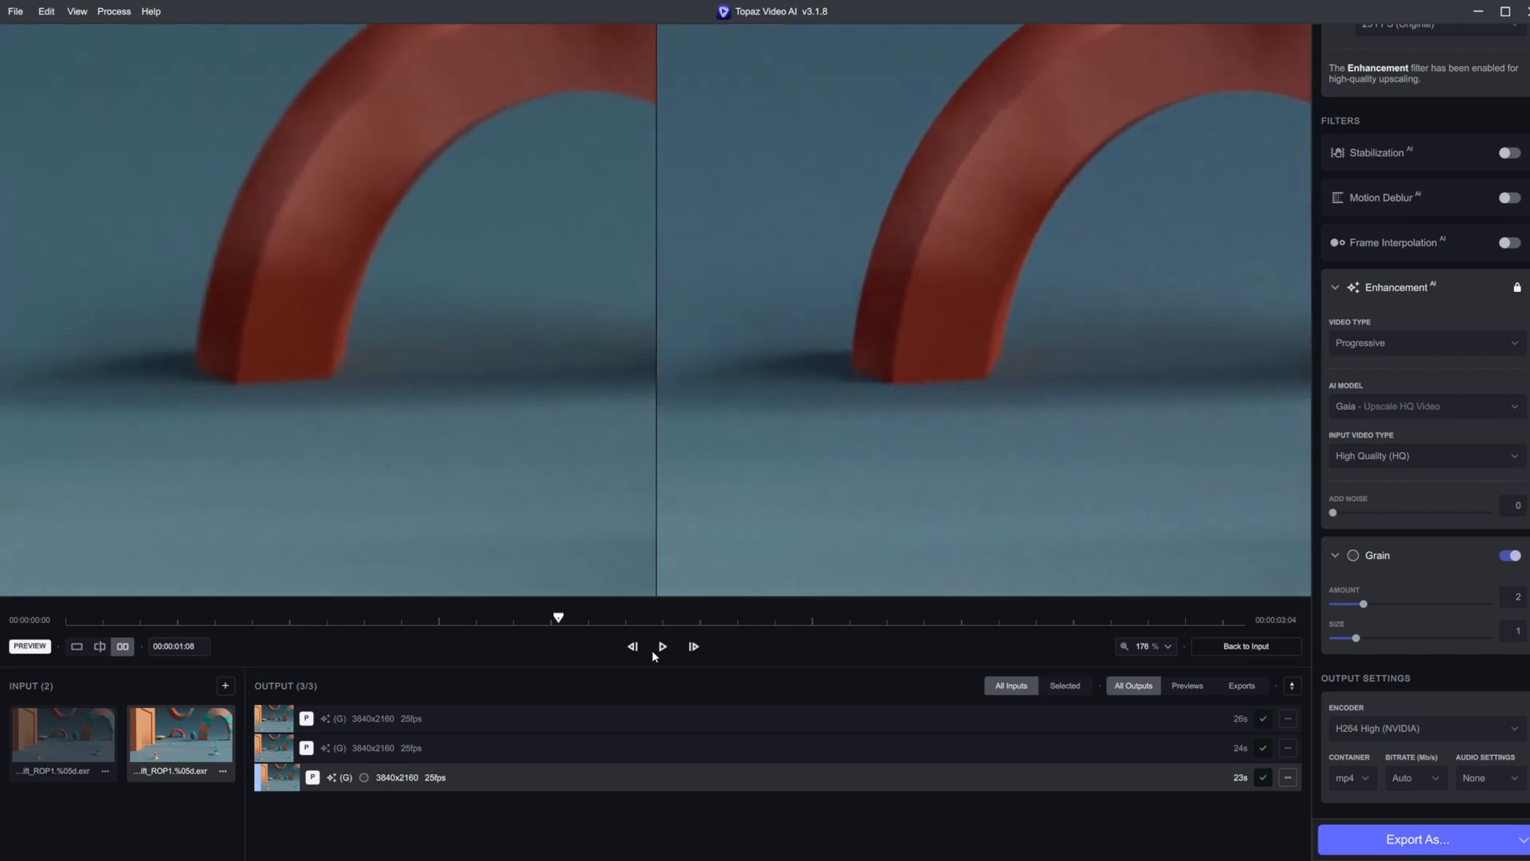
{"action": "left_click", "coordinate": [663, 647]}
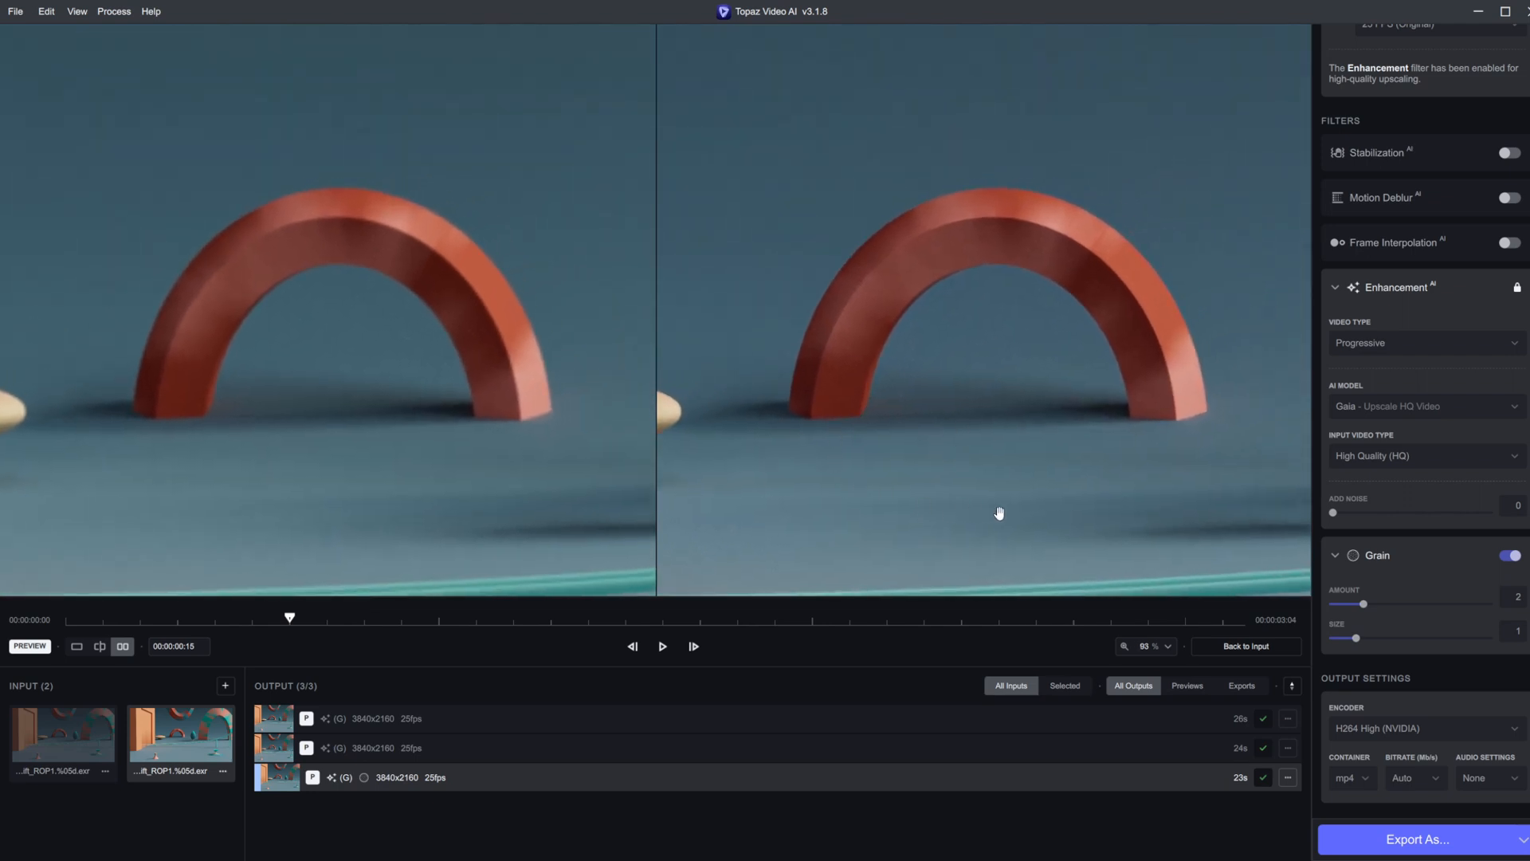
{"action": "mouse_move", "coordinate": [1403, 322]}
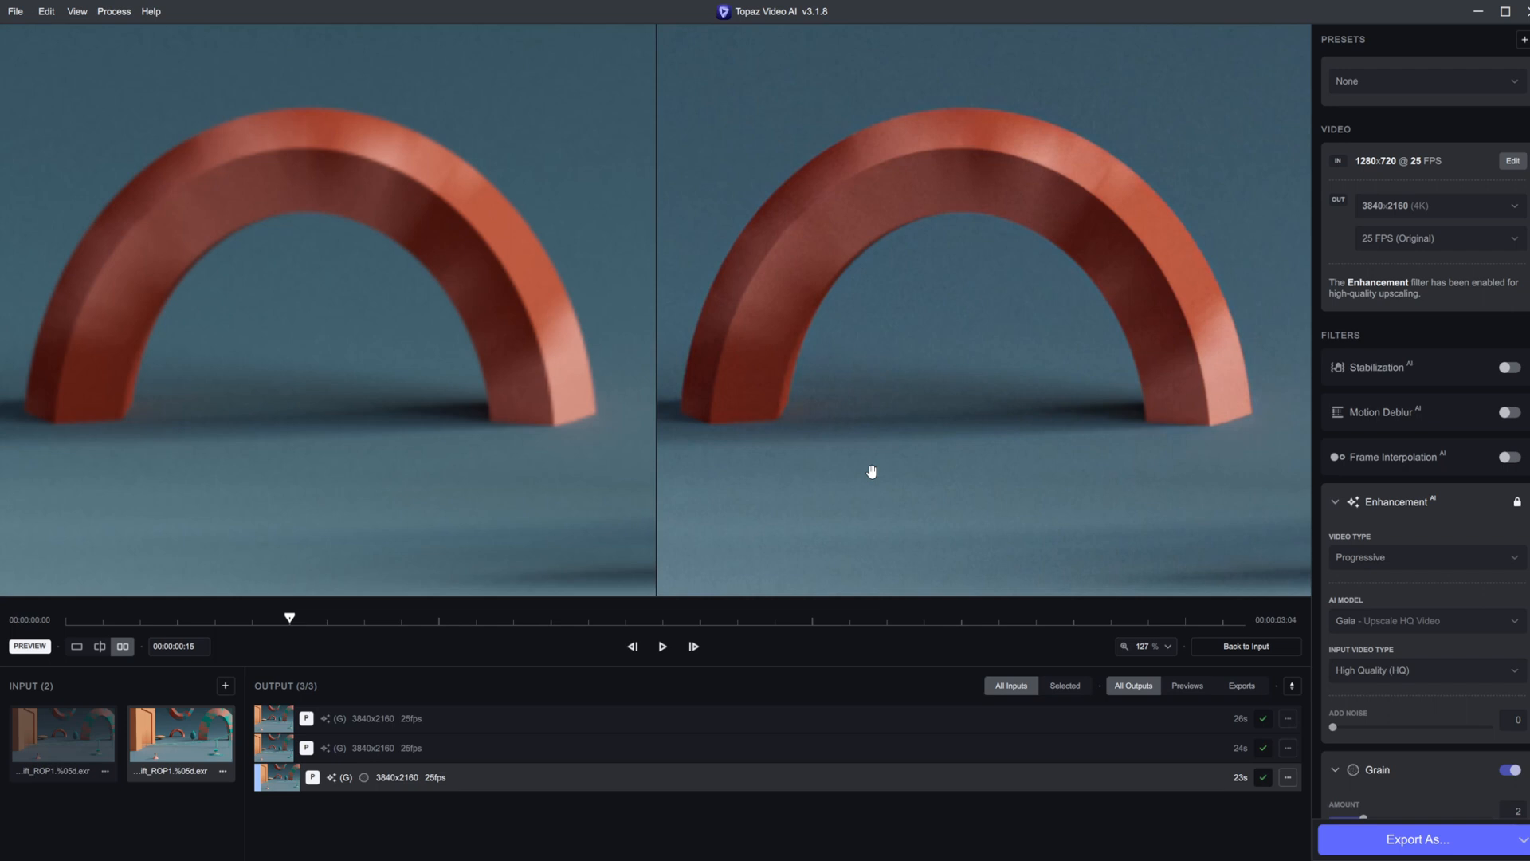
{"action": "mouse_move", "coordinate": [966, 399]}
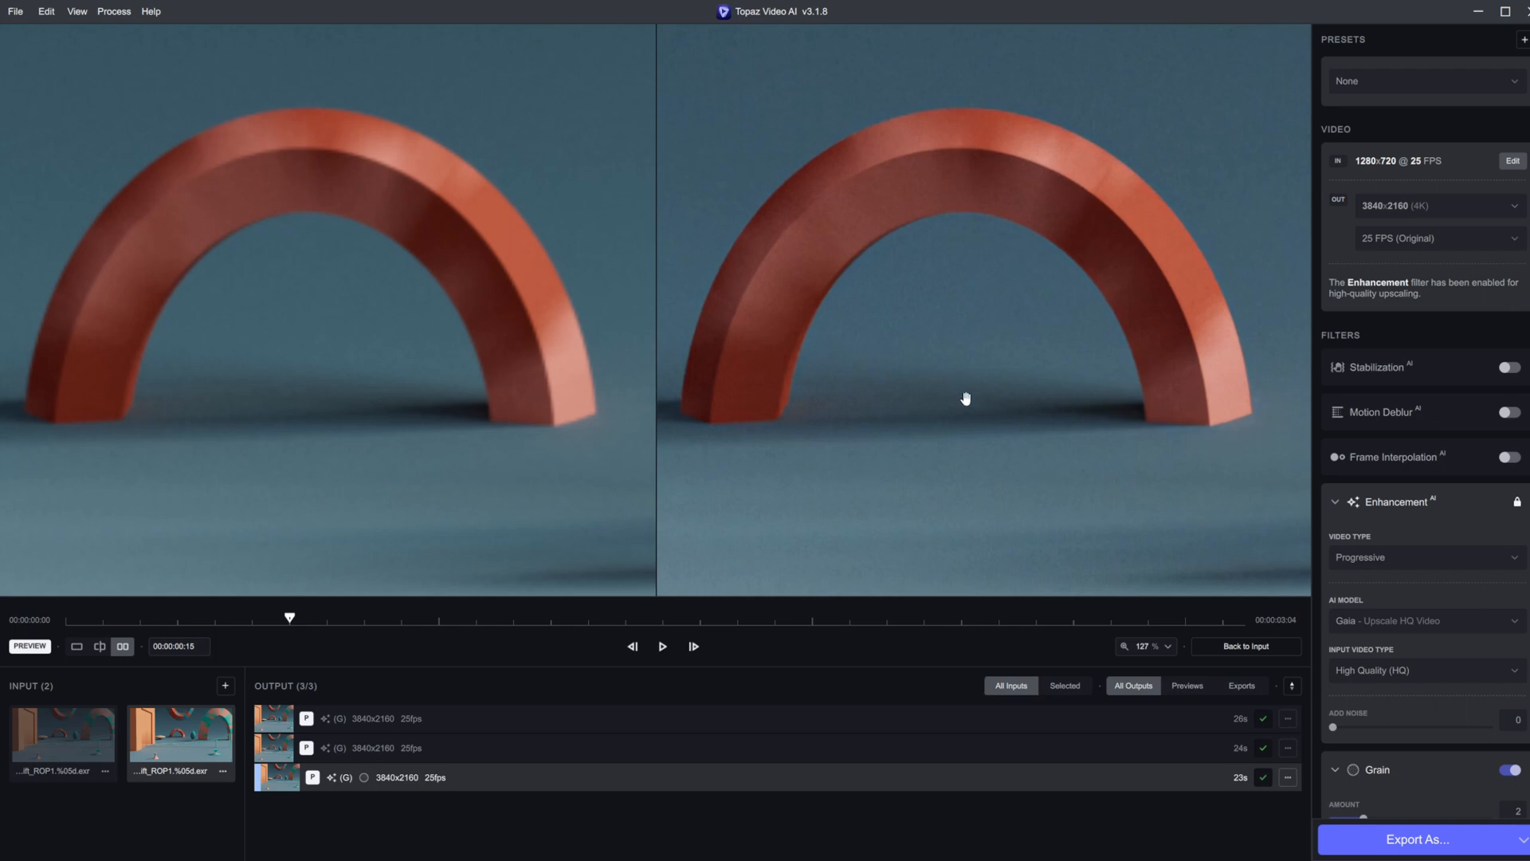
{"action": "mouse_move", "coordinate": [1026, 433]}
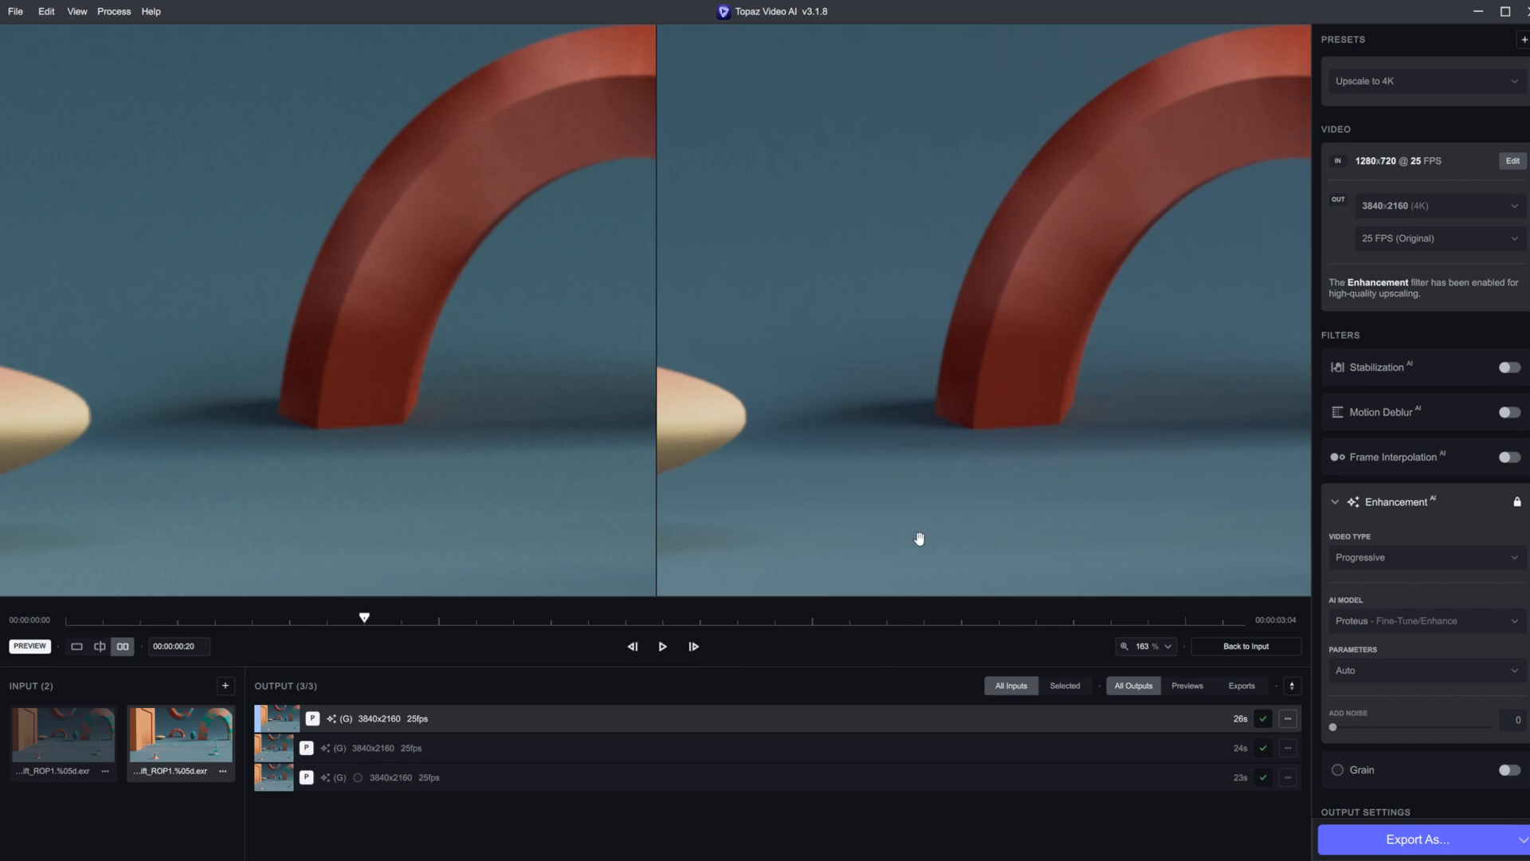
{"action": "mouse_move", "coordinate": [552, 825]}
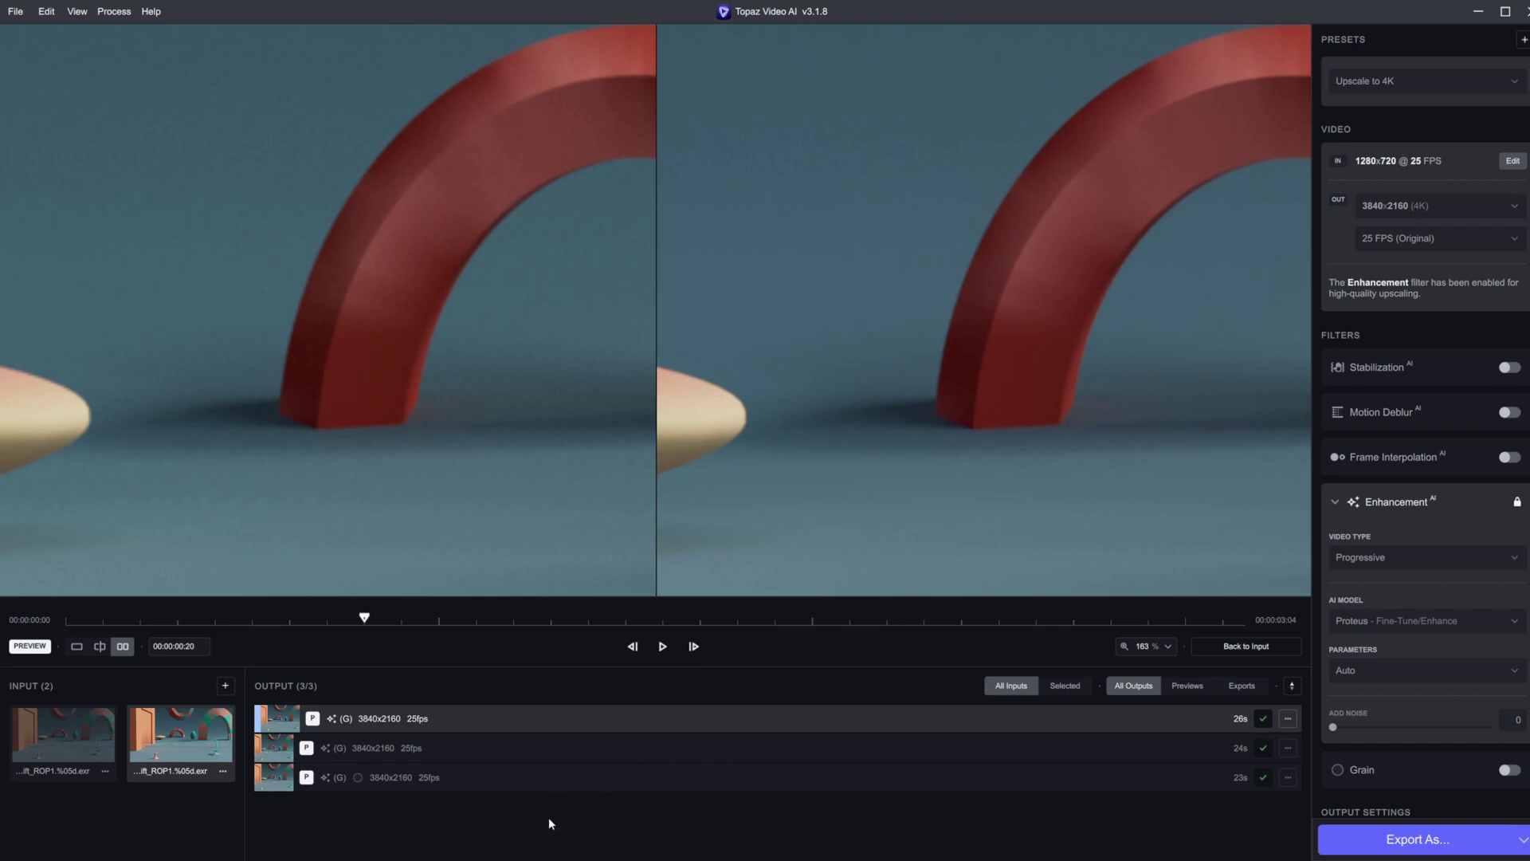
{"action": "mouse_move", "coordinate": [1148, 851]}
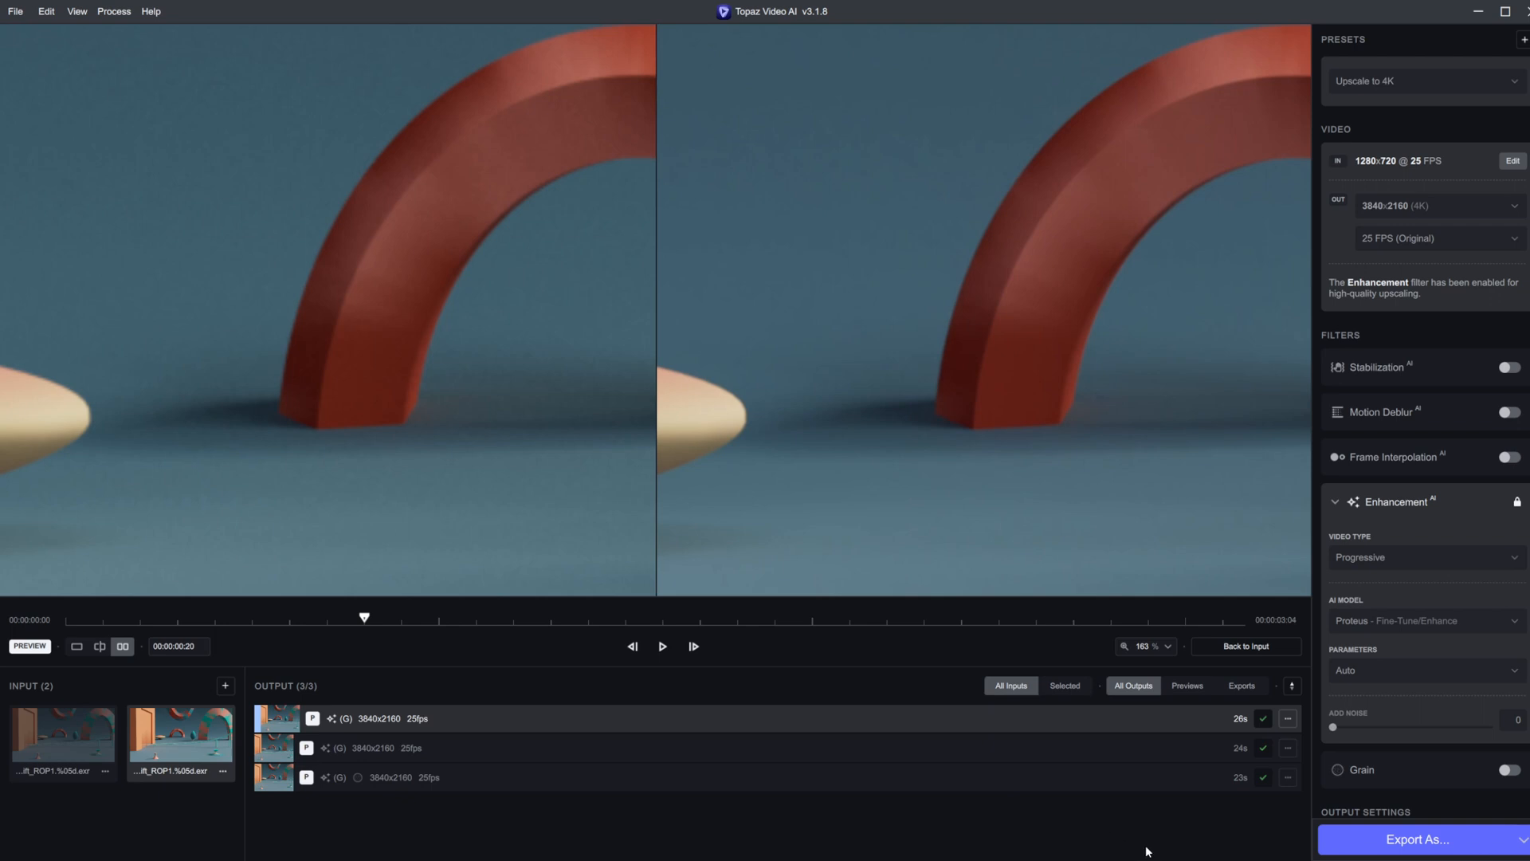
{"action": "mouse_move", "coordinate": [897, 819]}
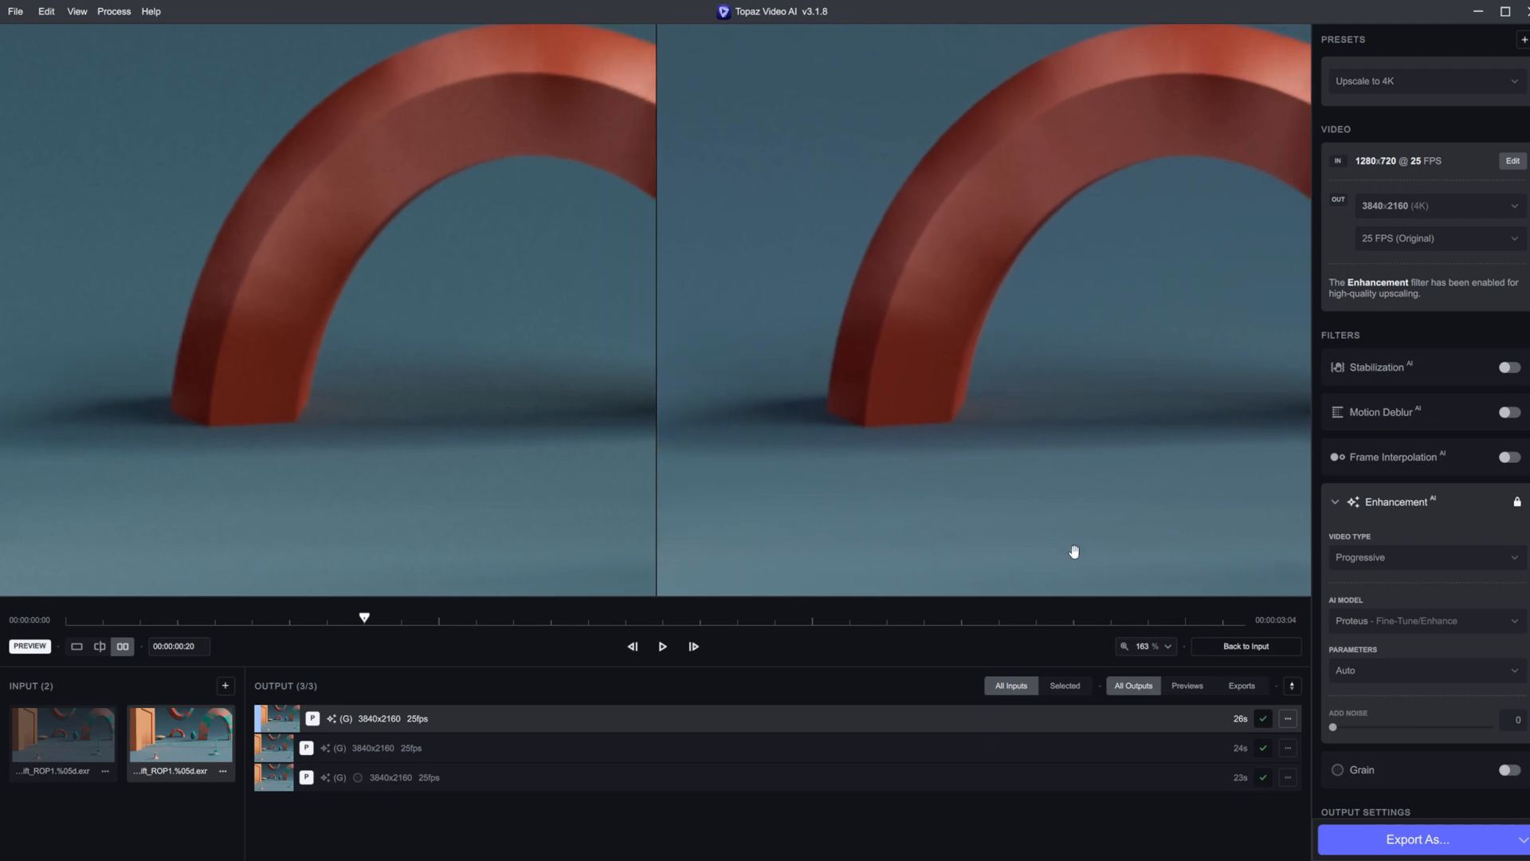
- Keep Proteus selected as the enhancement model for the clip
{"action": "left_click", "coordinate": [60, 741]}
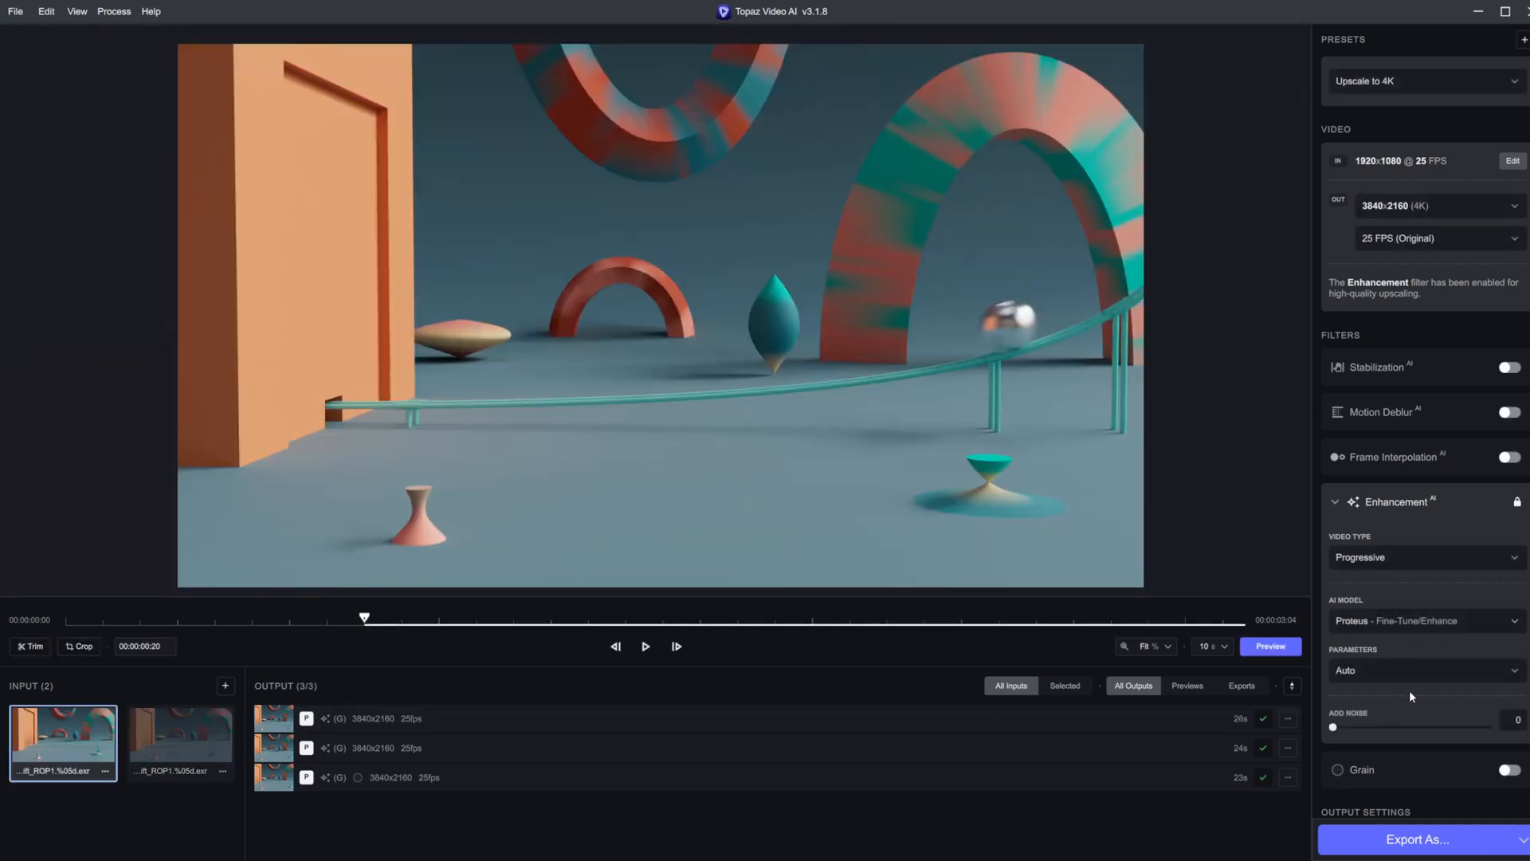
{"action": "left_click", "coordinate": [1425, 620]}
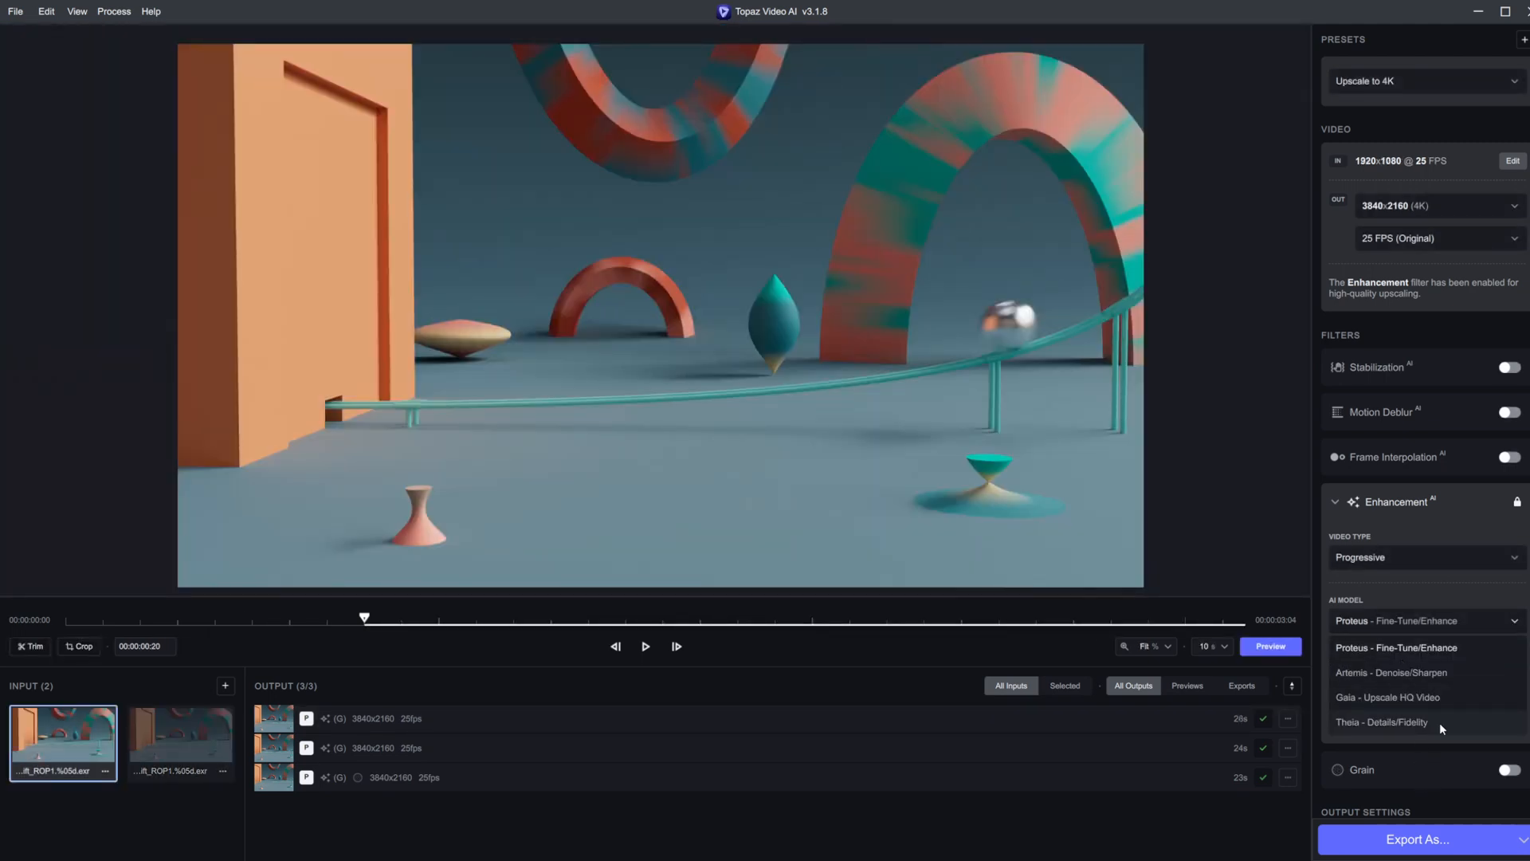
{"action": "left_click", "coordinate": [1396, 647]}
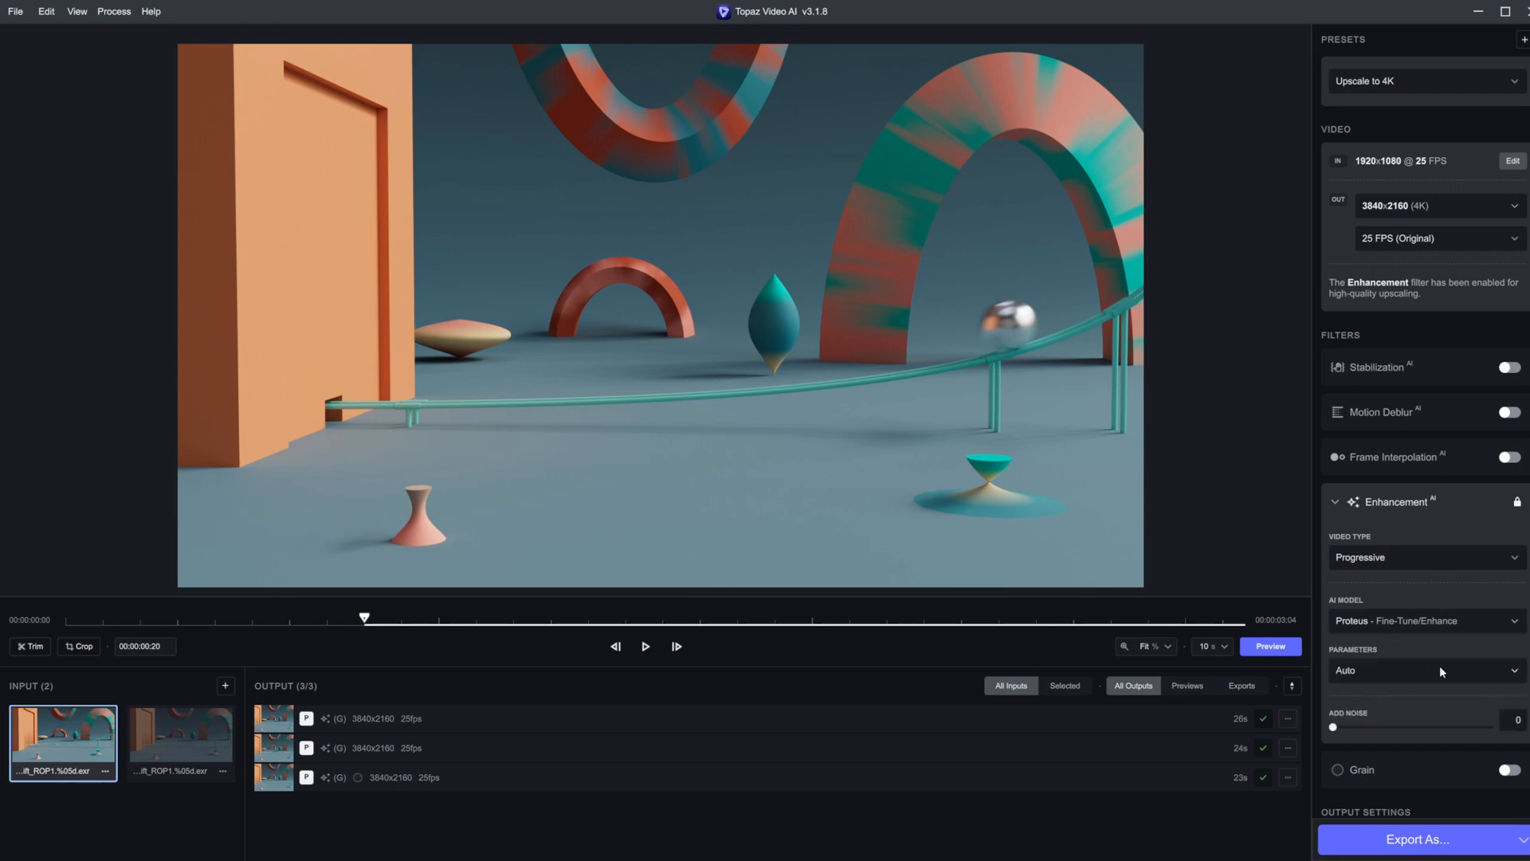
{"action": "mouse_move", "coordinate": [1448, 703]}
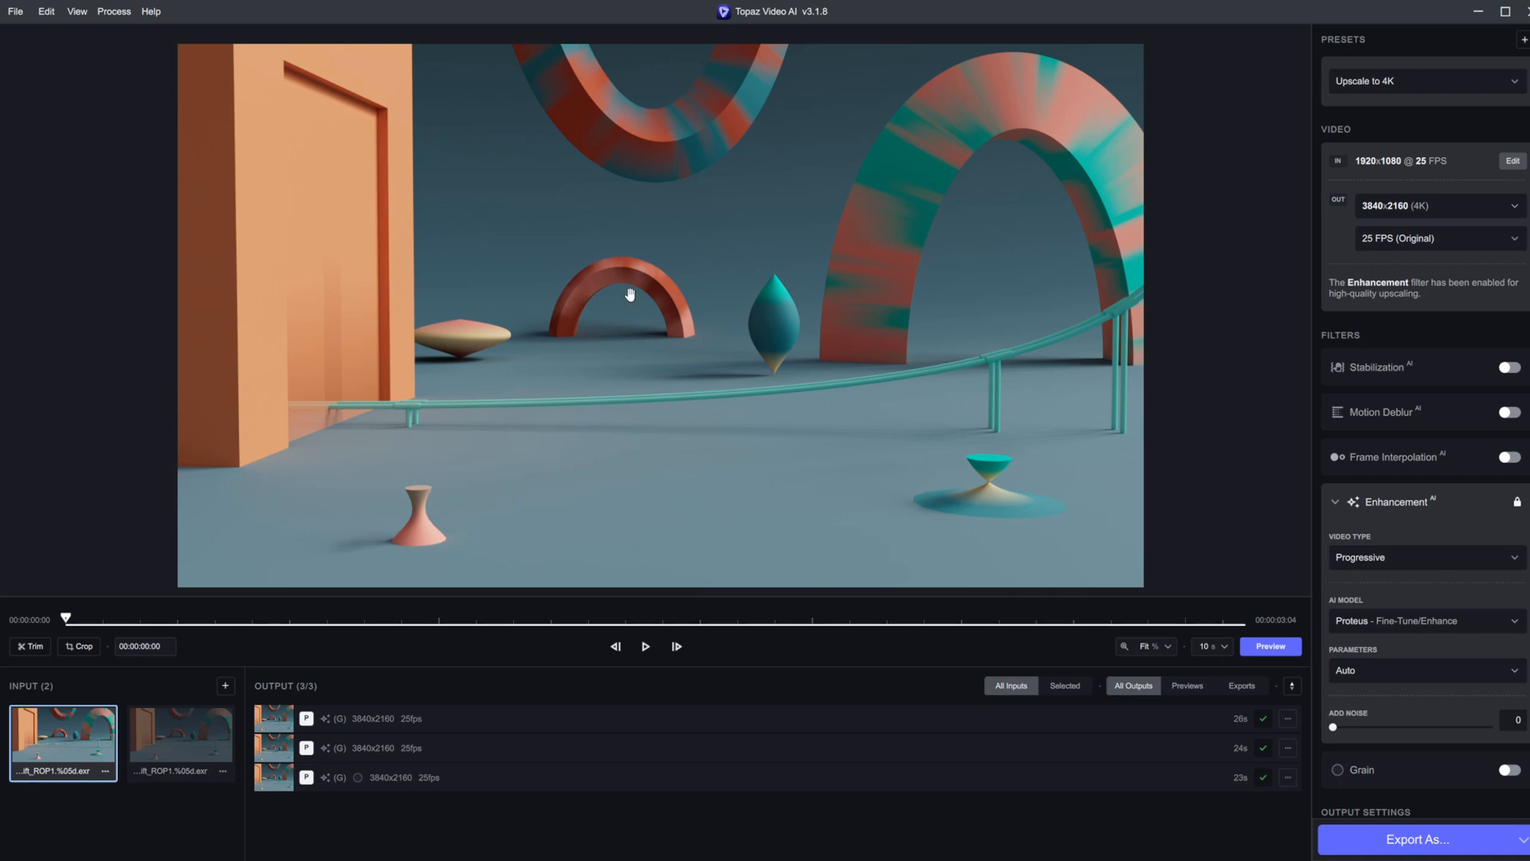
- Play the clip, compare the first processed 4K preview and zoom in on the red arch
{"action": "left_click", "coordinate": [645, 647]}
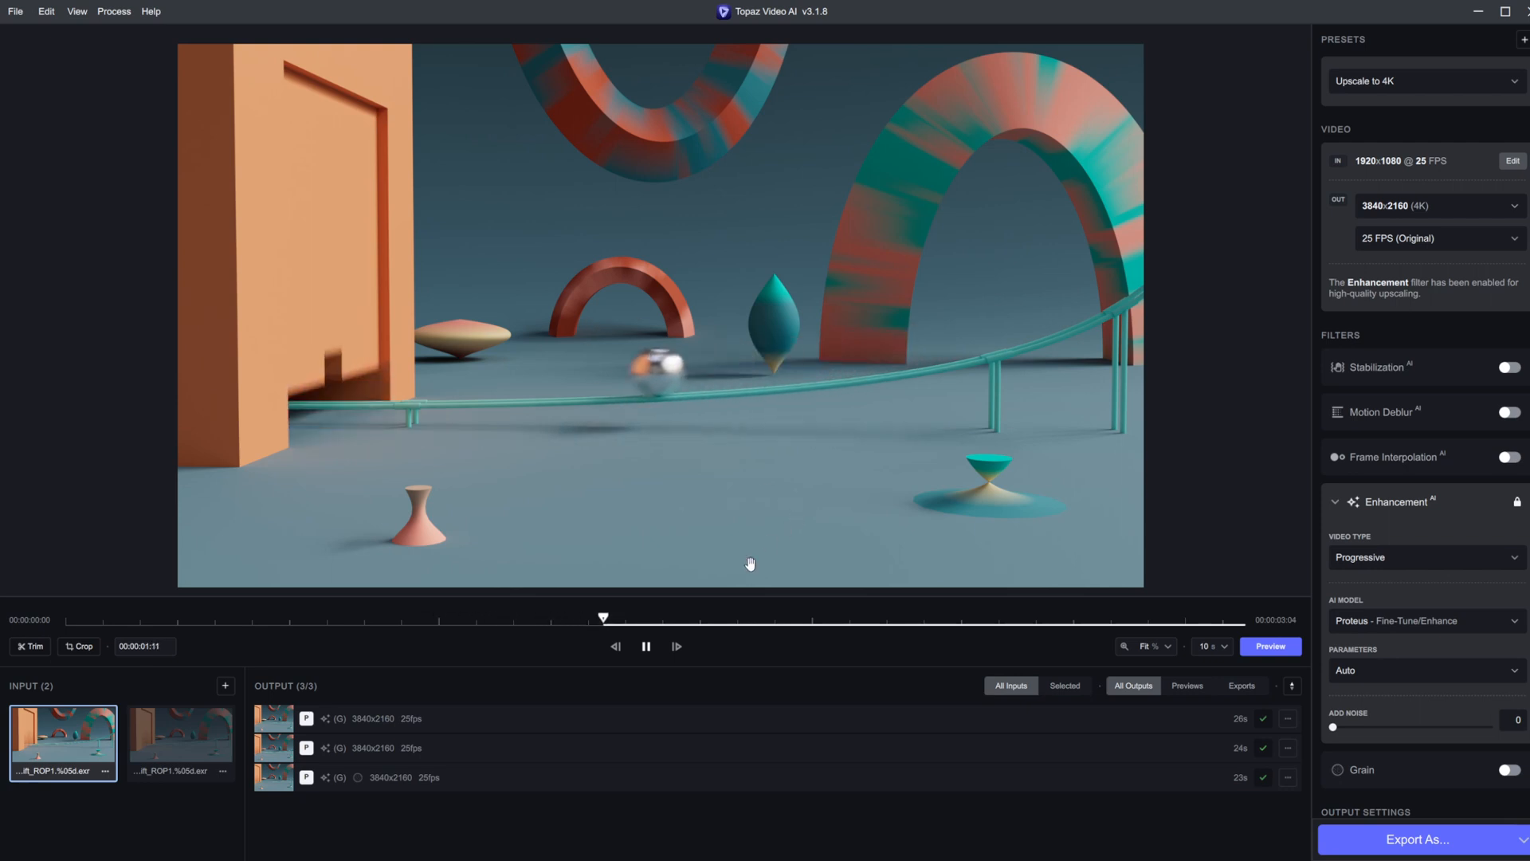
{"action": "left_click", "coordinate": [1271, 647]}
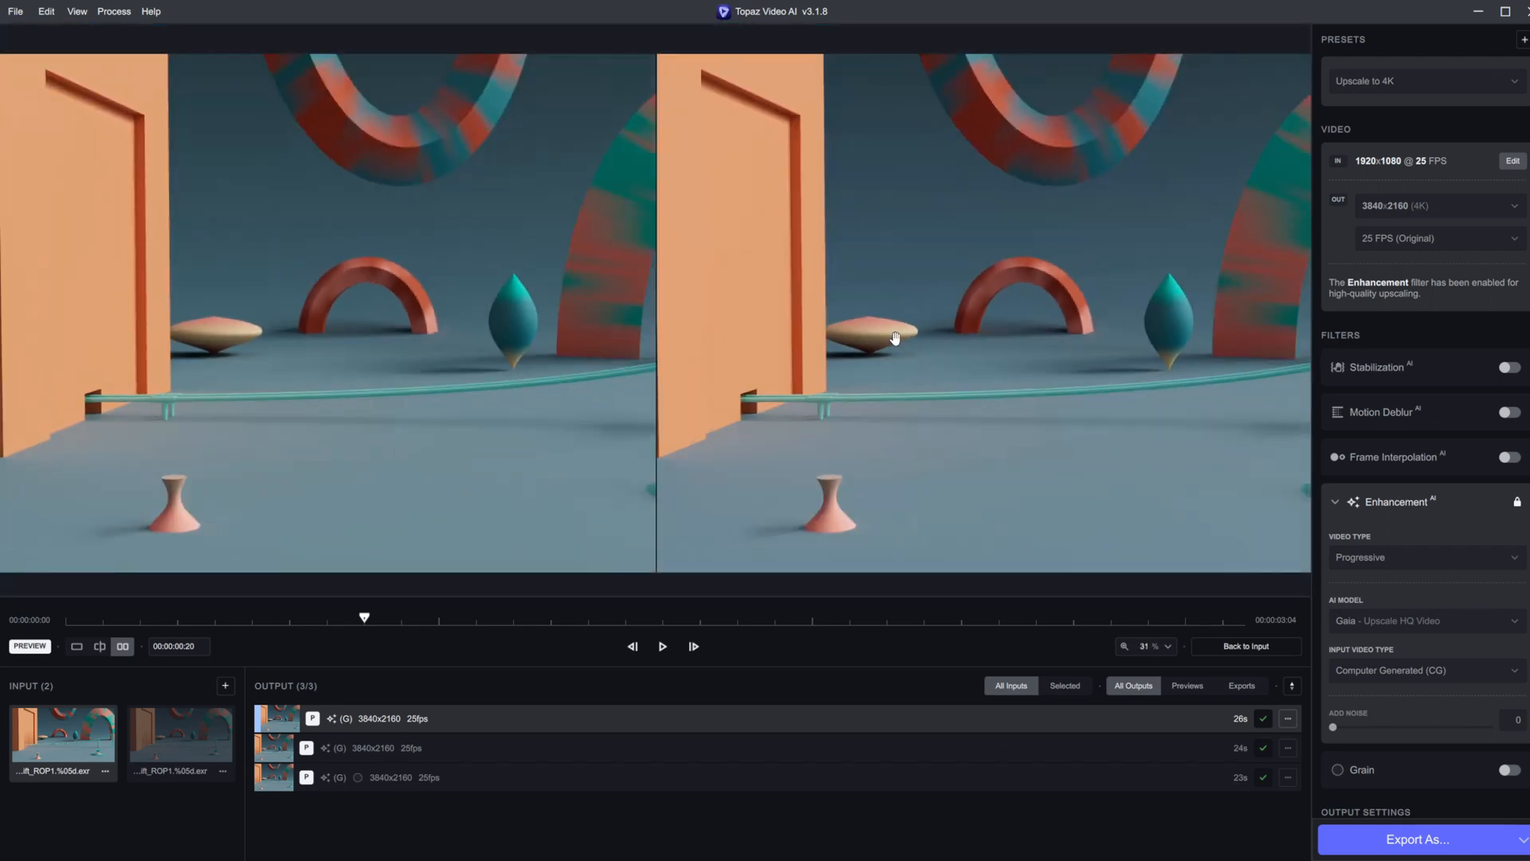
{"action": "left_click", "coordinate": [663, 647]}
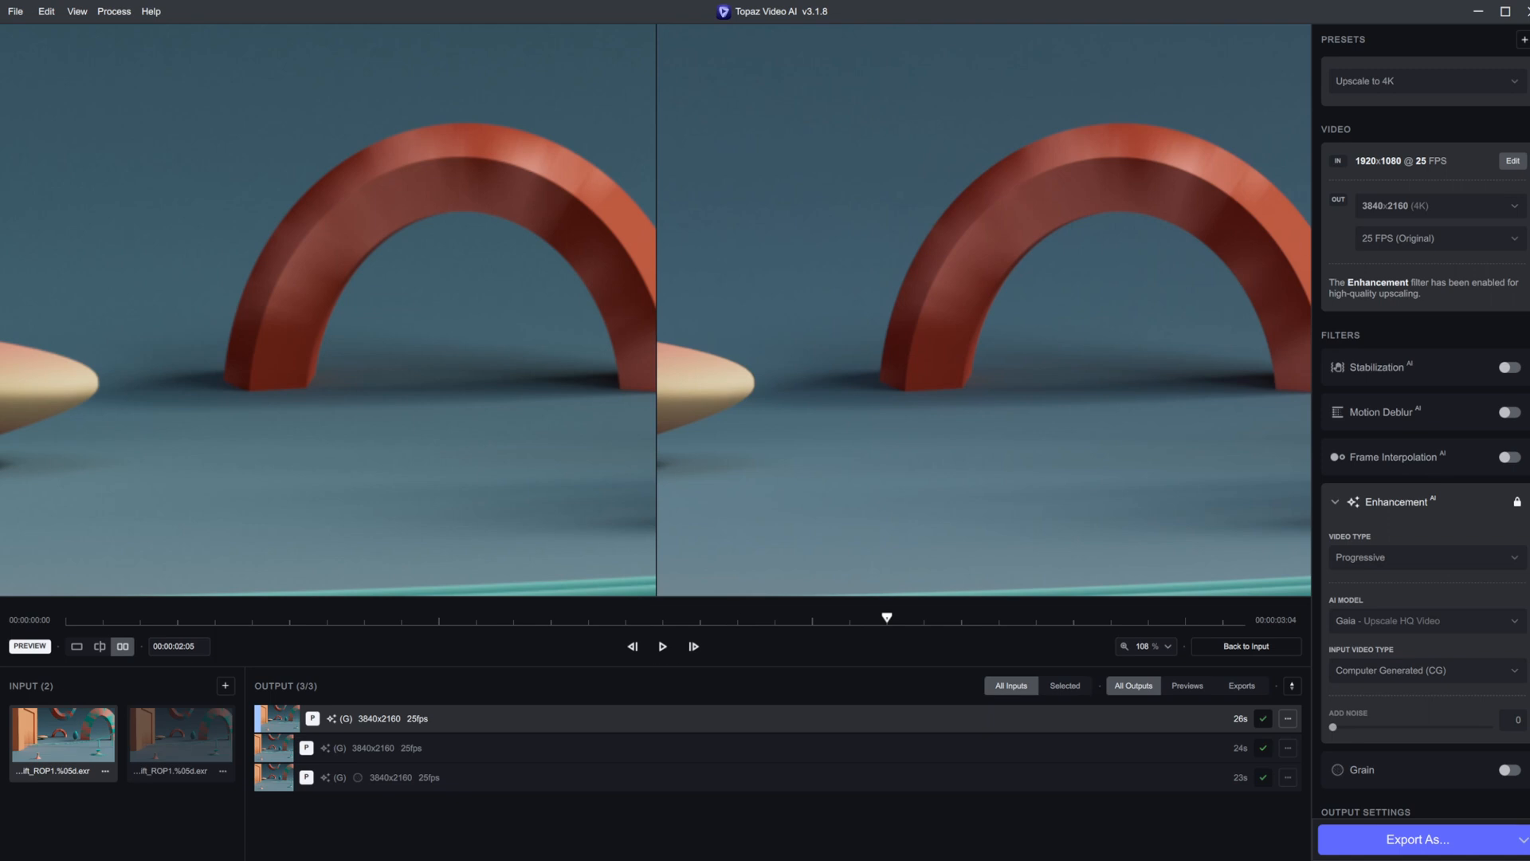
- Review presets and output frame rates, keeping Upscale to 4K at 25 FPS (Original)
{"action": "left_click", "coordinate": [1419, 79]}
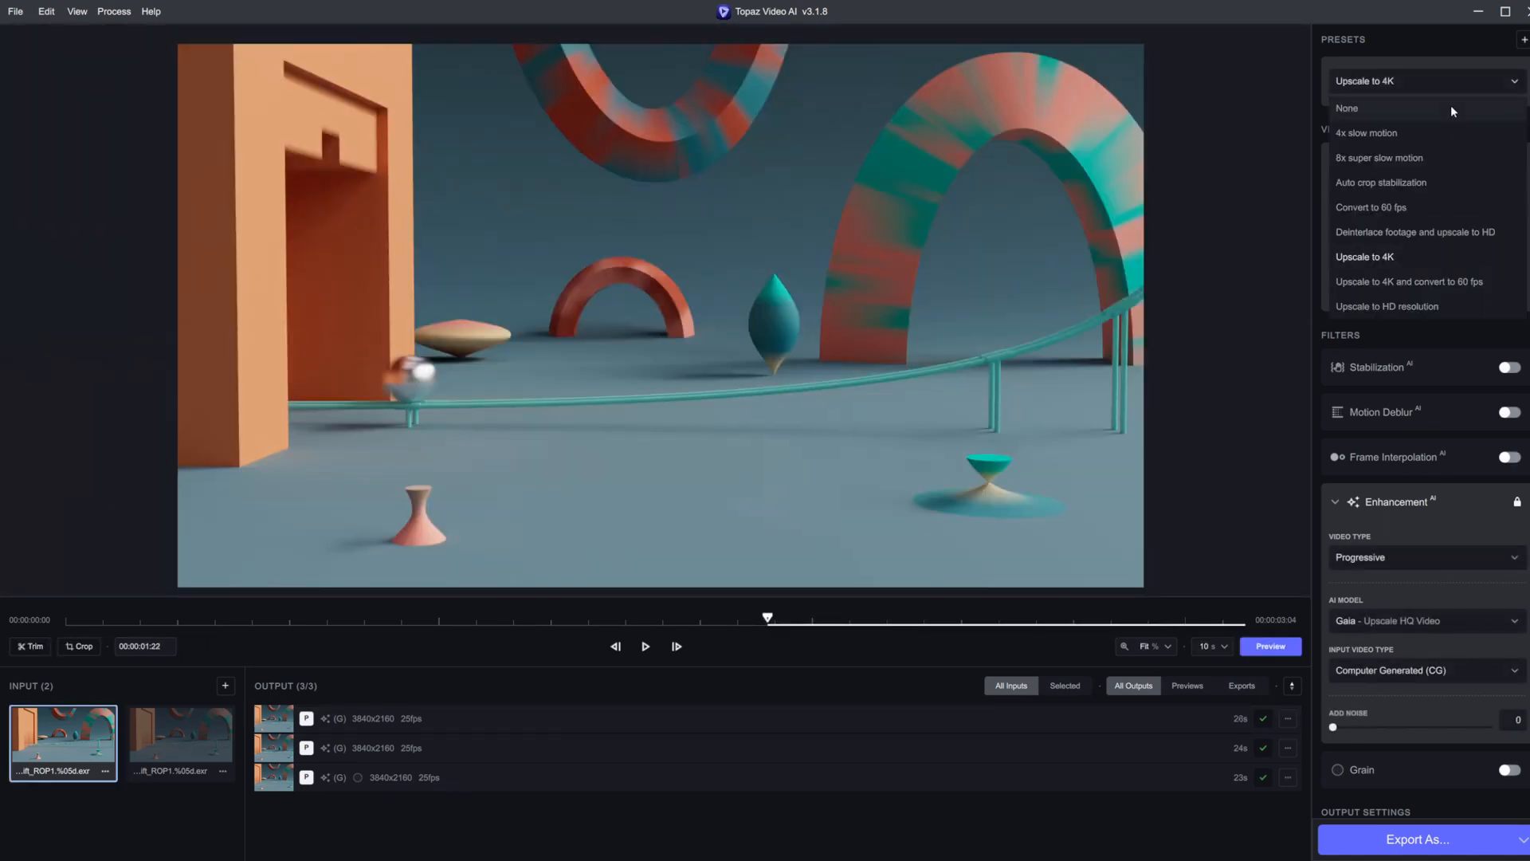
{"action": "left_click", "coordinate": [1365, 256]}
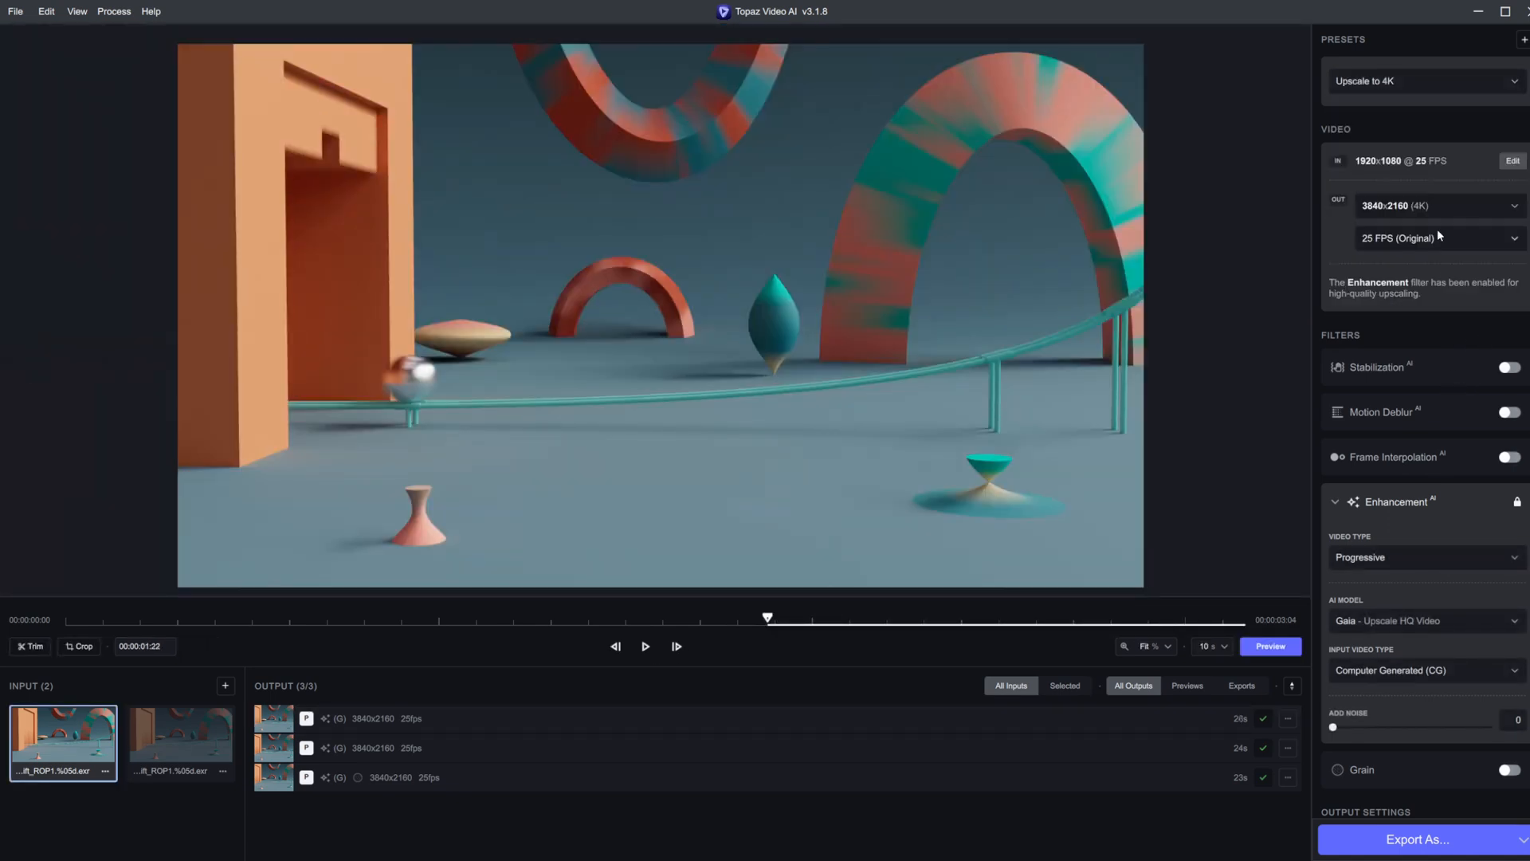
{"action": "left_click", "coordinate": [1438, 238]}
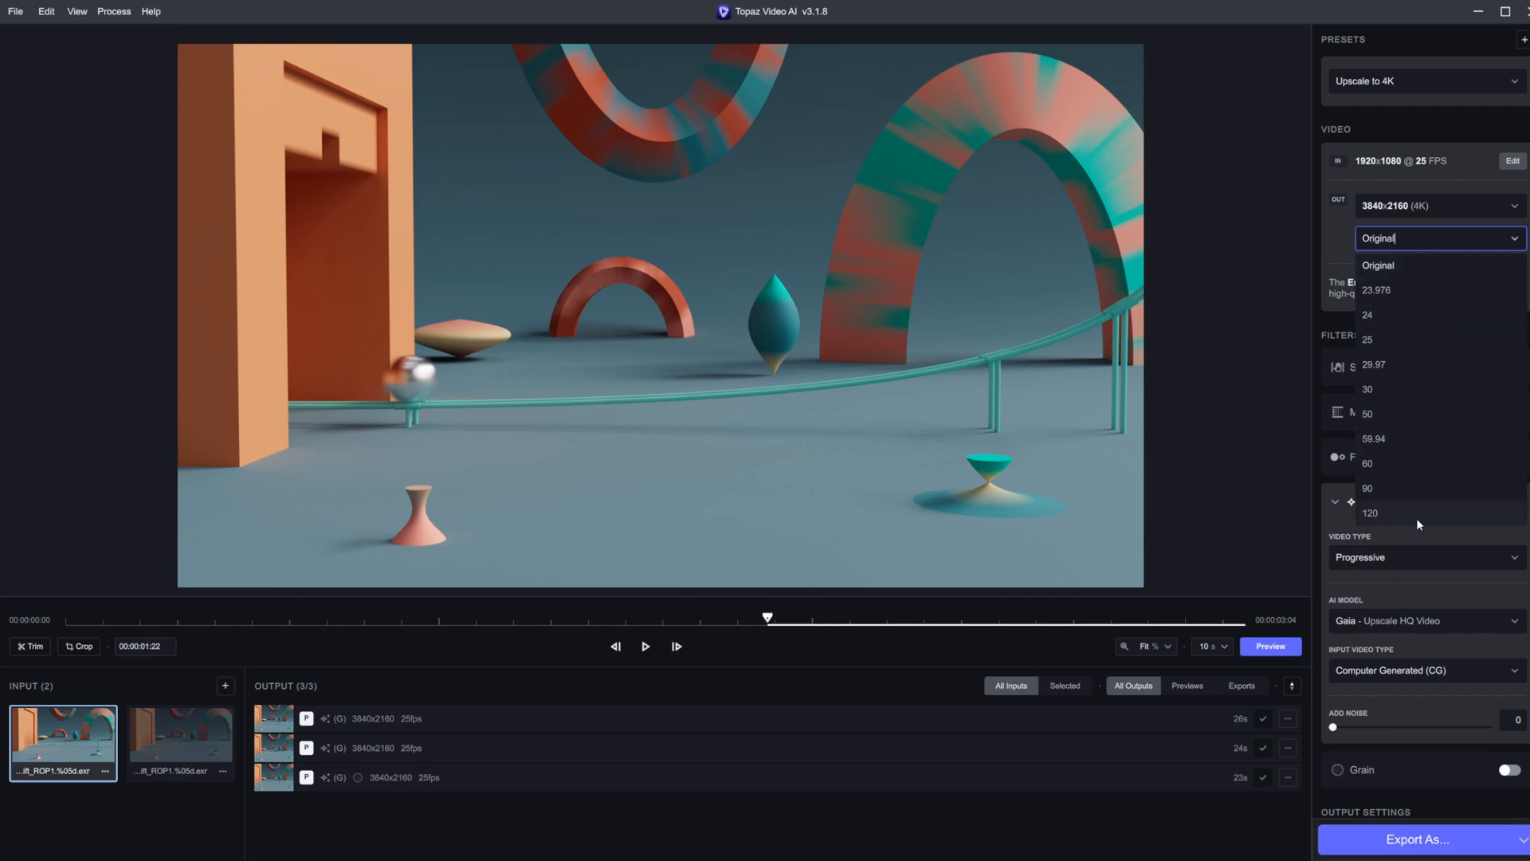
{"action": "mouse_move", "coordinate": [1403, 545]}
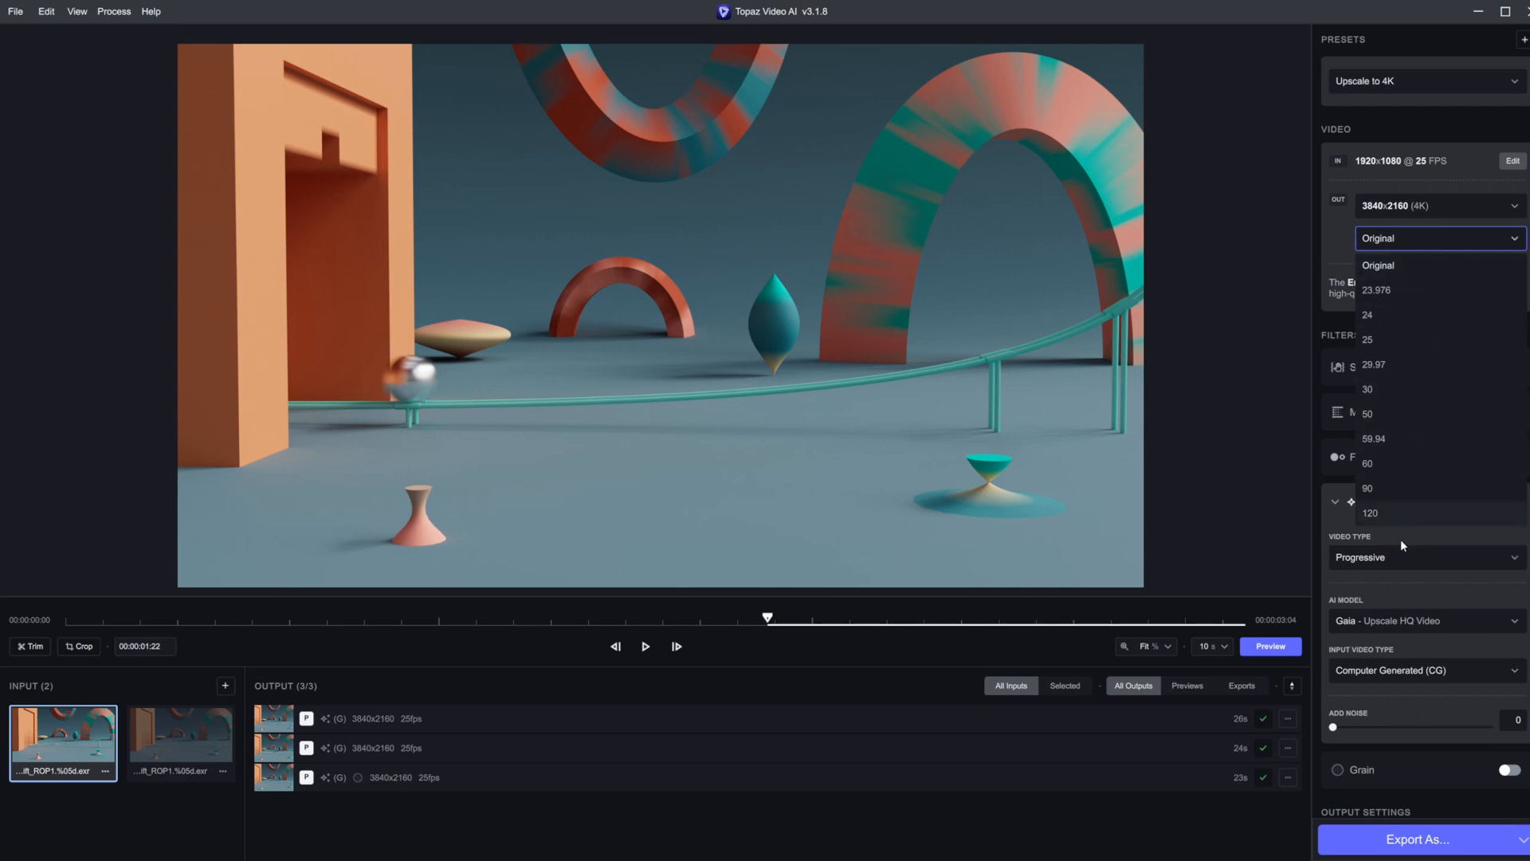
{"action": "left_click", "coordinate": [1368, 338]}
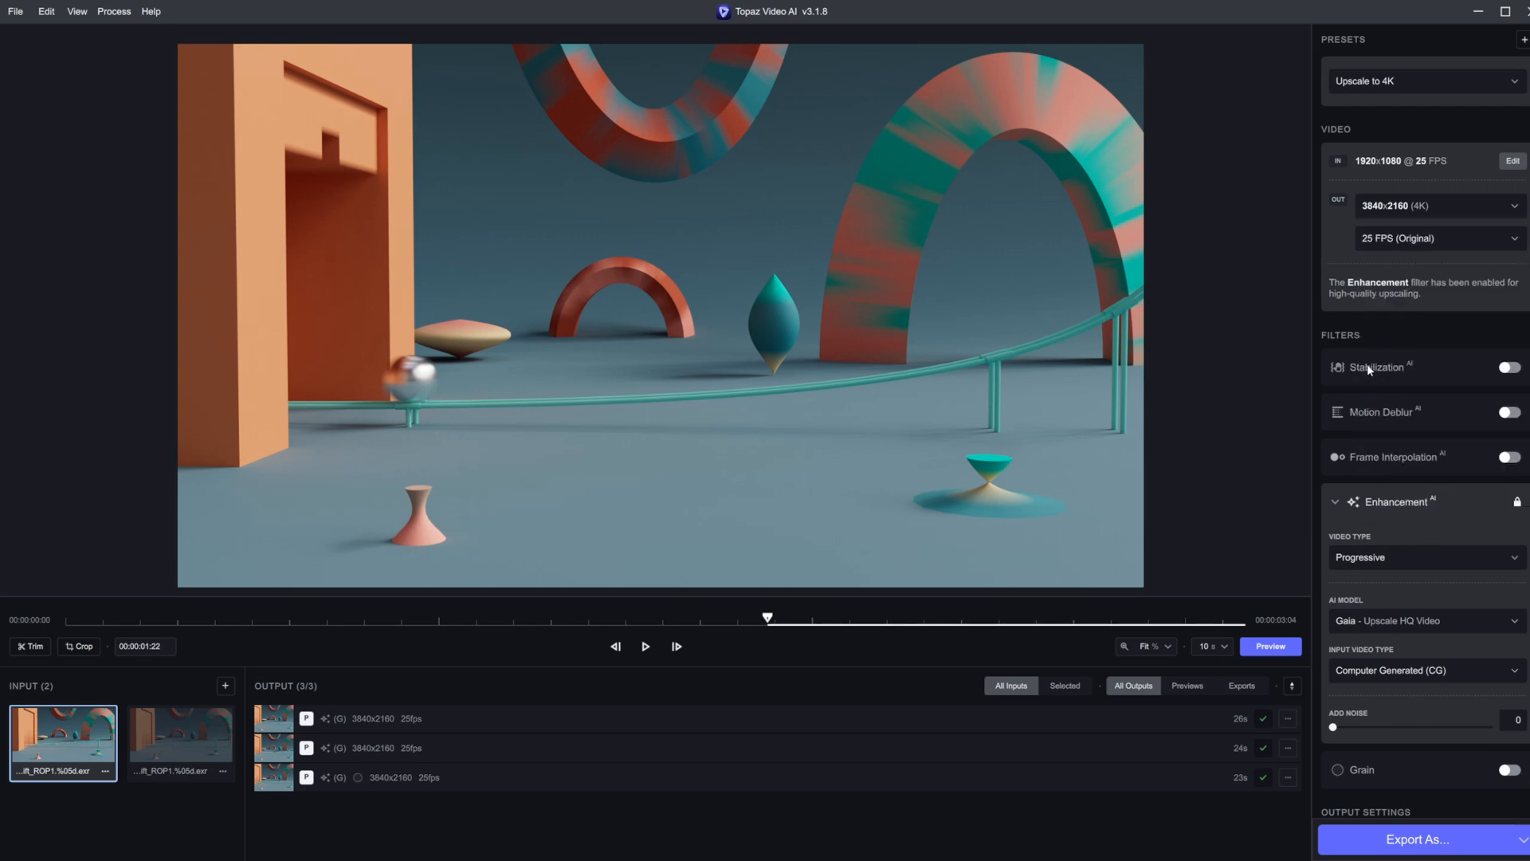
{"action": "left_click", "coordinate": [1438, 239]}
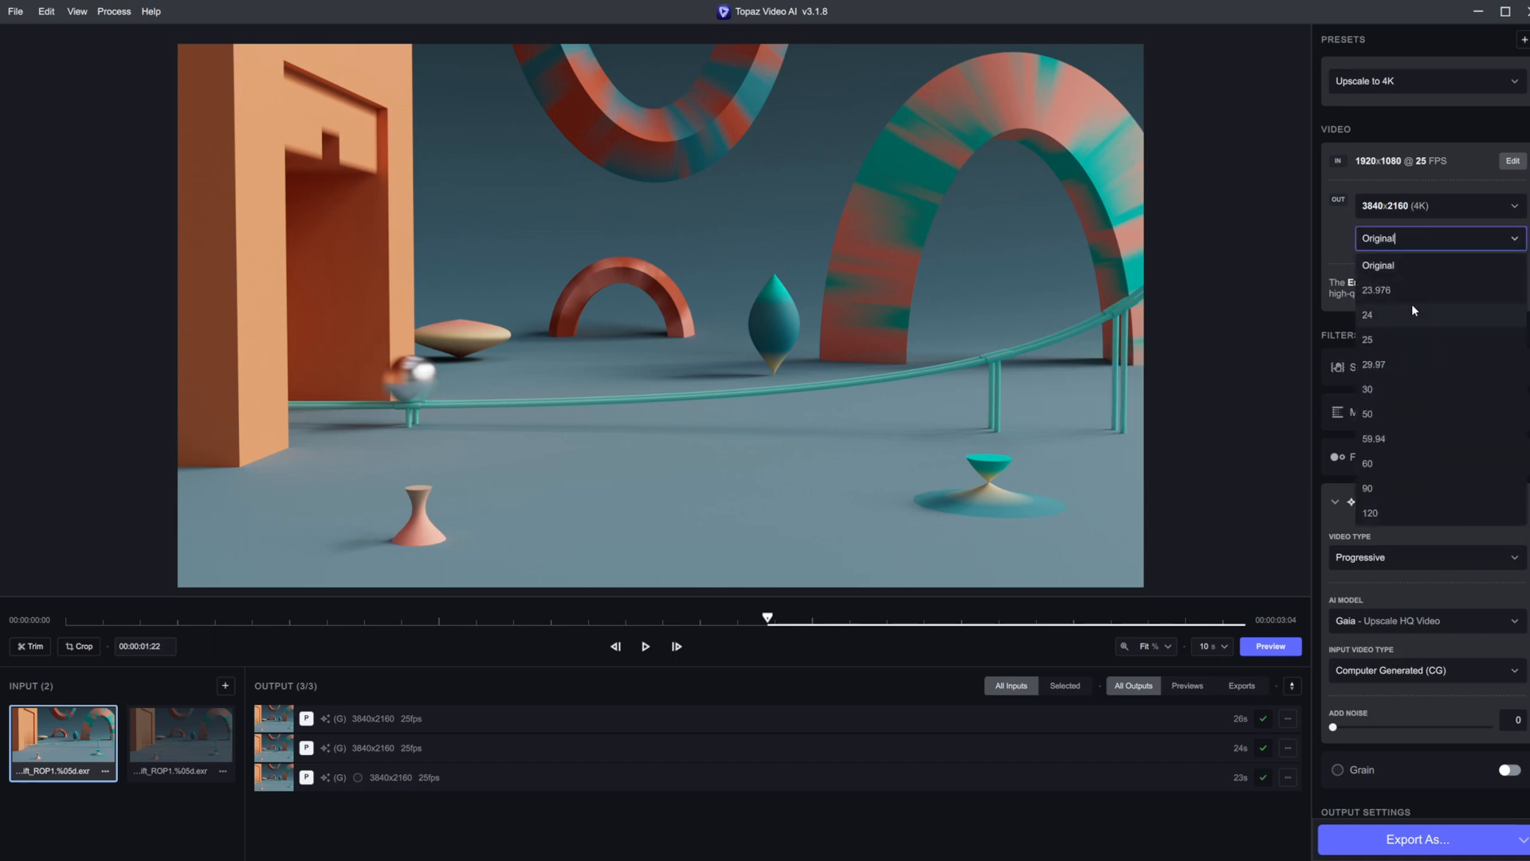
{"action": "mouse_move", "coordinate": [1412, 447]}
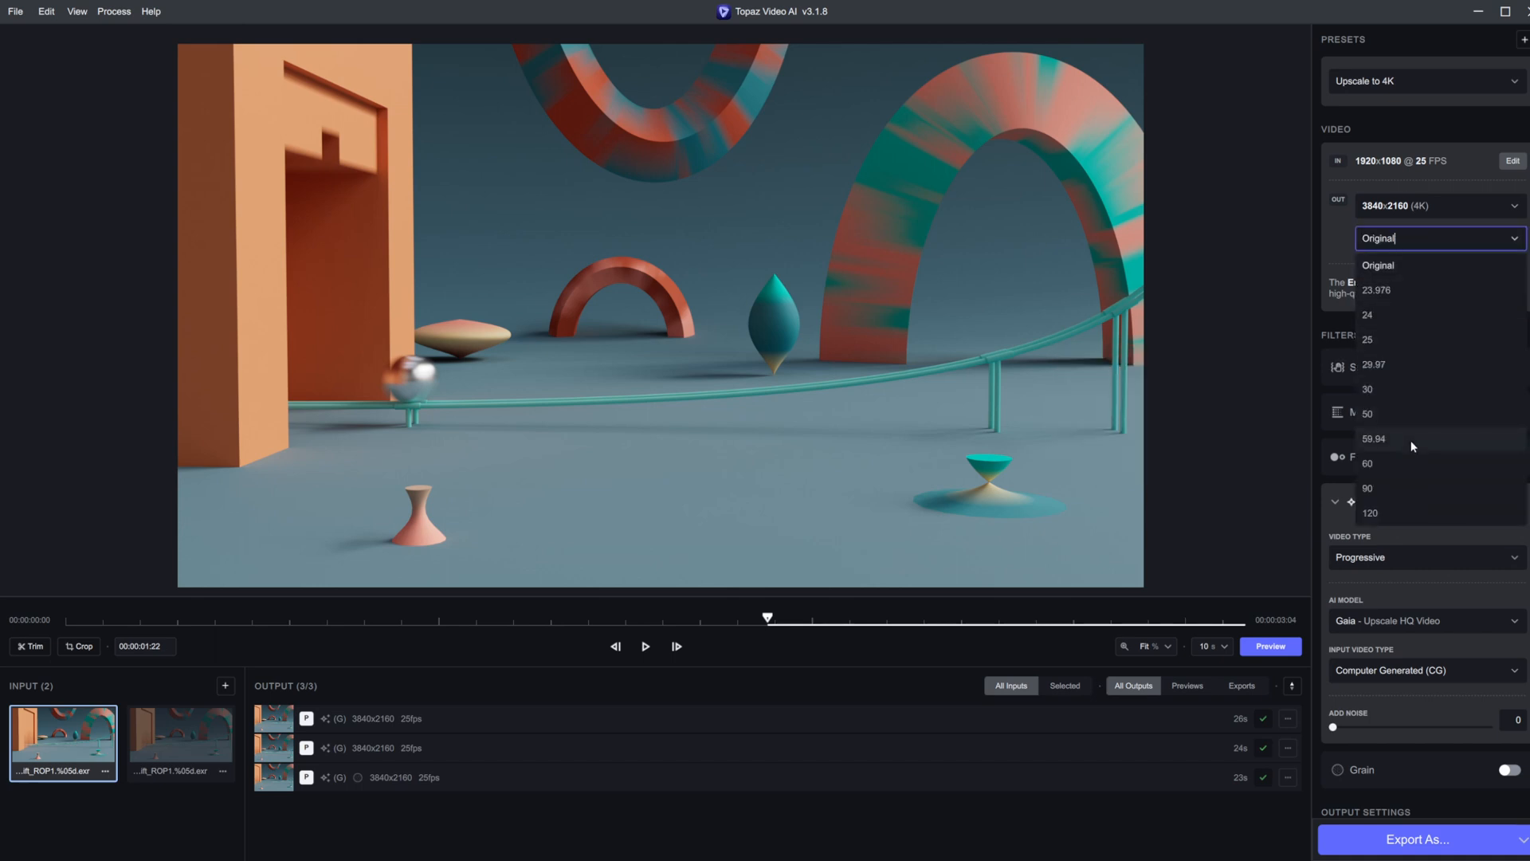
{"action": "left_click", "coordinate": [1368, 314]}
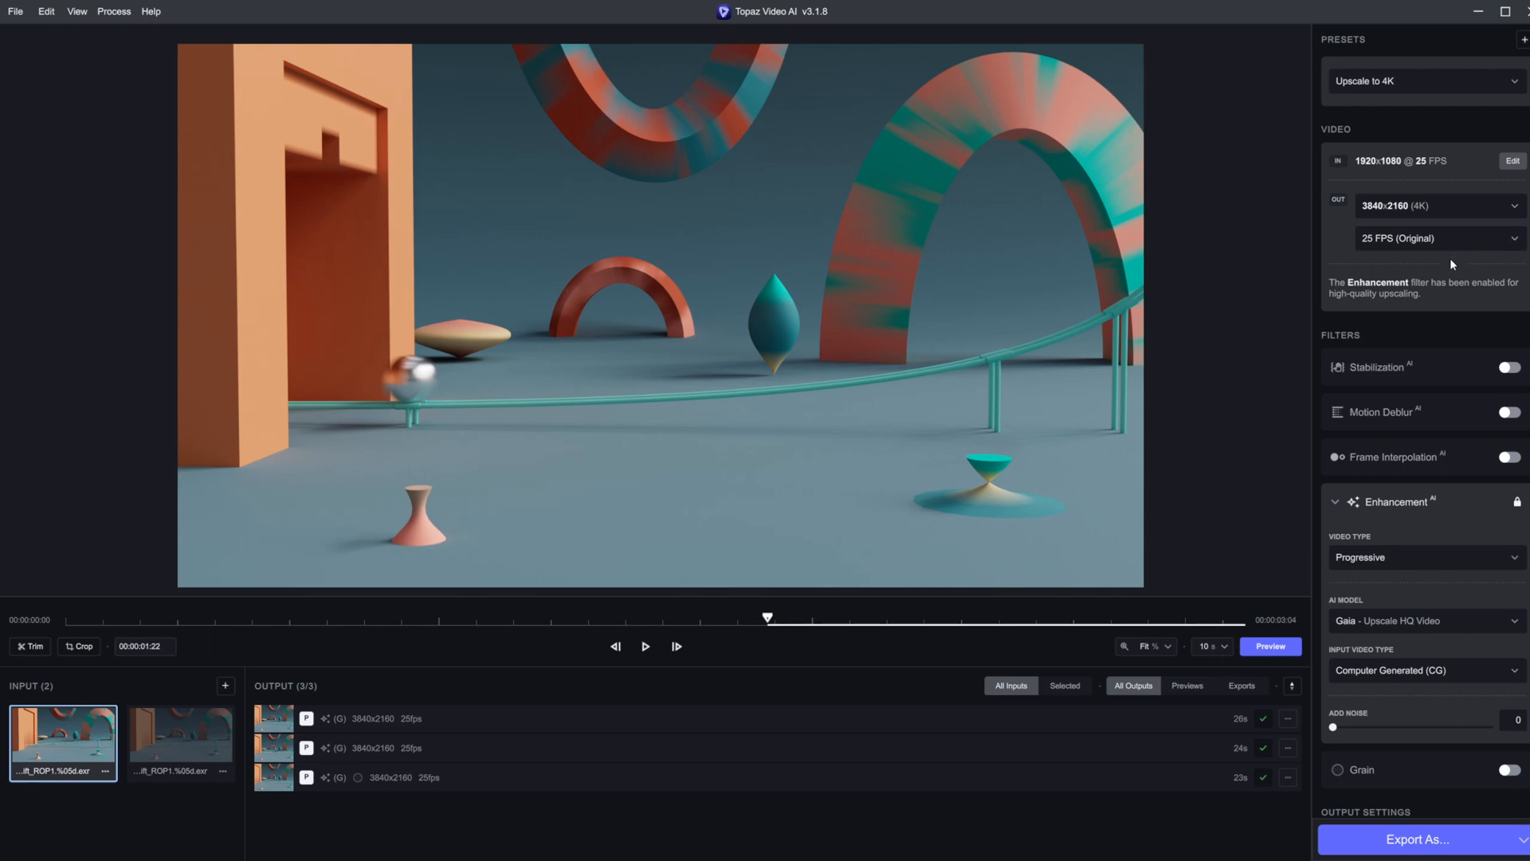
{"action": "mouse_move", "coordinate": [1476, 348]}
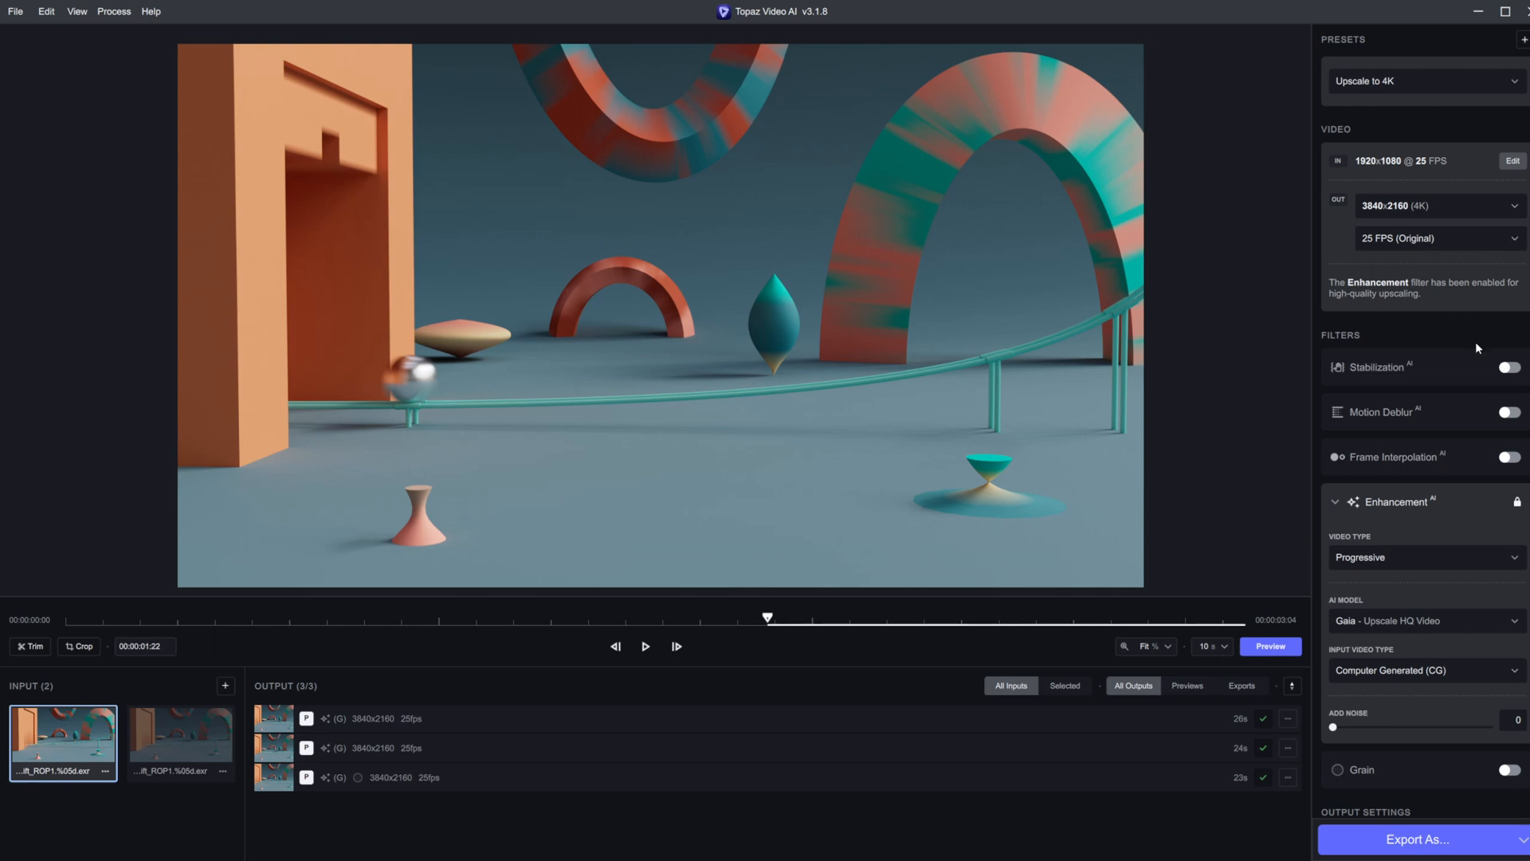
{"action": "mouse_move", "coordinate": [1516, 420]}
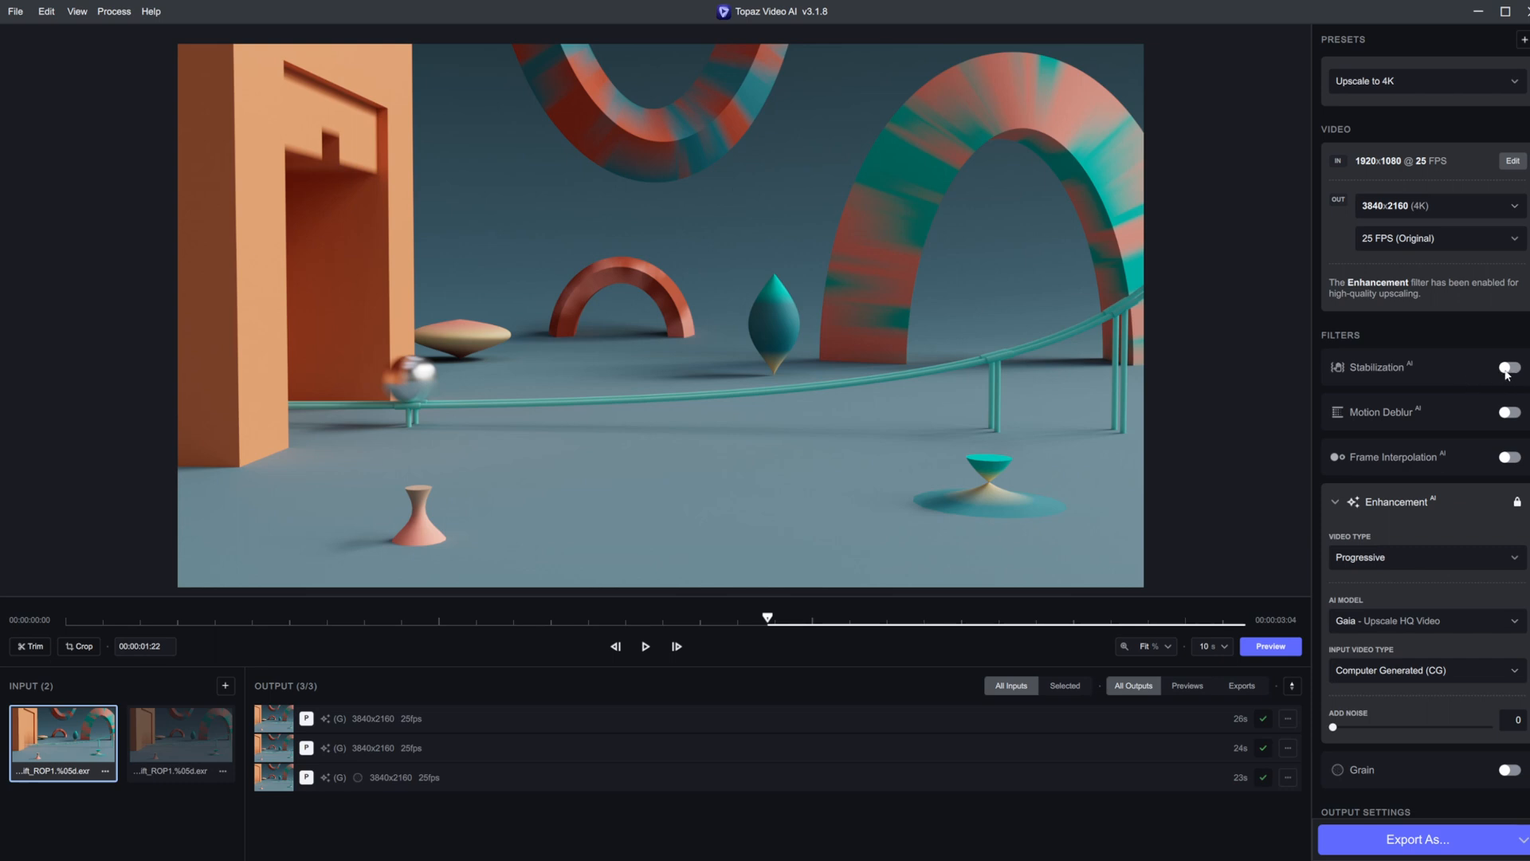
{"action": "mouse_move", "coordinate": [1524, 380]}
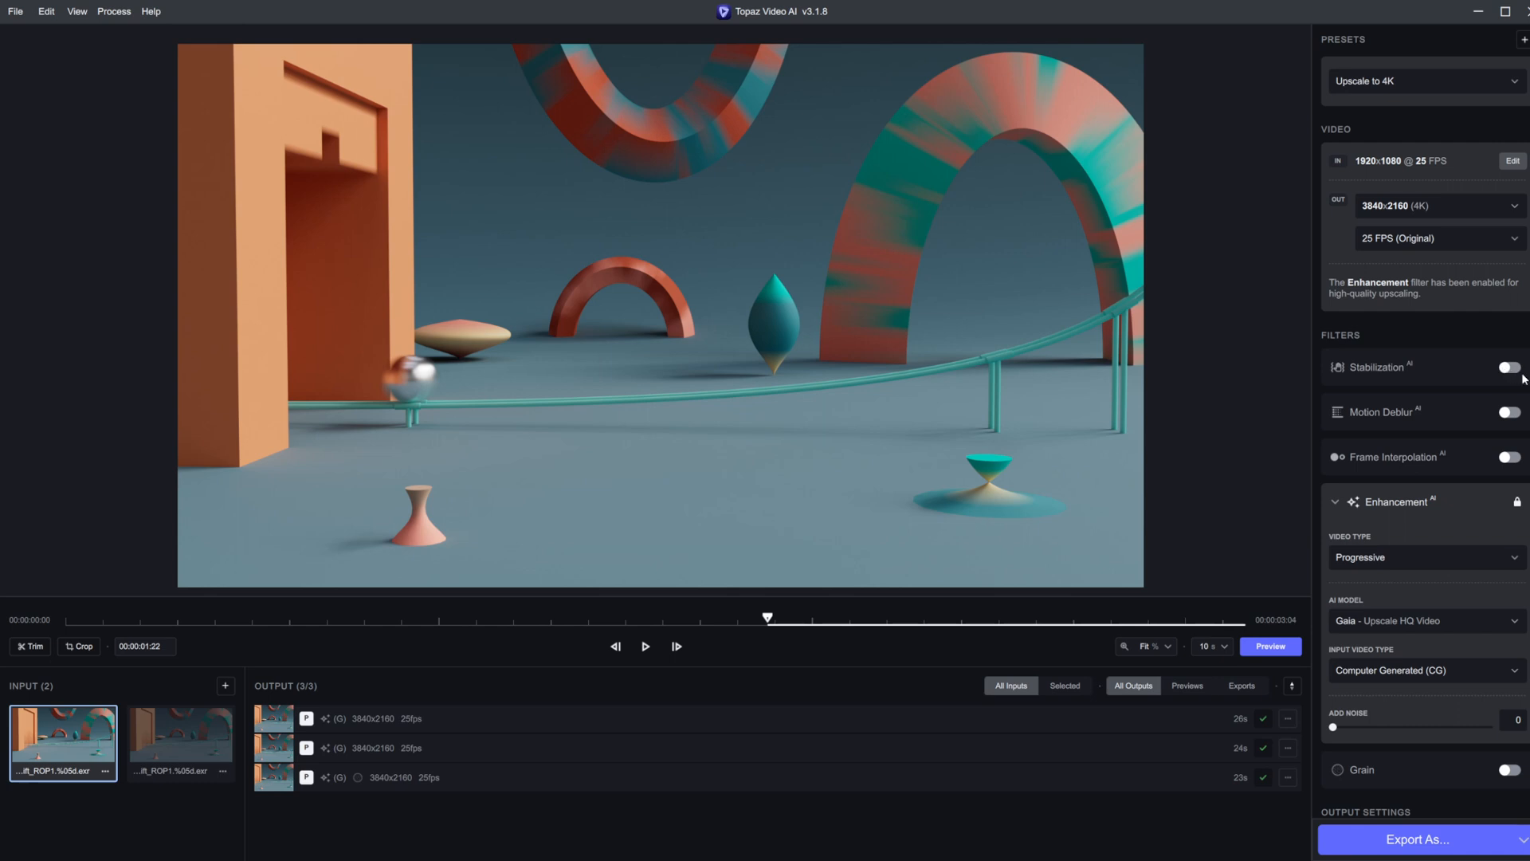
{"action": "mouse_move", "coordinate": [1444, 411]}
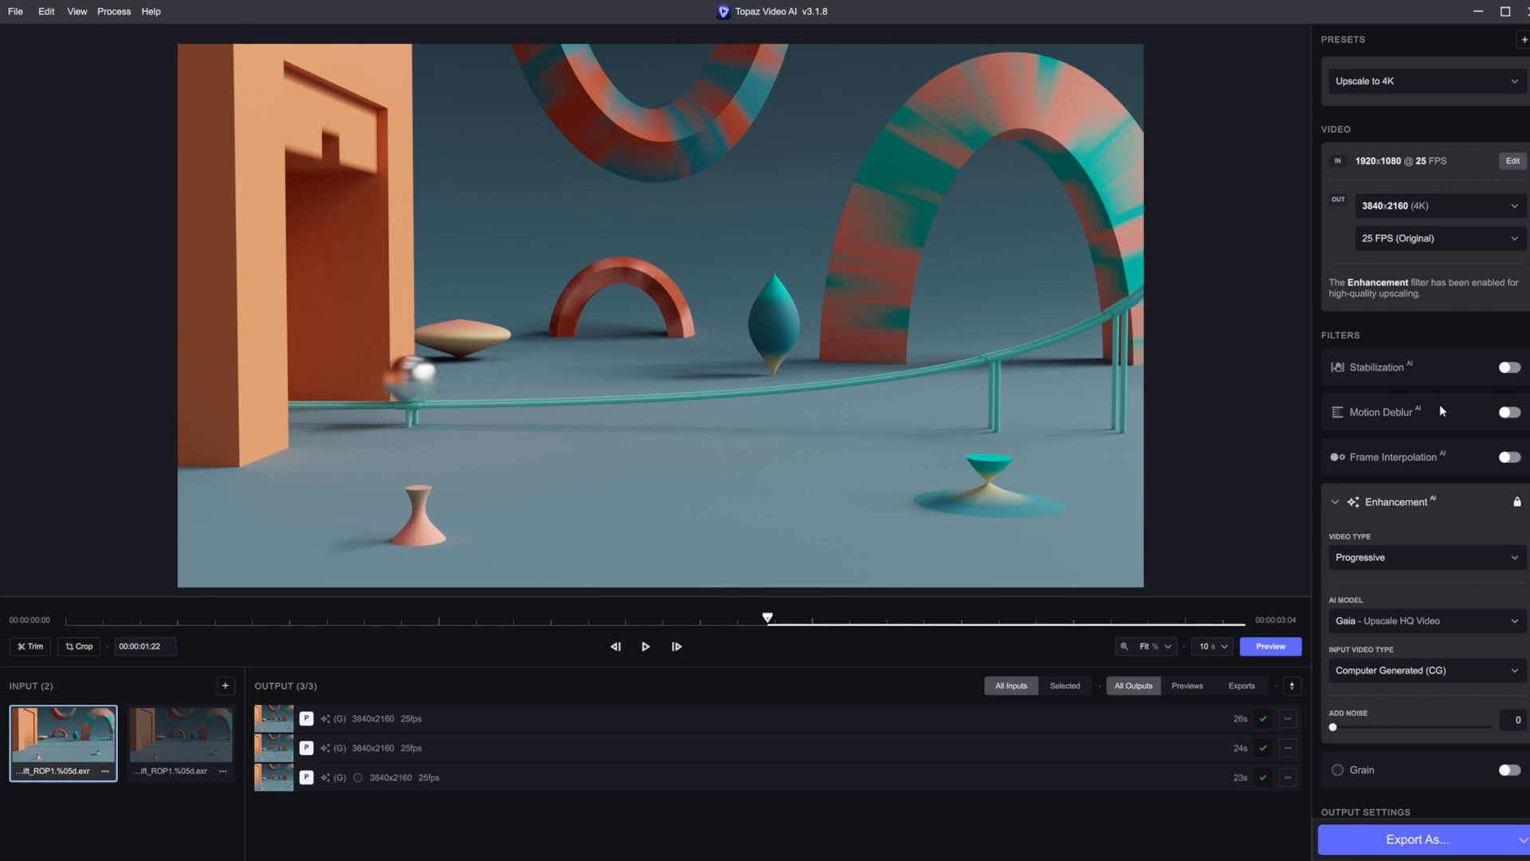
{"action": "mouse_move", "coordinate": [1422, 418]}
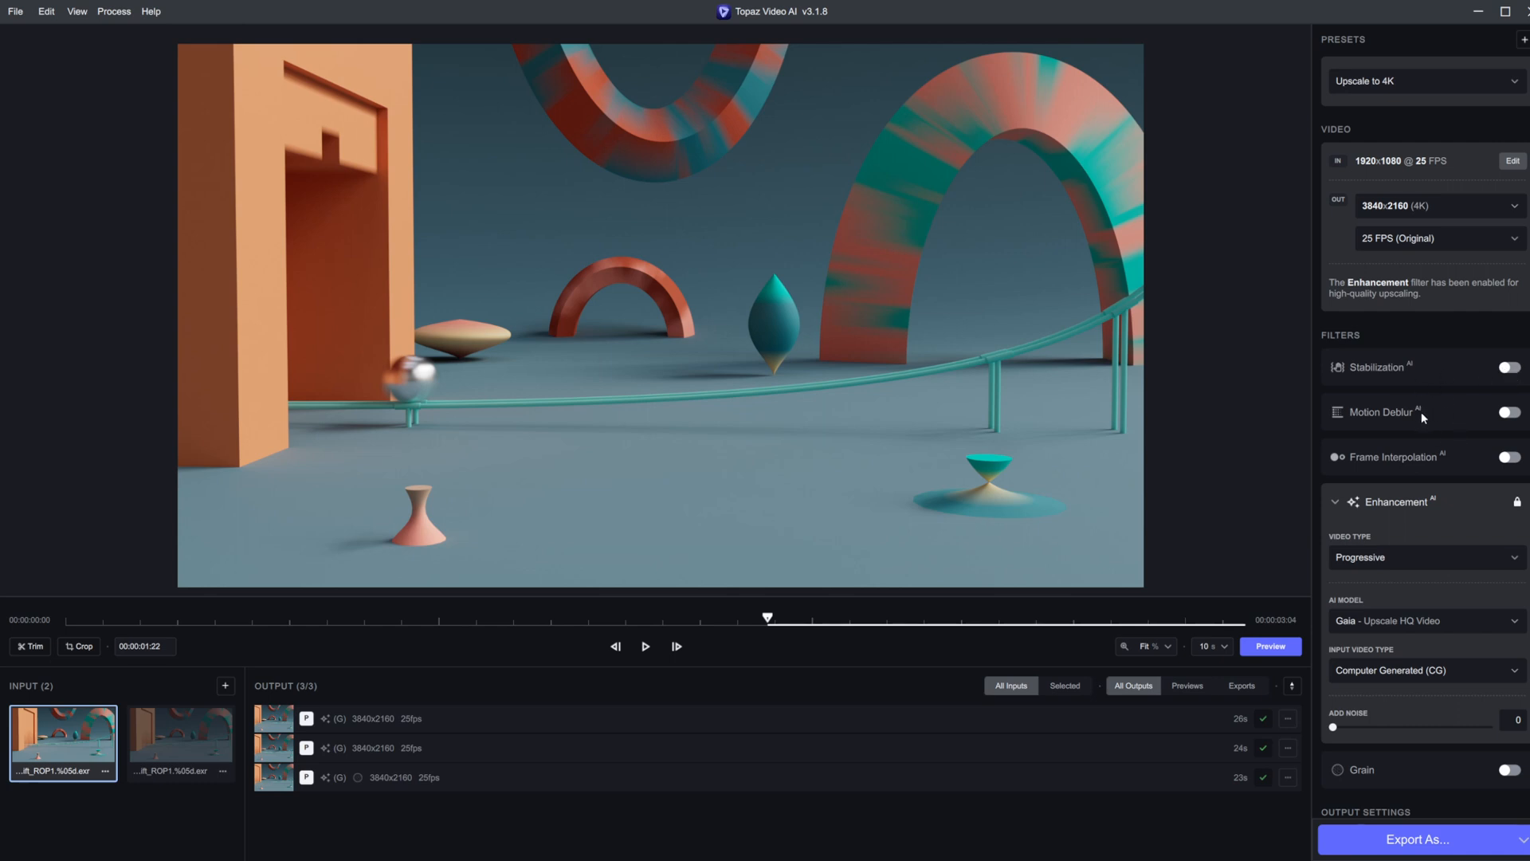
{"action": "mouse_move", "coordinate": [1501, 398]}
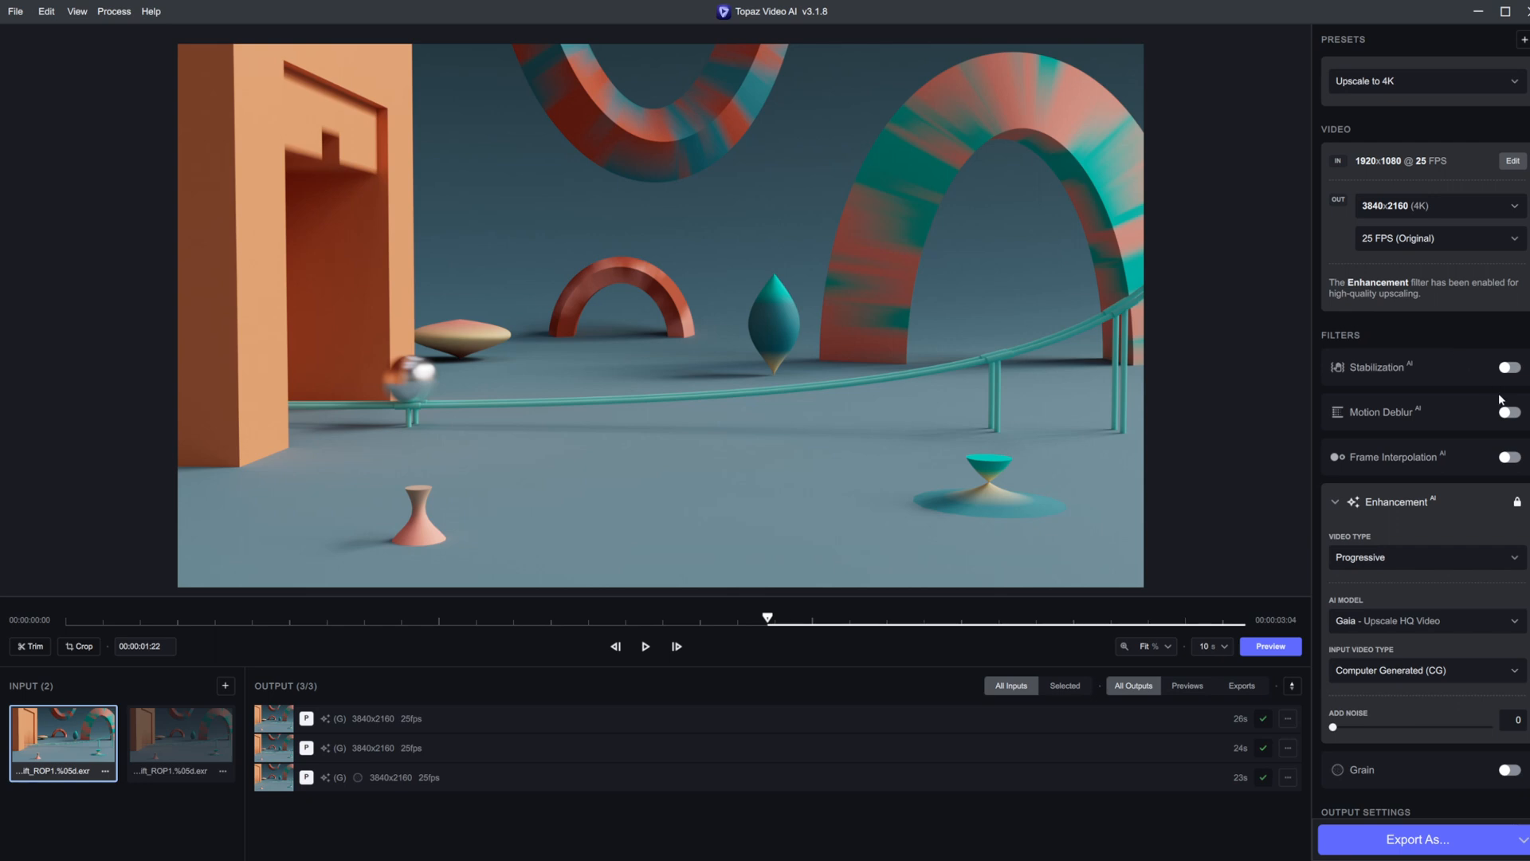
{"action": "mouse_move", "coordinate": [1486, 446]}
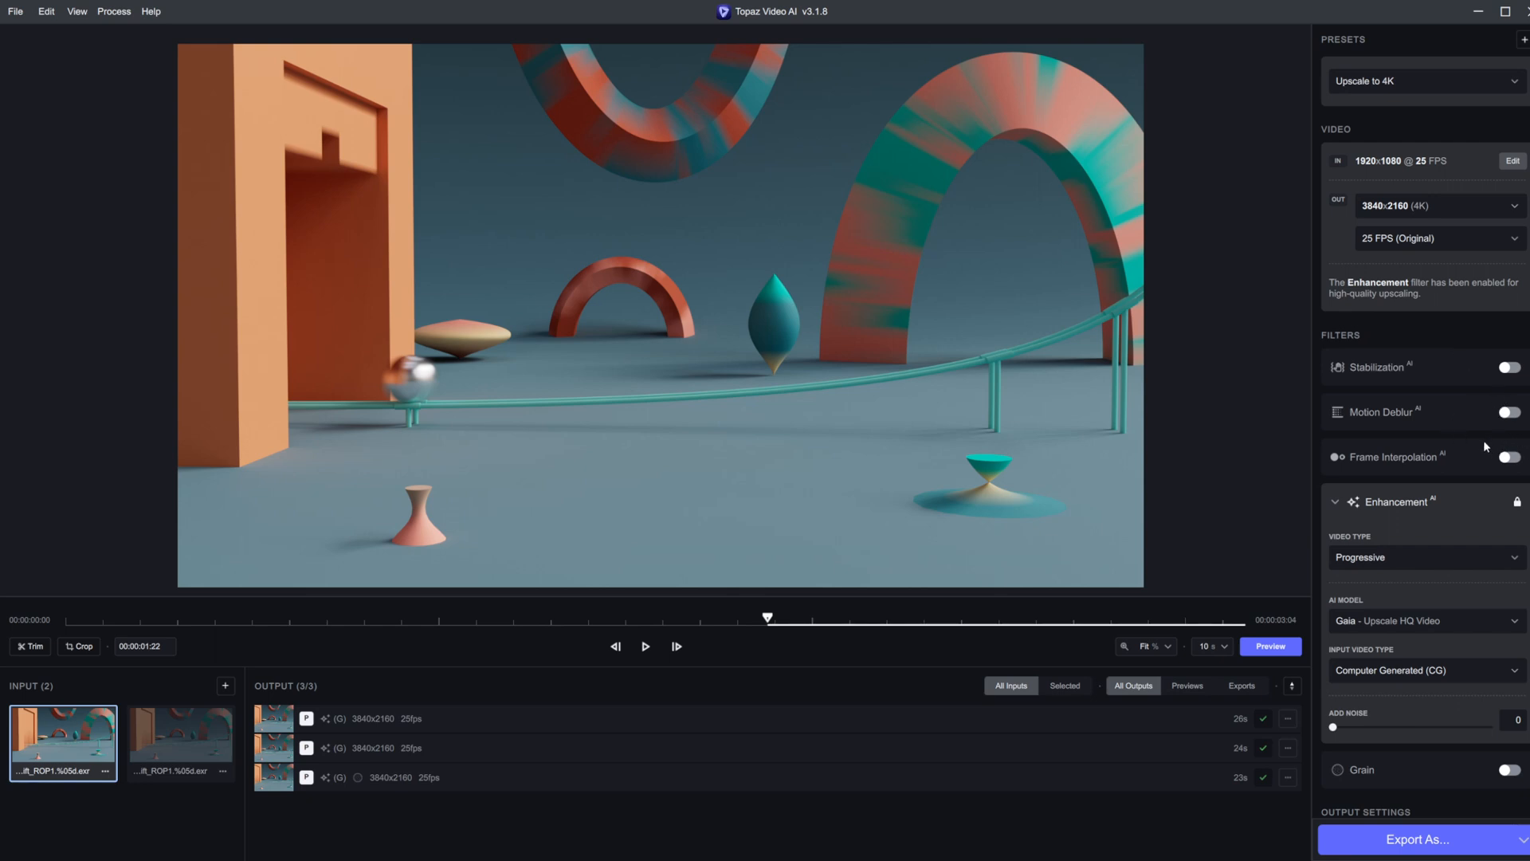
- Switch on Frame Interpolation, initially leaving the slow motion factor at None
{"action": "left_click", "coordinate": [1508, 456]}
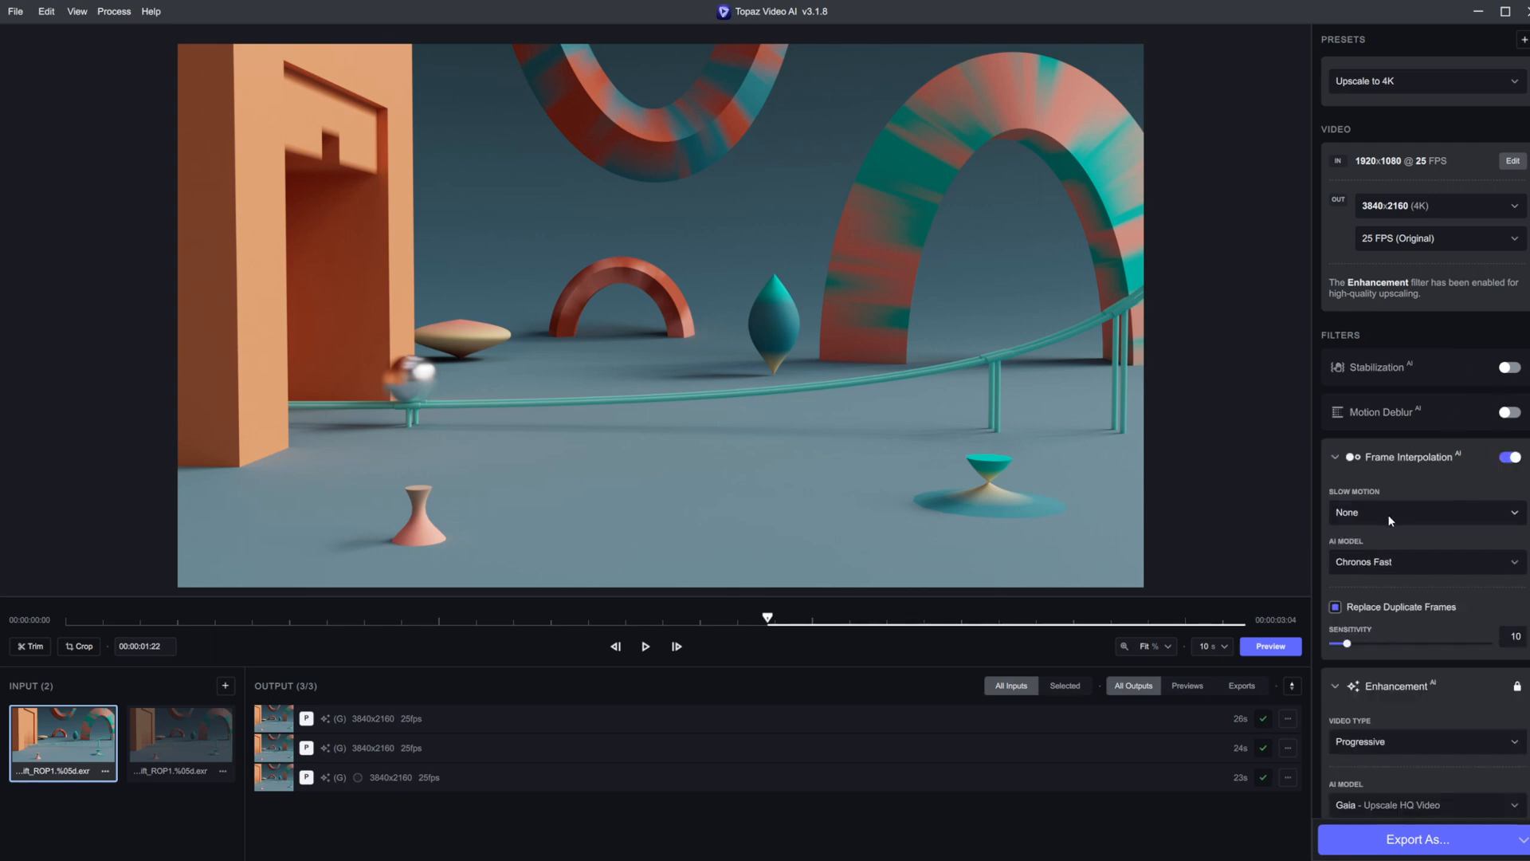
{"action": "left_click", "coordinate": [1427, 513]}
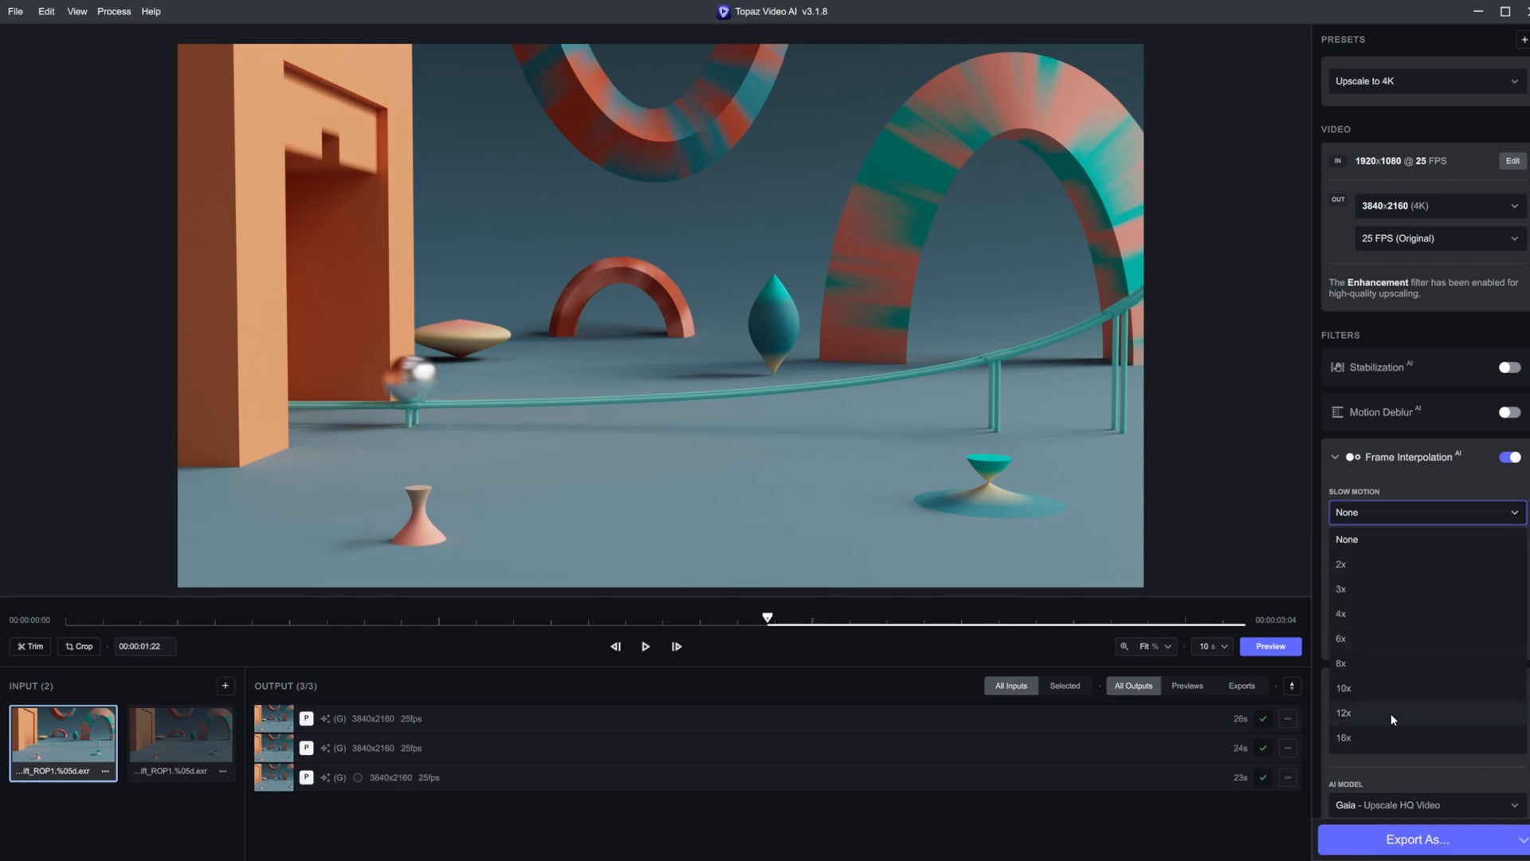
{"action": "left_click", "coordinate": [1347, 539]}
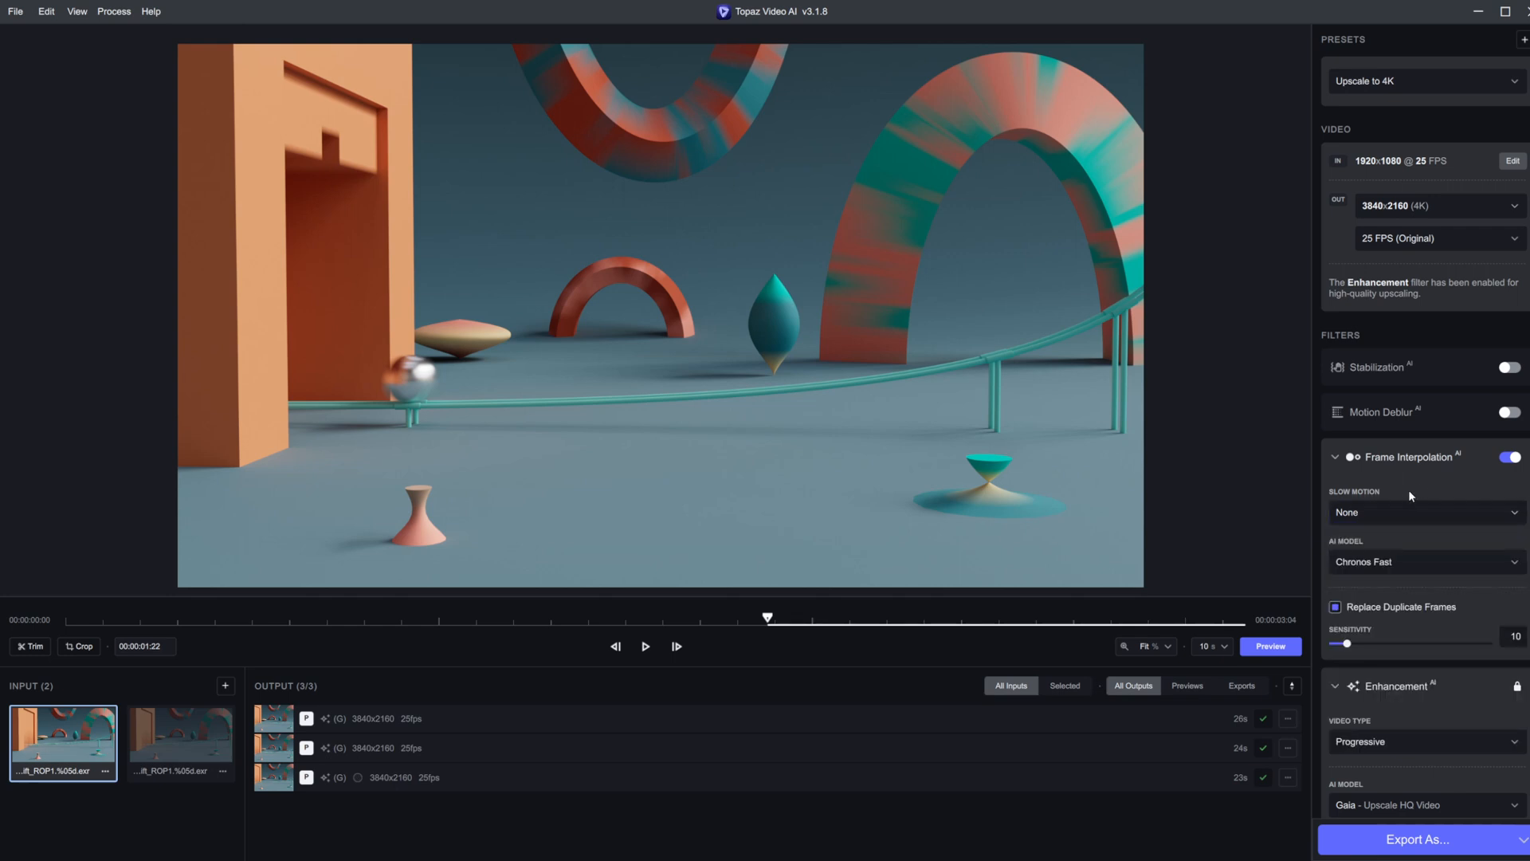
{"action": "left_click", "coordinate": [1426, 513]}
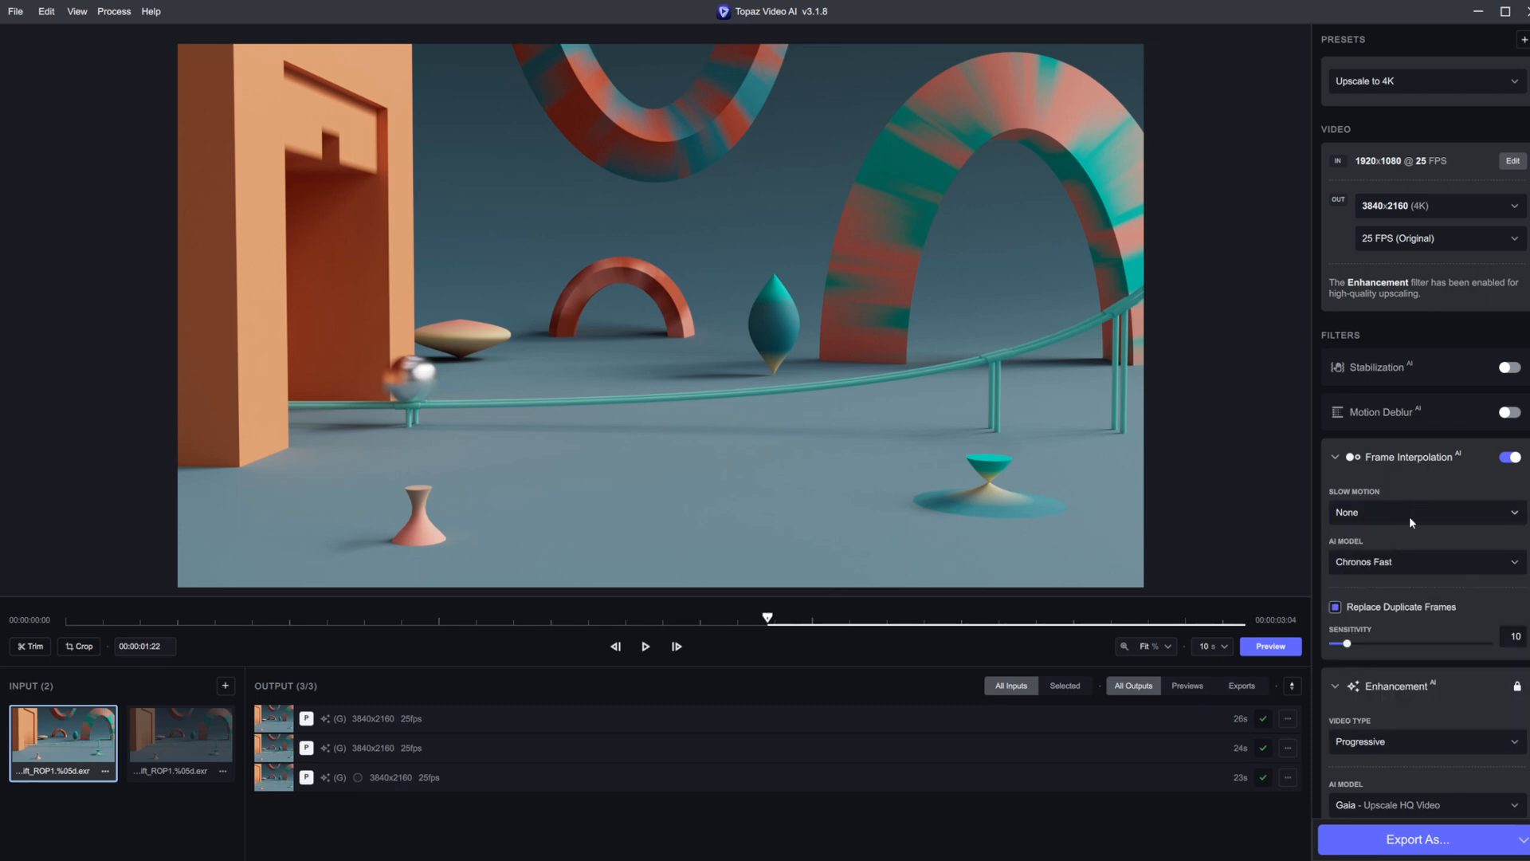
{"action": "left_click", "coordinate": [1427, 513]}
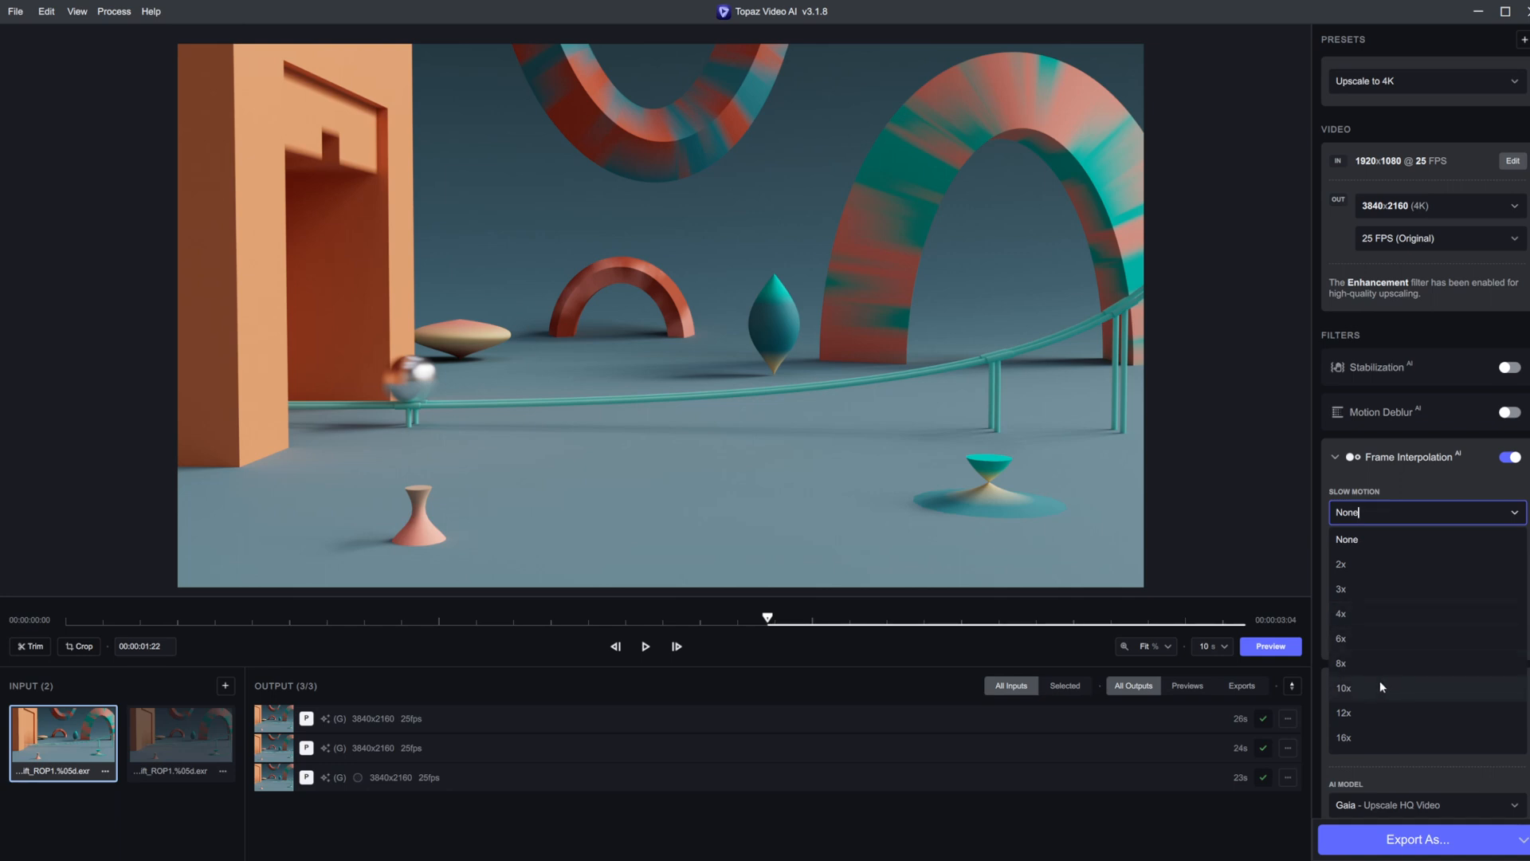
{"action": "mouse_move", "coordinate": [1428, 474]}
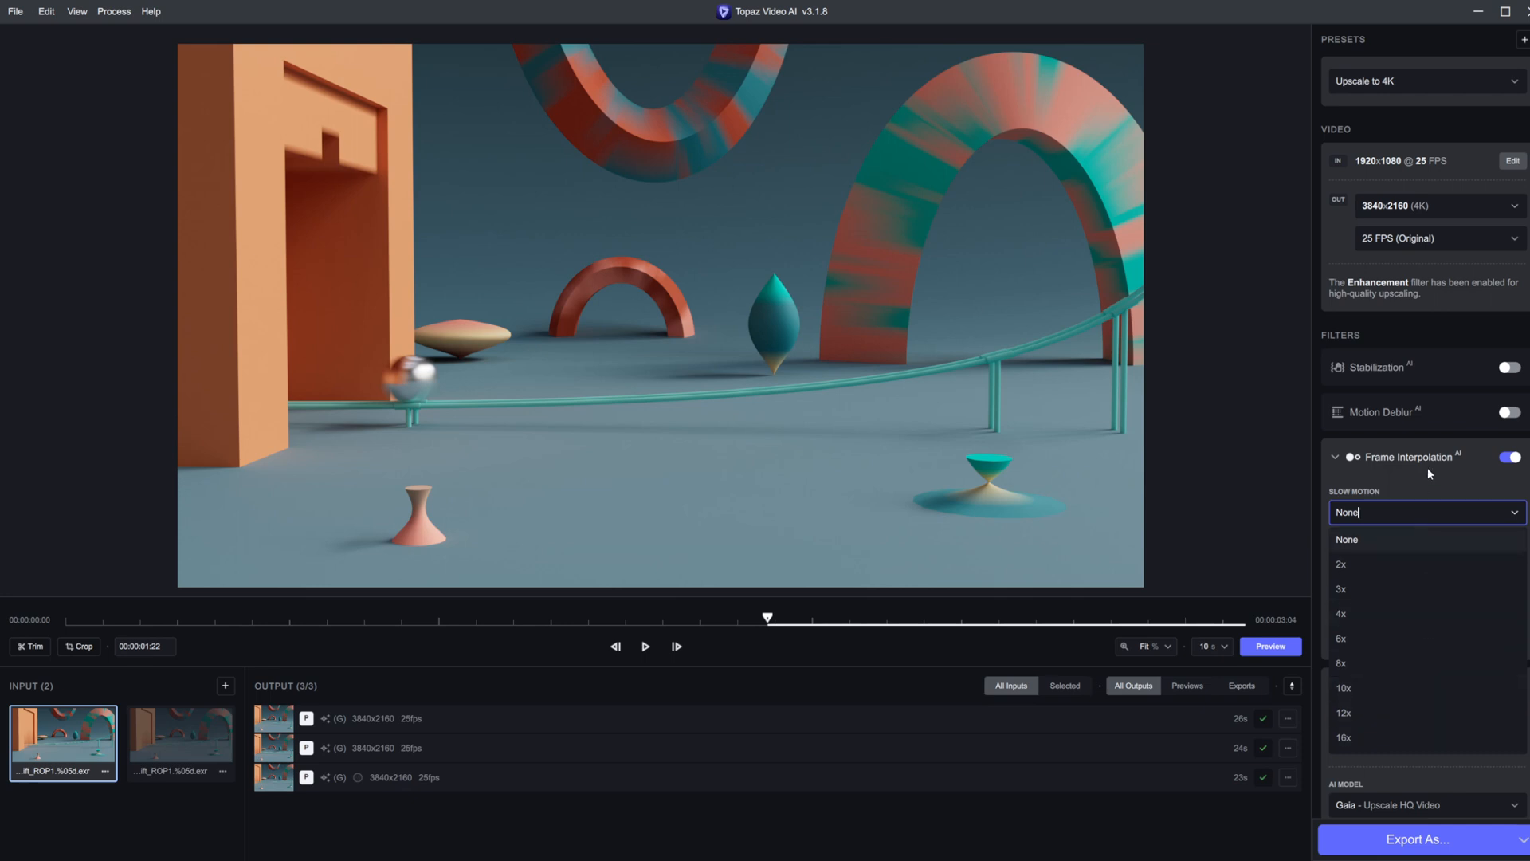
{"action": "mouse_move", "coordinate": [1406, 746]}
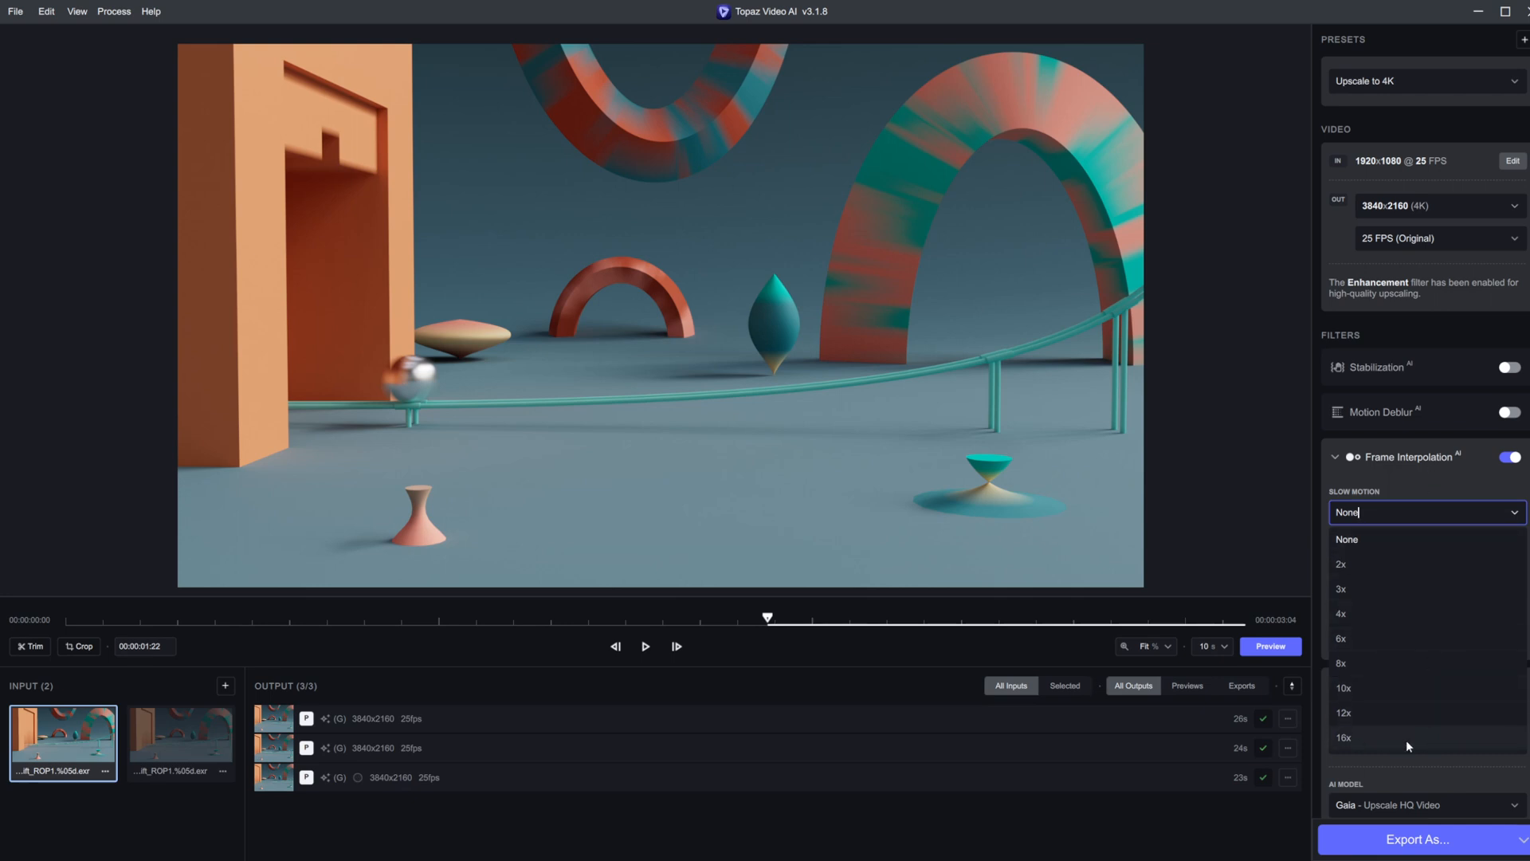
{"action": "mouse_move", "coordinate": [1432, 434]}
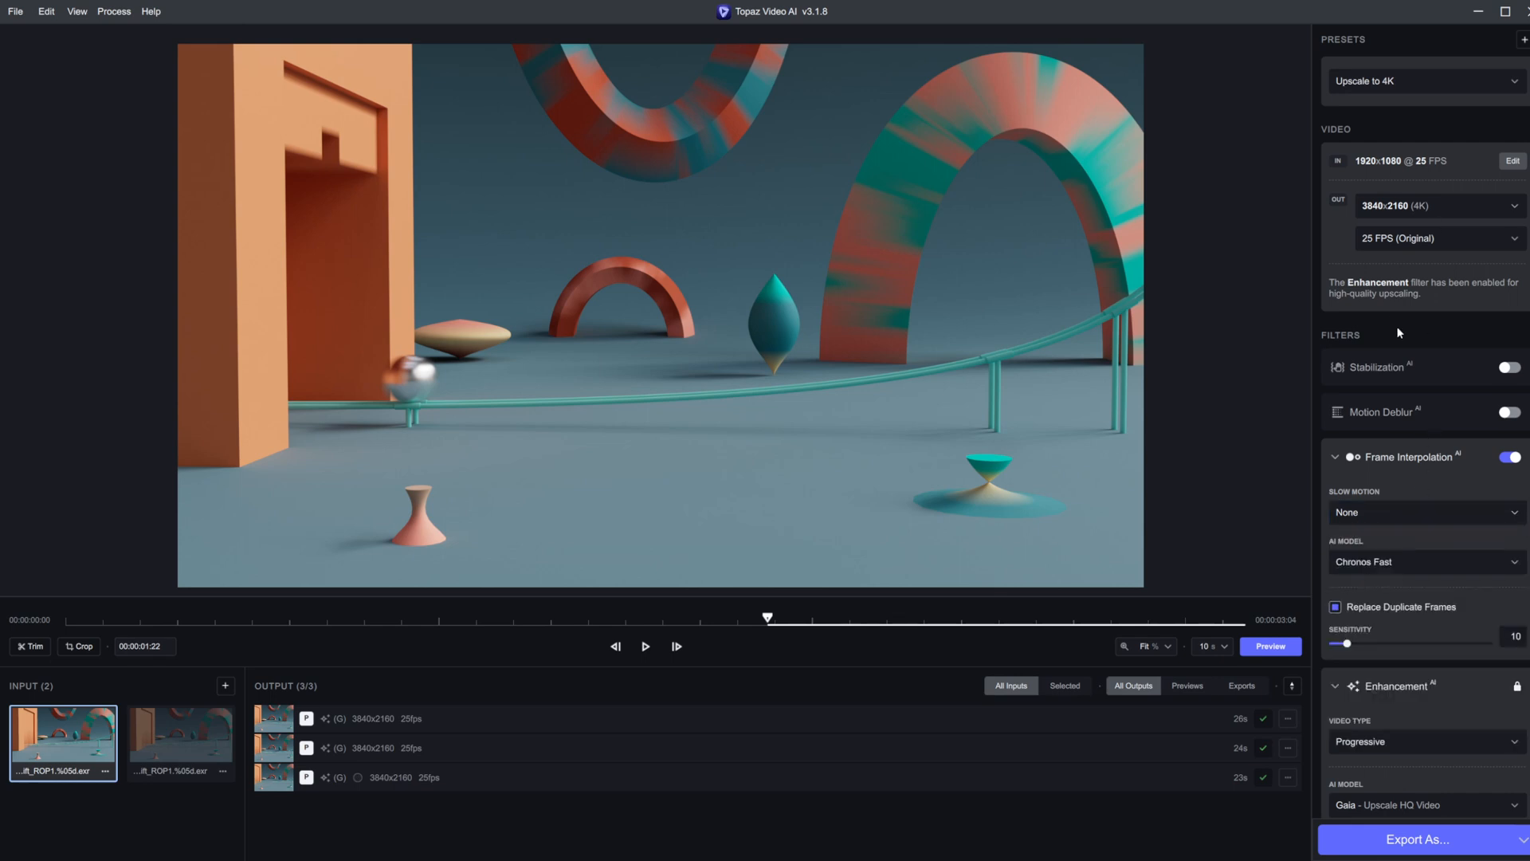
{"action": "mouse_move", "coordinate": [1419, 248]}
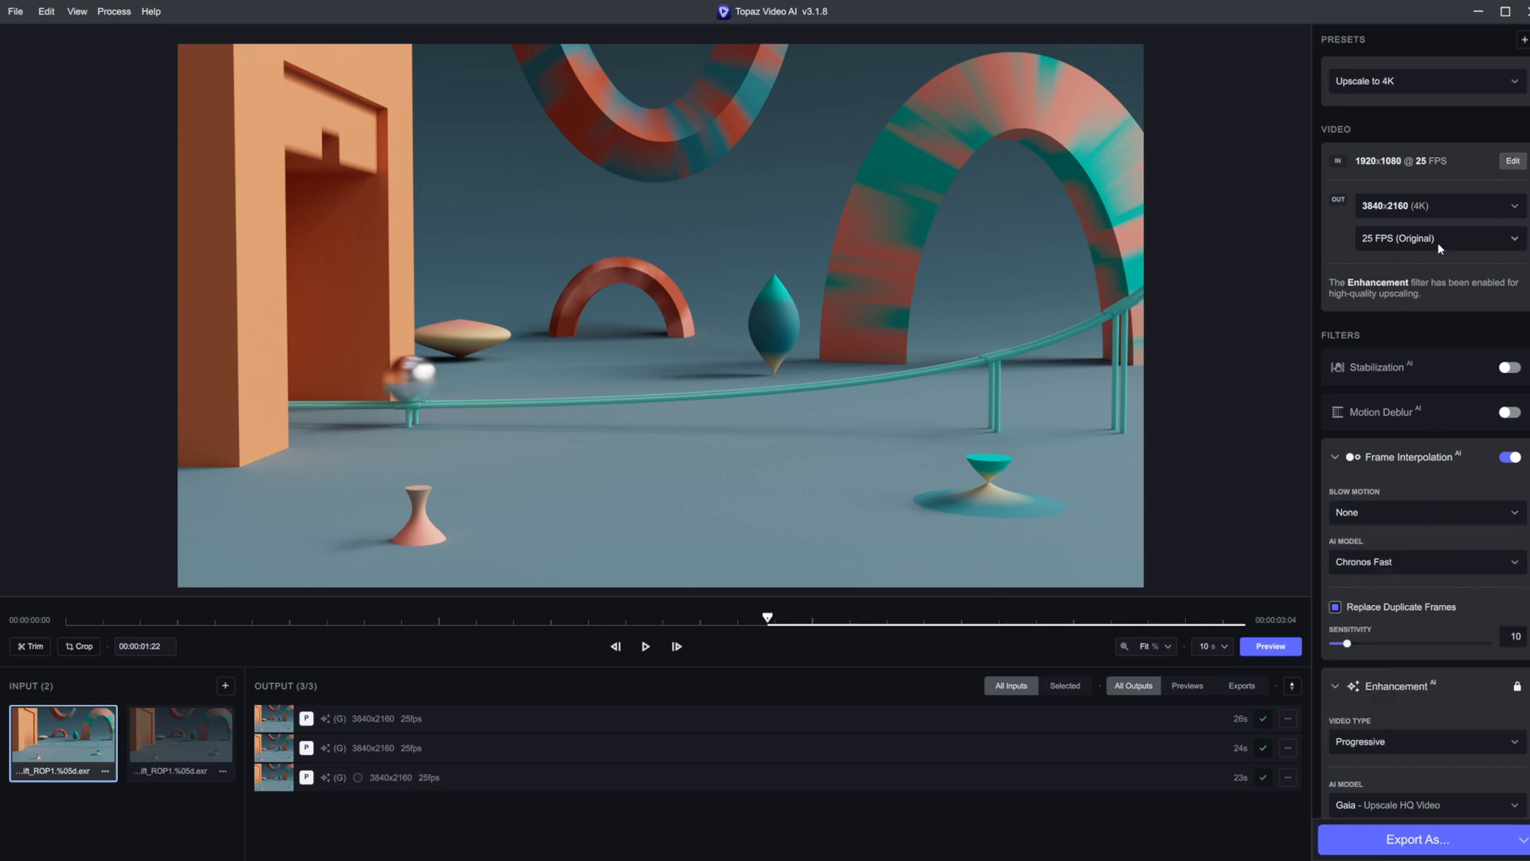
{"action": "mouse_move", "coordinate": [1399, 508]}
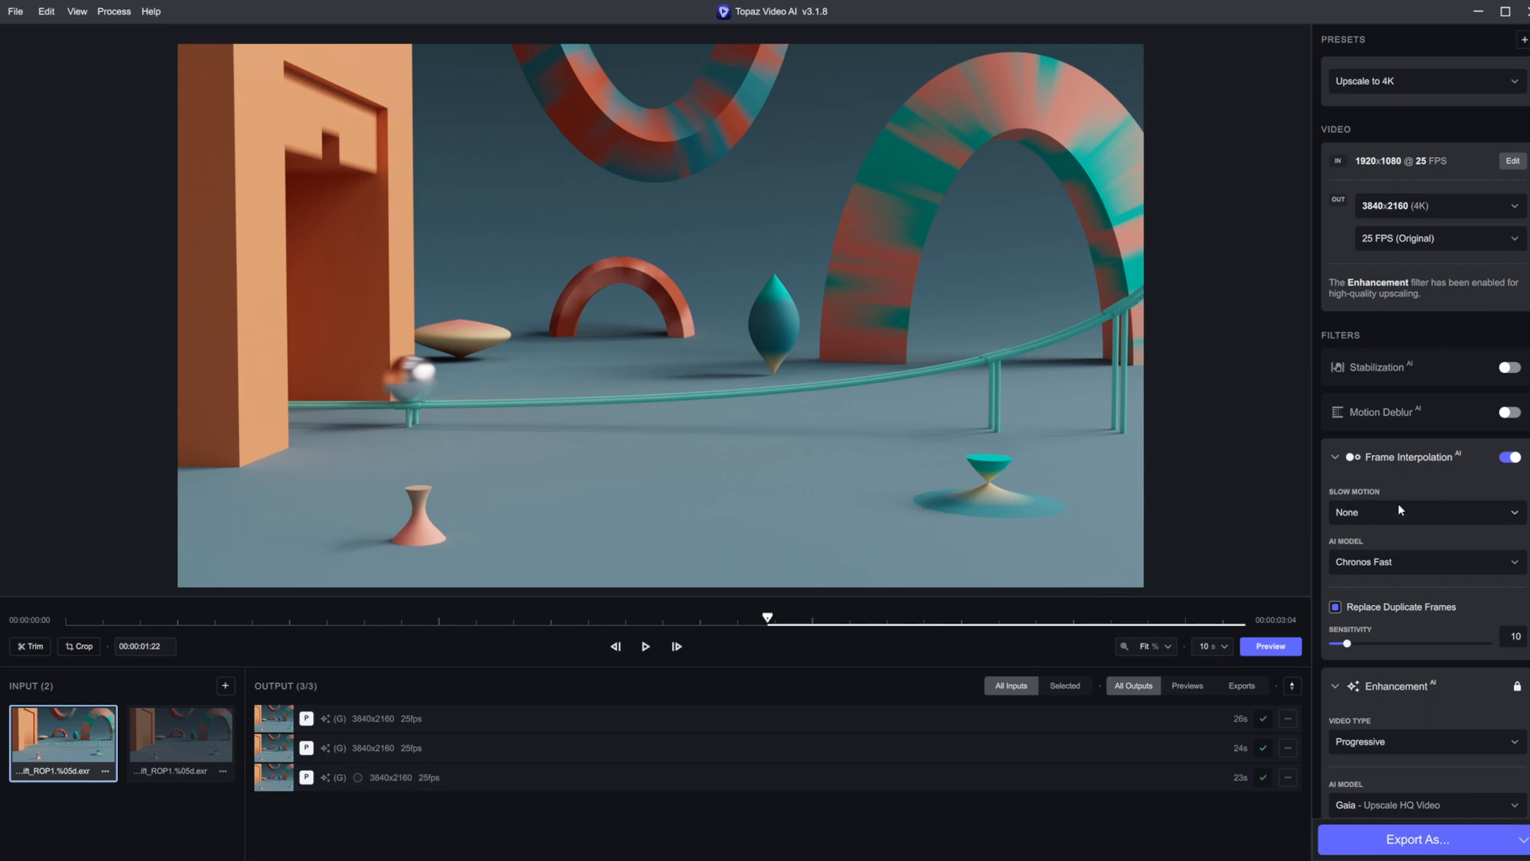
- Set the slow motion factor to 2x with the Chronos Fast model
{"action": "left_click", "coordinate": [1427, 512]}
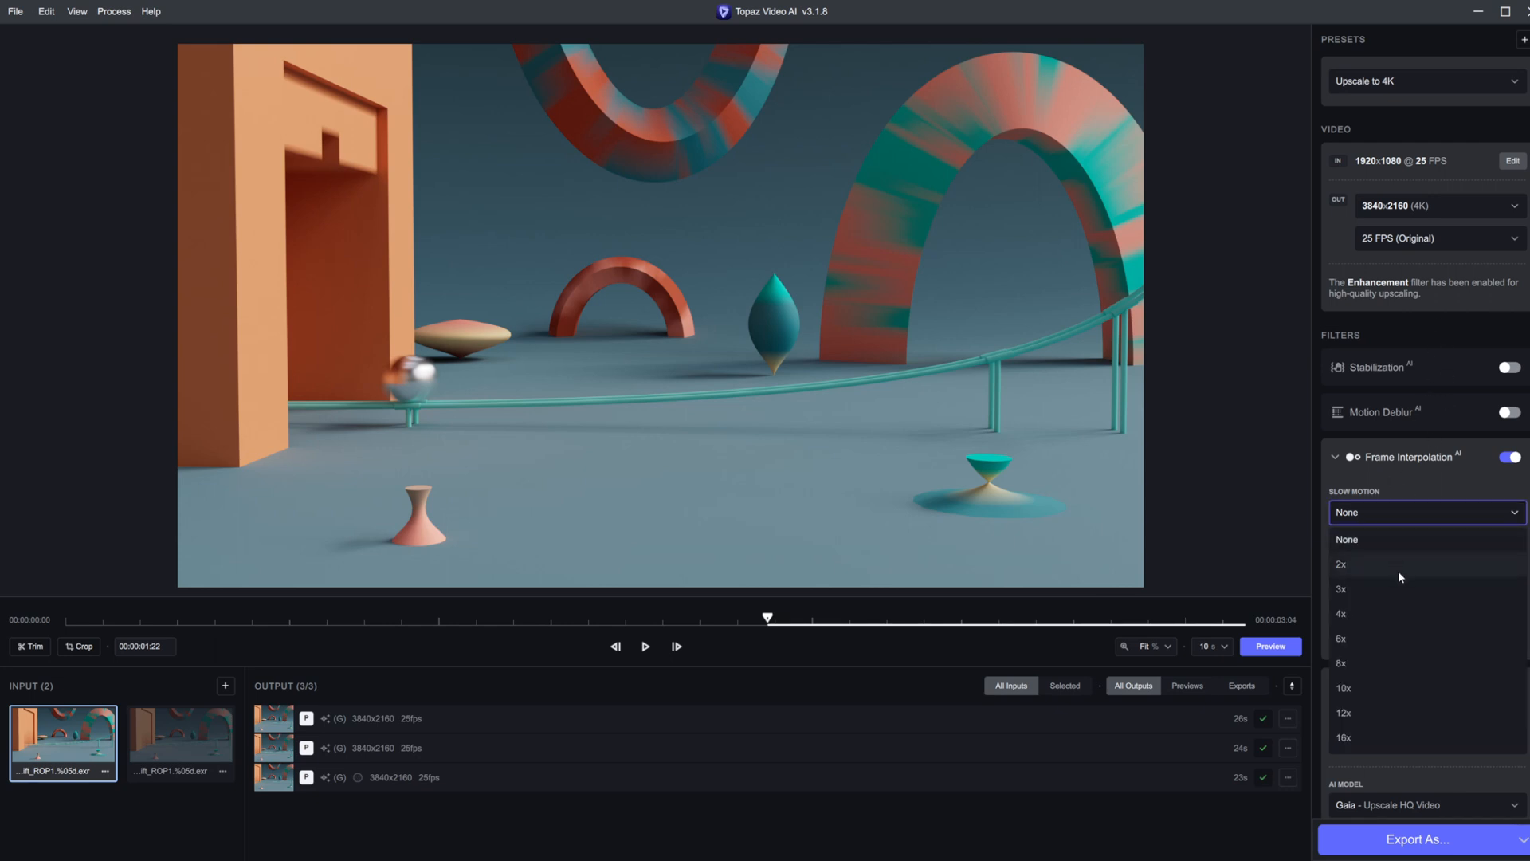
{"action": "left_click", "coordinate": [1342, 564]}
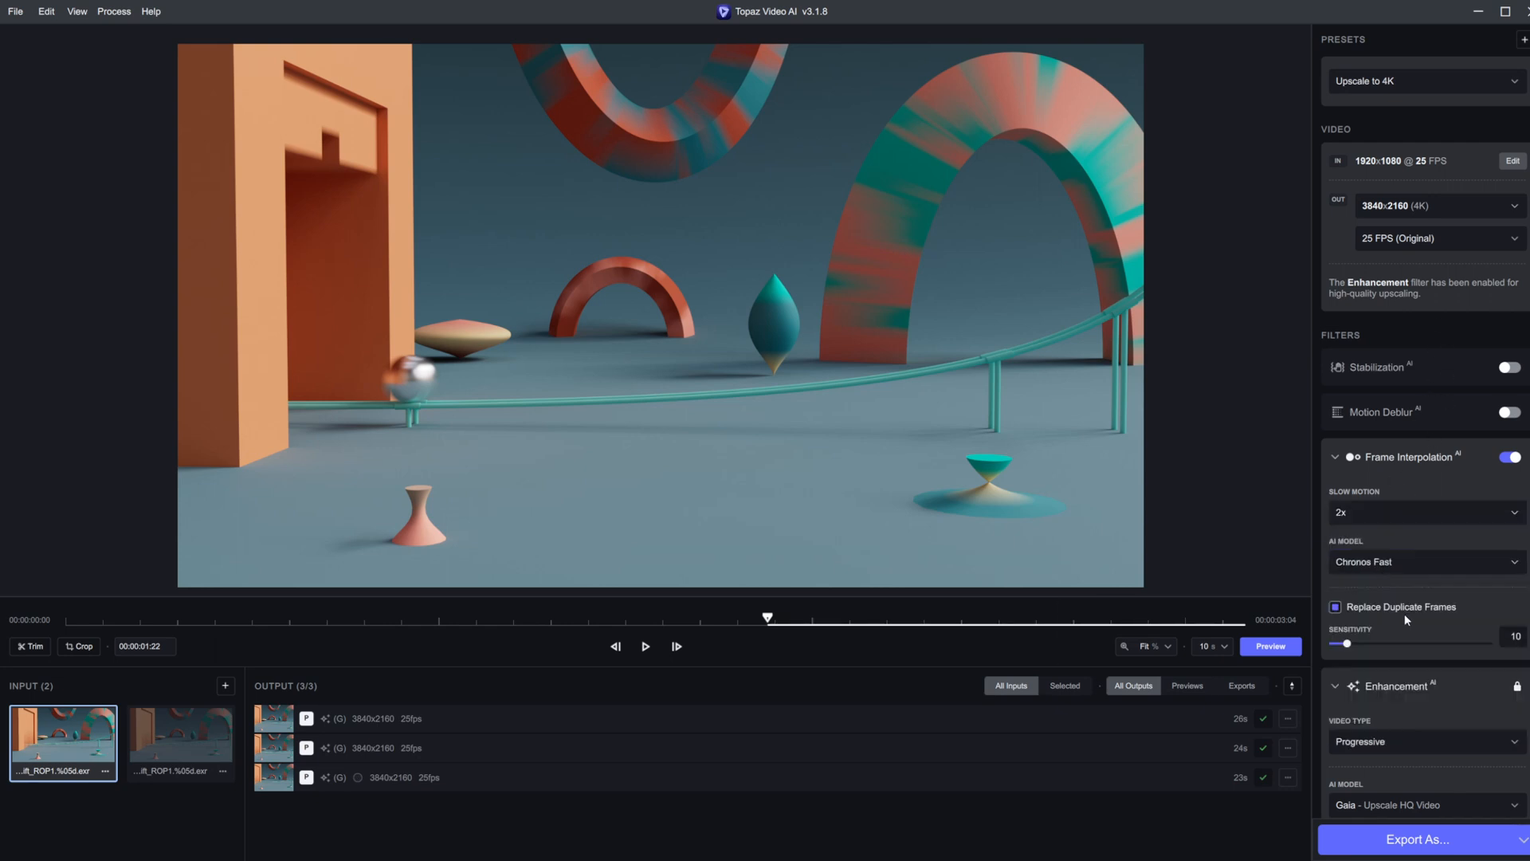
{"action": "mouse_move", "coordinate": [1419, 526]}
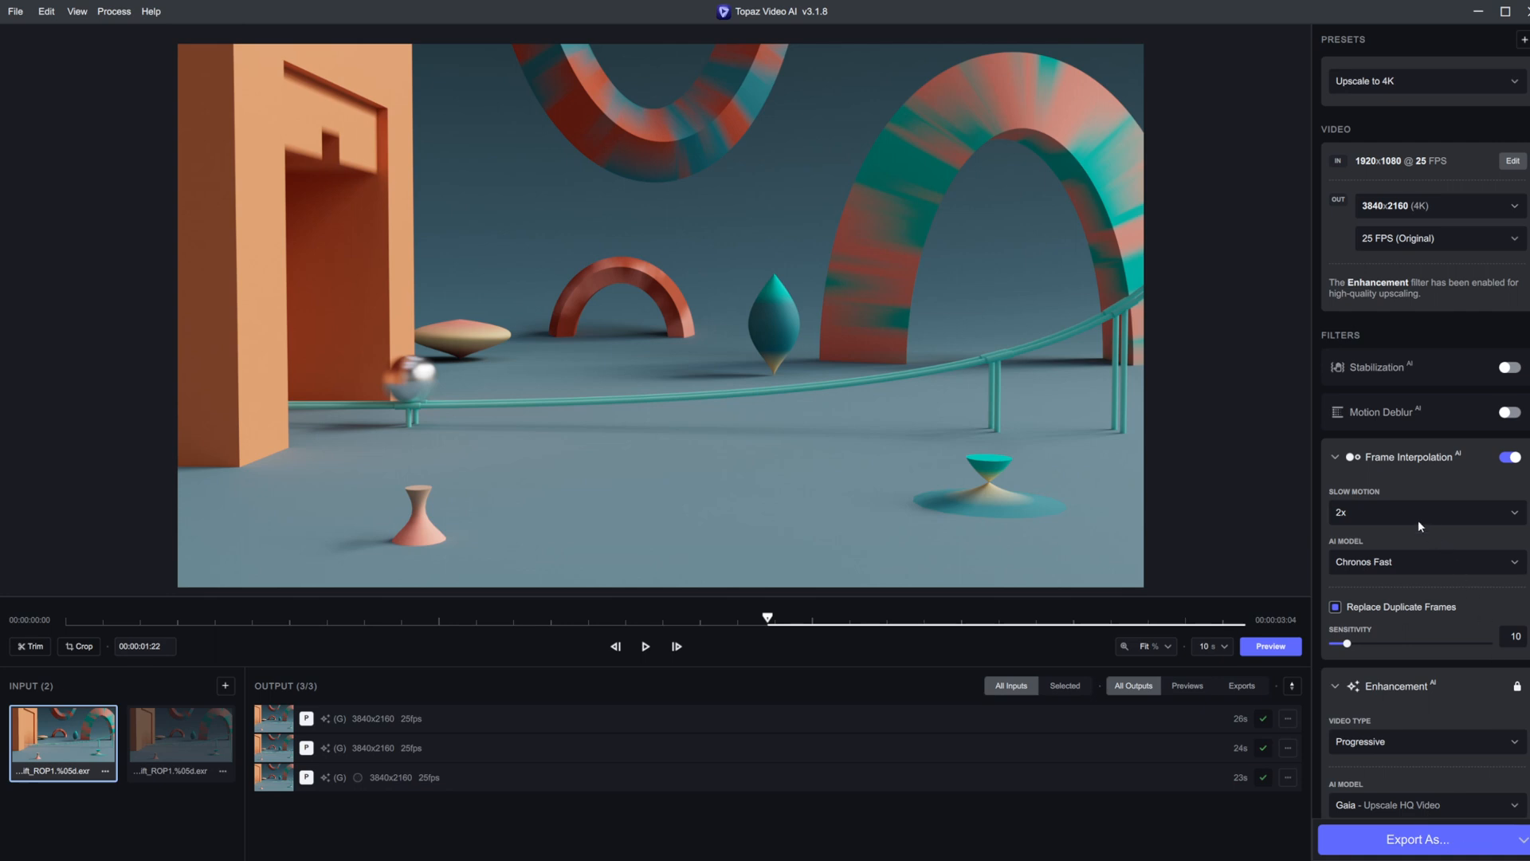
{"action": "left_click", "coordinate": [1426, 513]}
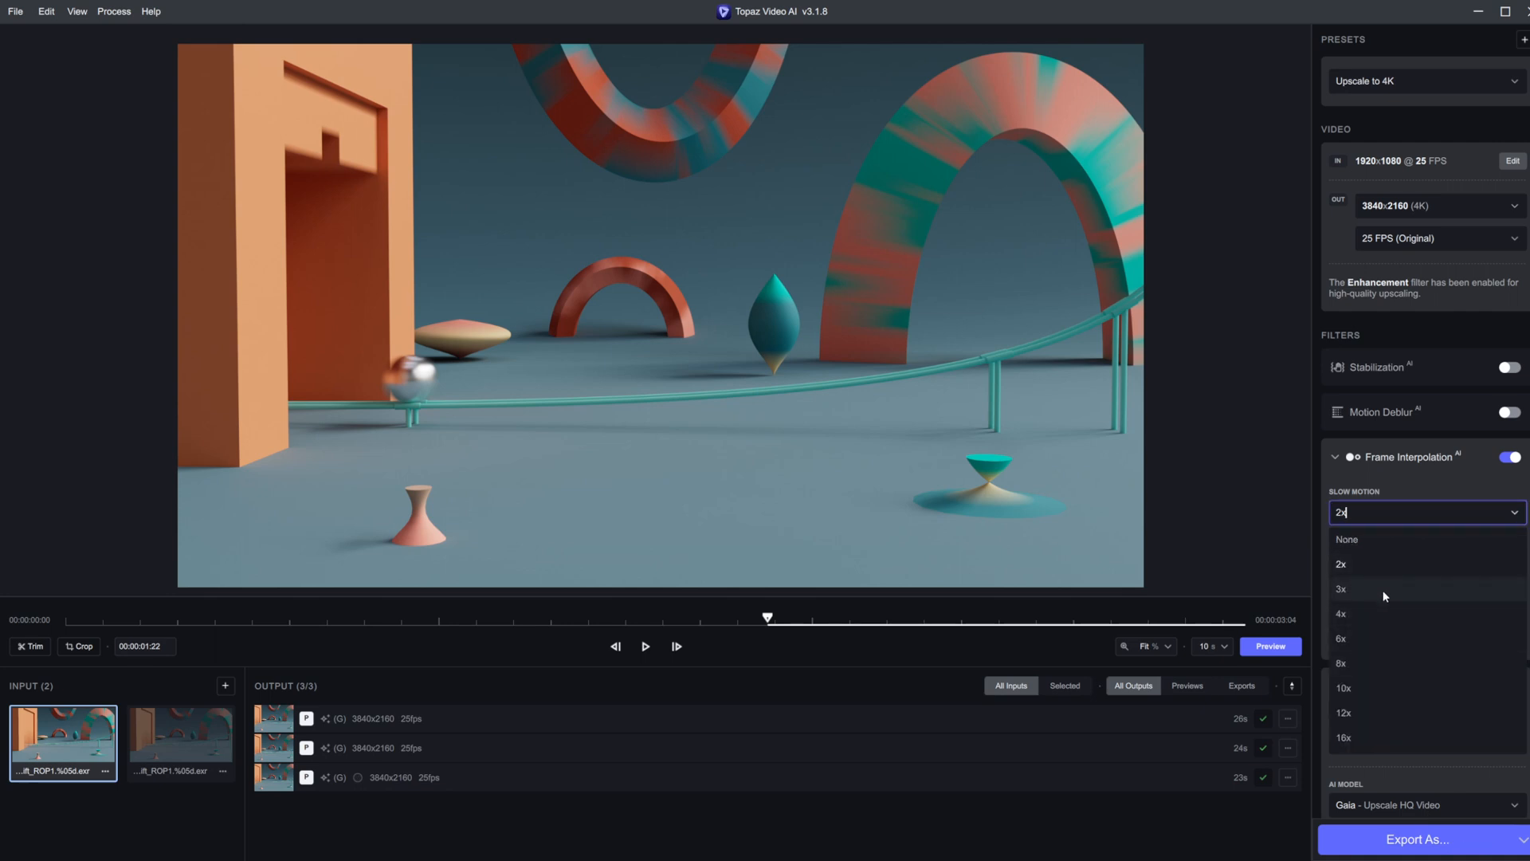
{"action": "mouse_move", "coordinate": [1410, 617]}
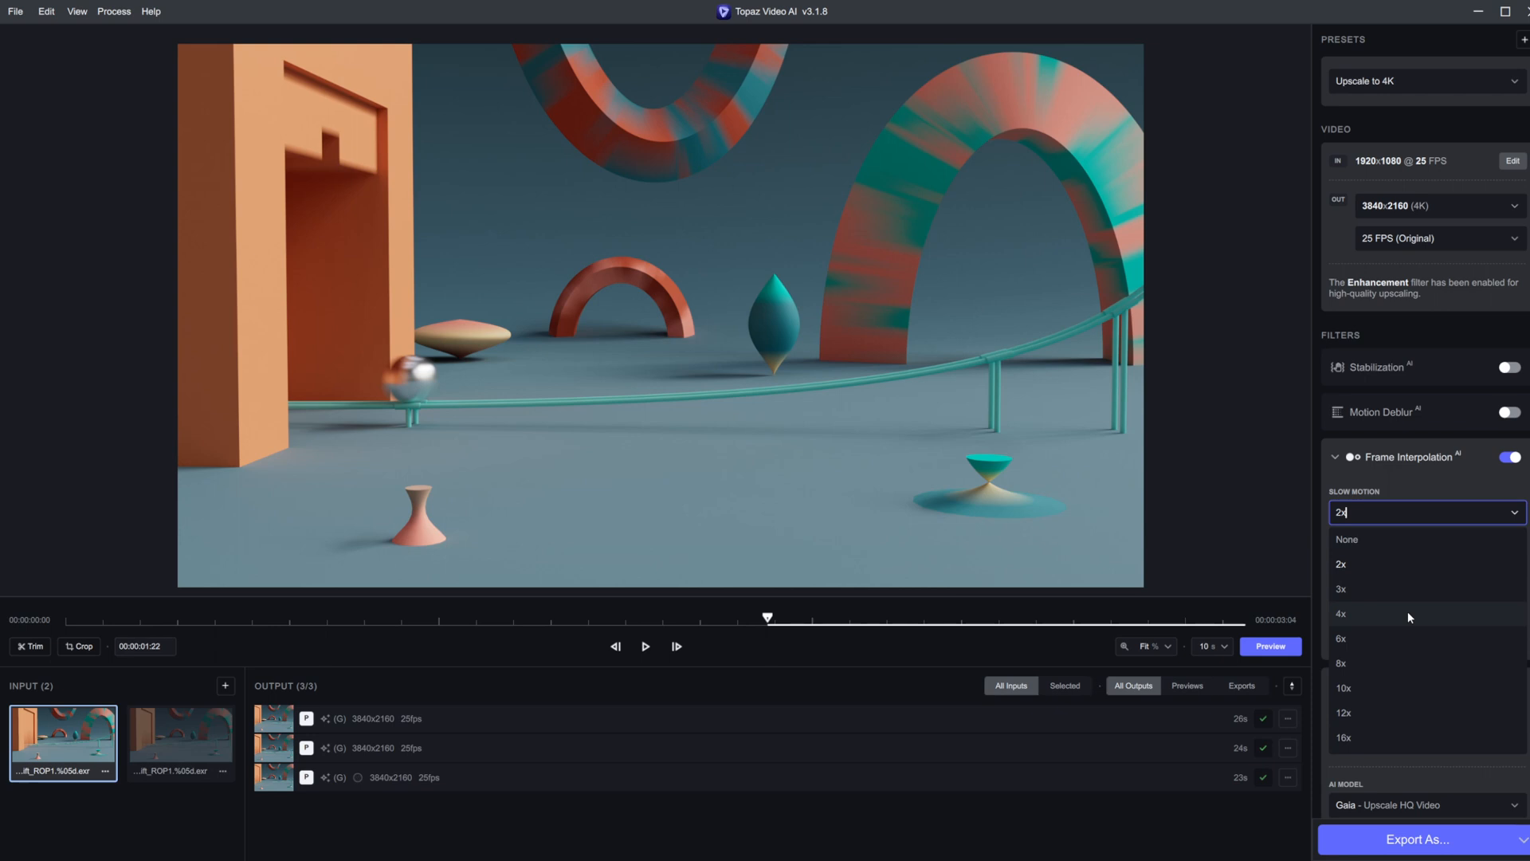
{"action": "mouse_move", "coordinate": [1432, 676]}
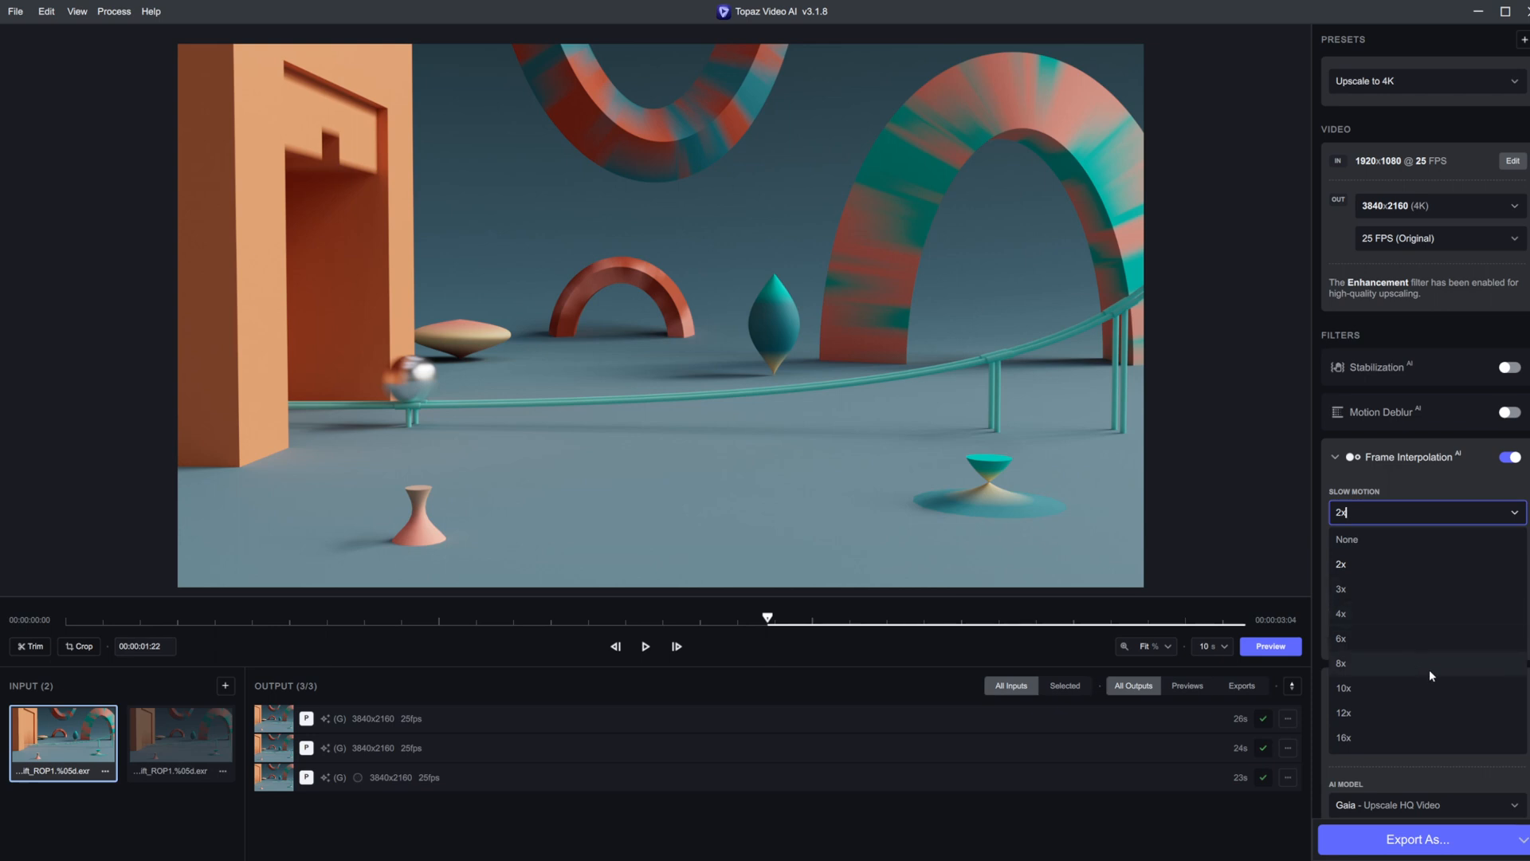
{"action": "left_click", "coordinate": [1341, 564]}
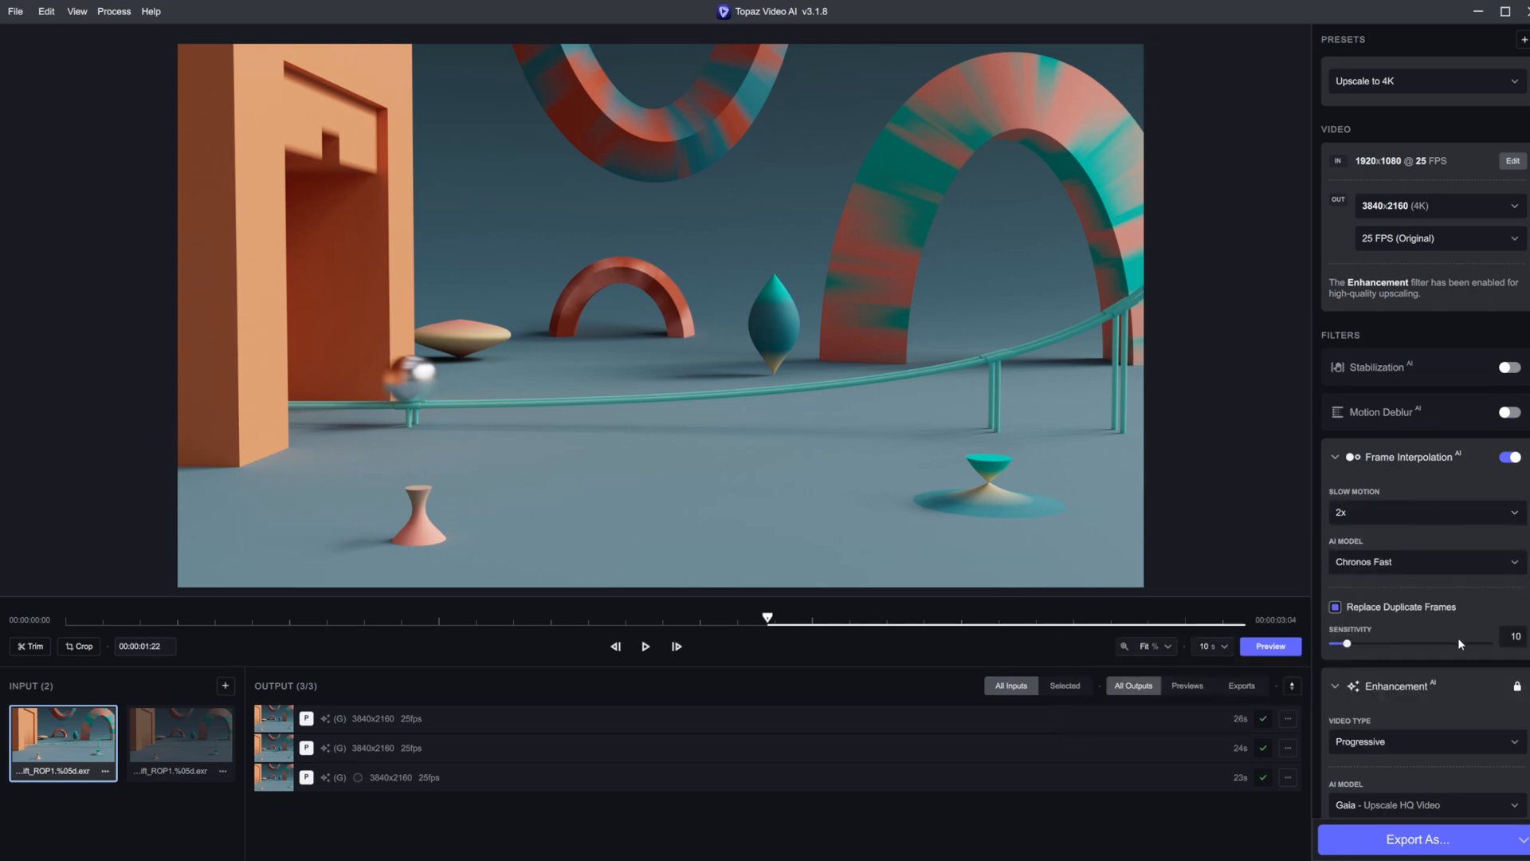
{"action": "mouse_move", "coordinate": [1410, 647]}
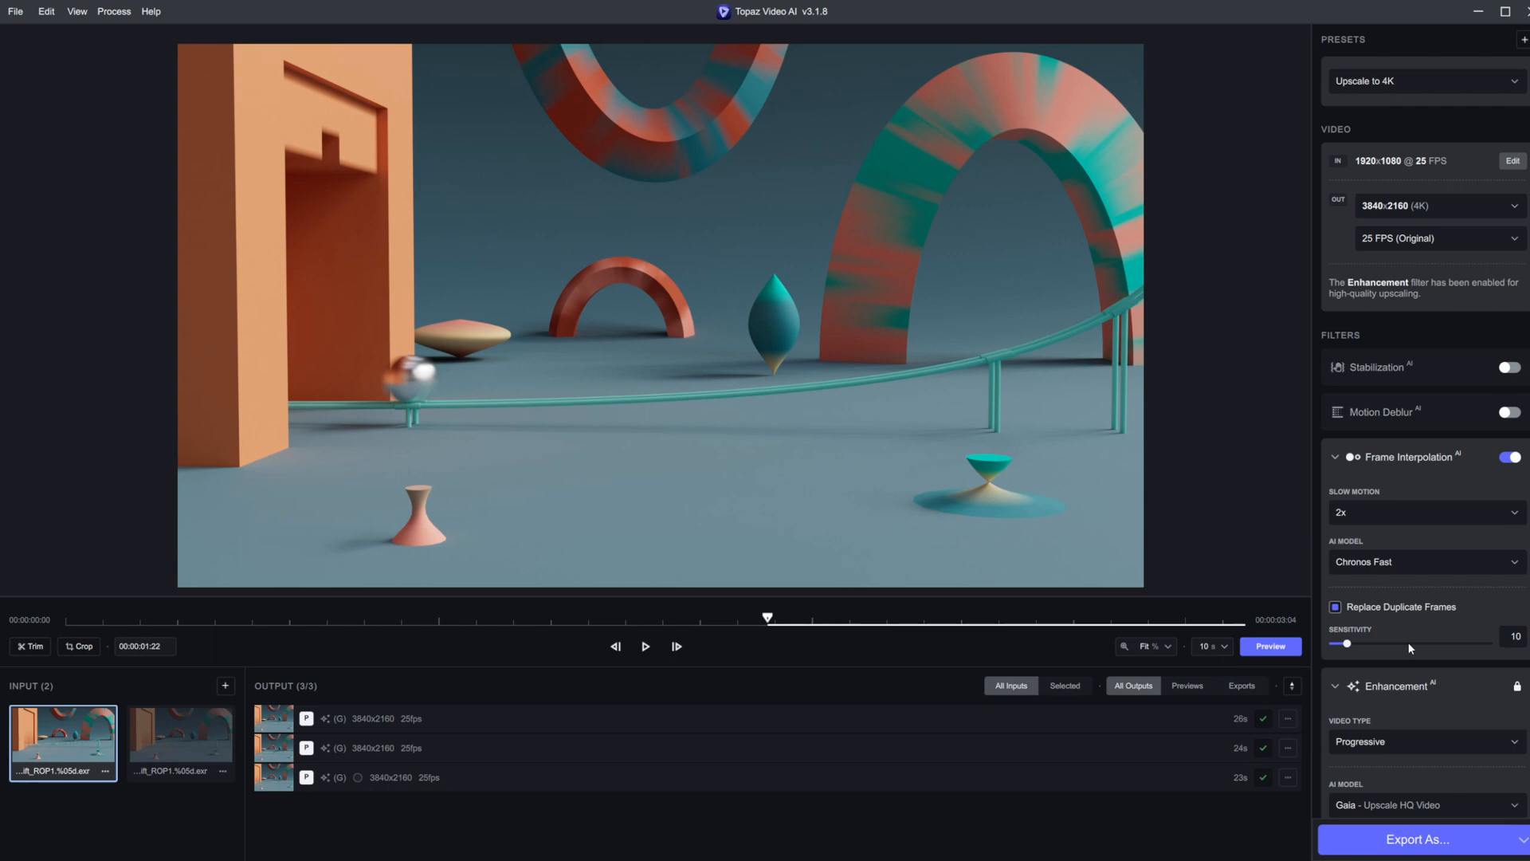
{"action": "mouse_move", "coordinate": [1499, 647]}
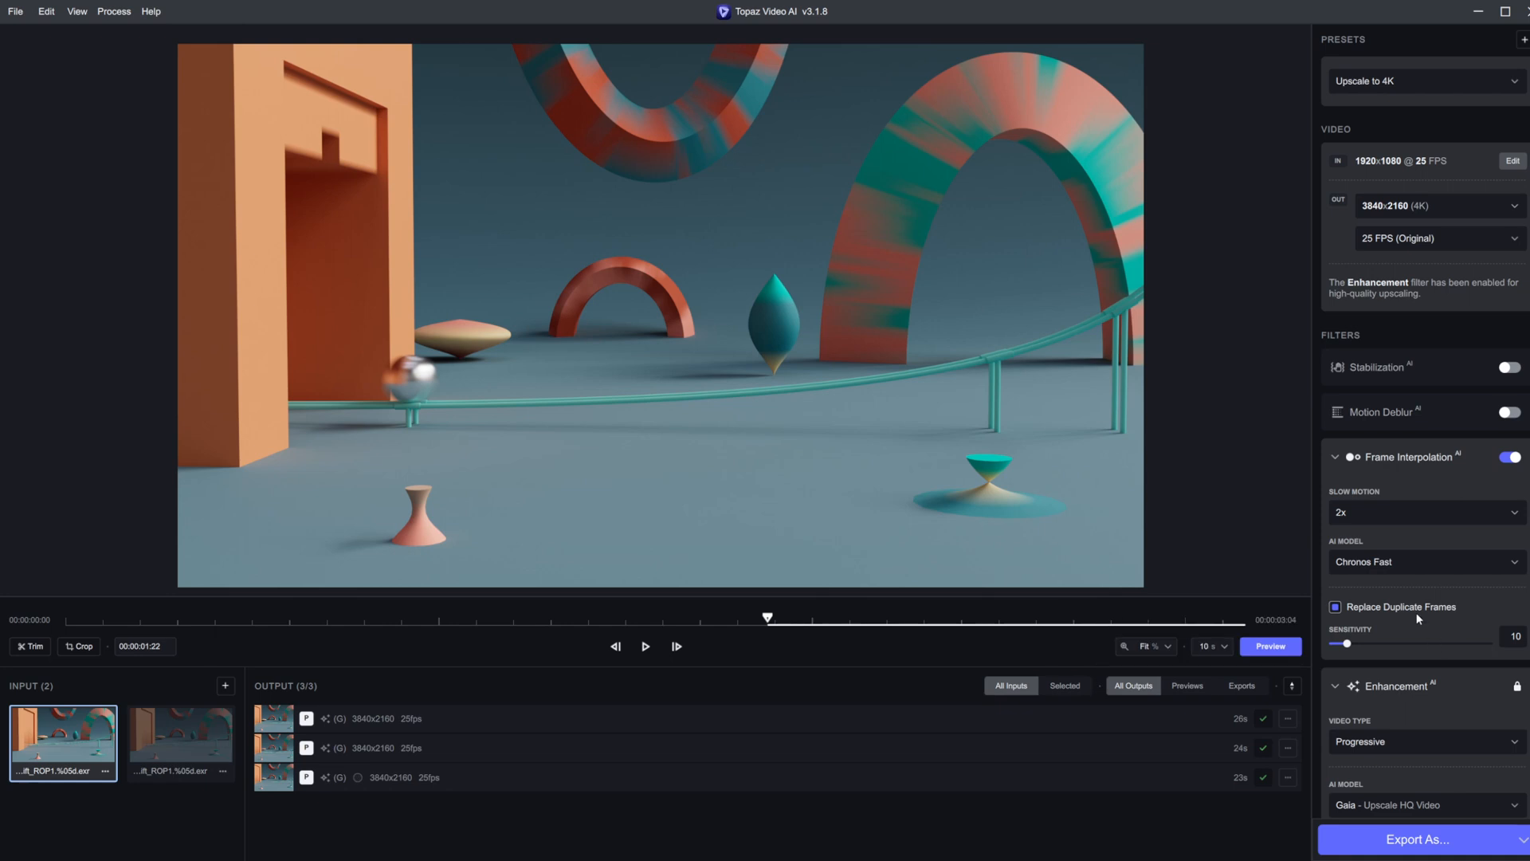
{"action": "mouse_move", "coordinate": [1495, 243]}
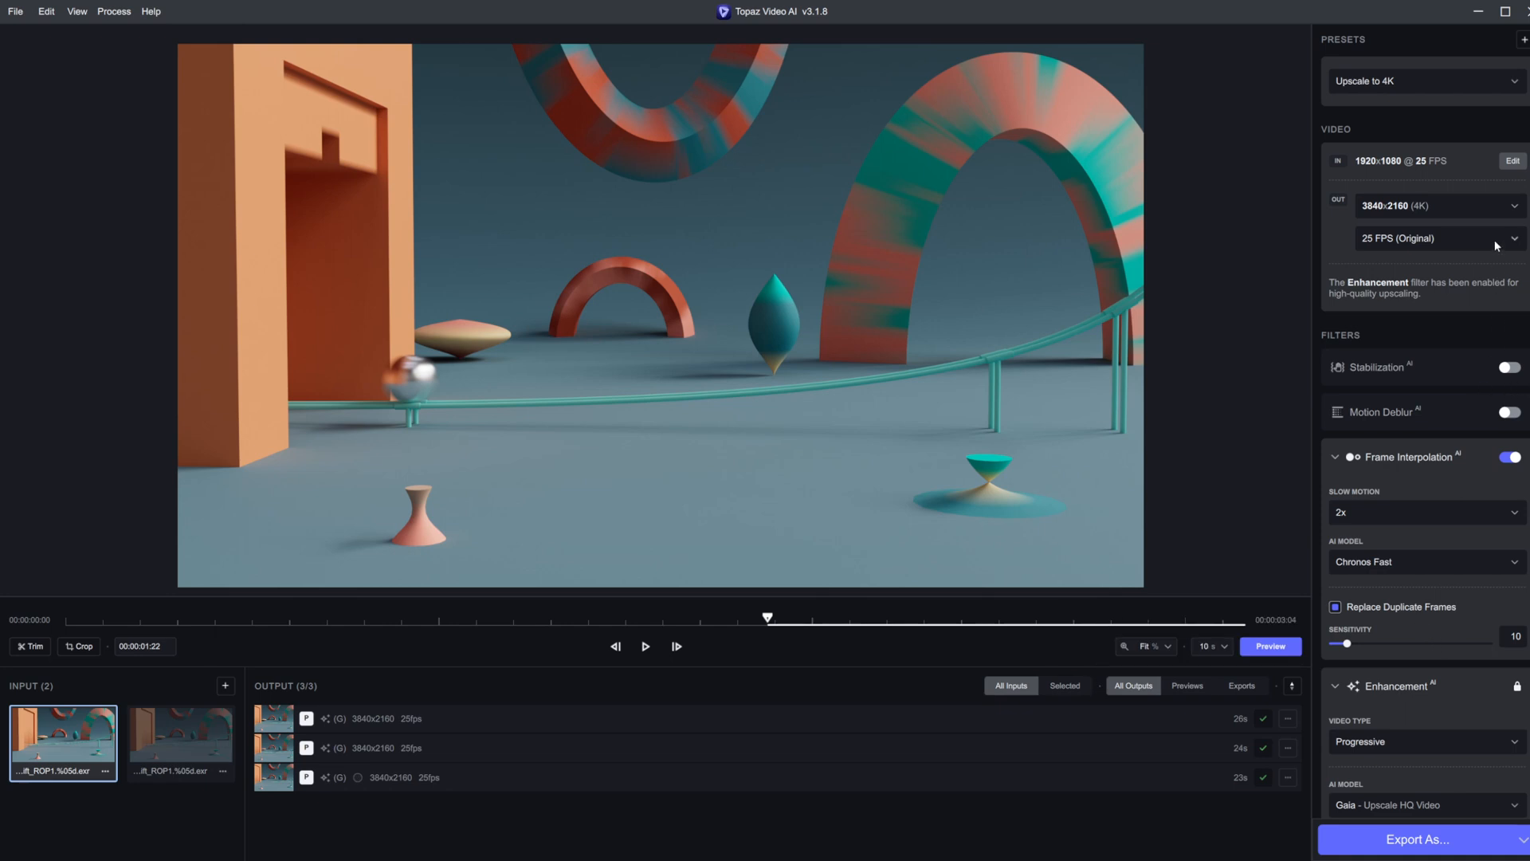
- Change the Enhancement AI model from Gaia to Proteus - Fine-Tune/Enhance with automatic parameters
{"action": "scroll", "scroll_direction": "down", "scroll_amount": 3}
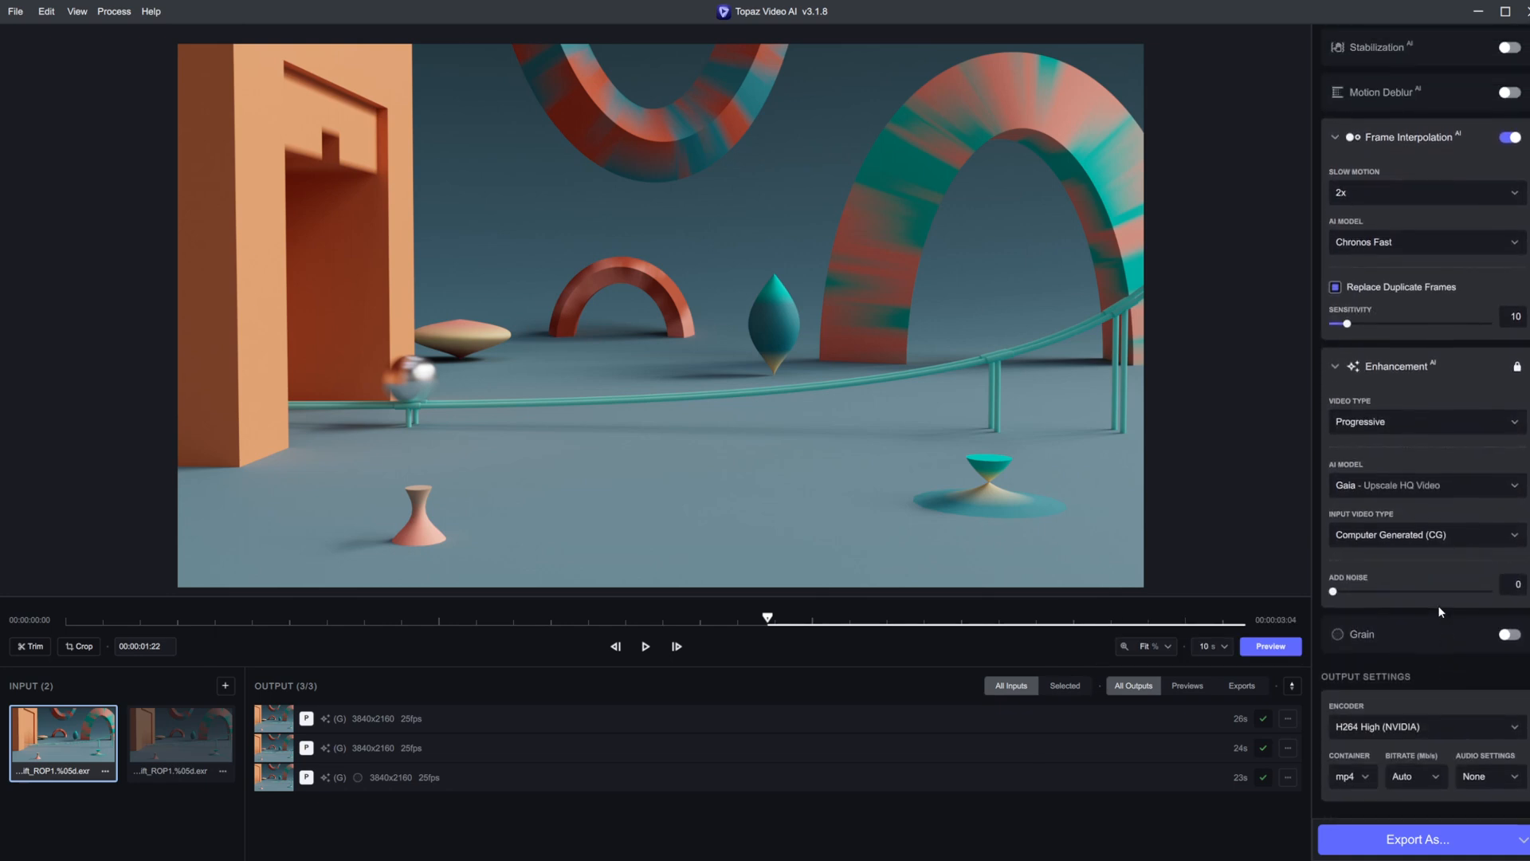
{"action": "left_click", "coordinate": [1425, 486]}
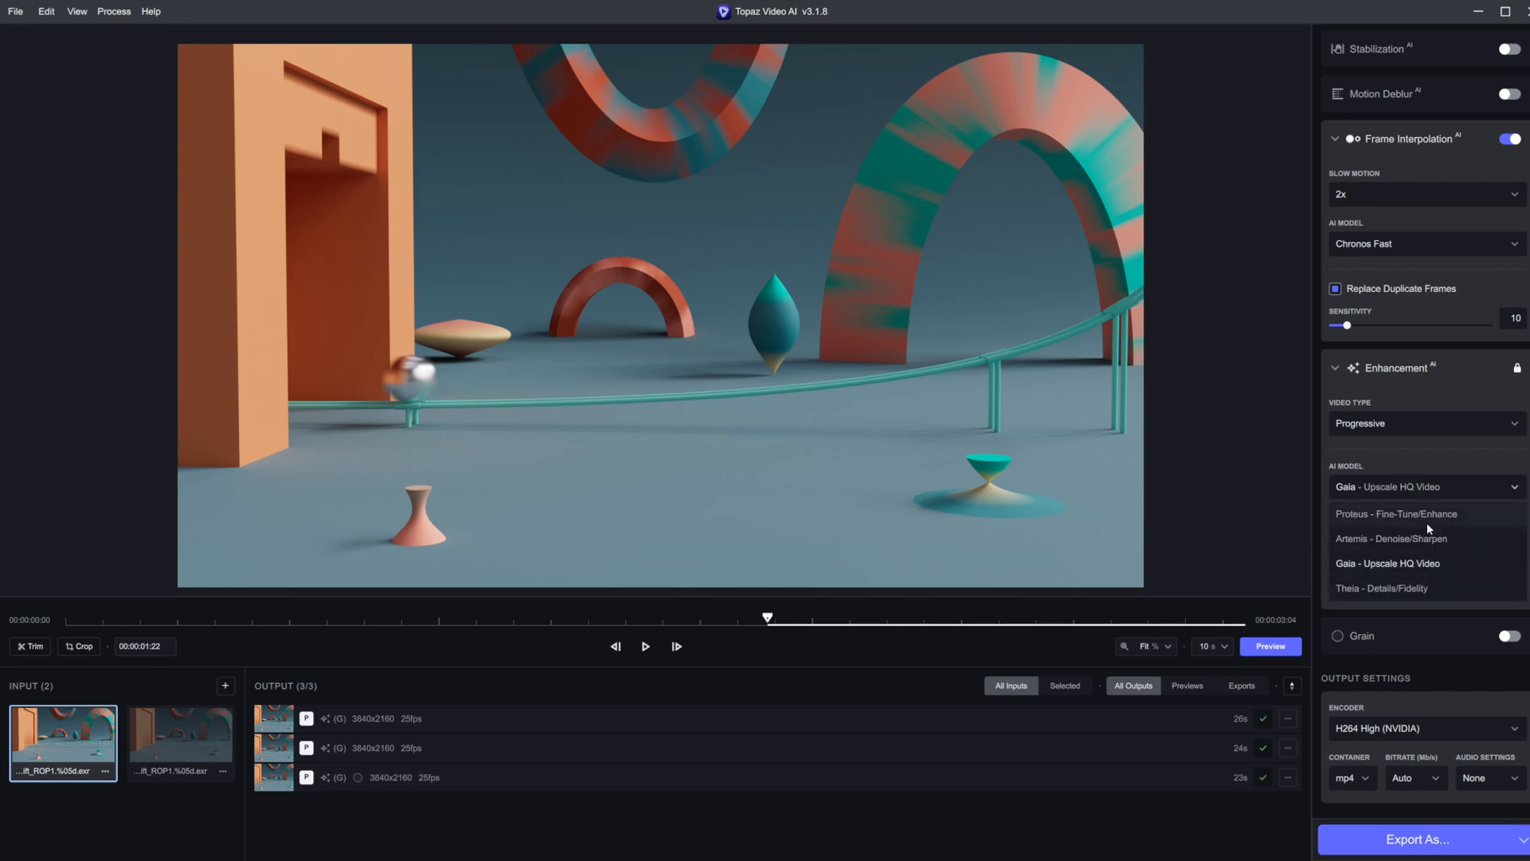
{"action": "left_click", "coordinate": [1375, 514]}
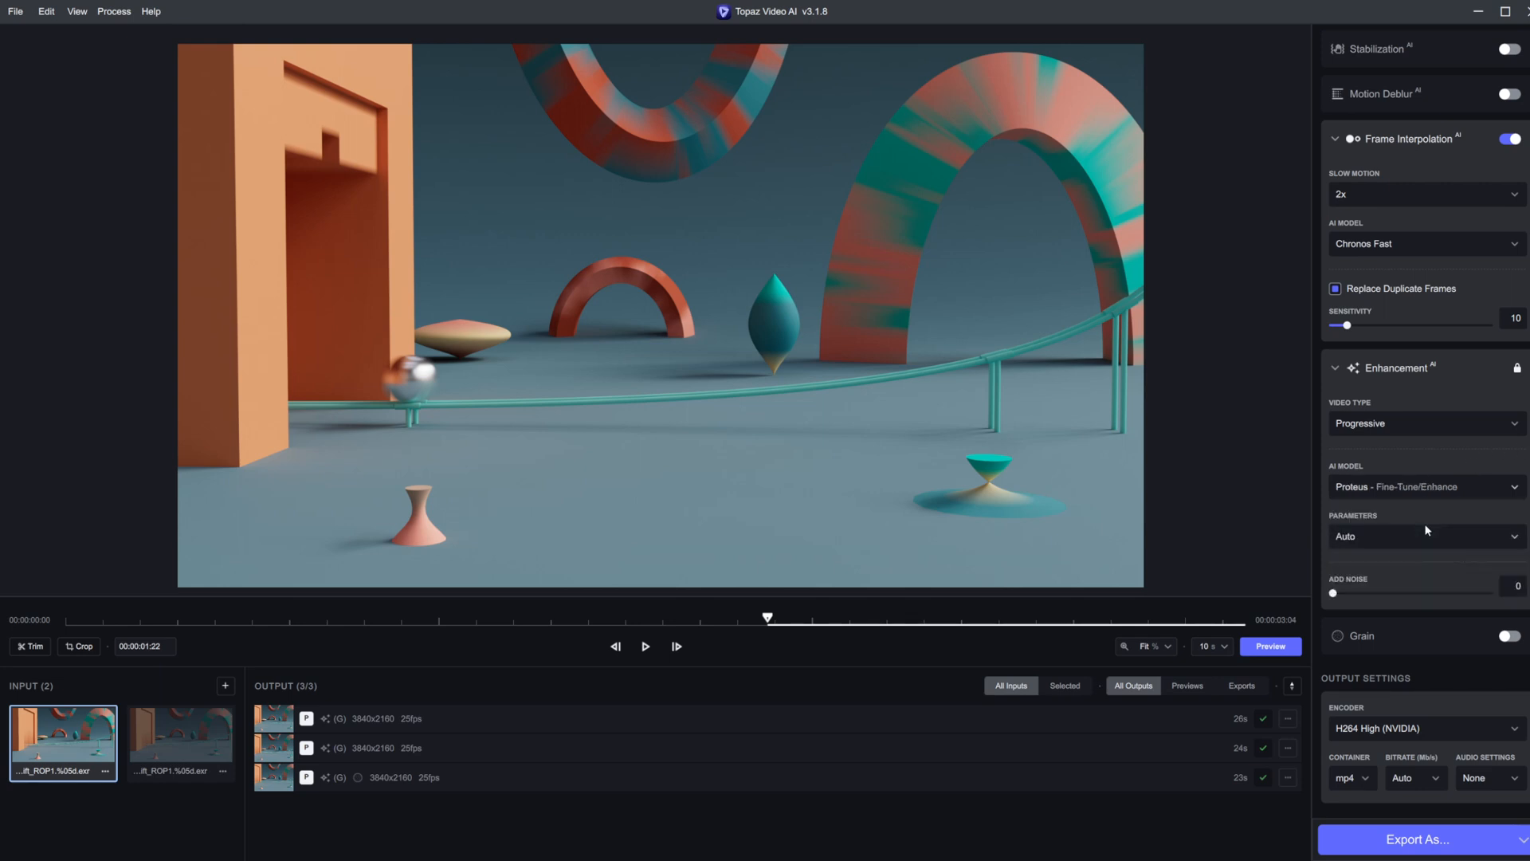
{"action": "mouse_move", "coordinate": [1434, 501]}
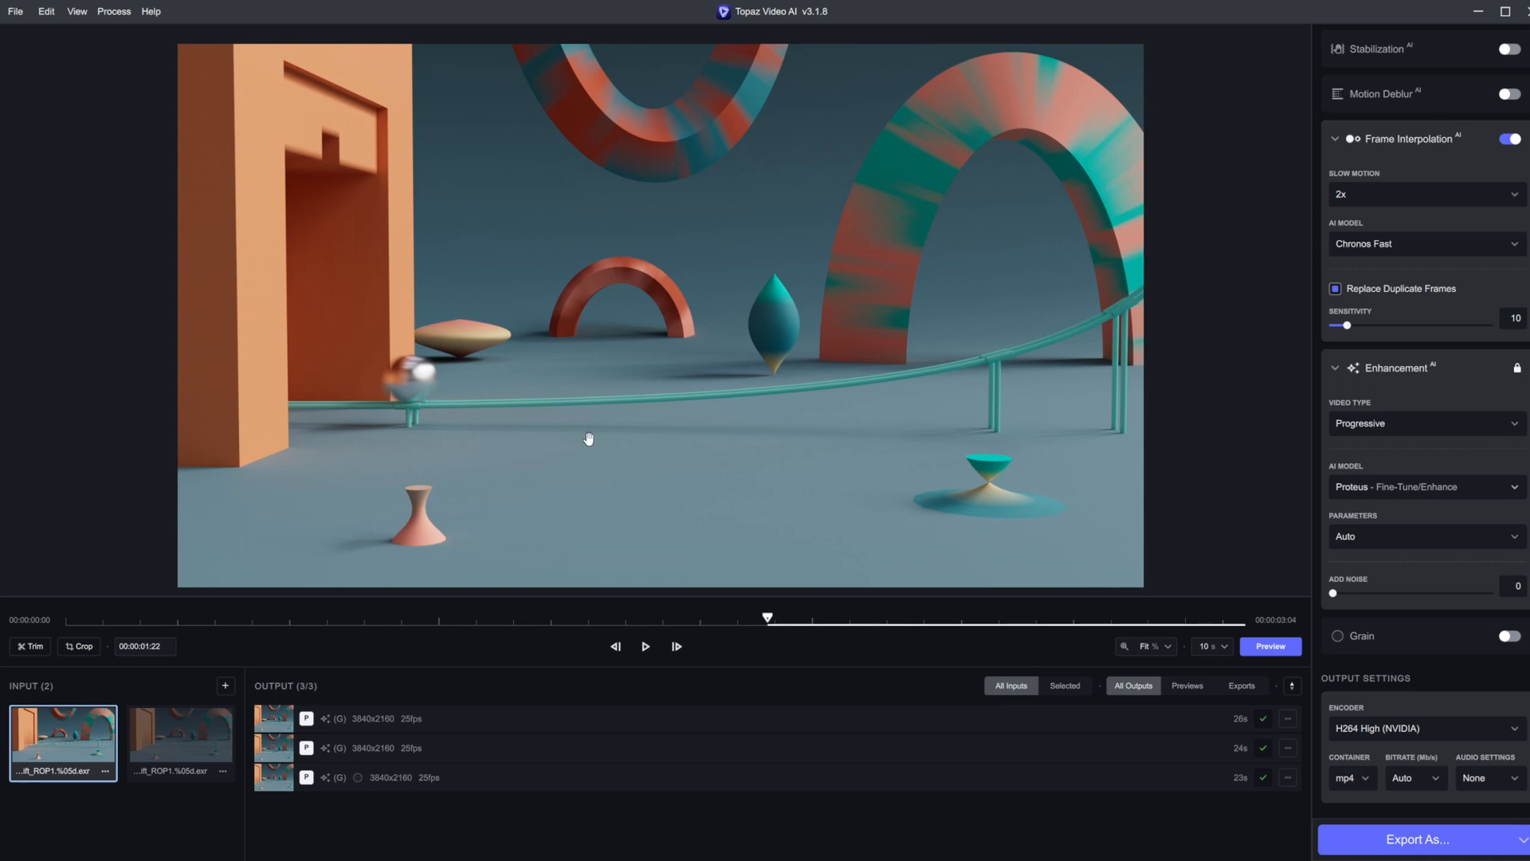
{"action": "mouse_move", "coordinate": [934, 614]}
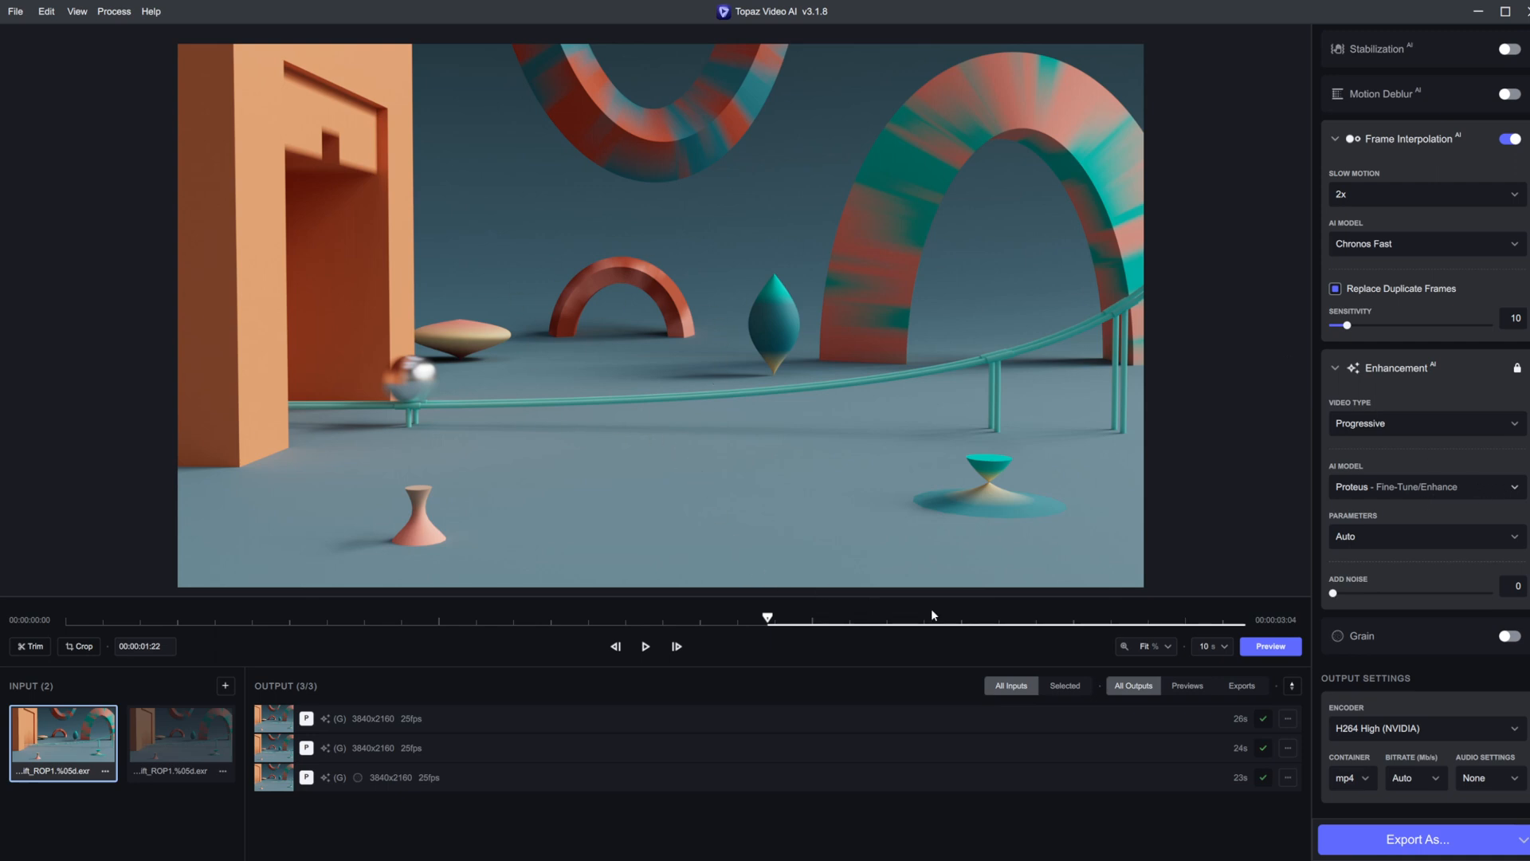
{"action": "mouse_move", "coordinate": [1187, 647]}
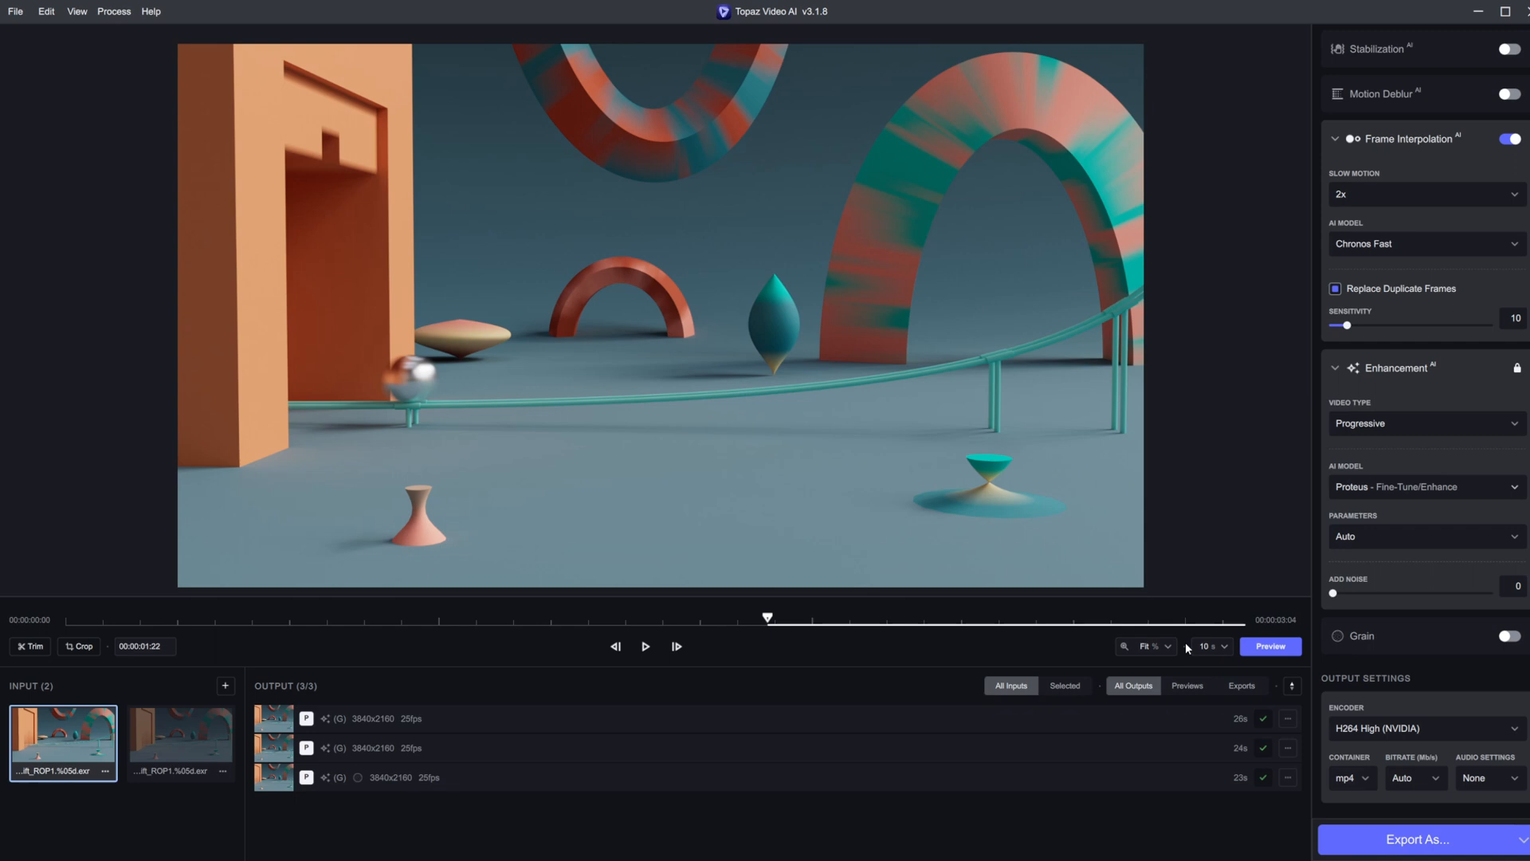
{"action": "left_click", "coordinate": [1427, 488]}
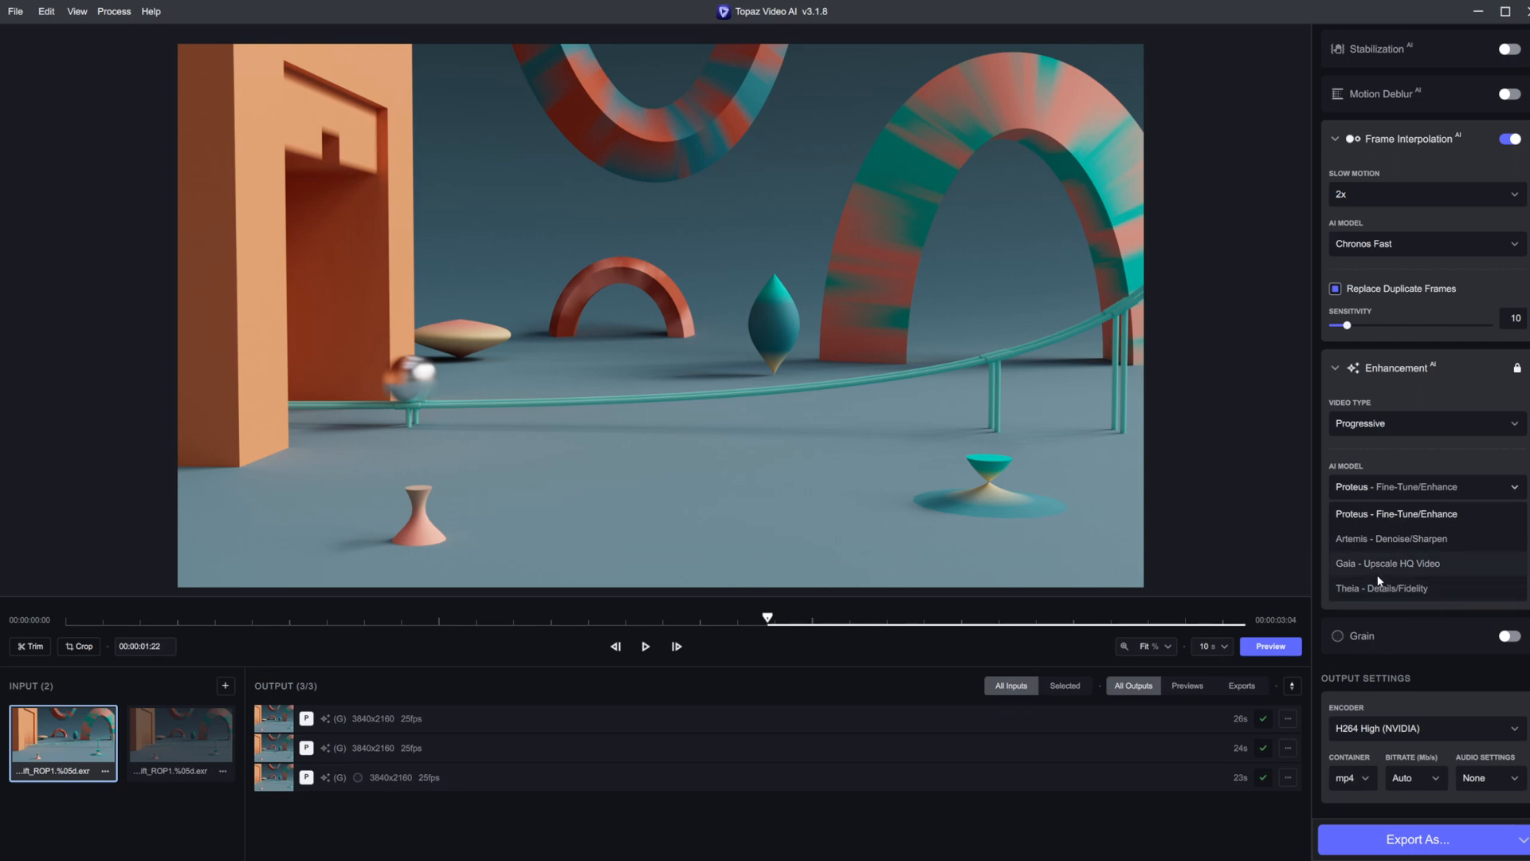
{"action": "mouse_move", "coordinate": [1425, 469]}
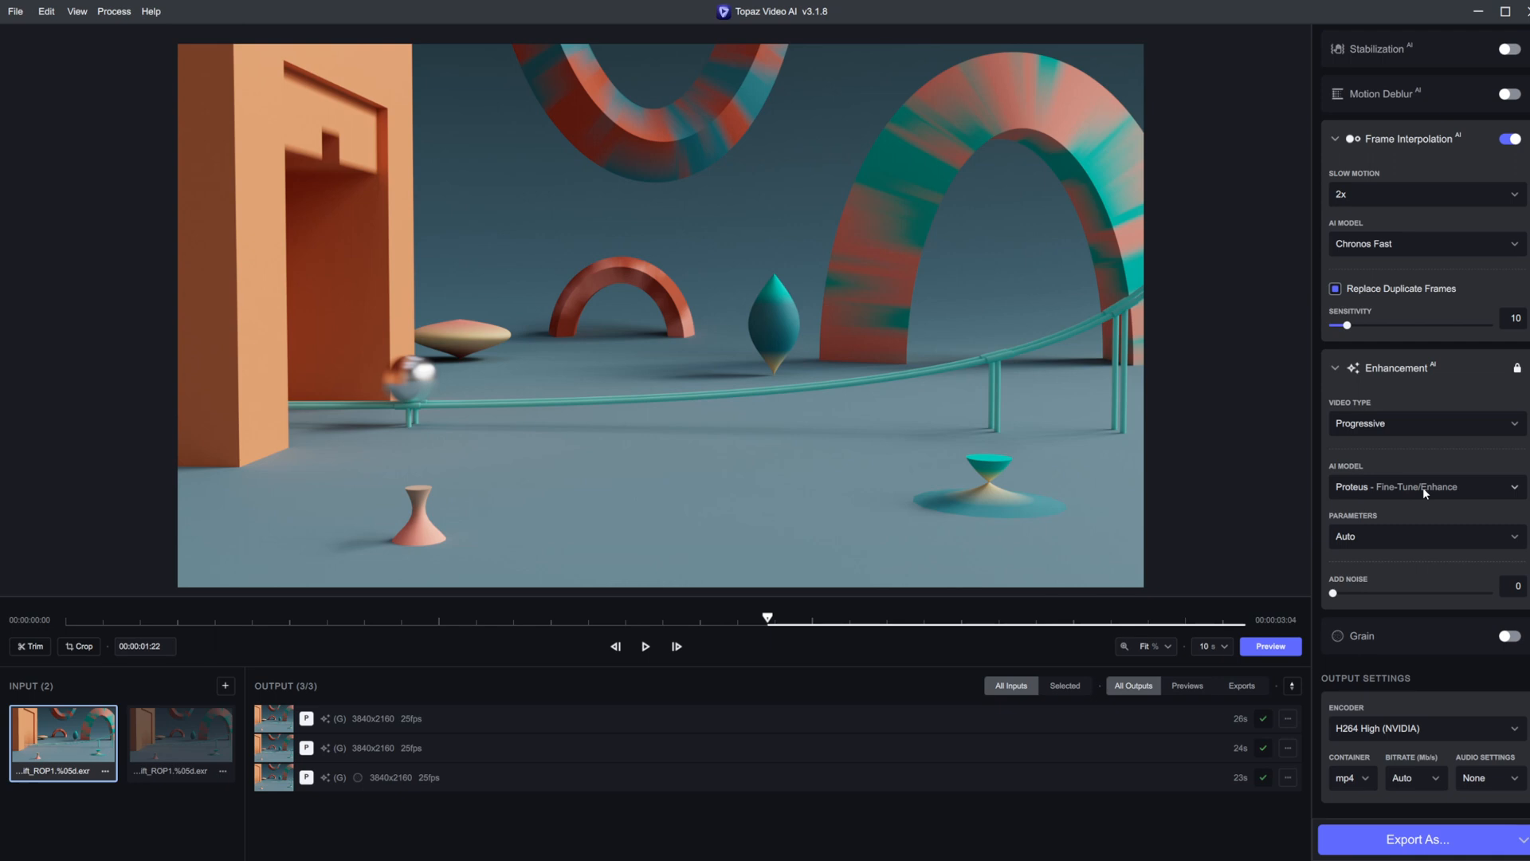
{"action": "mouse_move", "coordinate": [1435, 702]}
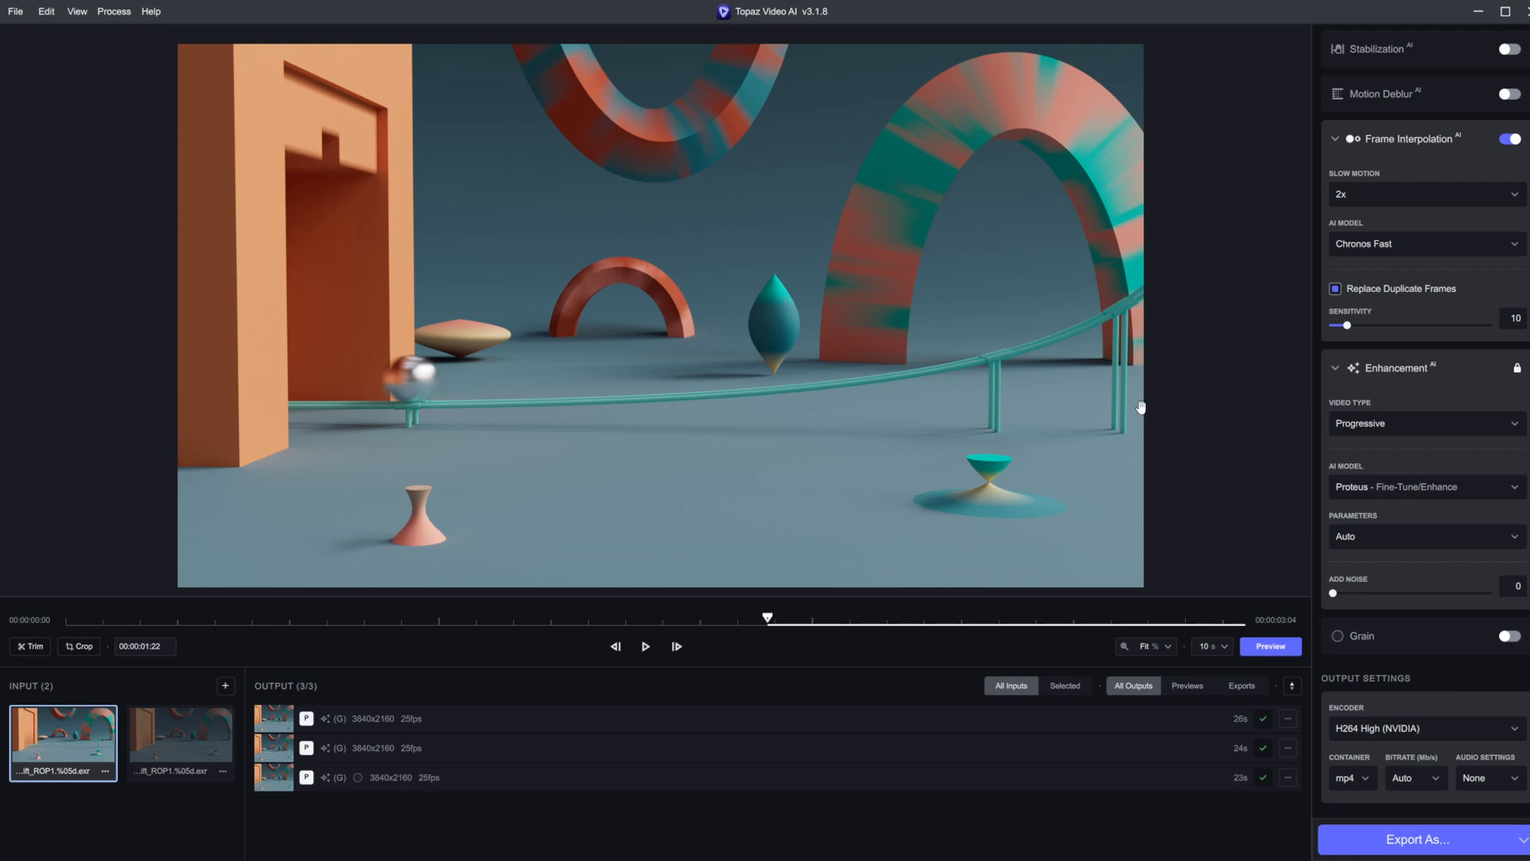
{"action": "mouse_move", "coordinate": [792, 660]}
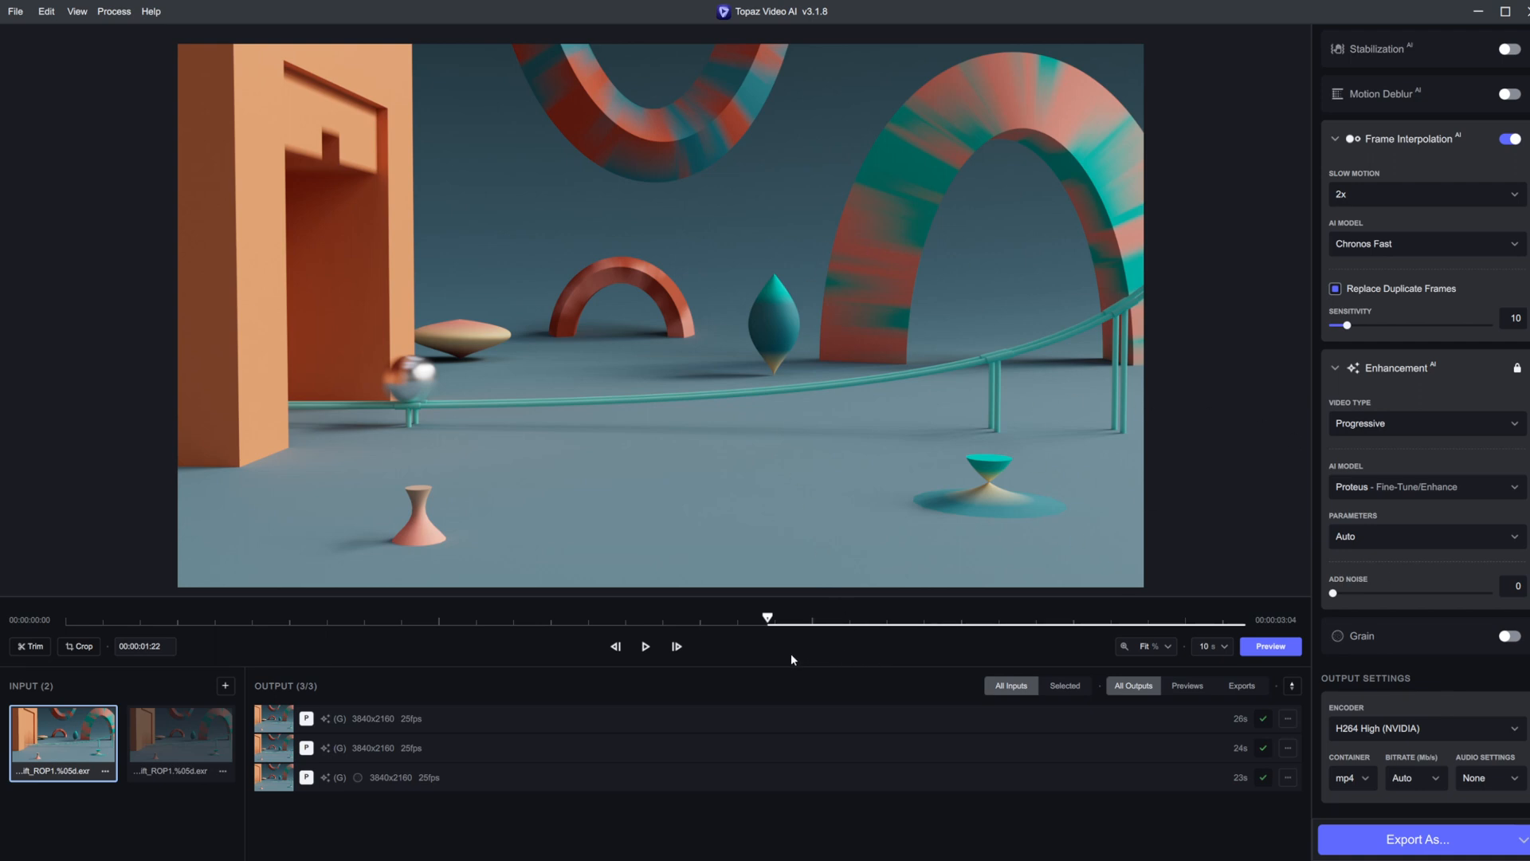
{"action": "mouse_move", "coordinate": [821, 692]}
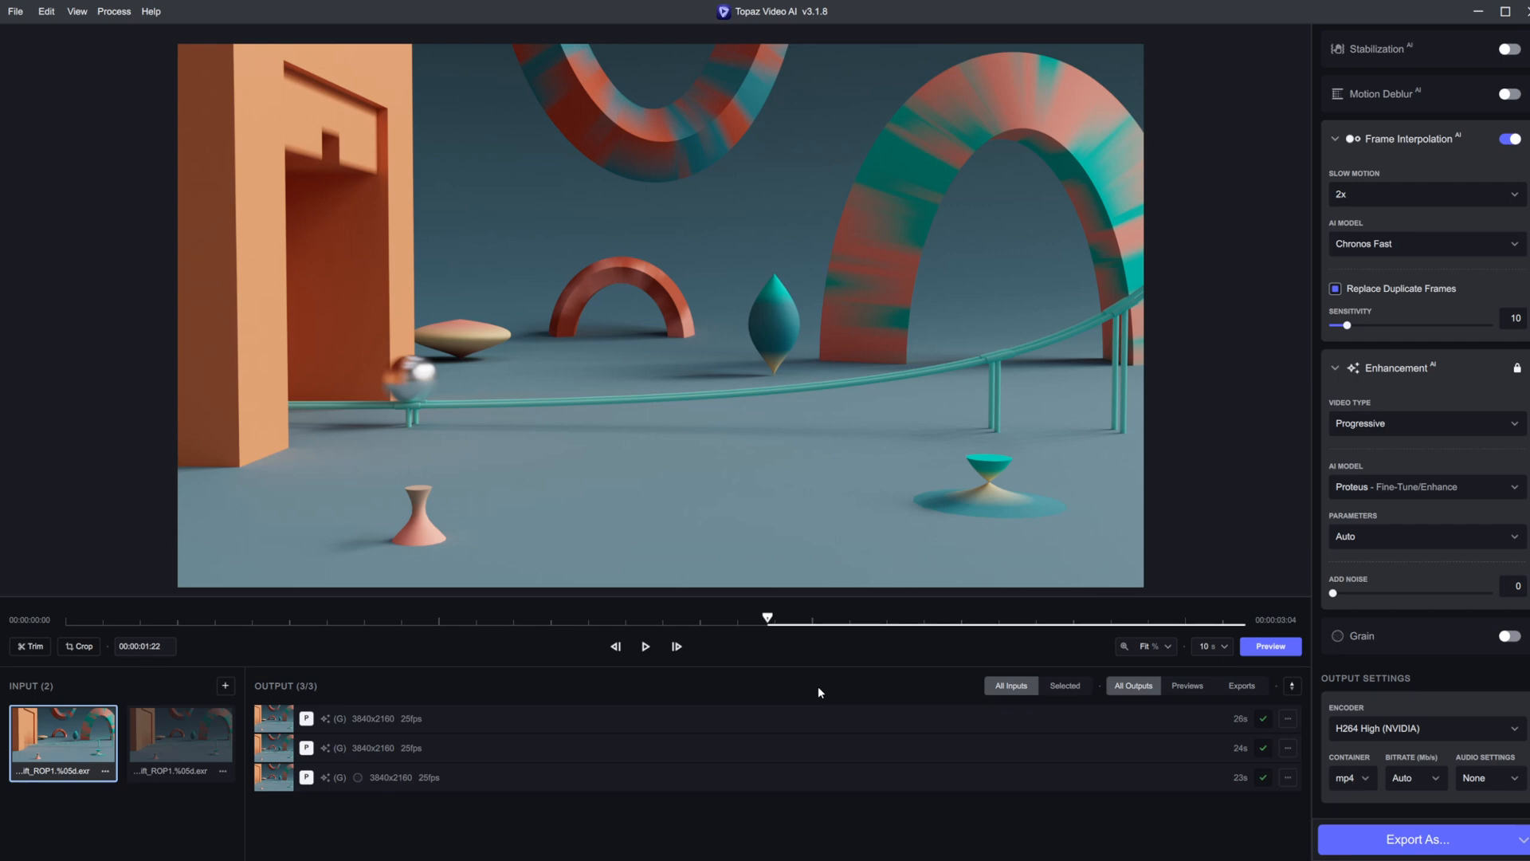
{"action": "mouse_move", "coordinate": [1207, 745]}
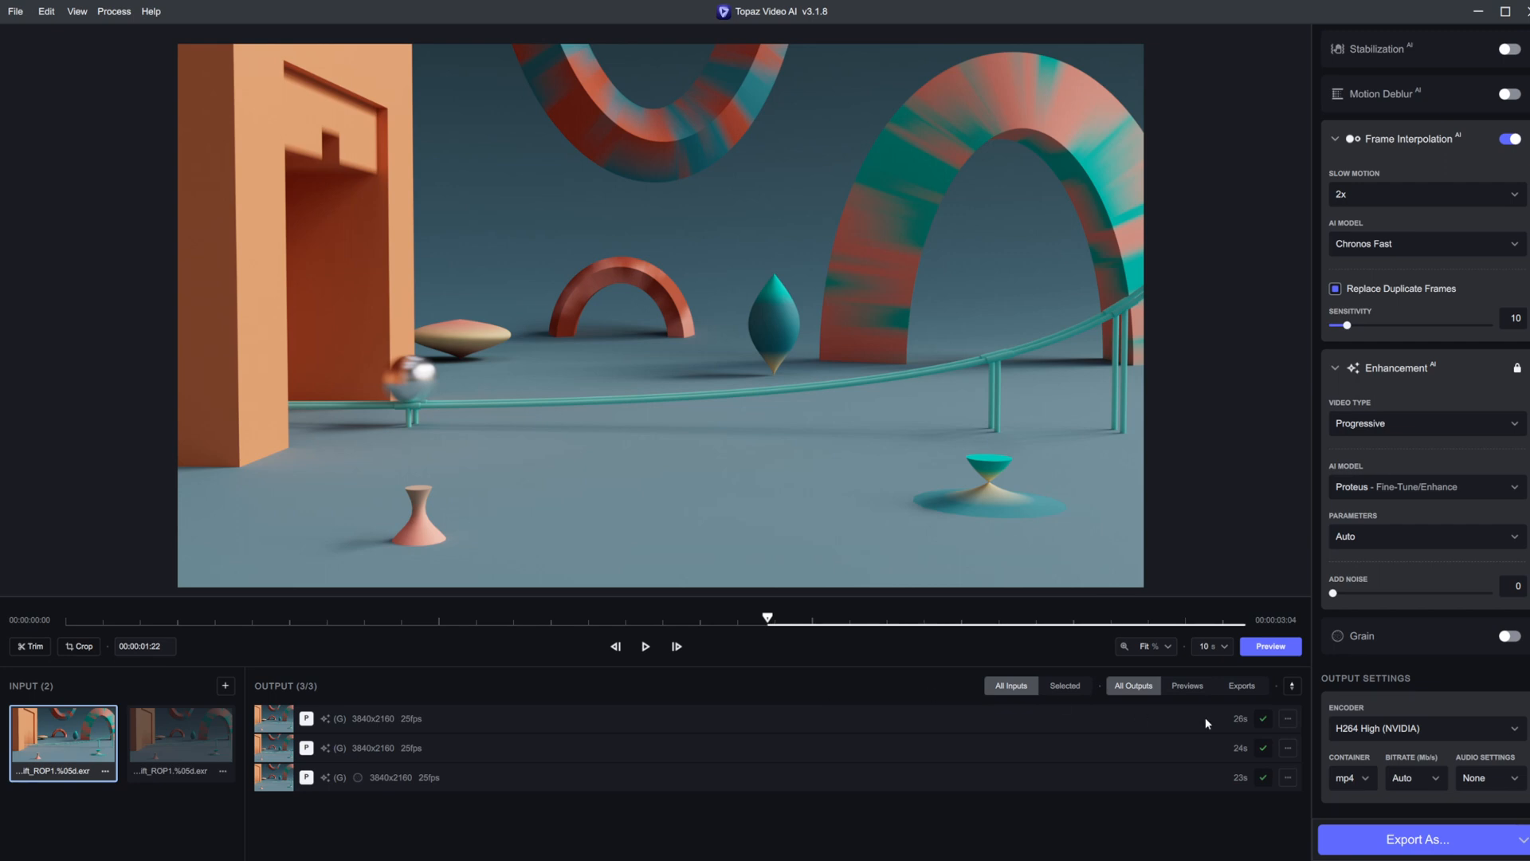
{"action": "mouse_move", "coordinate": [1444, 651]}
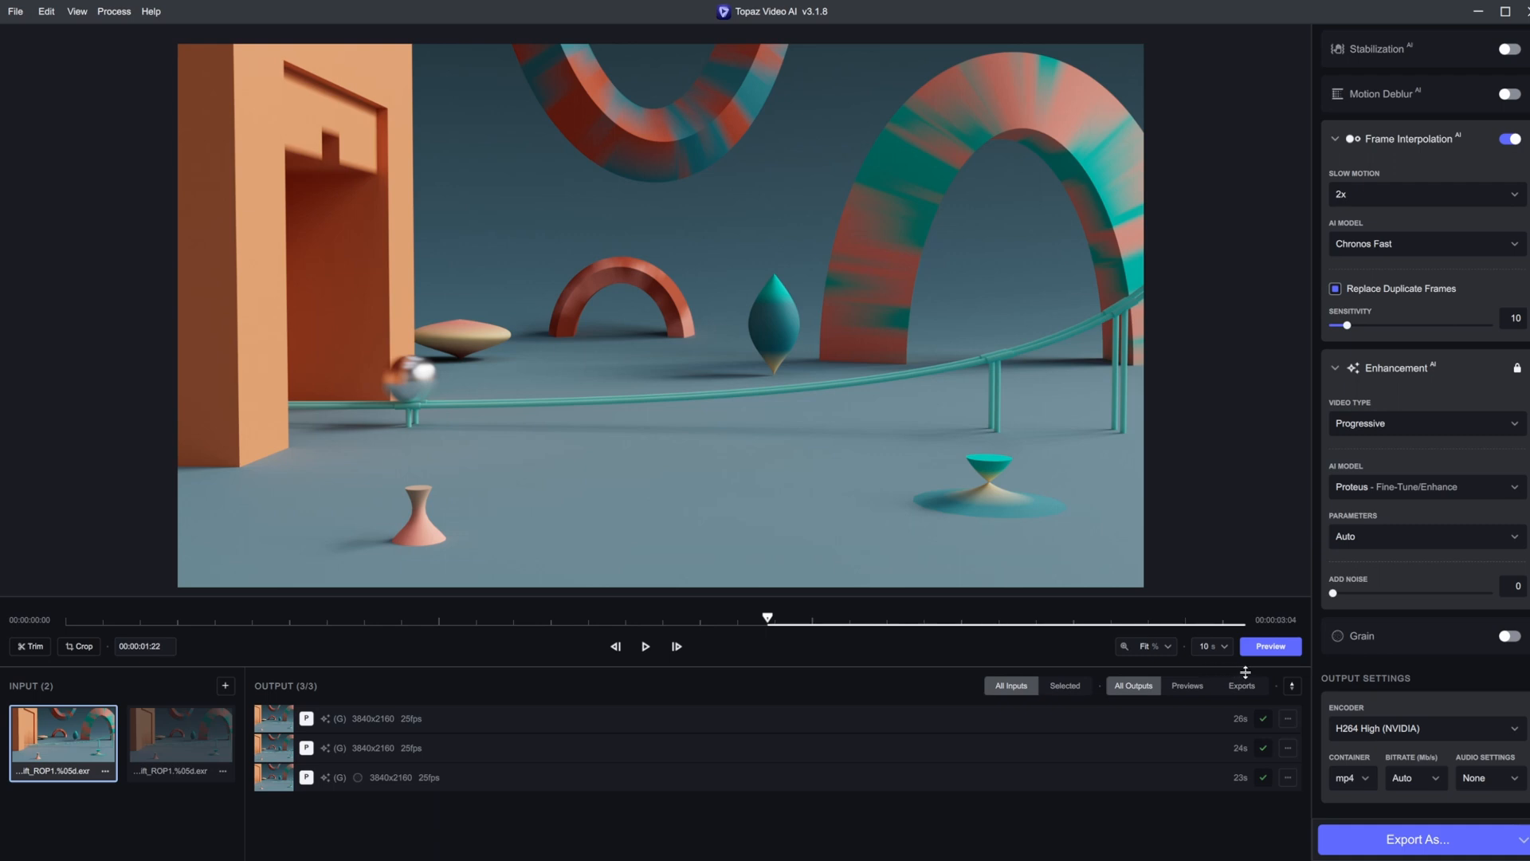
{"action": "mouse_move", "coordinate": [1151, 619]}
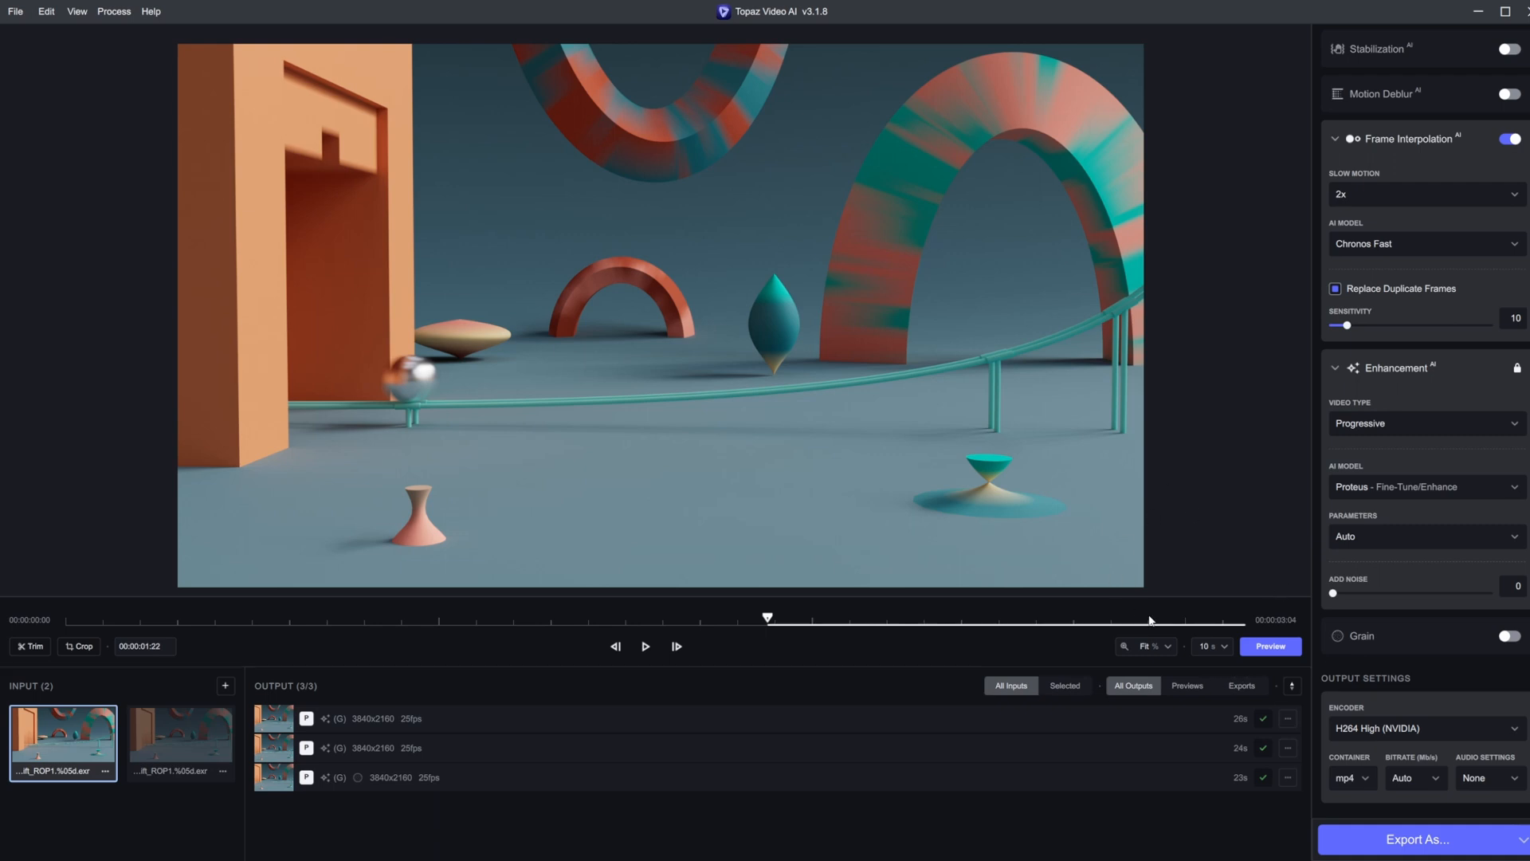